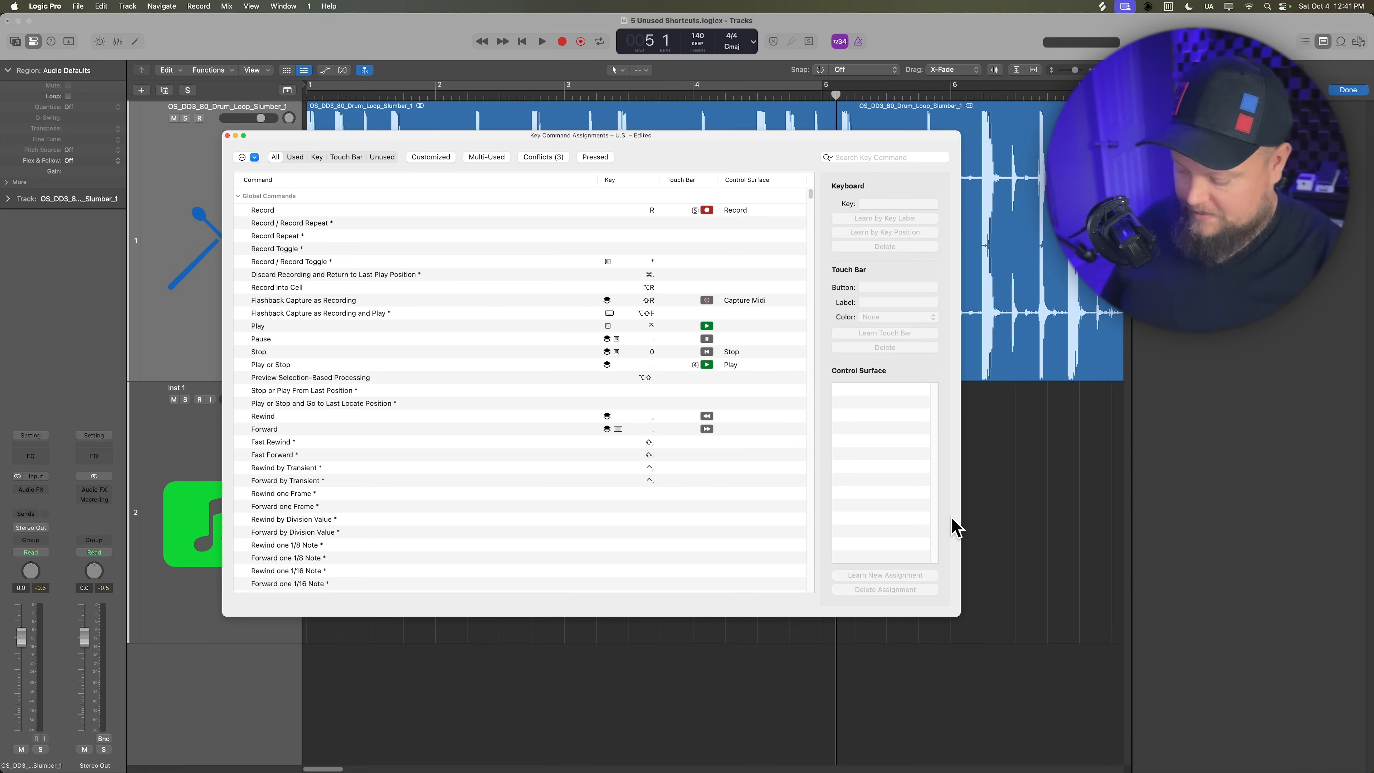
mouse_move(903, 522)
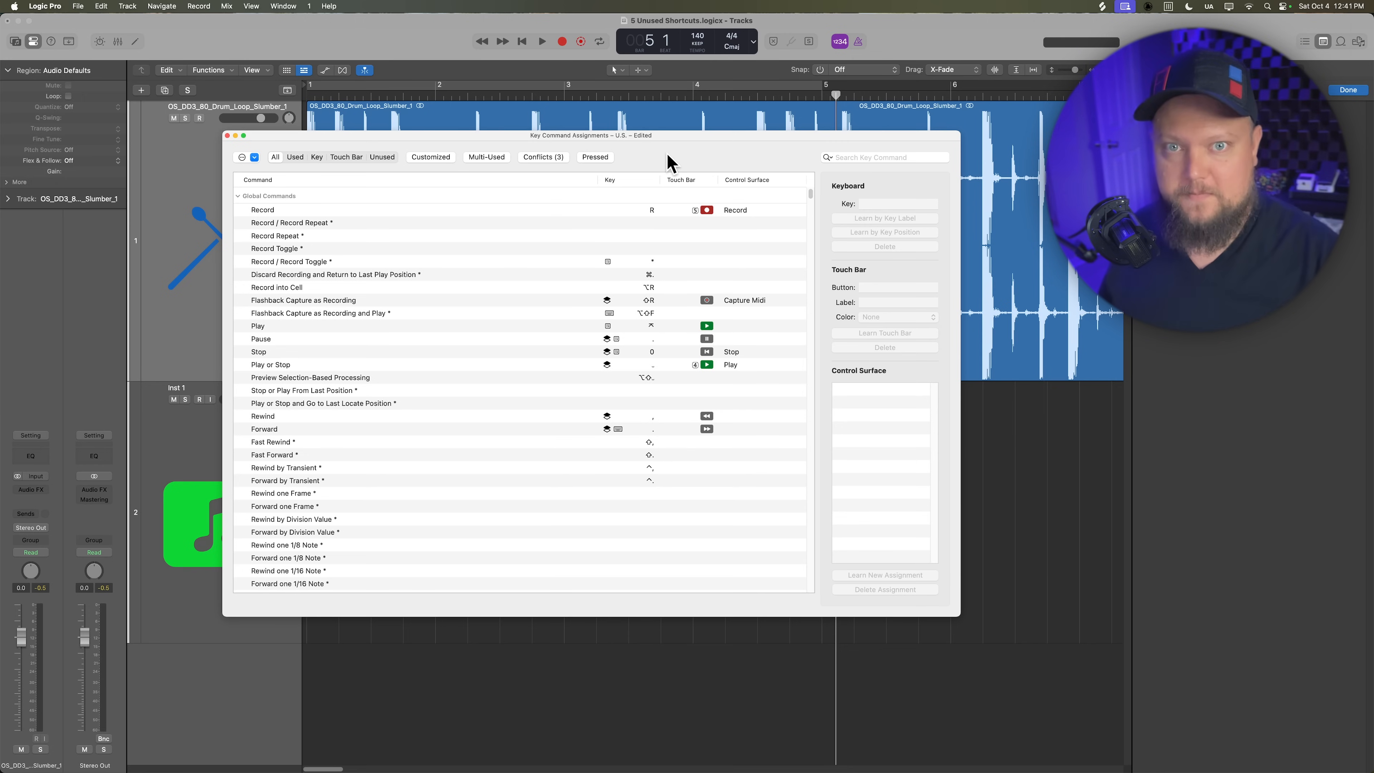
mouse_move(657, 270)
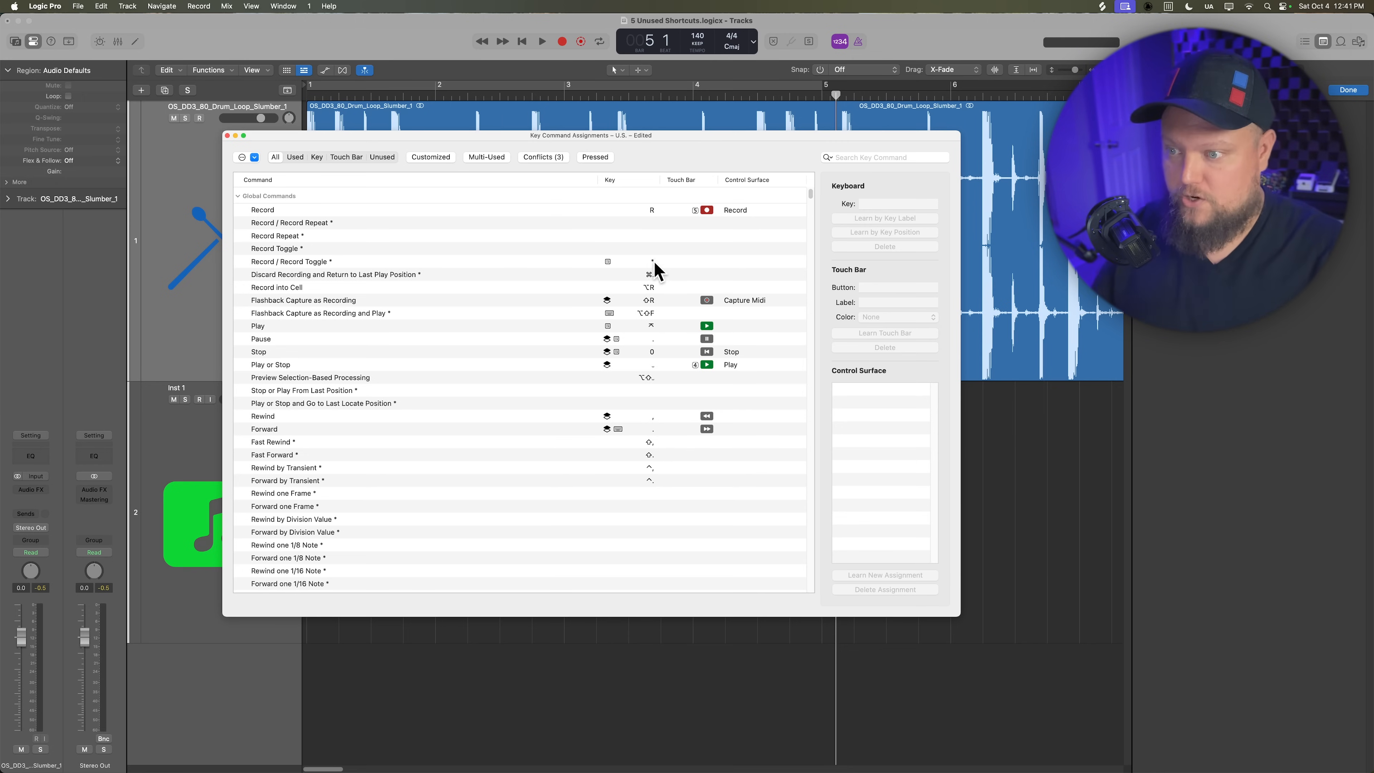
mouse_move(406, 493)
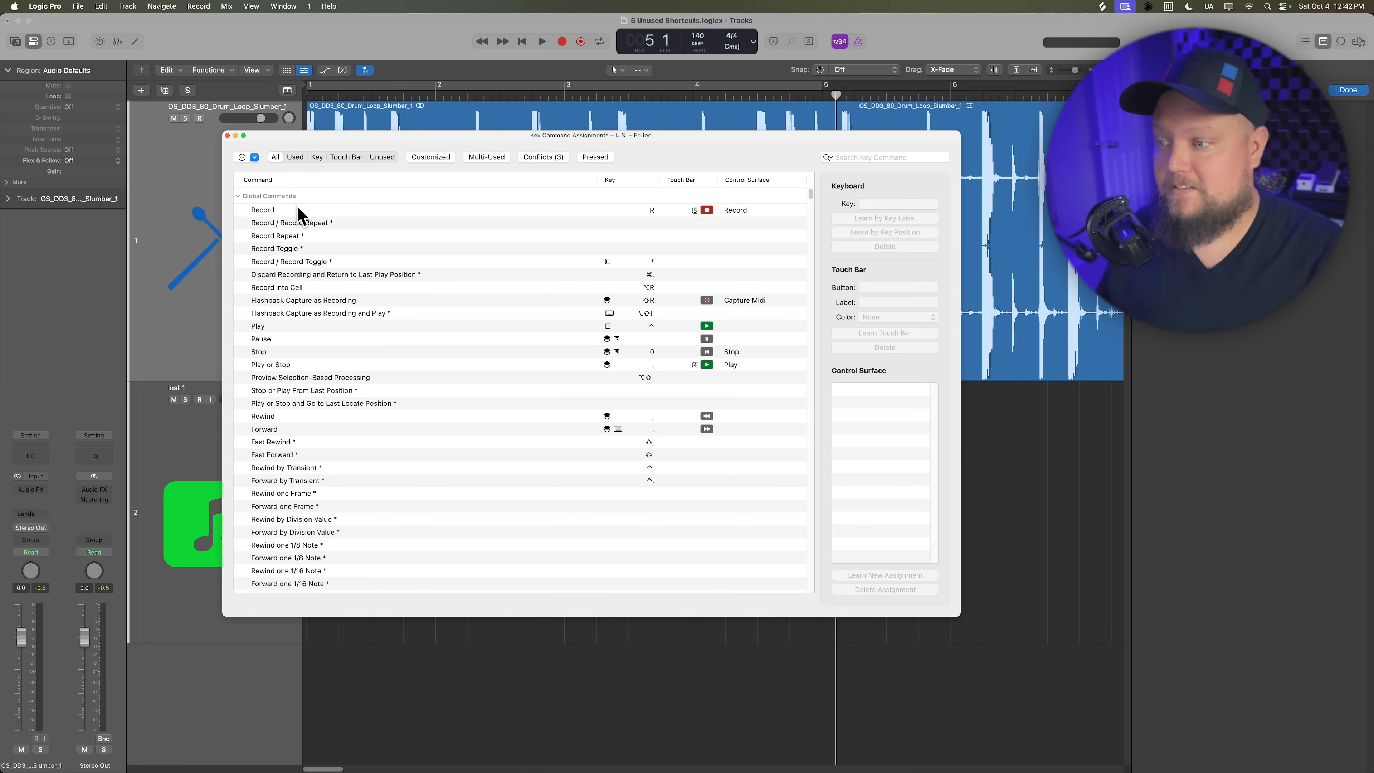
mouse_move(437, 542)
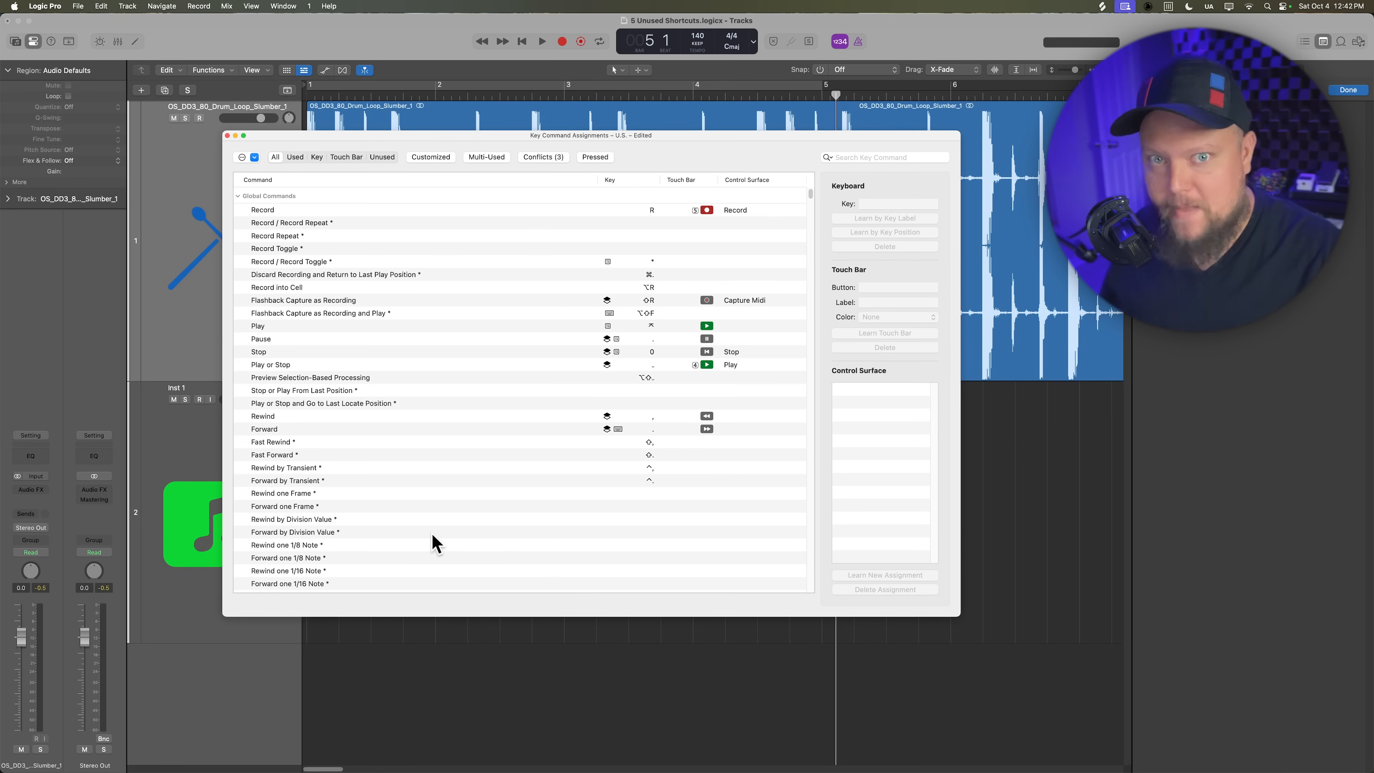
mouse_move(429, 539)
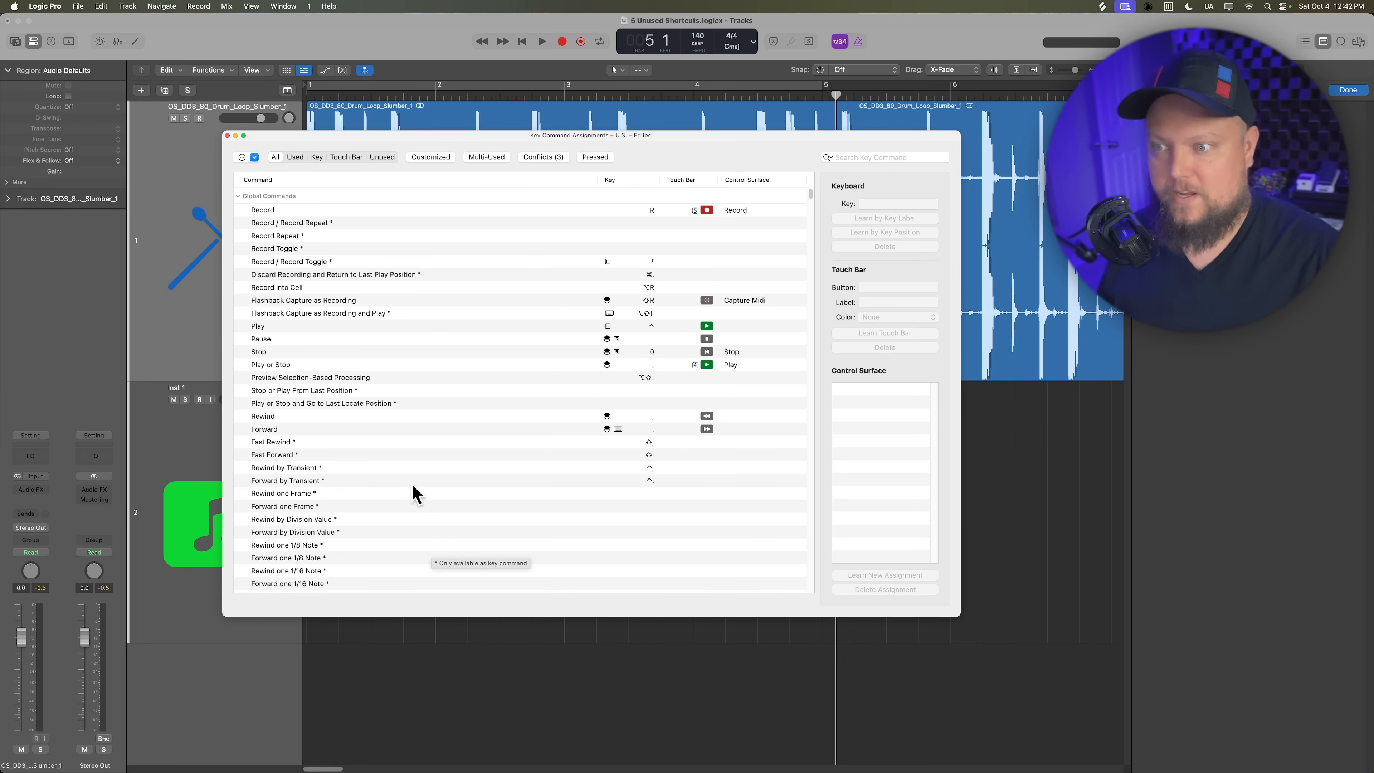
Step: Reload the U.S. key command preset and discard the edited assignments via Don't Save
scroll(down, 3)
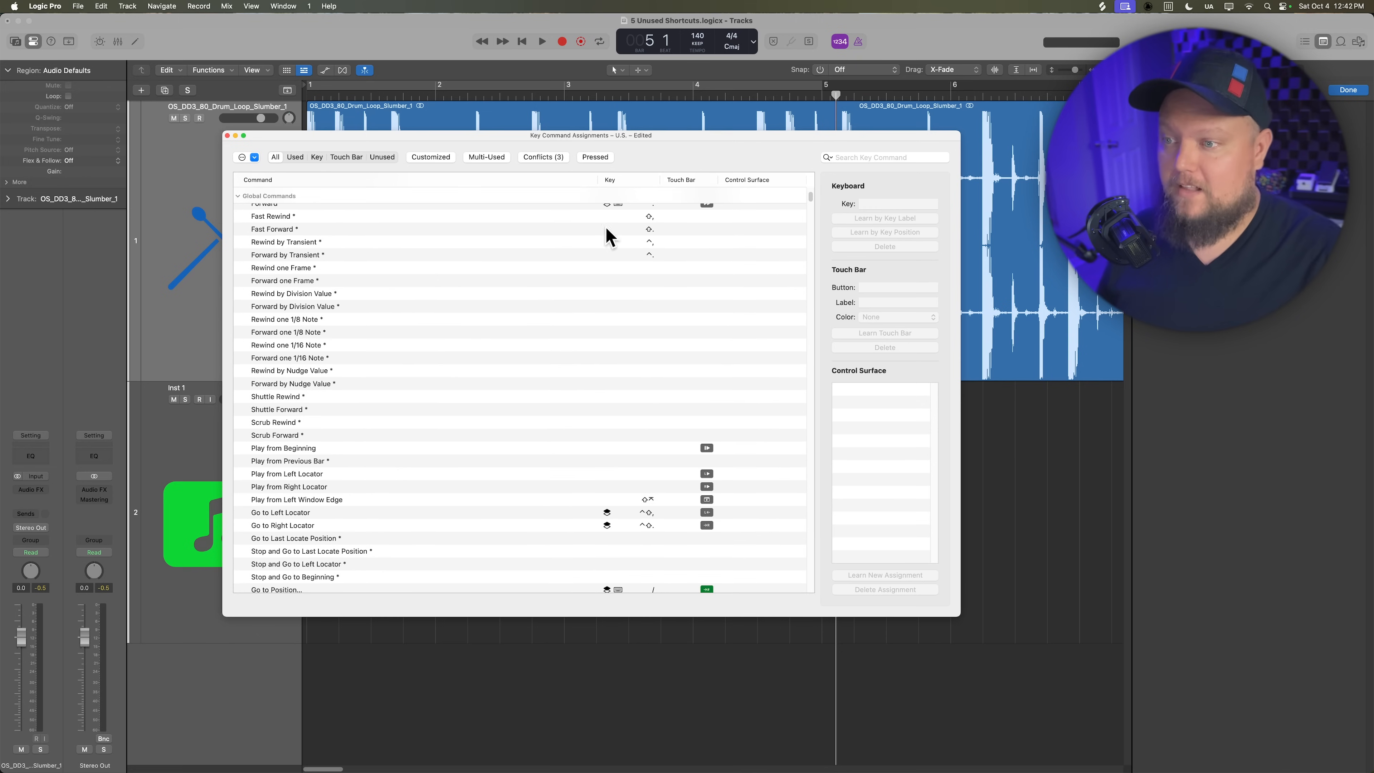
click(293, 382)
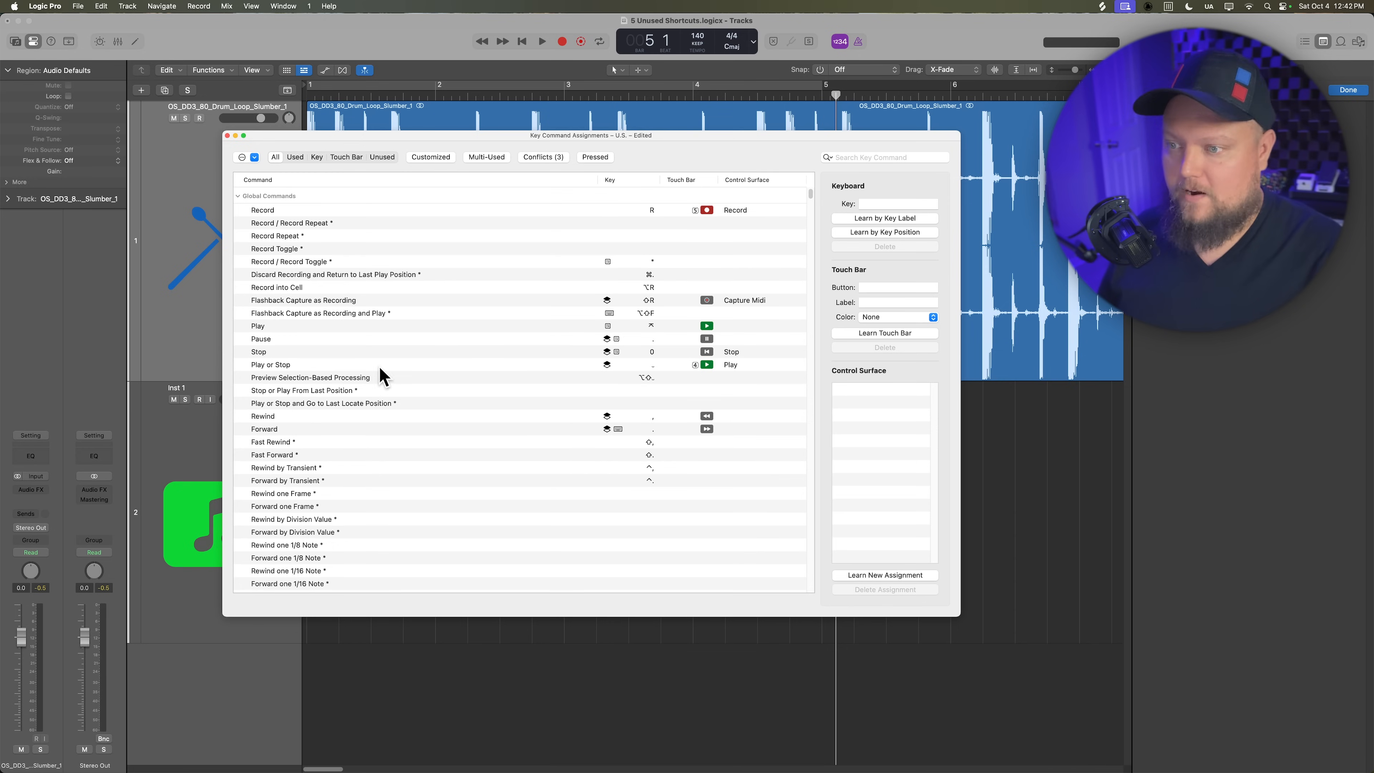
mouse_move(380, 473)
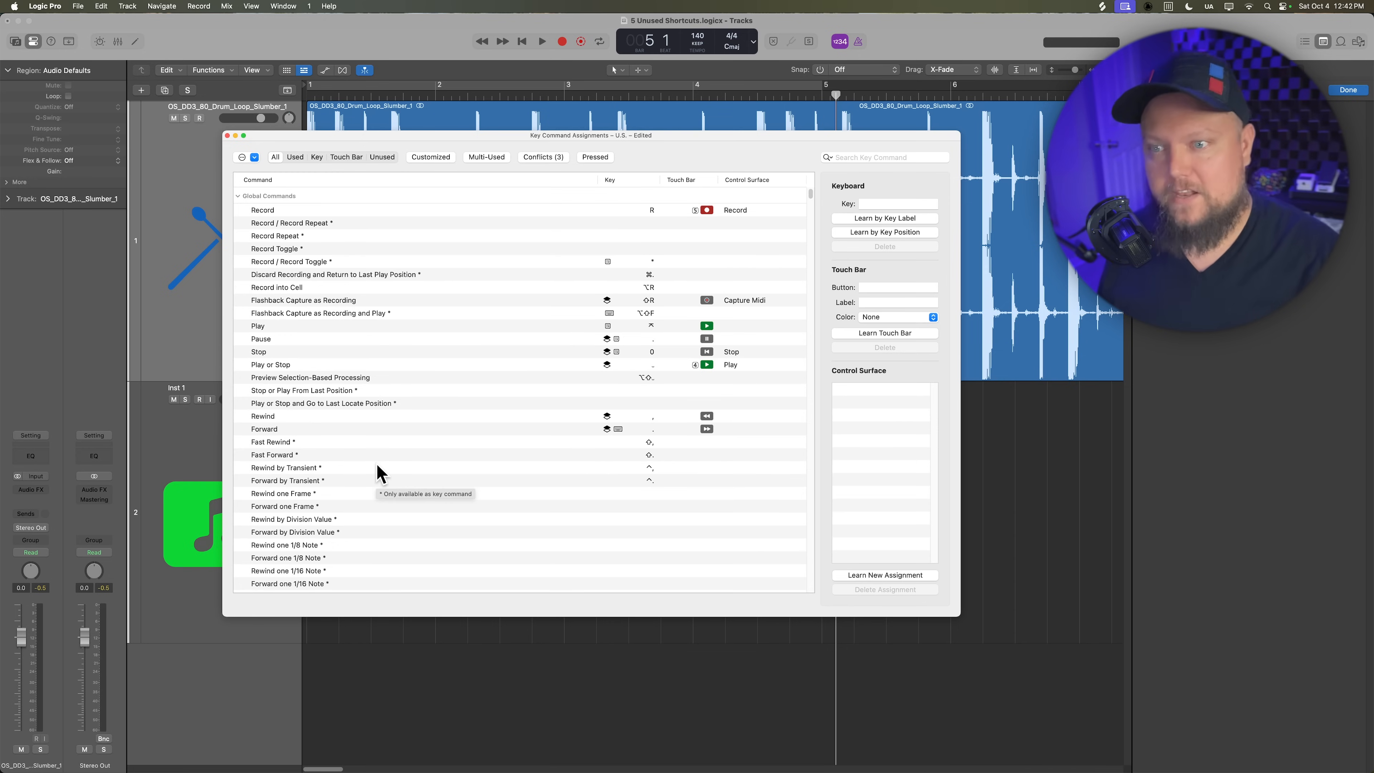
mouse_move(406, 446)
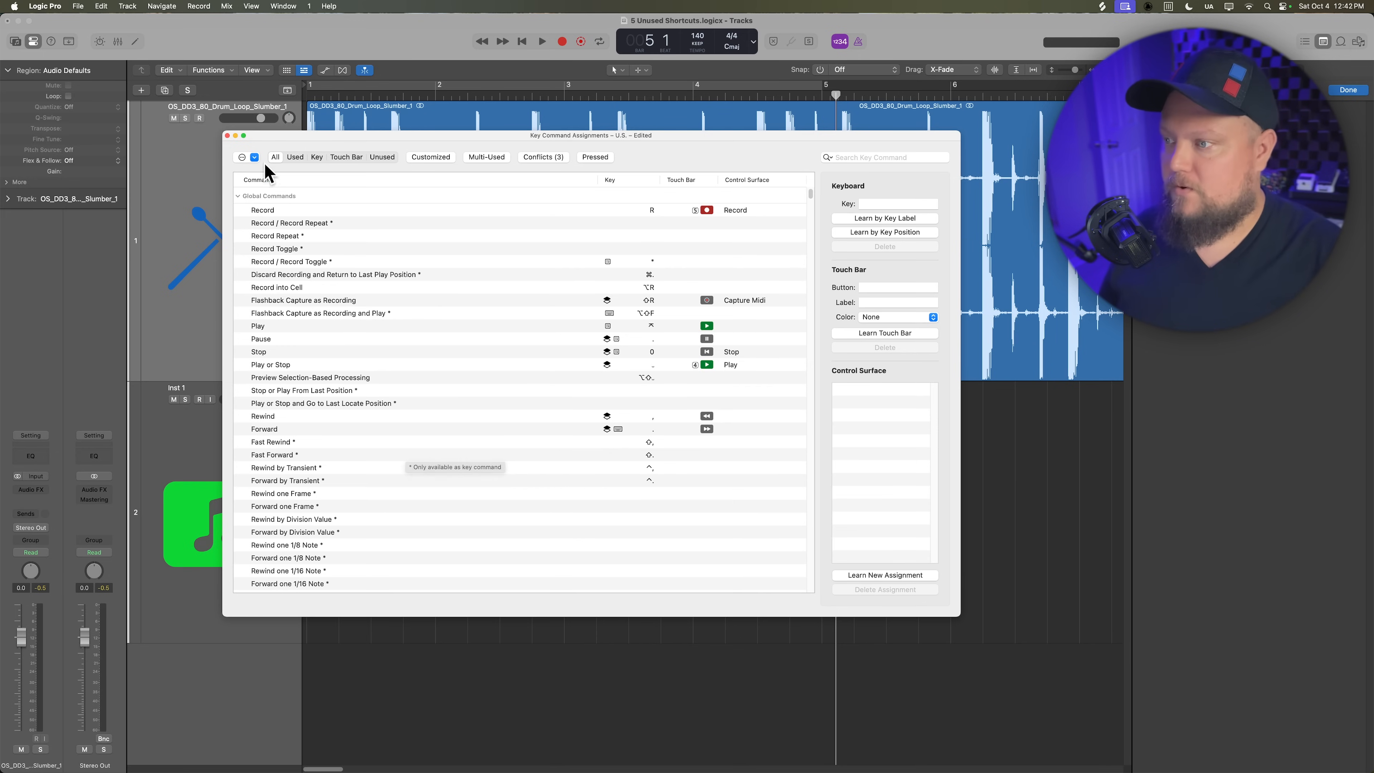
click(255, 157)
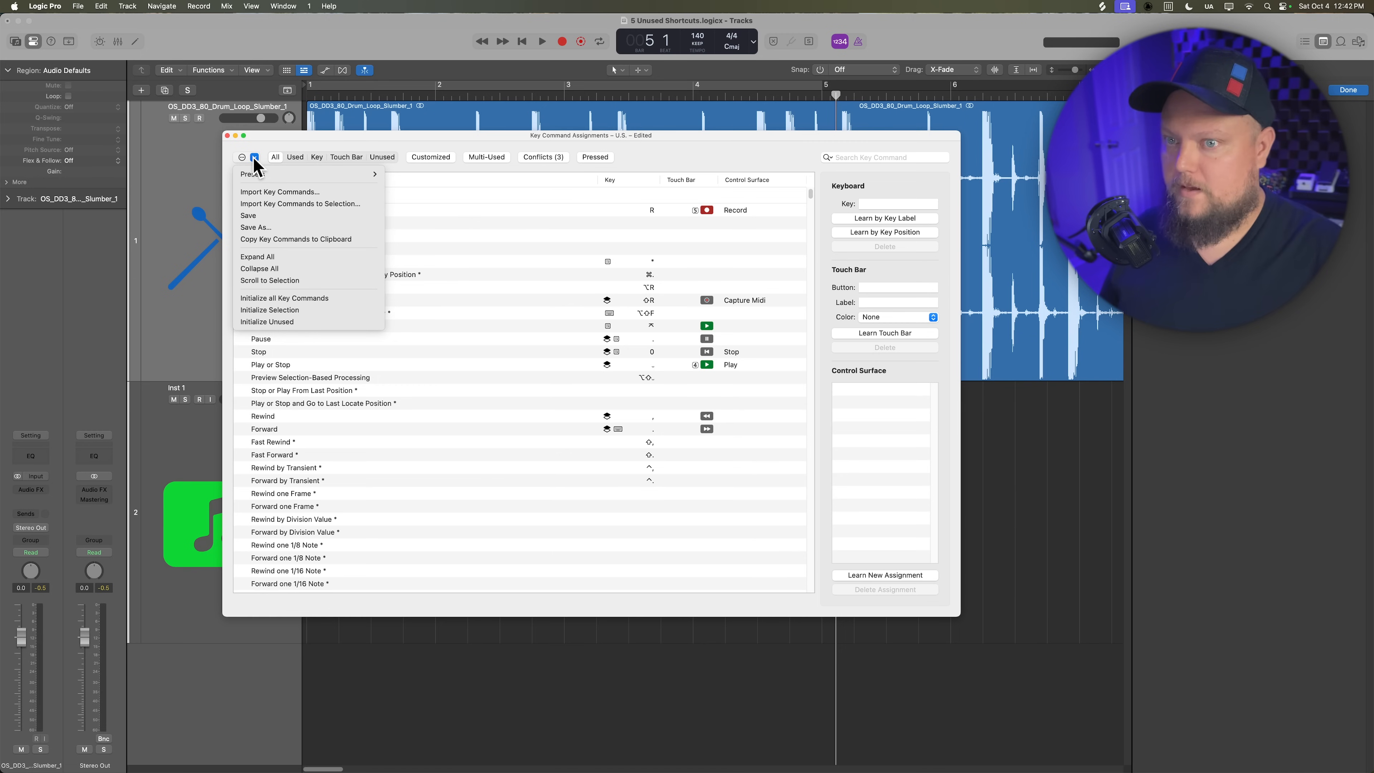
mouse_move(326, 304)
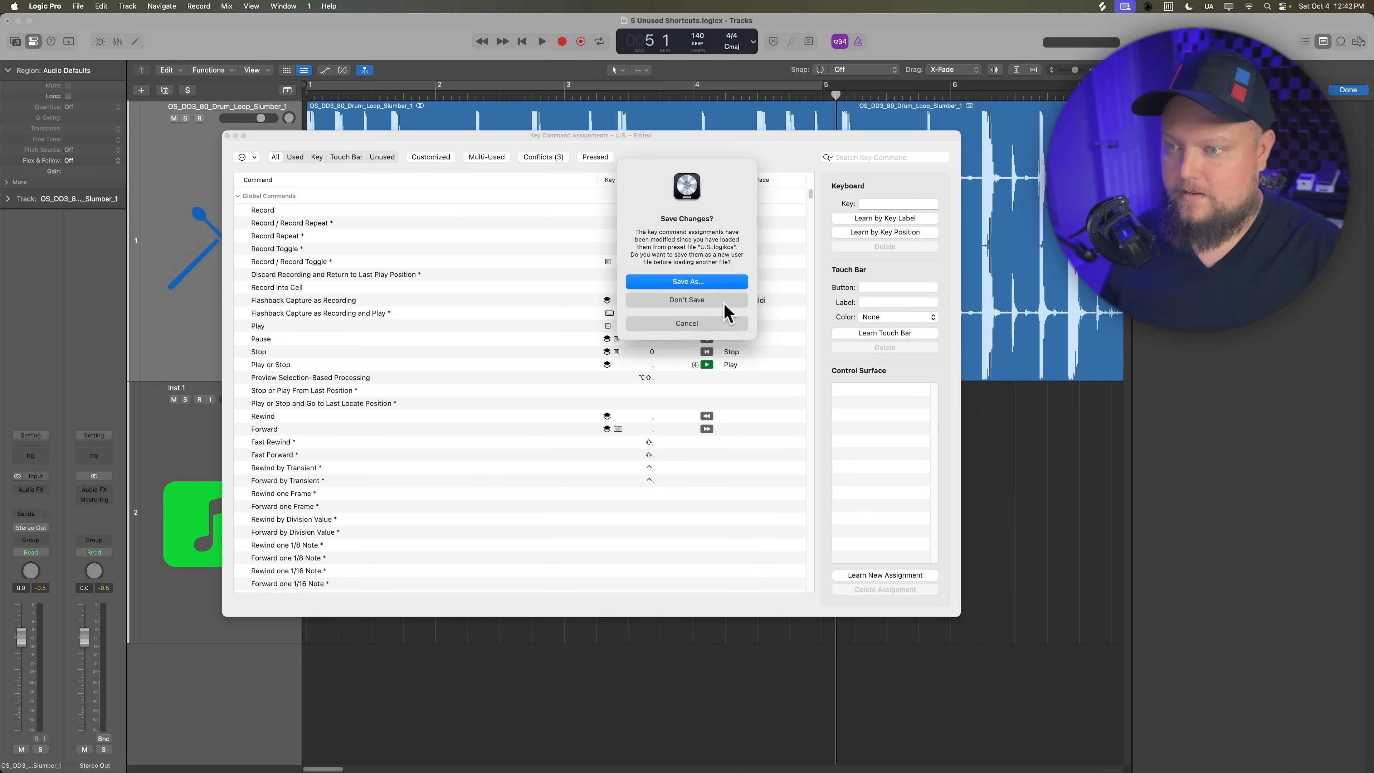
click(687, 300)
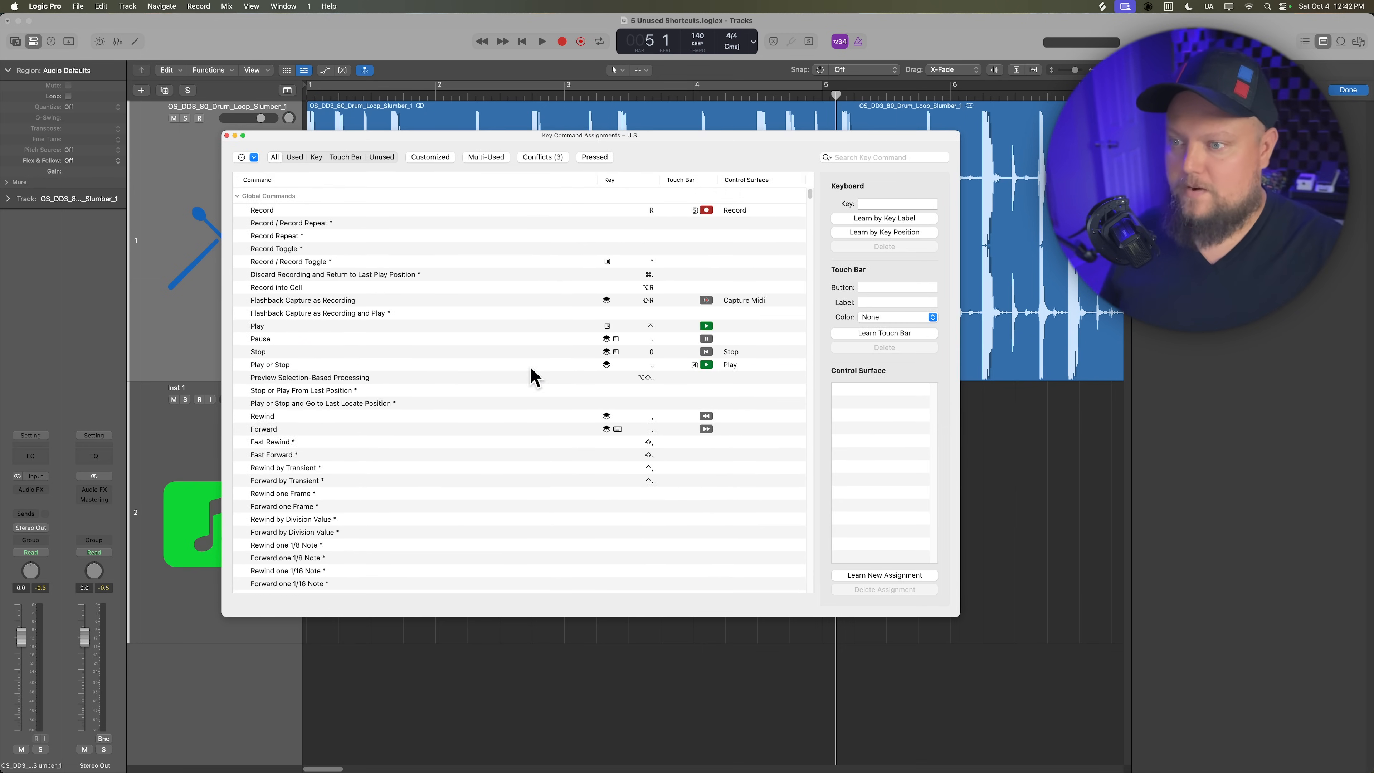
mouse_move(432, 254)
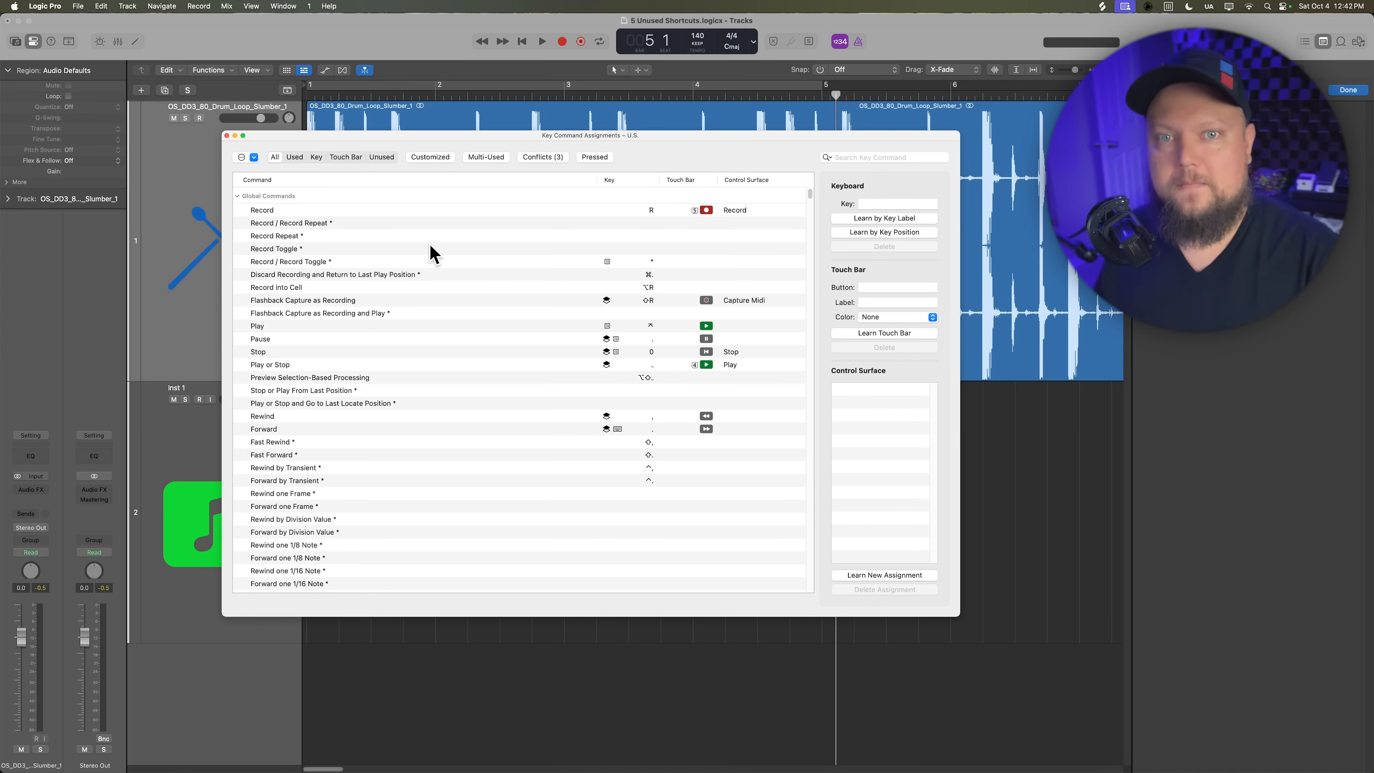
mouse_move(418, 274)
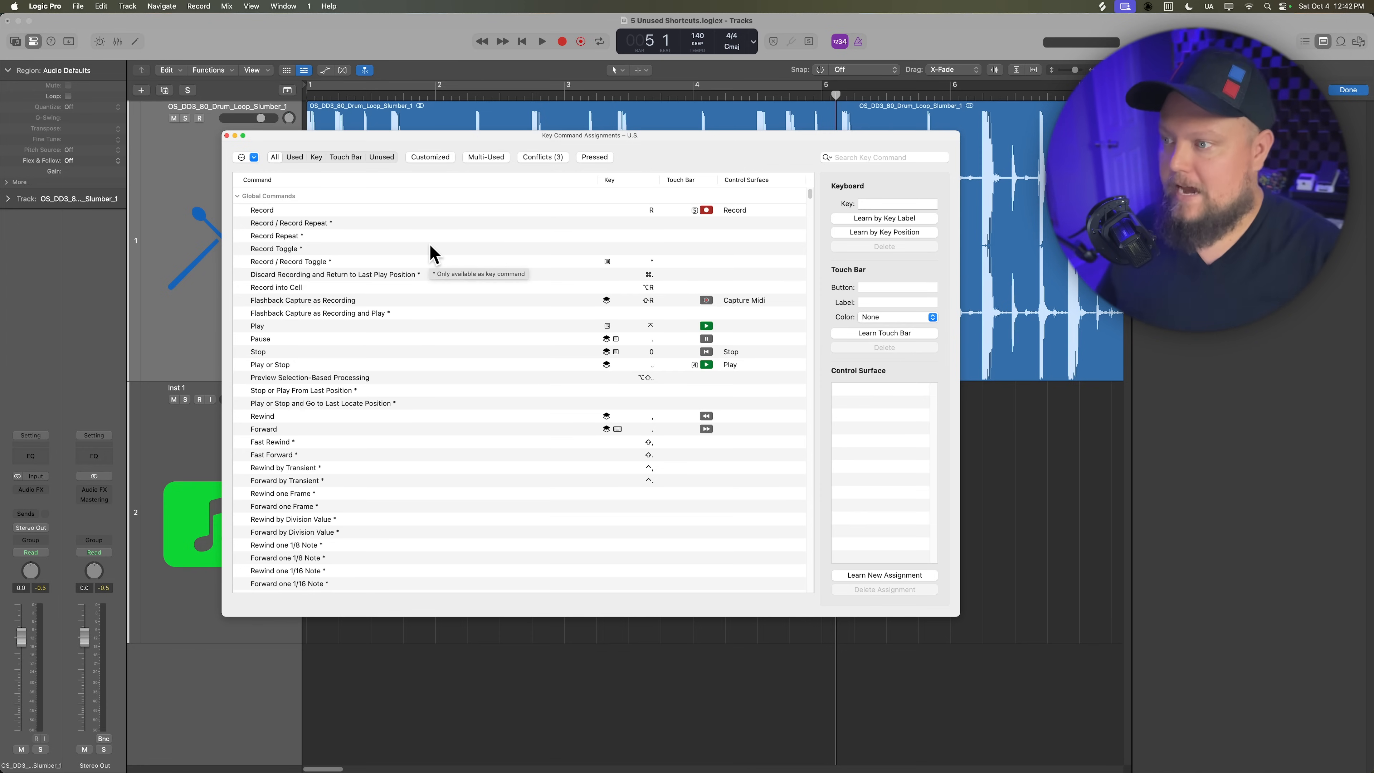
click(227, 136)
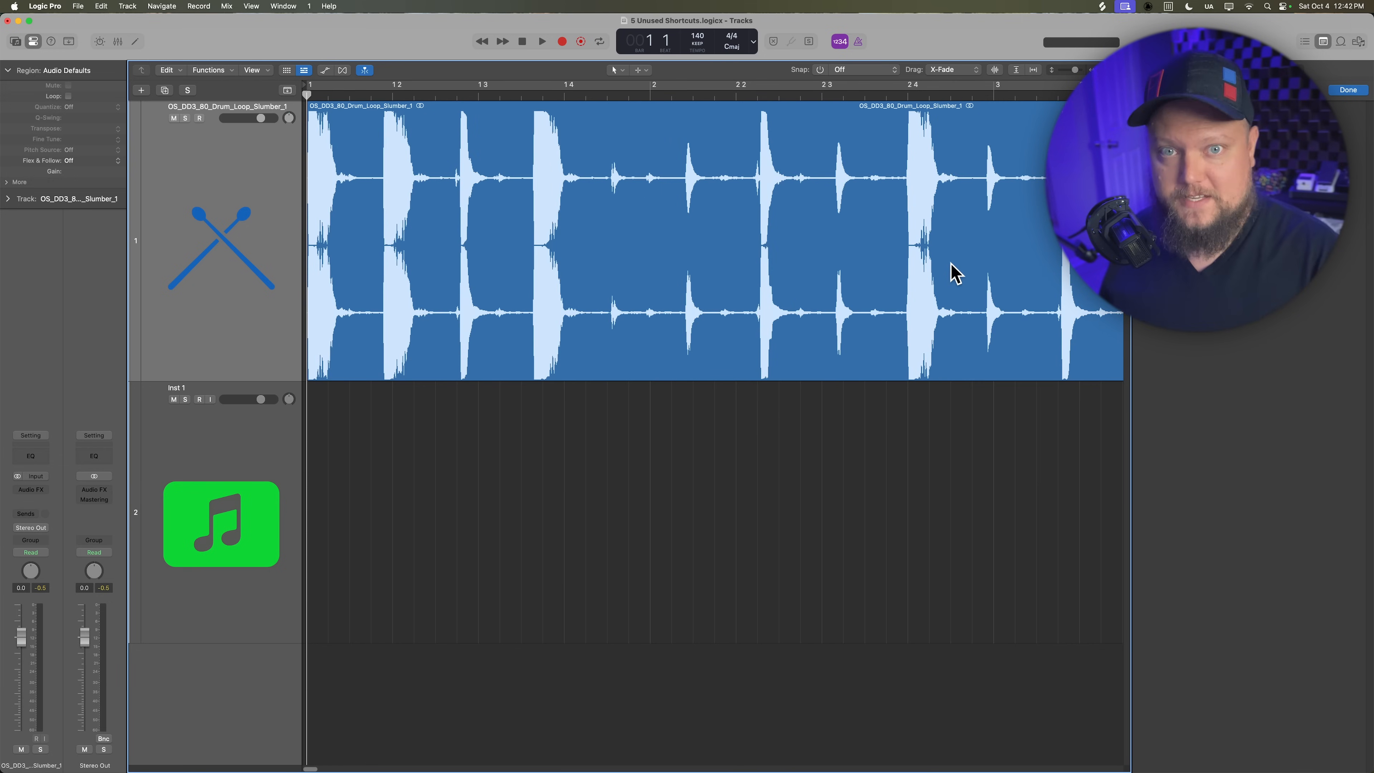
mouse_move(534, 175)
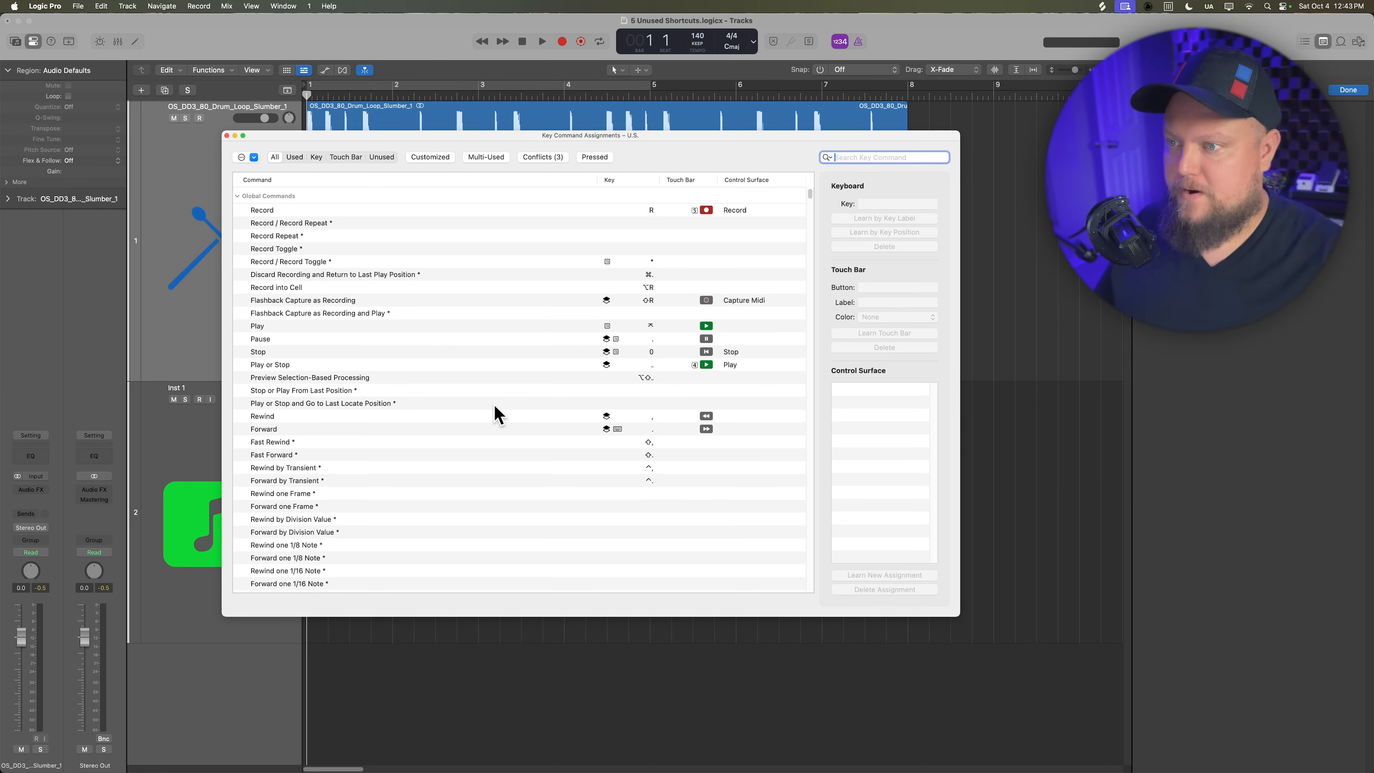
mouse_move(869, 175)
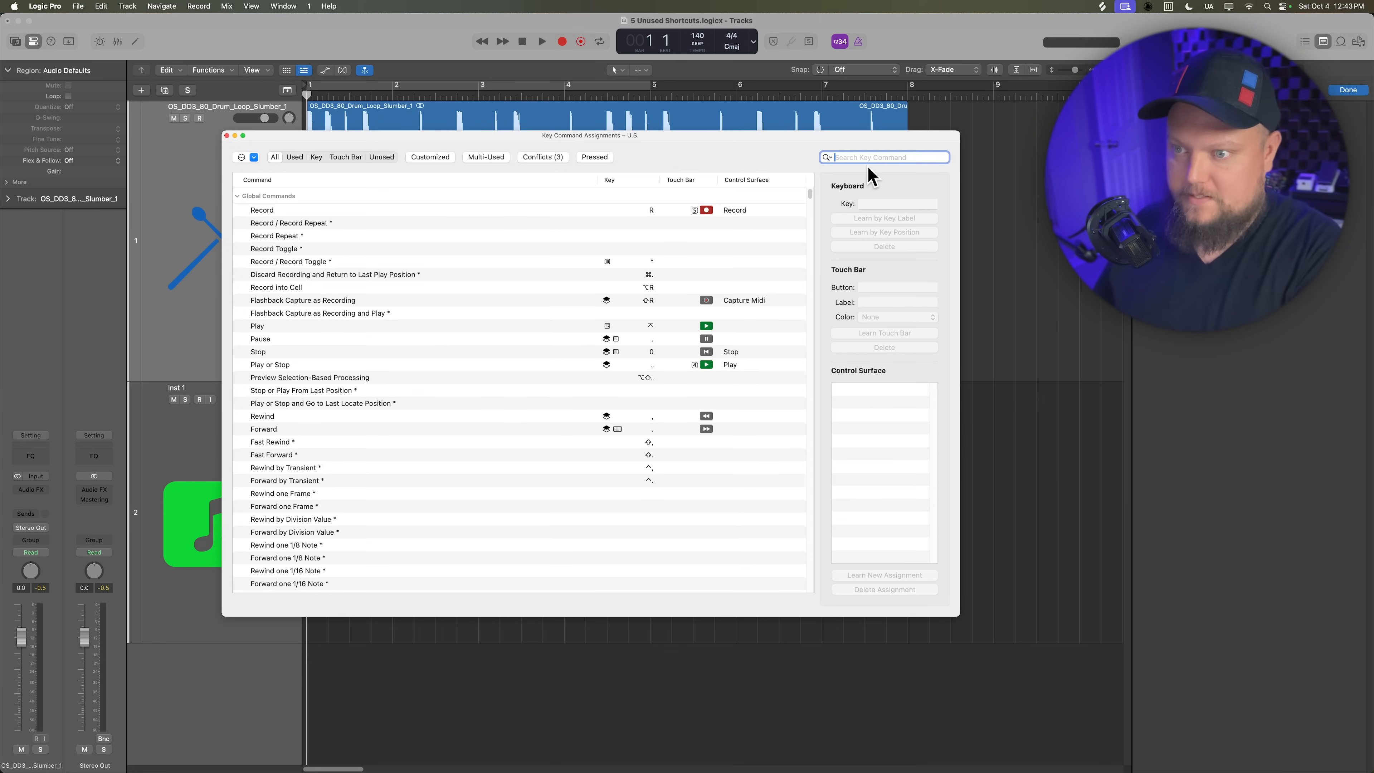
Step: Filter key commands by 'slice' and choose Slice at Transient Markers for assignment
text(slice)
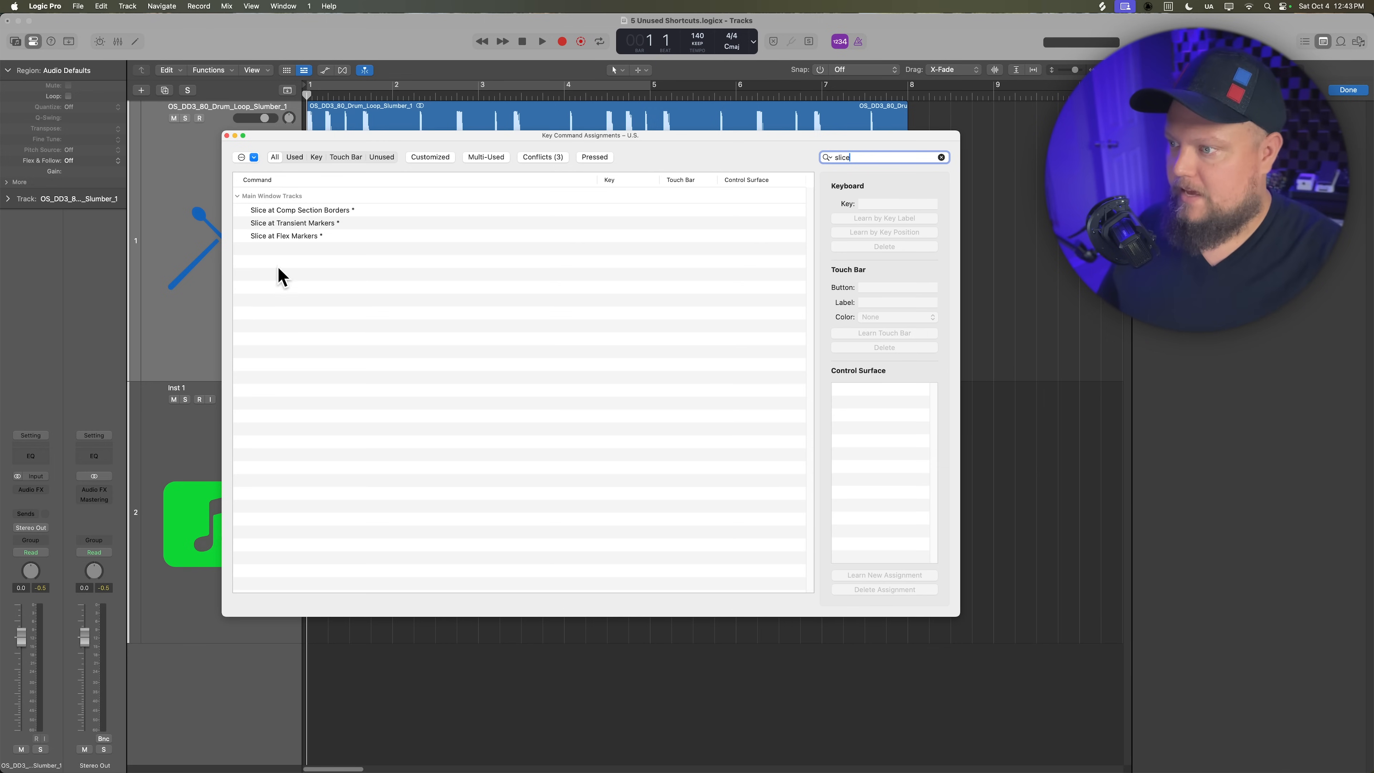
click(295, 223)
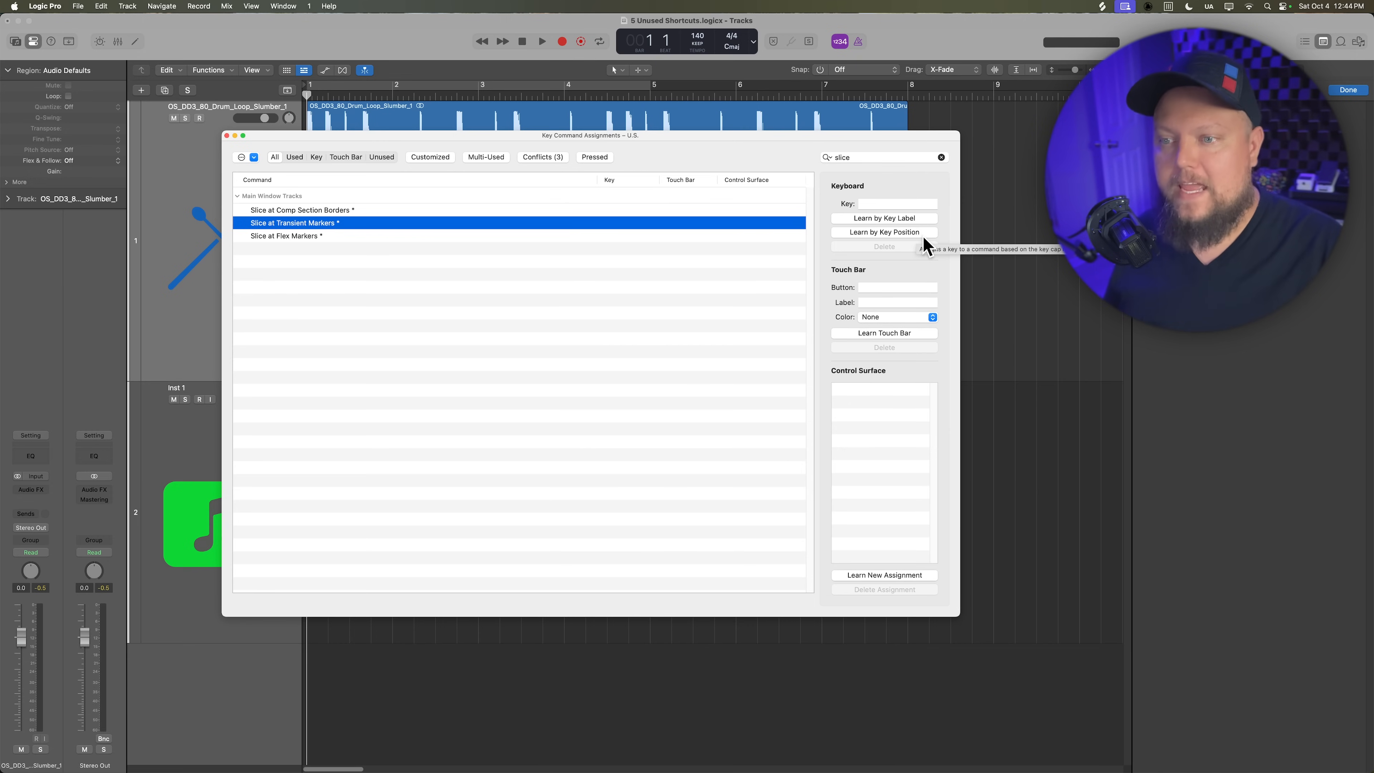
mouse_move(883, 232)
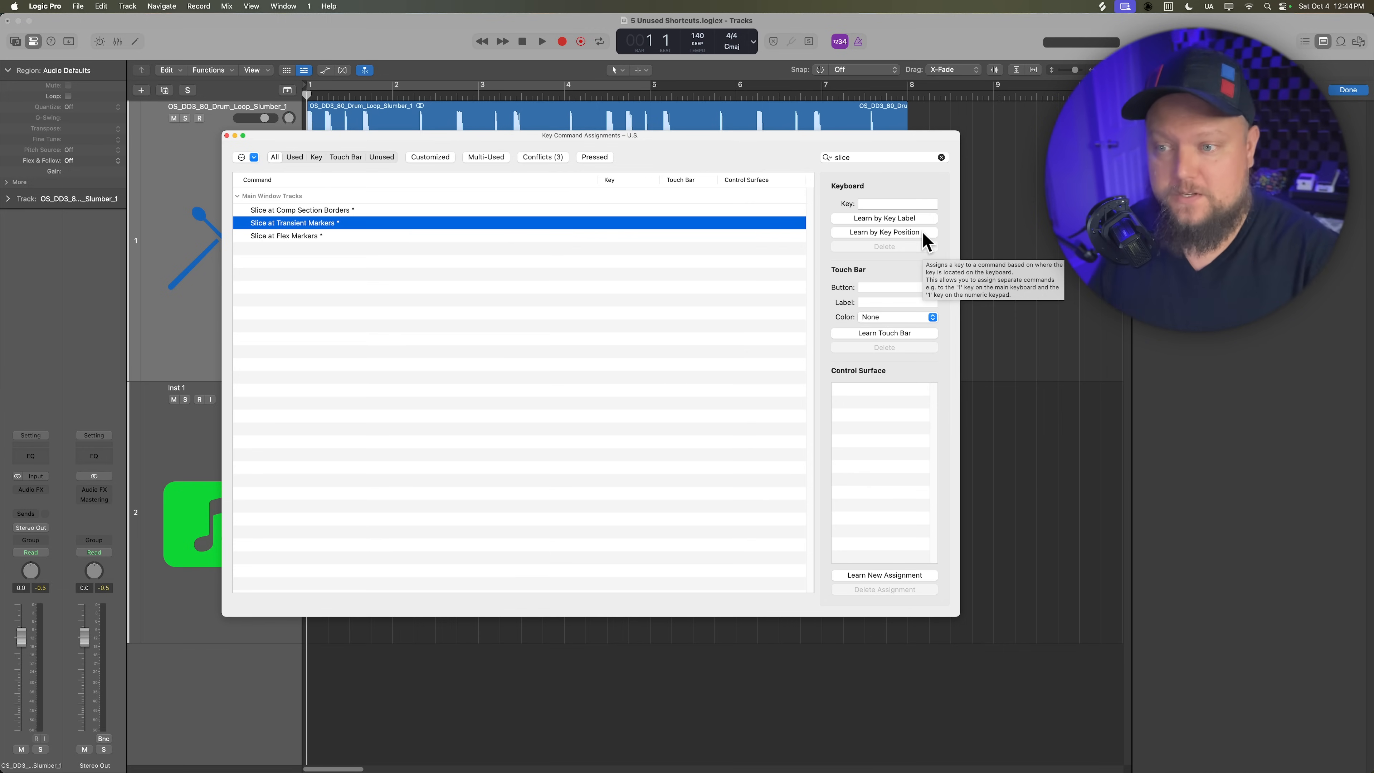
mouse_move(910, 245)
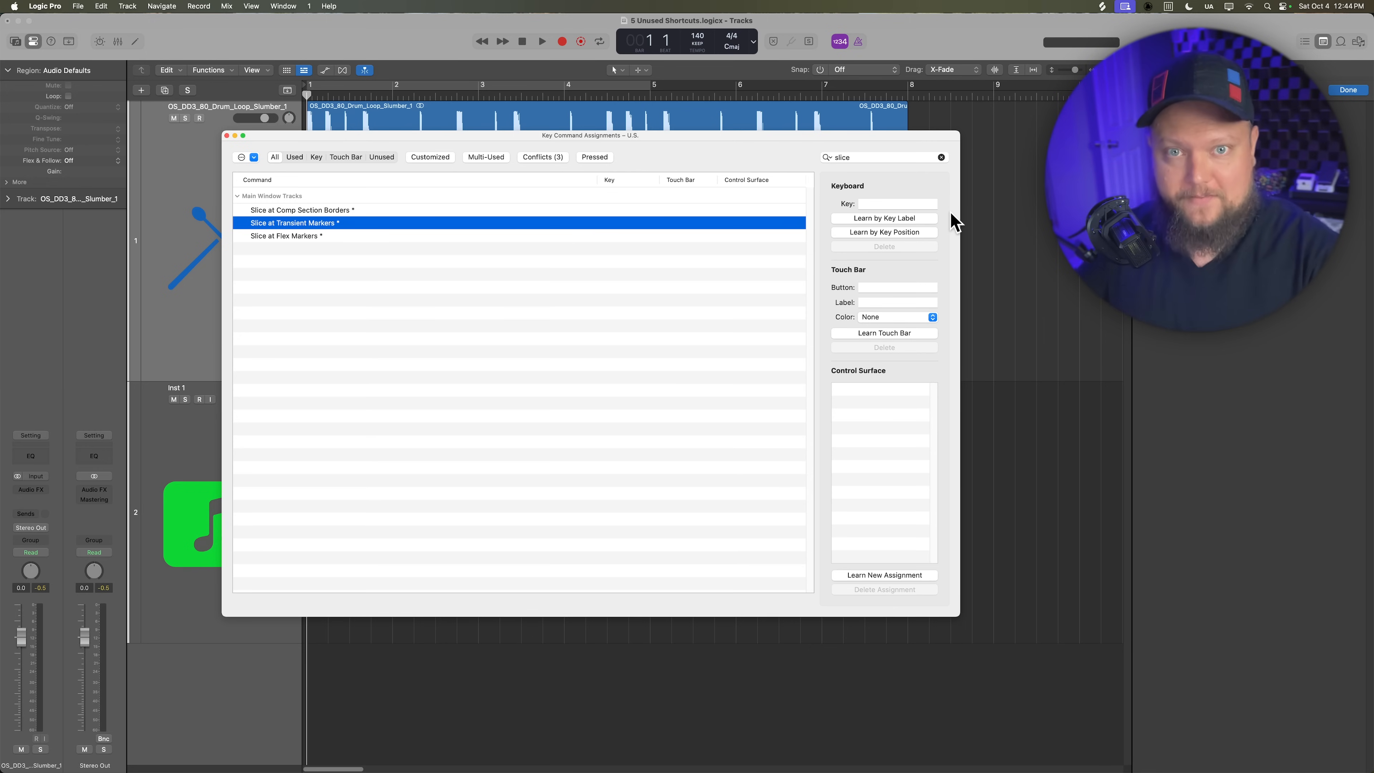
mouse_move(893, 241)
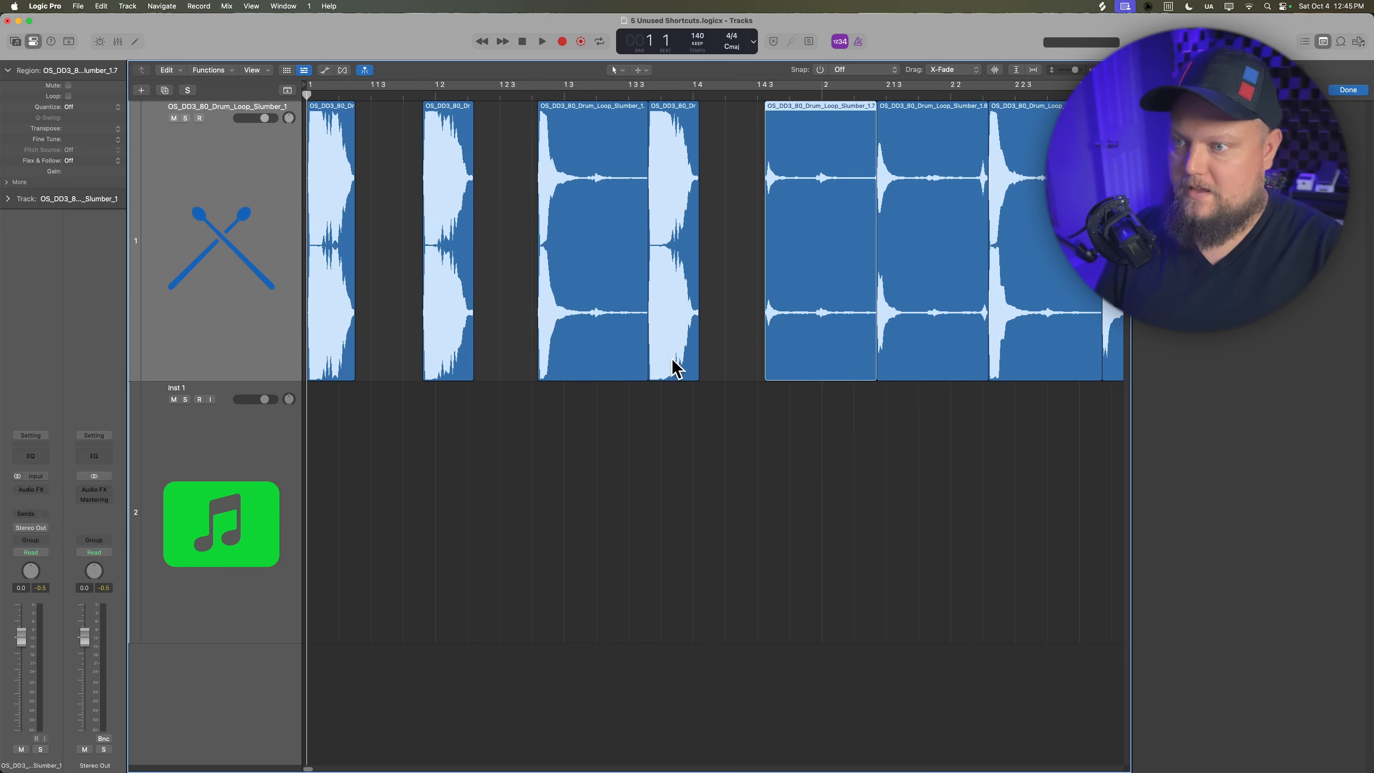
mouse_move(610, 526)
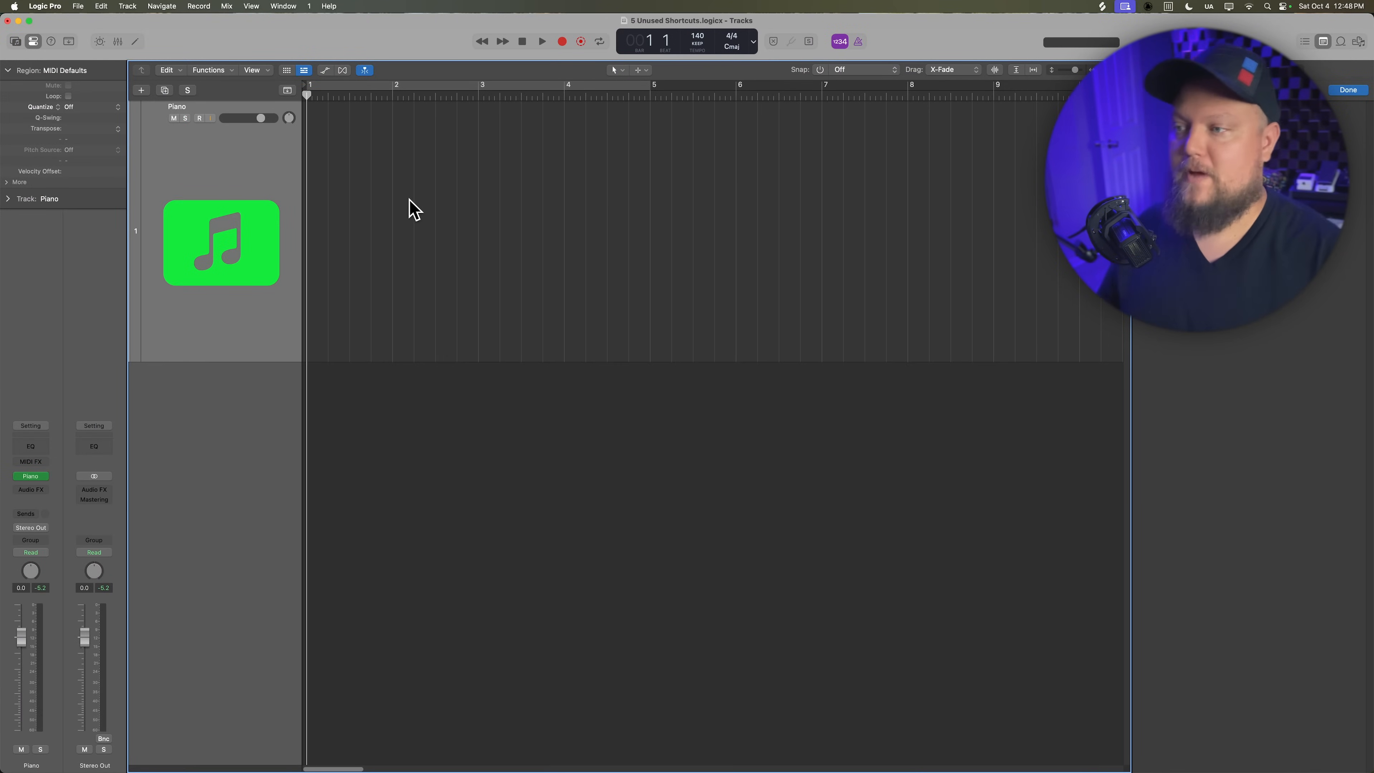
Step: Record an eight-bar piano part onto the Piano software instrument track and stop
click(199, 118)
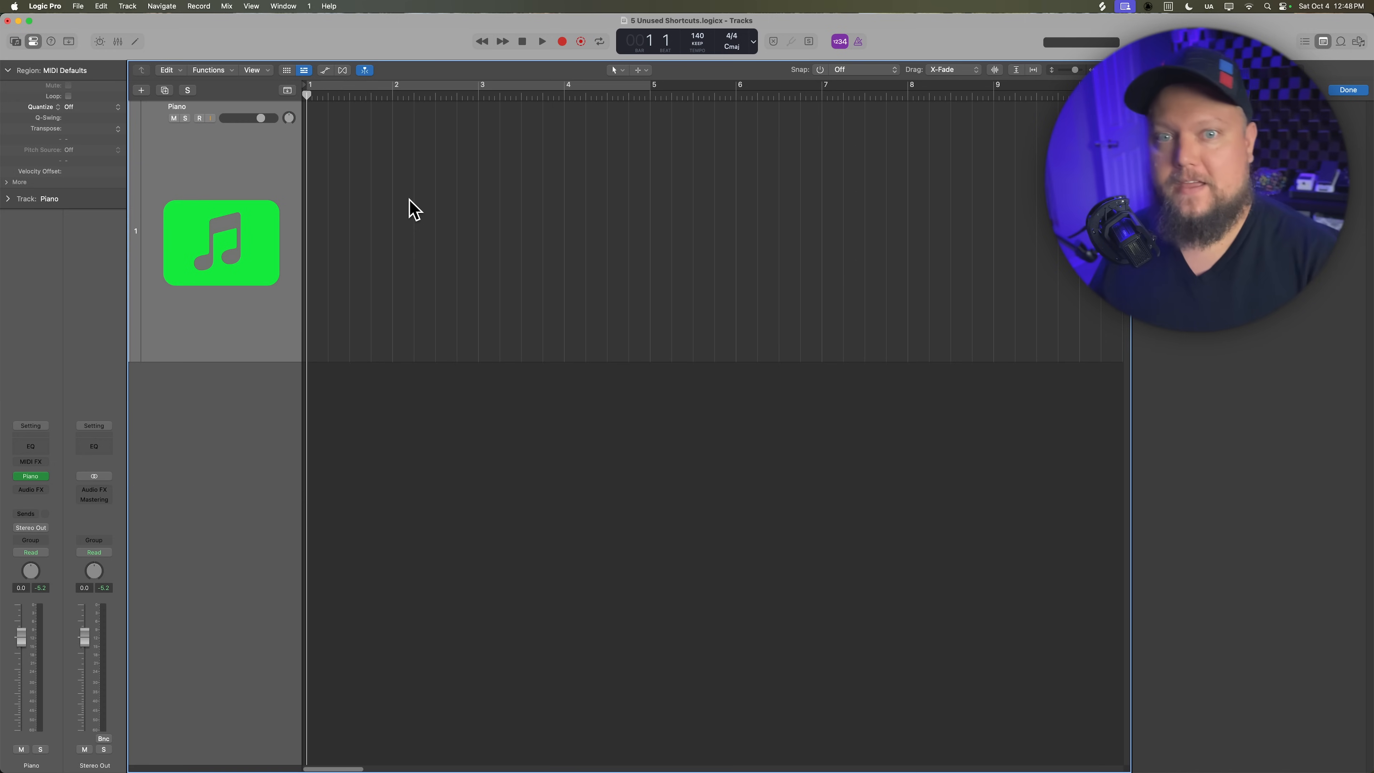
click(198, 118)
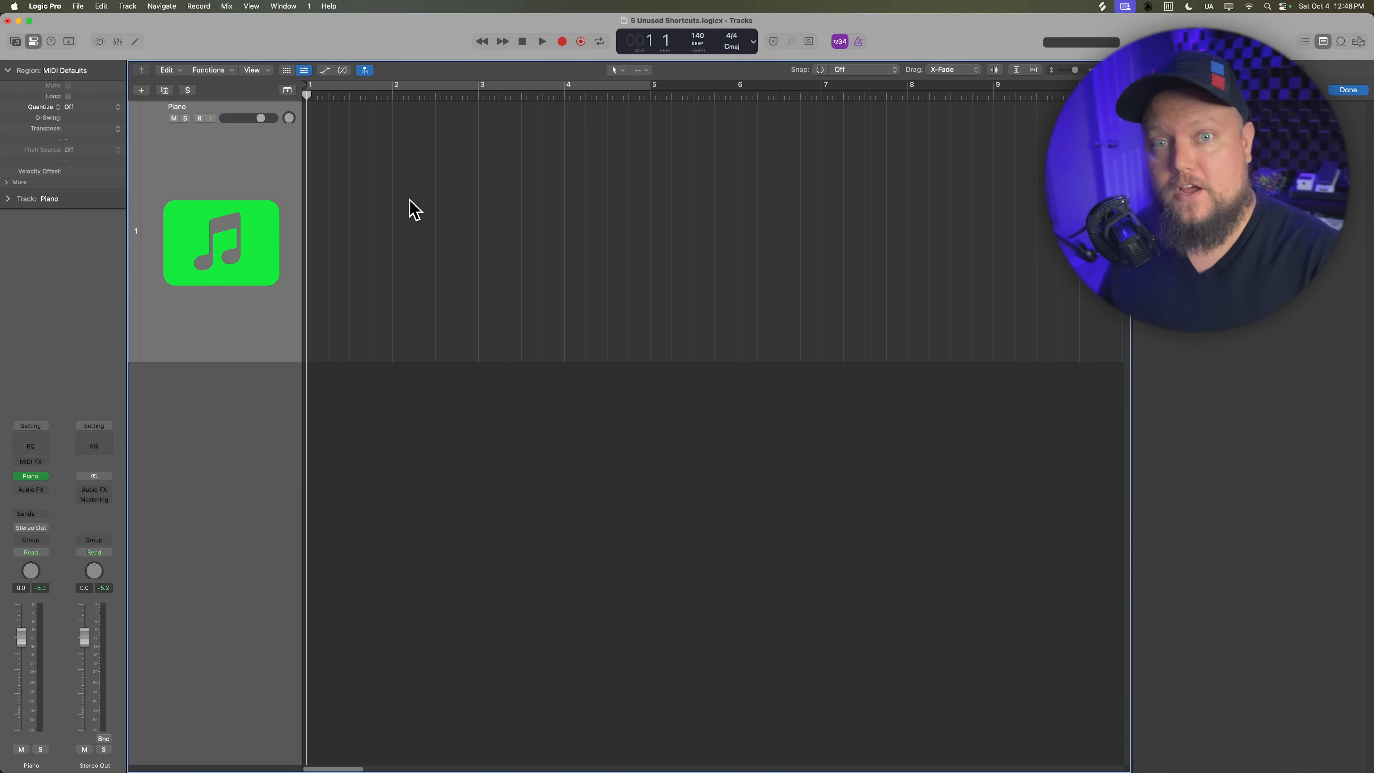
click(199, 118)
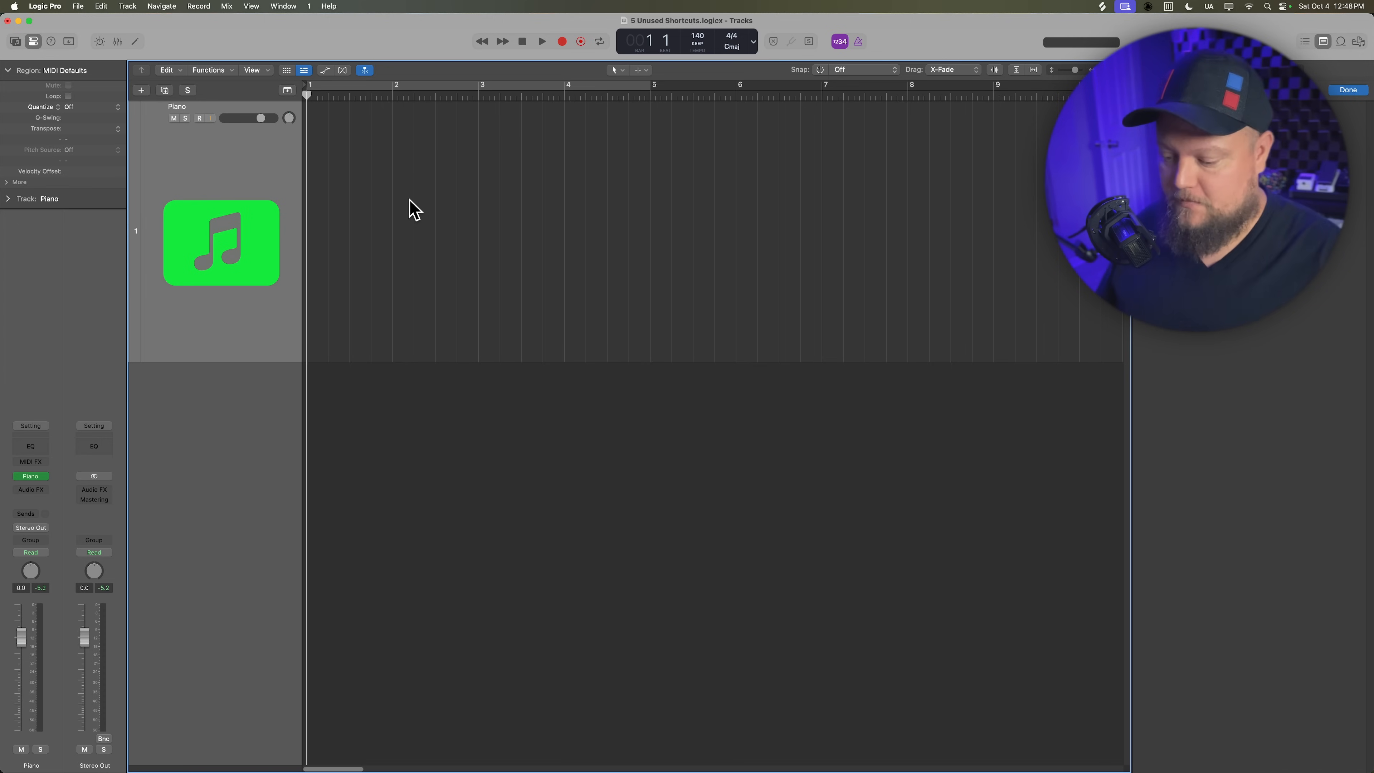
click(199, 118)
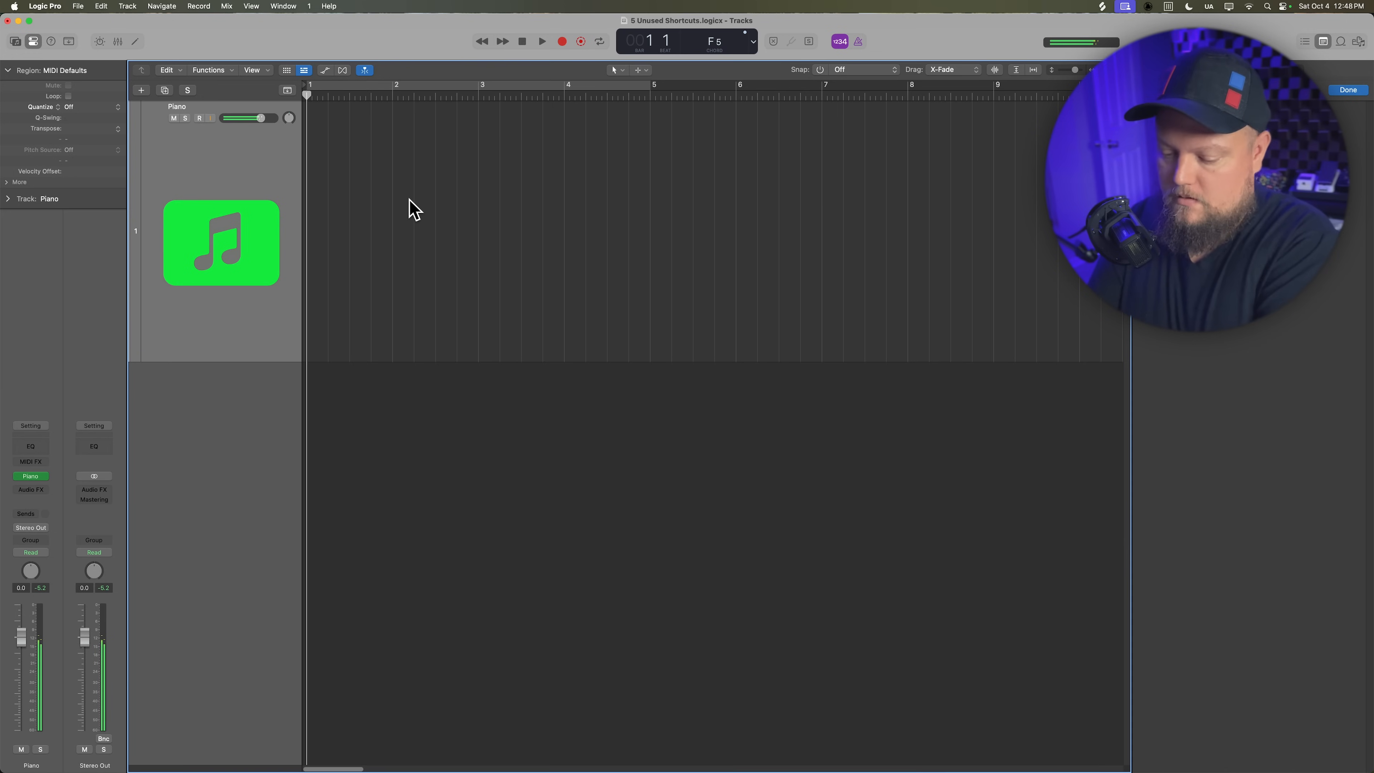
click(199, 118)
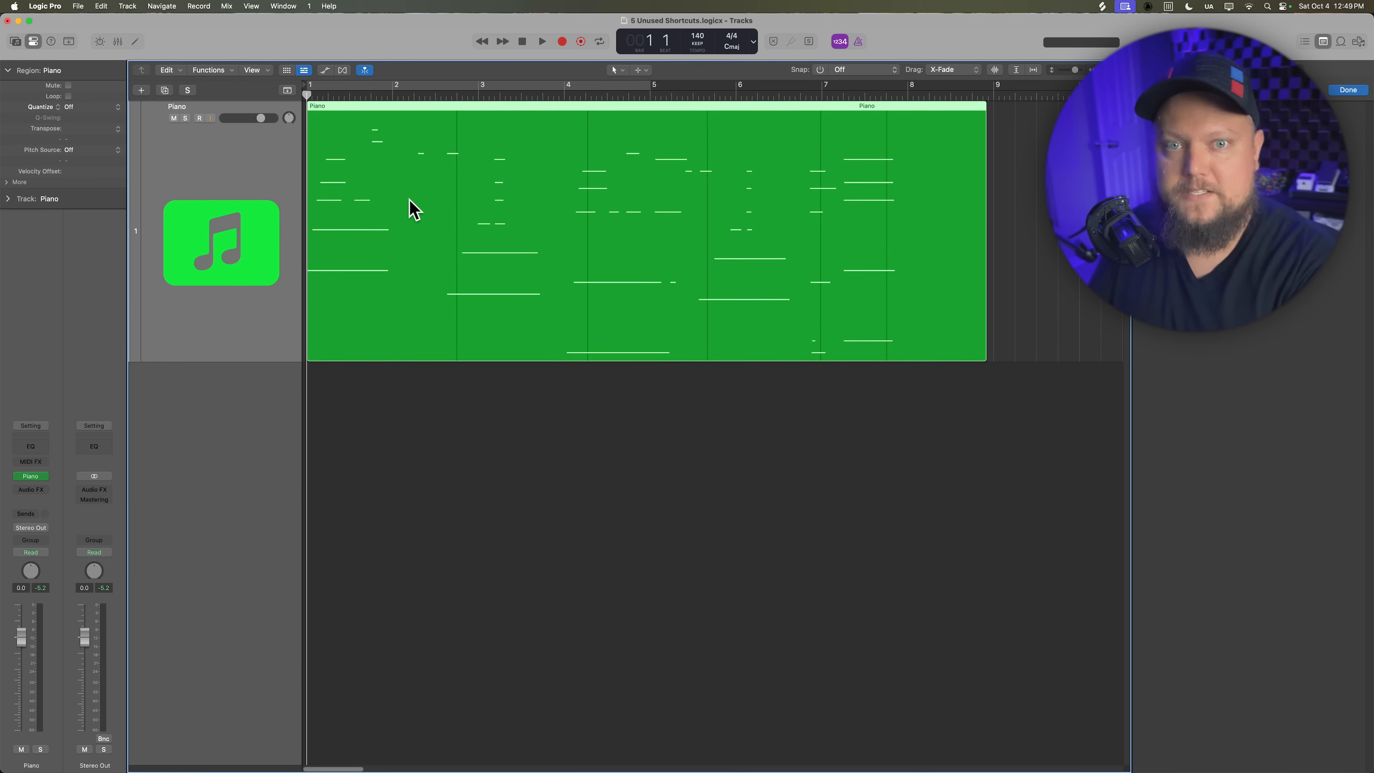
click(199, 118)
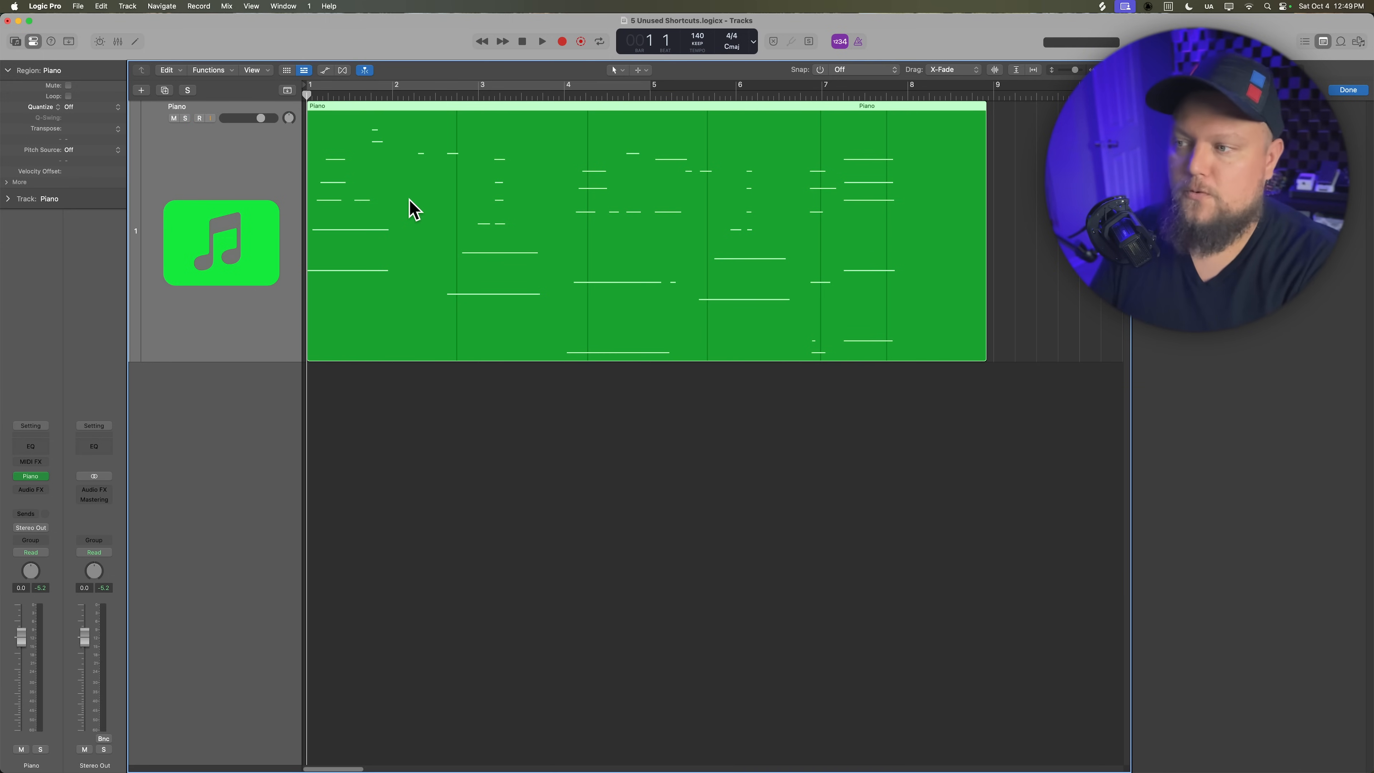
click(199, 117)
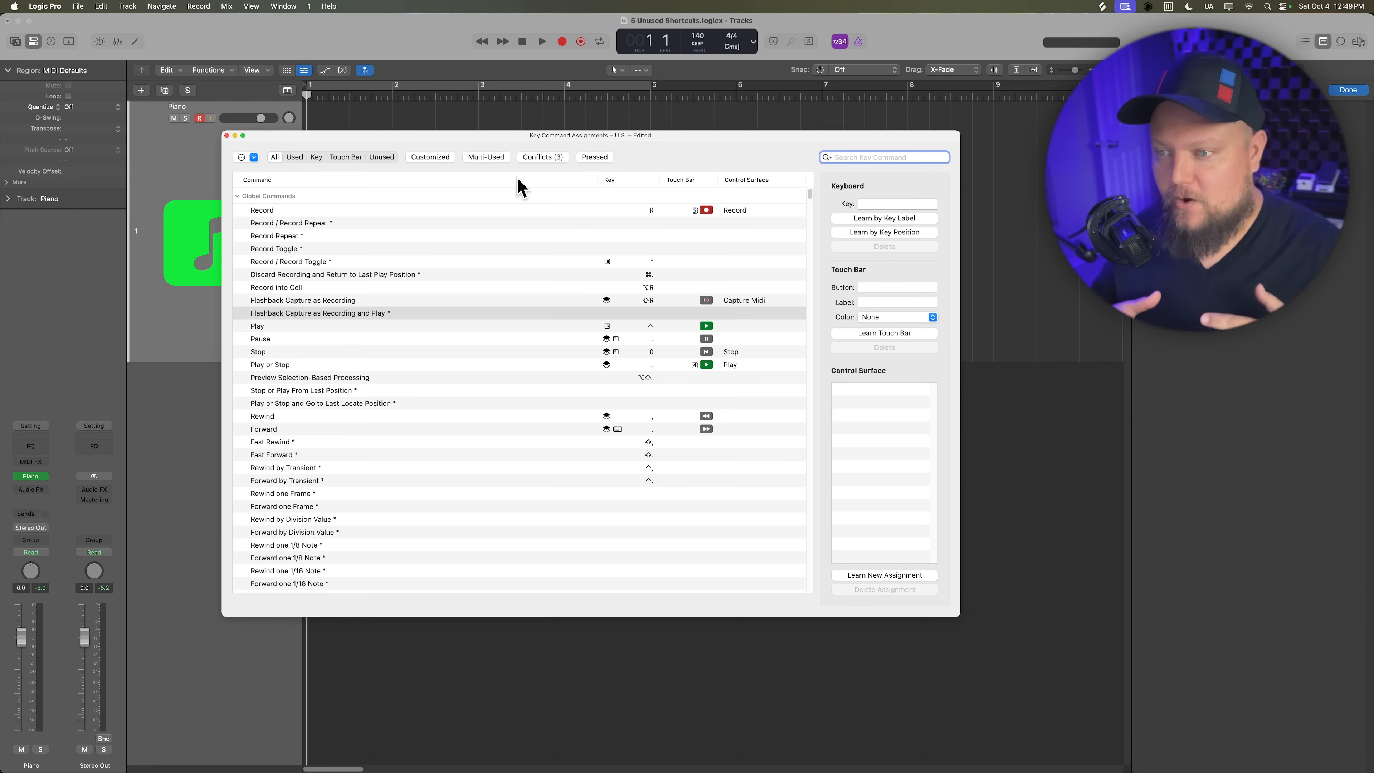
Step: Search 'flashback' and learn a new key shortcut for Flashback Capture as Recording and Play
text(fl)
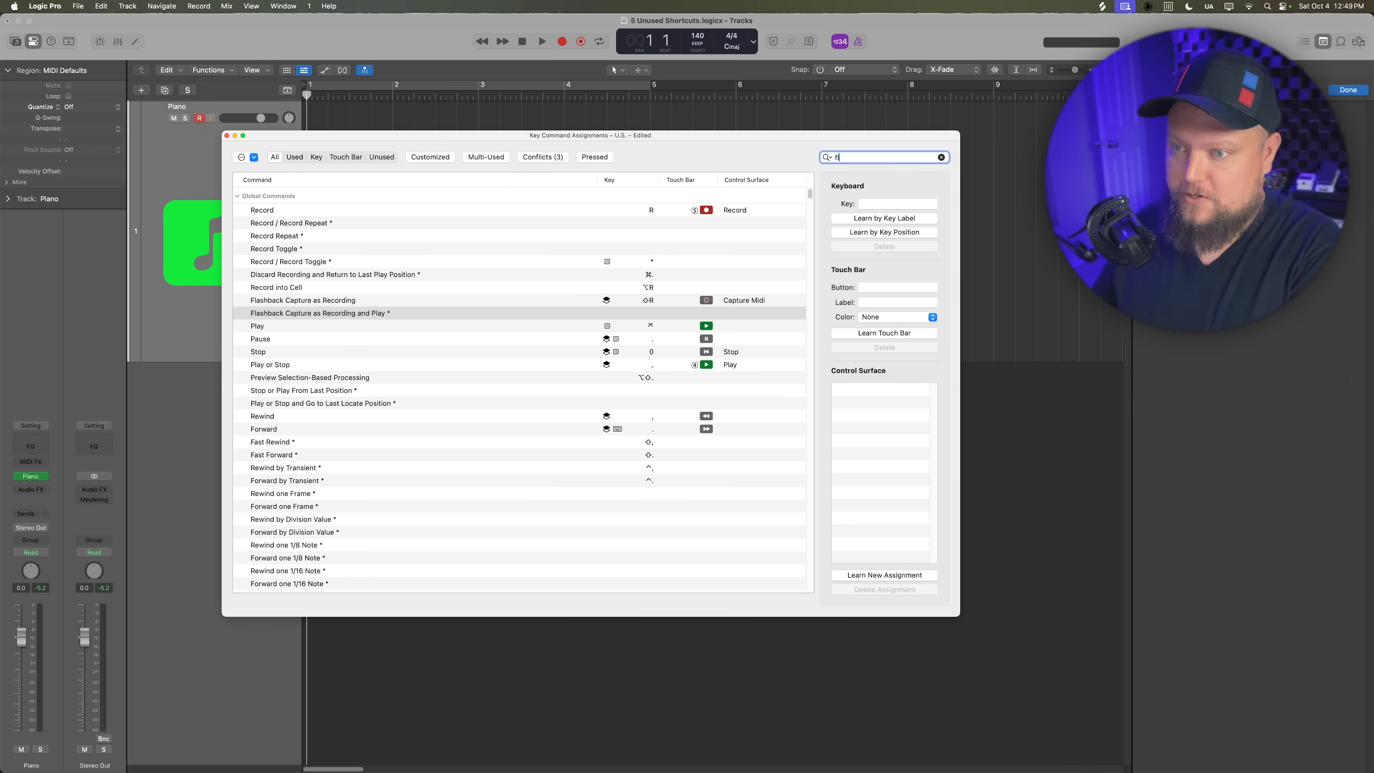
text(flashback)
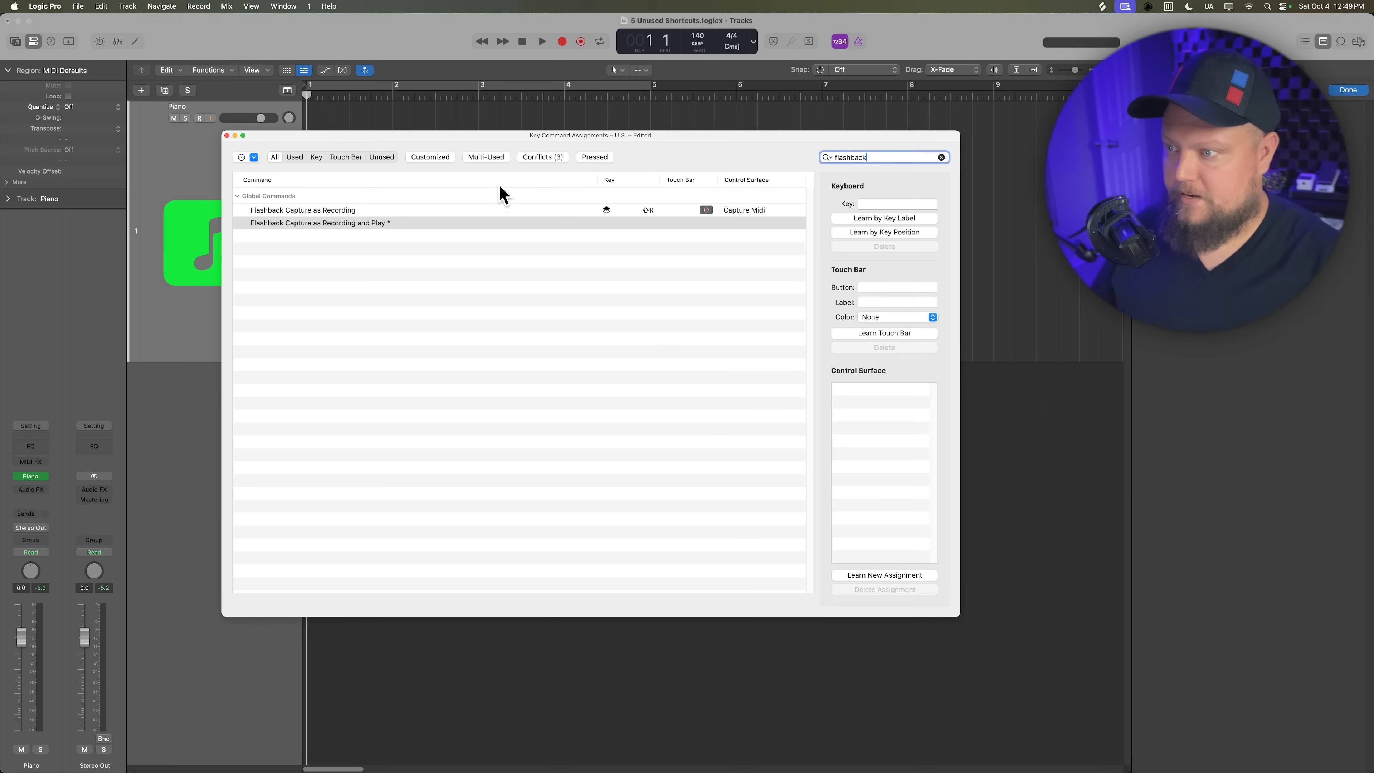
click(302, 209)
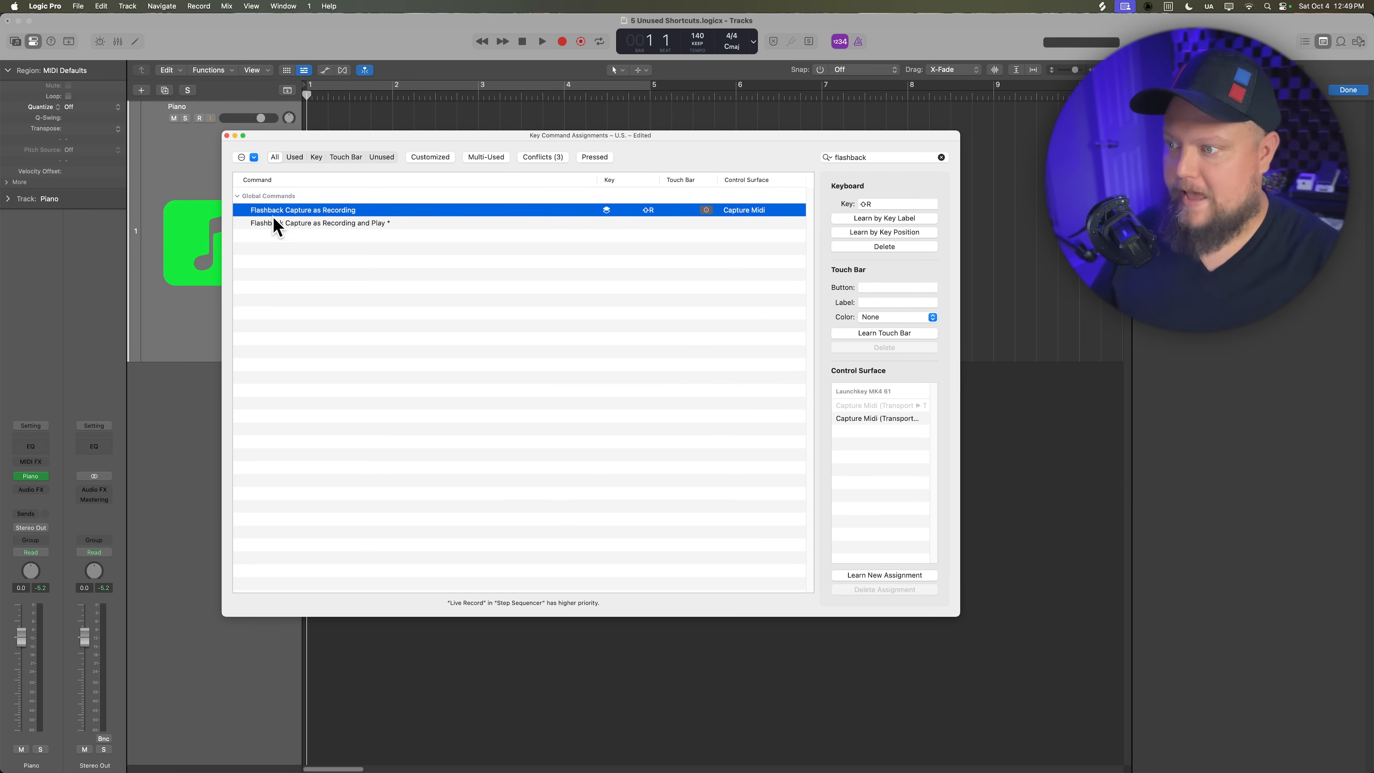
mouse_move(312, 217)
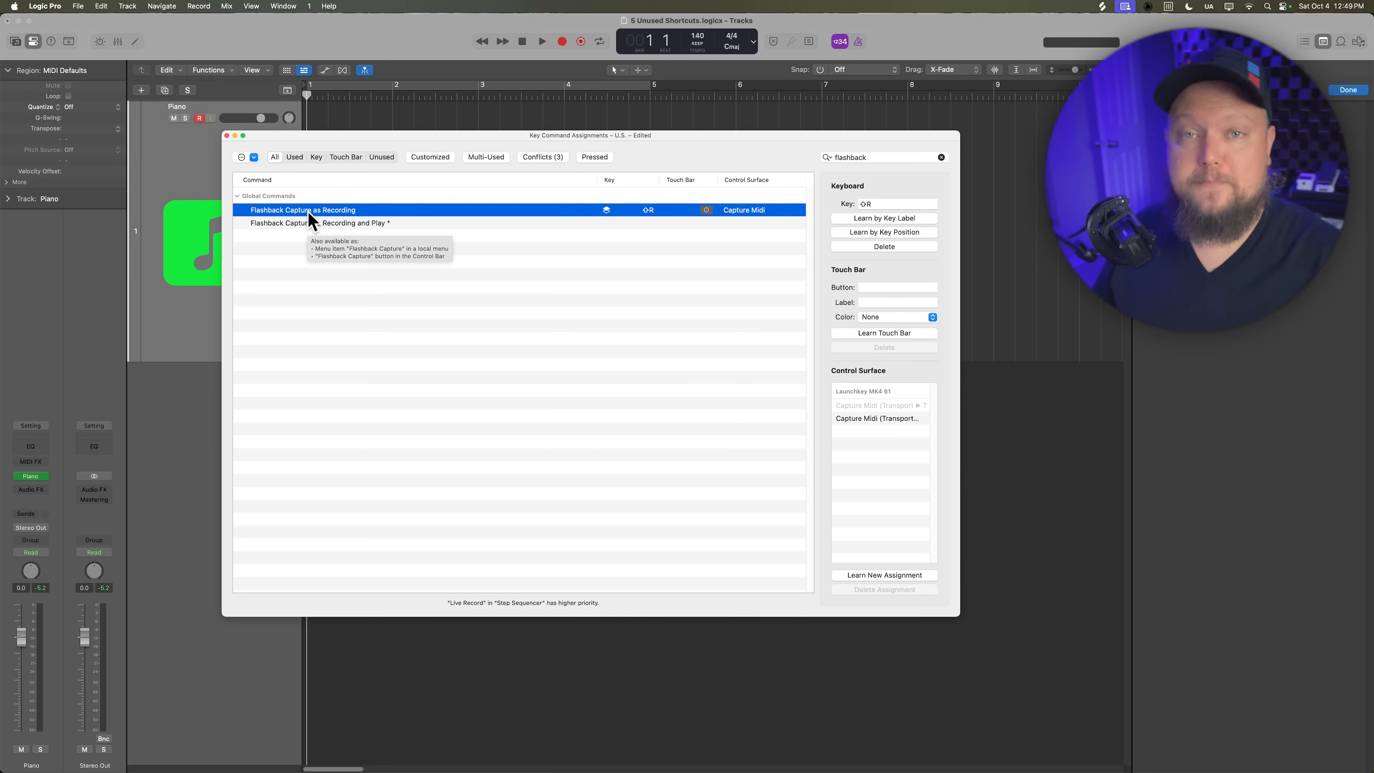
click(320, 223)
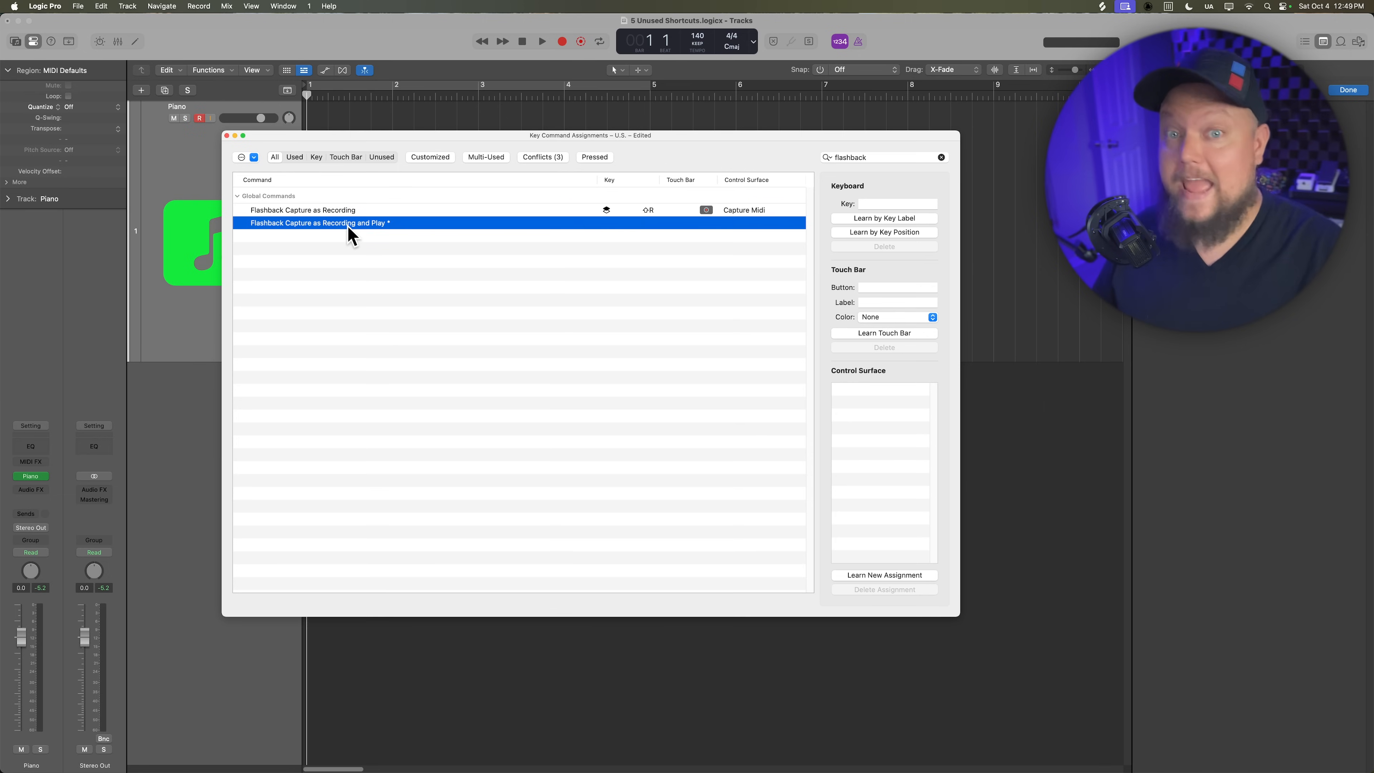
mouse_move(887, 244)
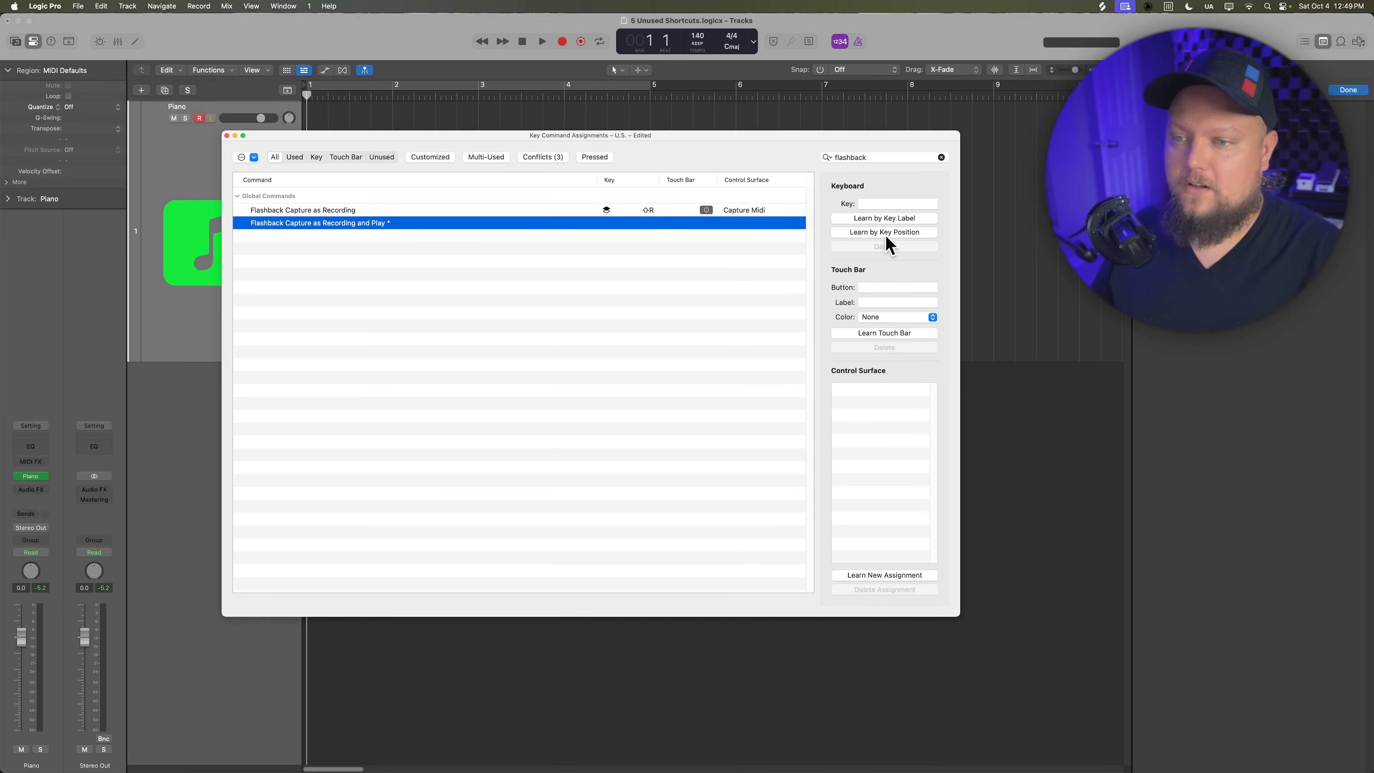
click(882, 231)
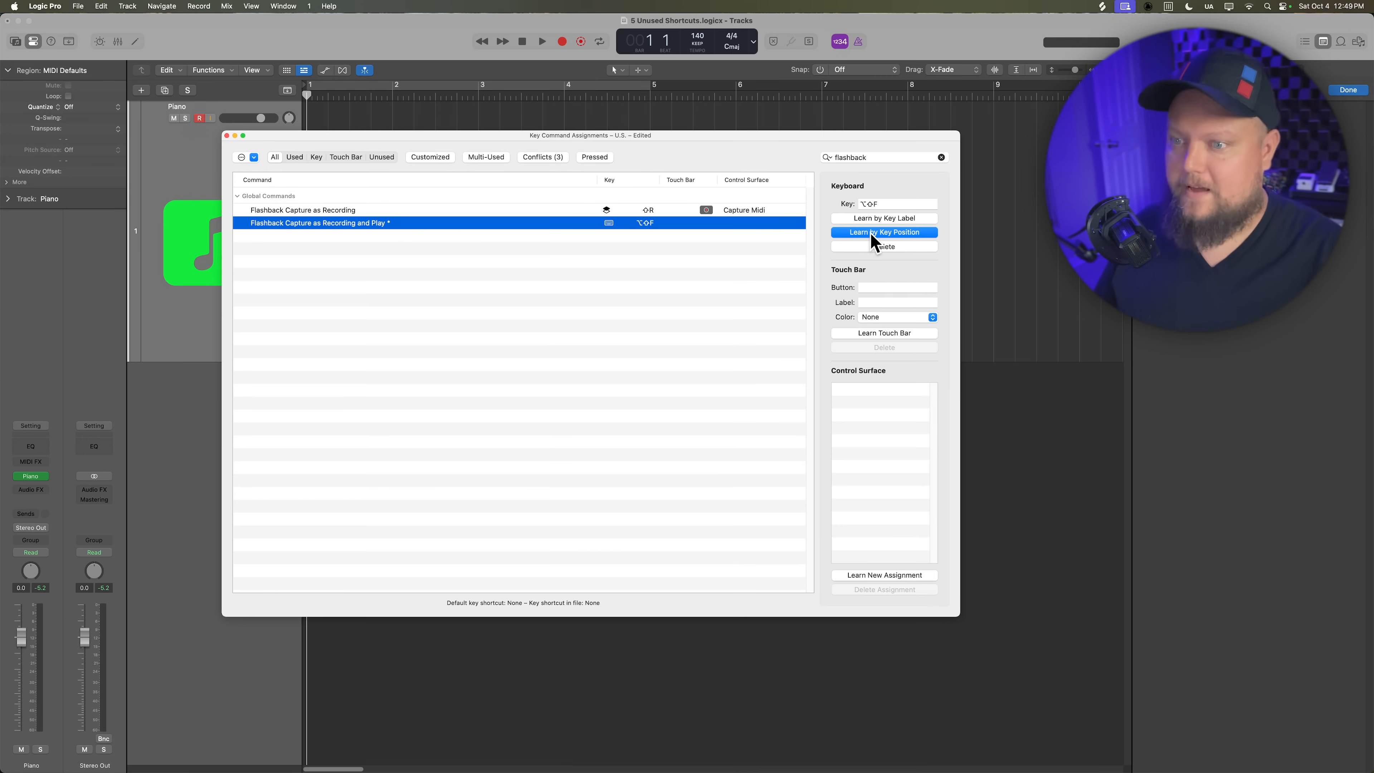
click(1348, 89)
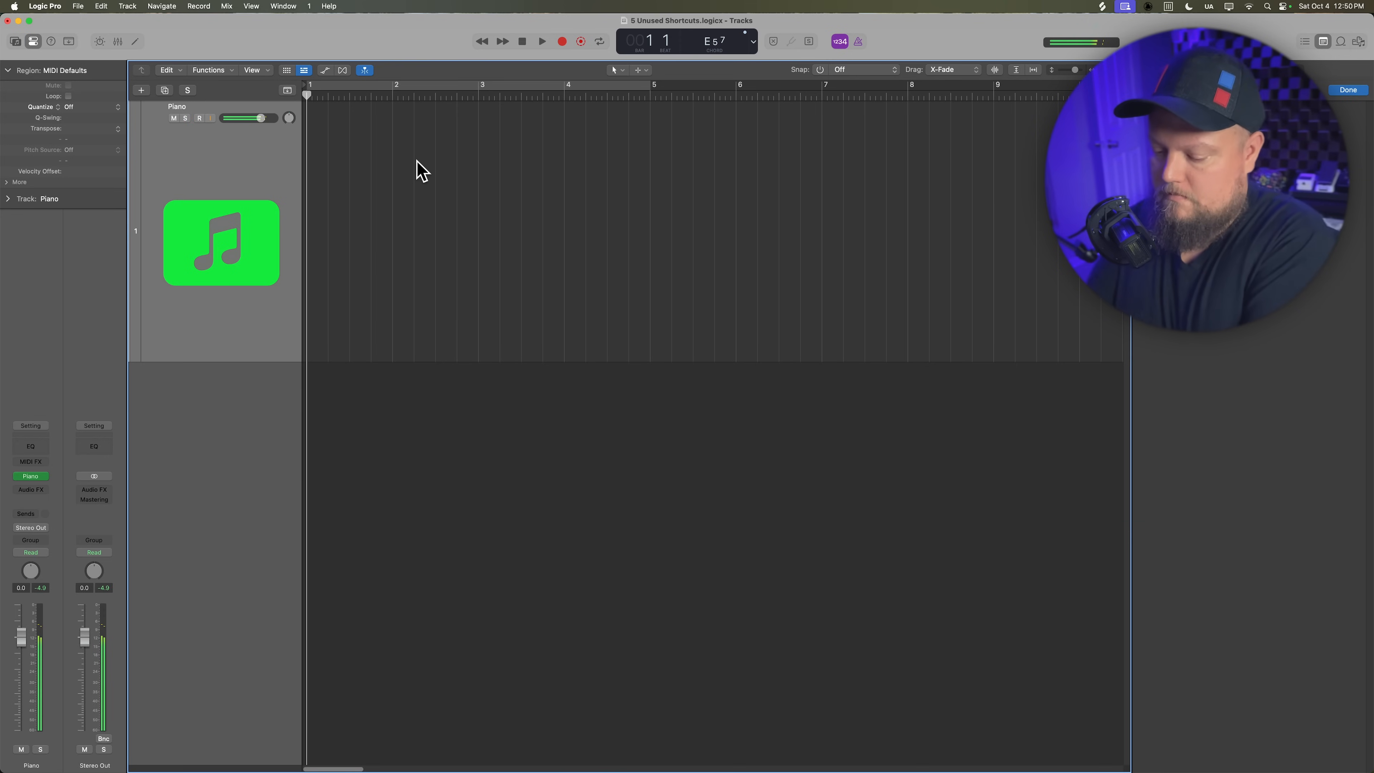
Step: Play some piano, then capture it with the new Flashback shortcut as a region on the Piano track
click(200, 117)
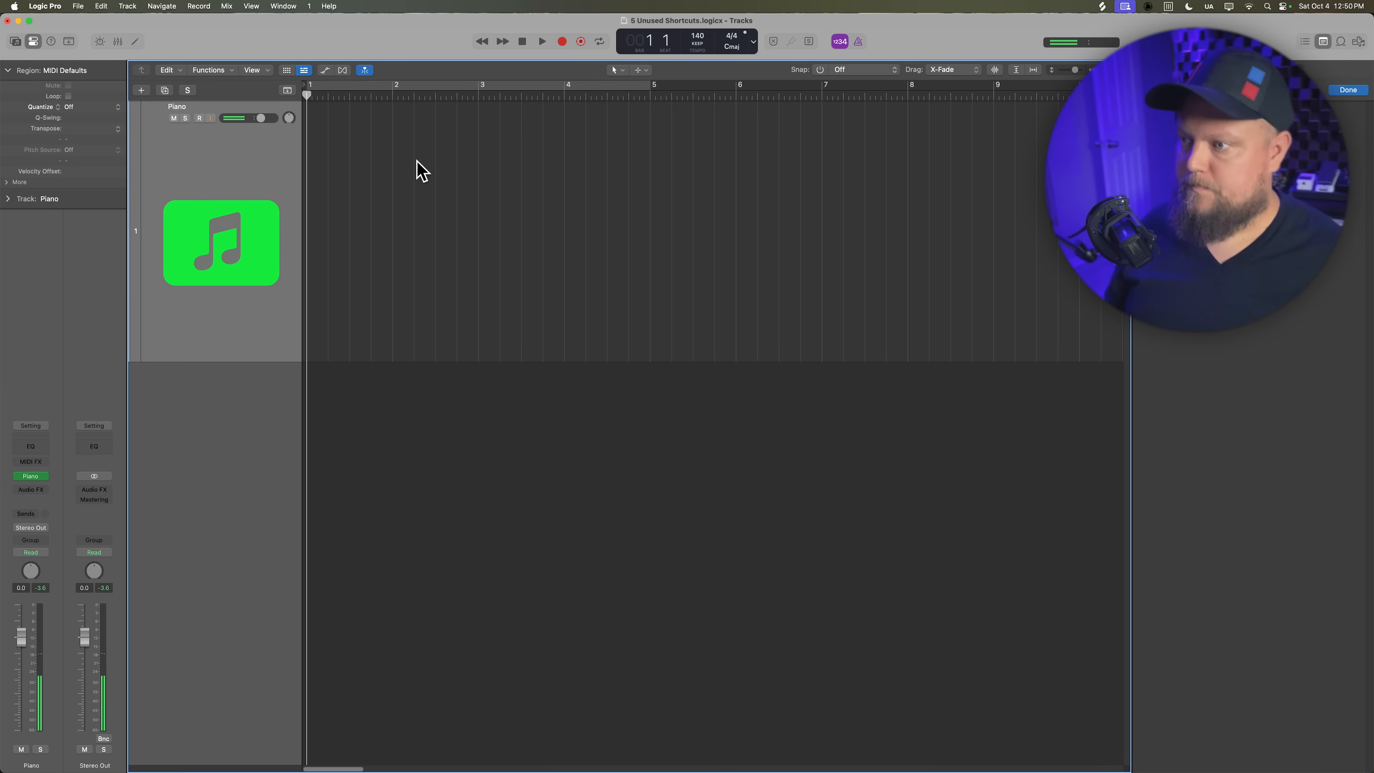
click(199, 118)
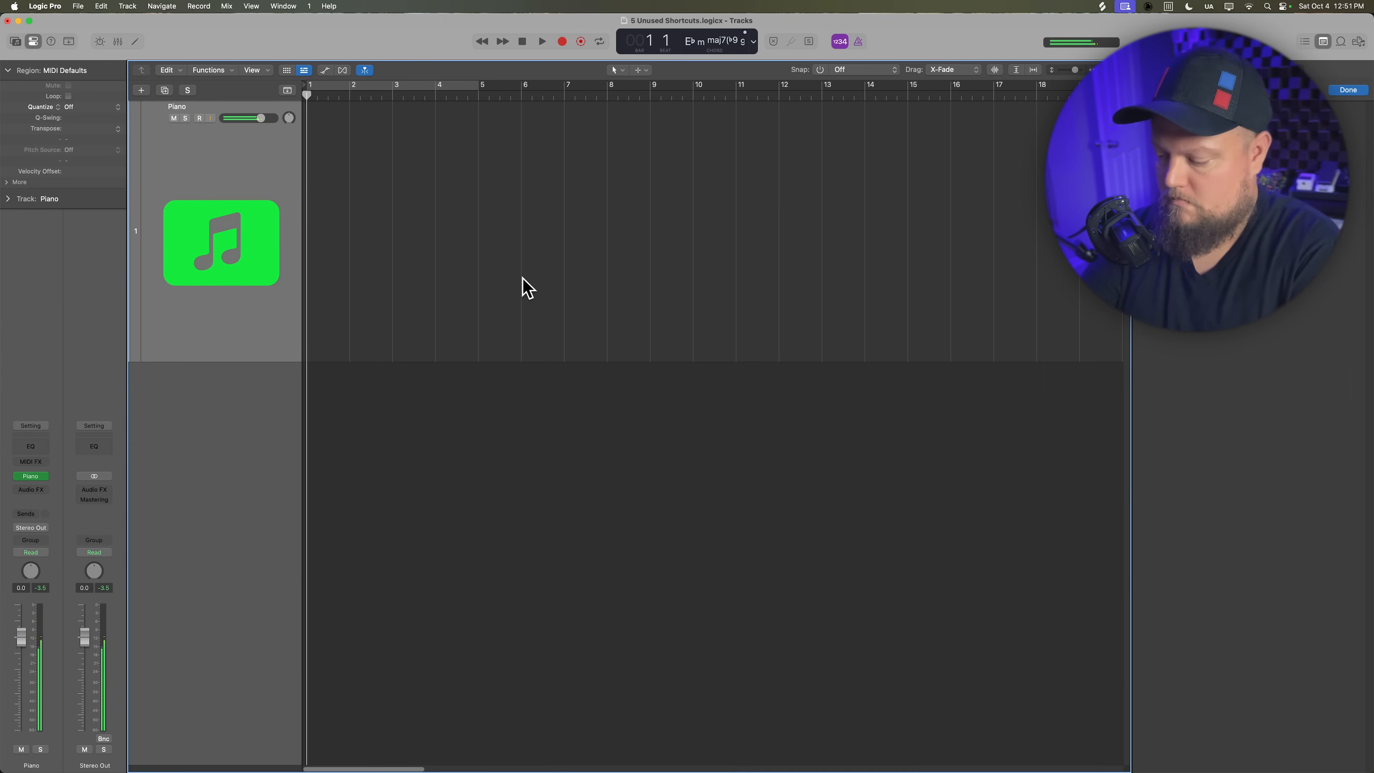
click(199, 117)
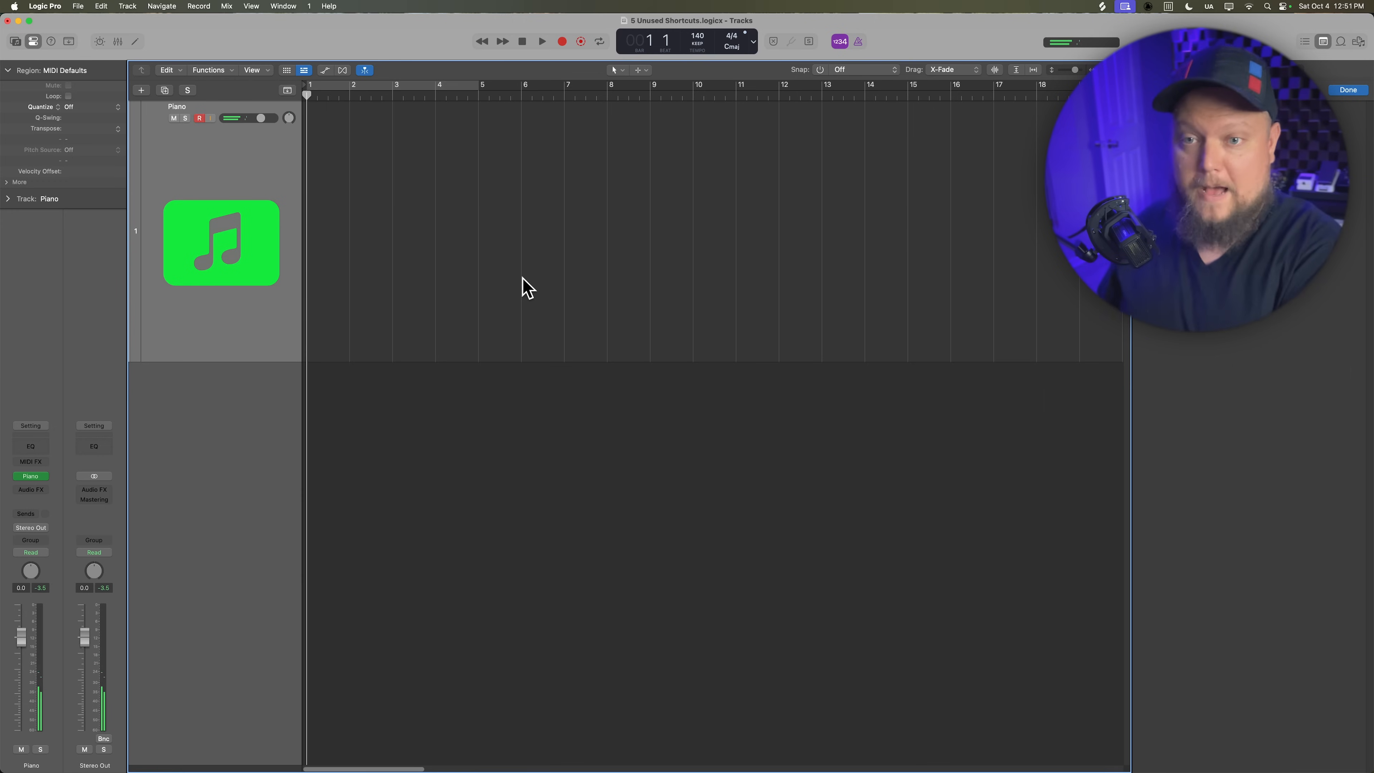
click(541, 42)
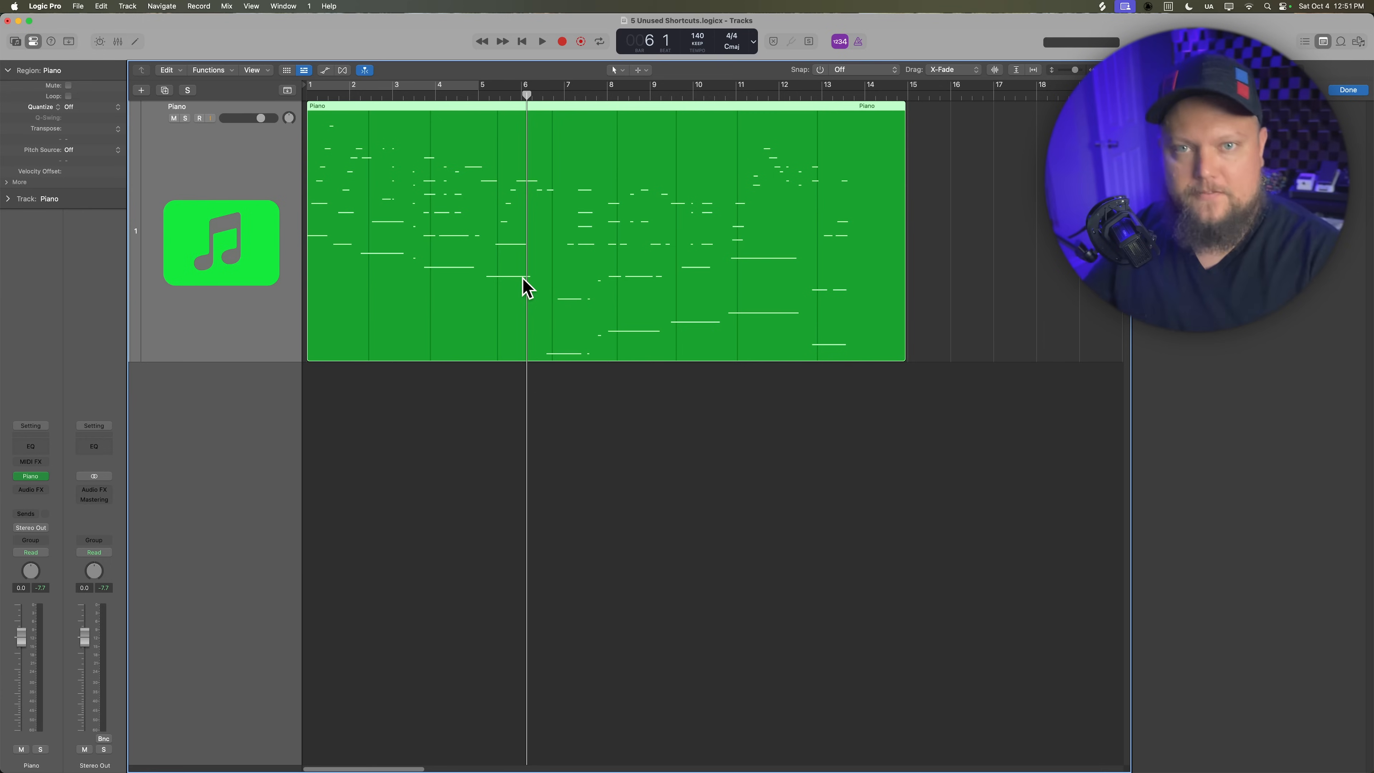
click(199, 118)
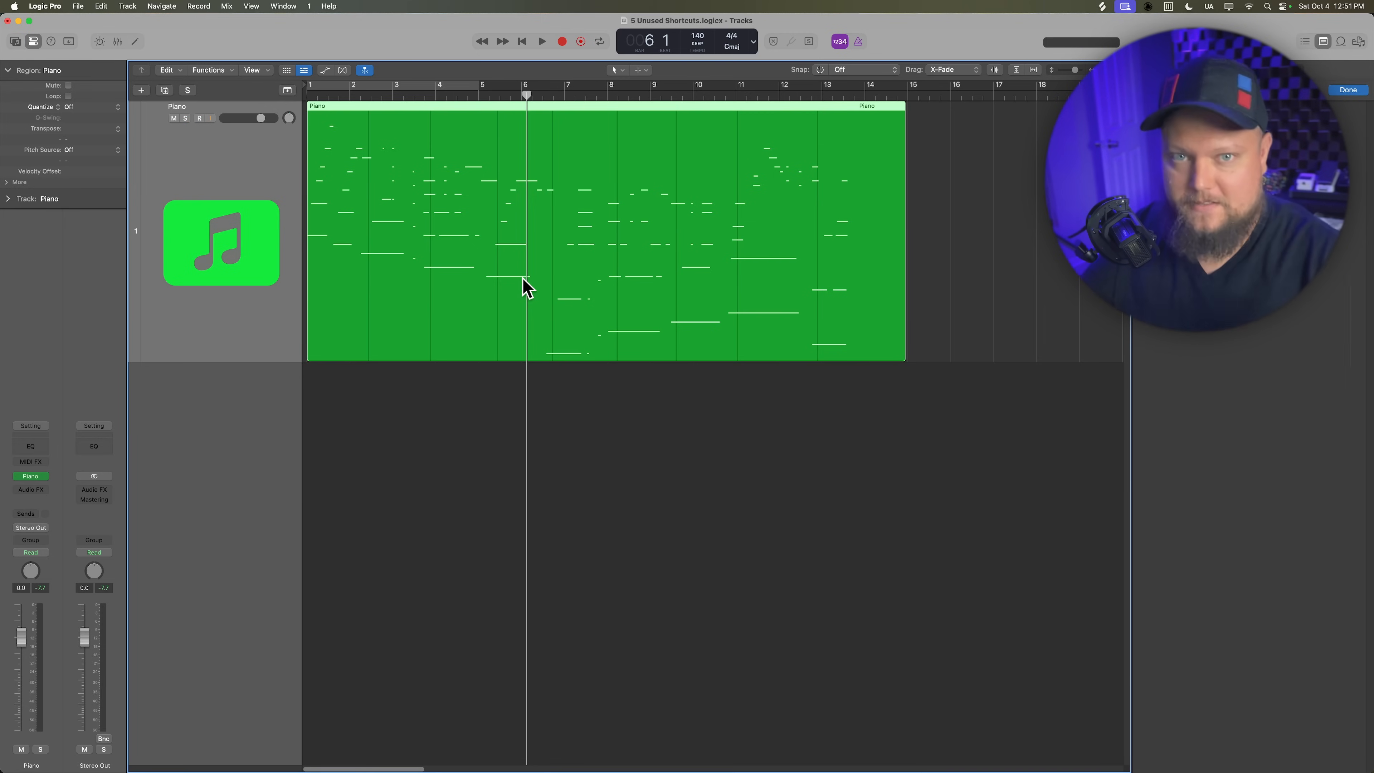
click(199, 119)
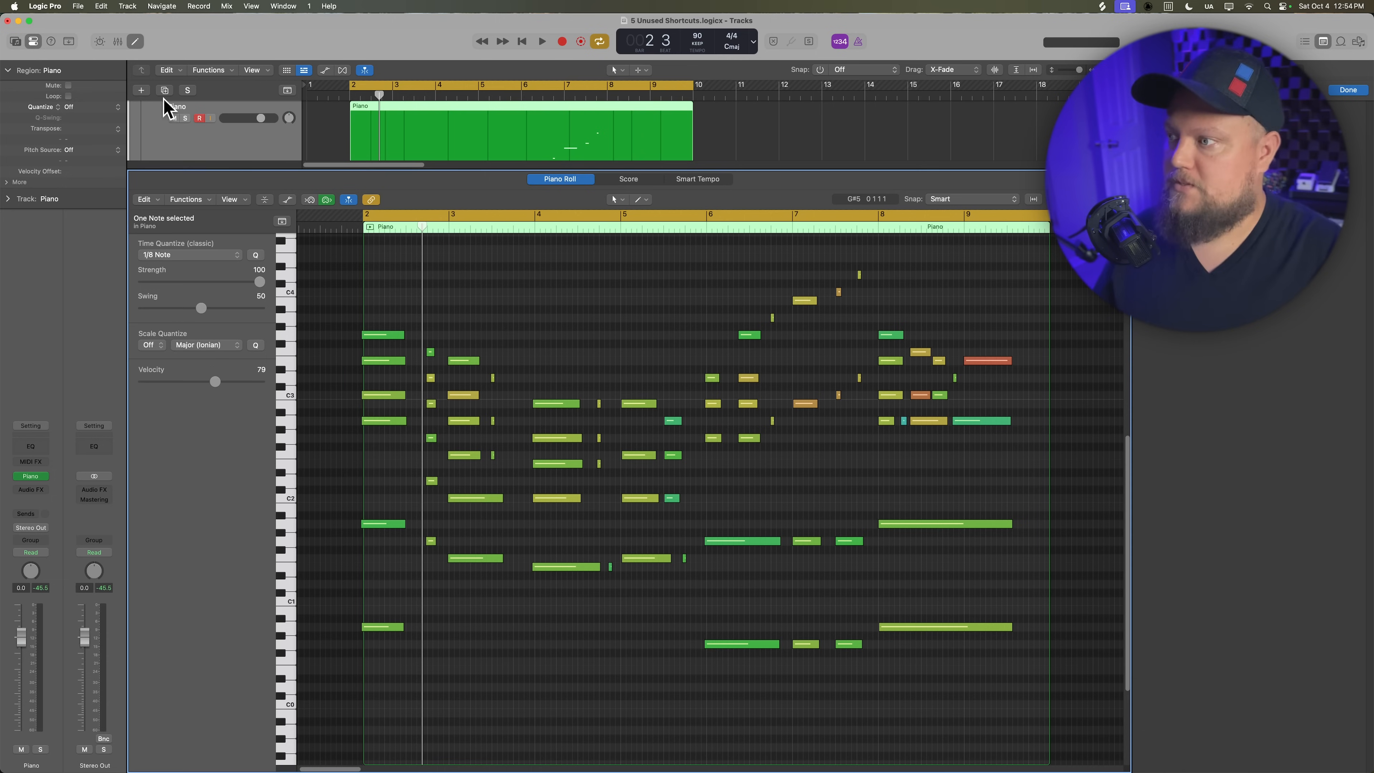
Step: Bring up Key Commands from the Logic Pro menu while the piano region's notes stay in the Piano Roll
click(44, 6)
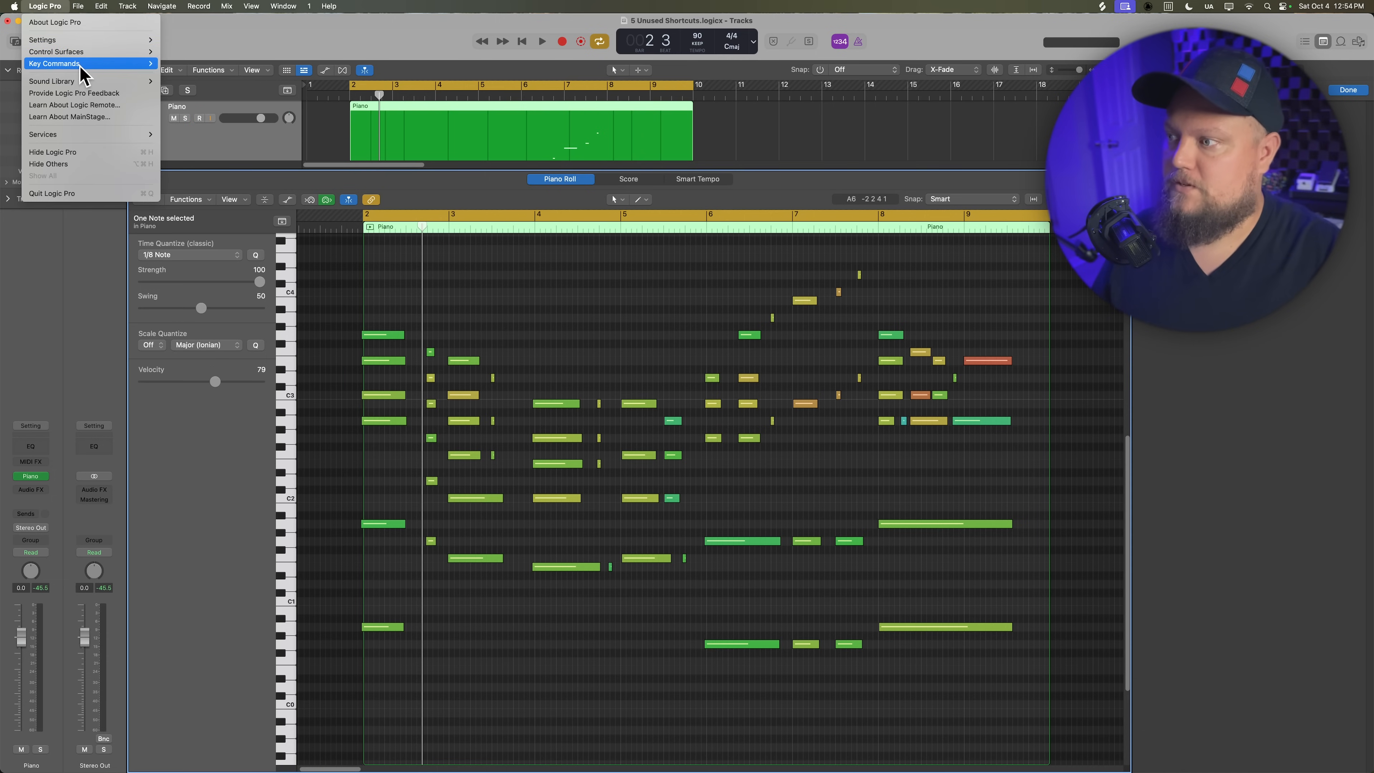
Step: Filter the key command list to 'quan' and pick out the Quantize 1/4 Note and 1/8 Note commands
click(54, 63)
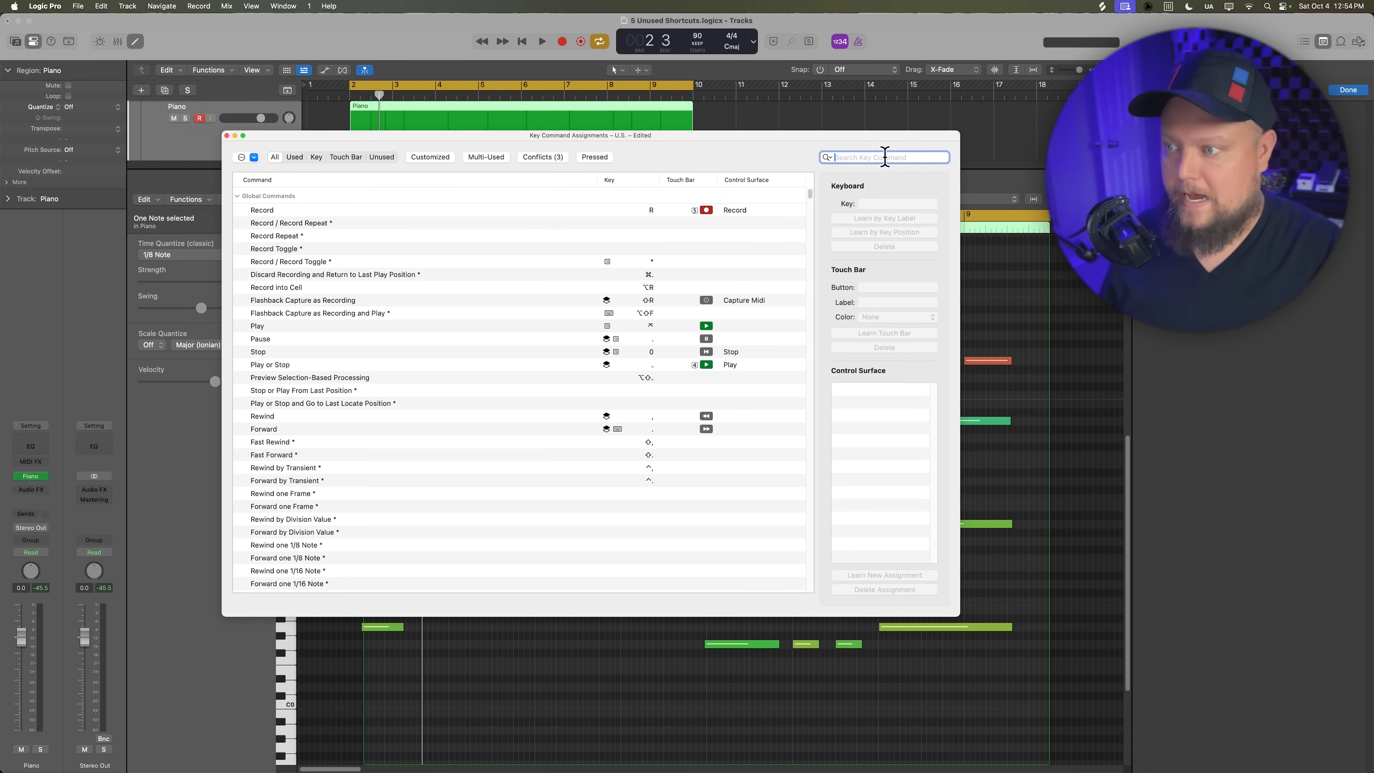
text(quantize)
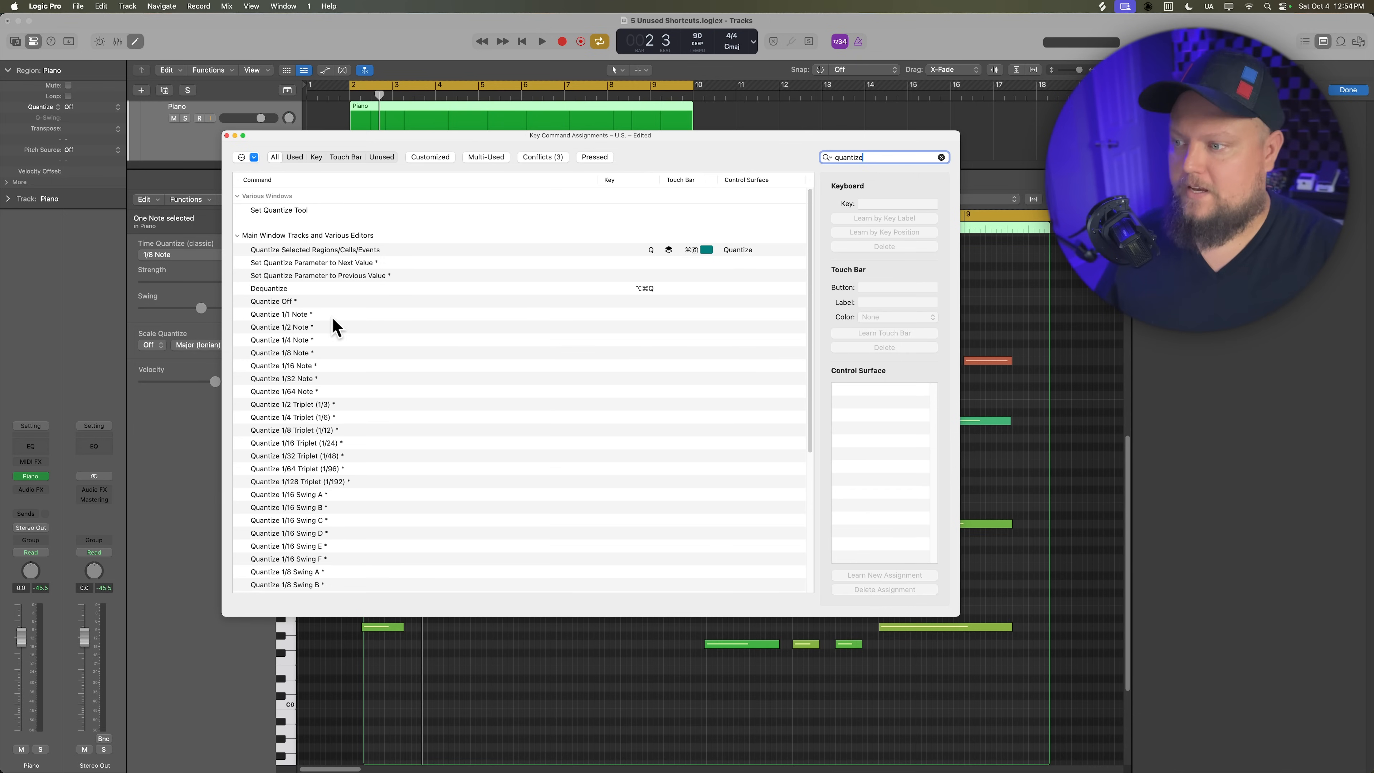
click(280, 353)
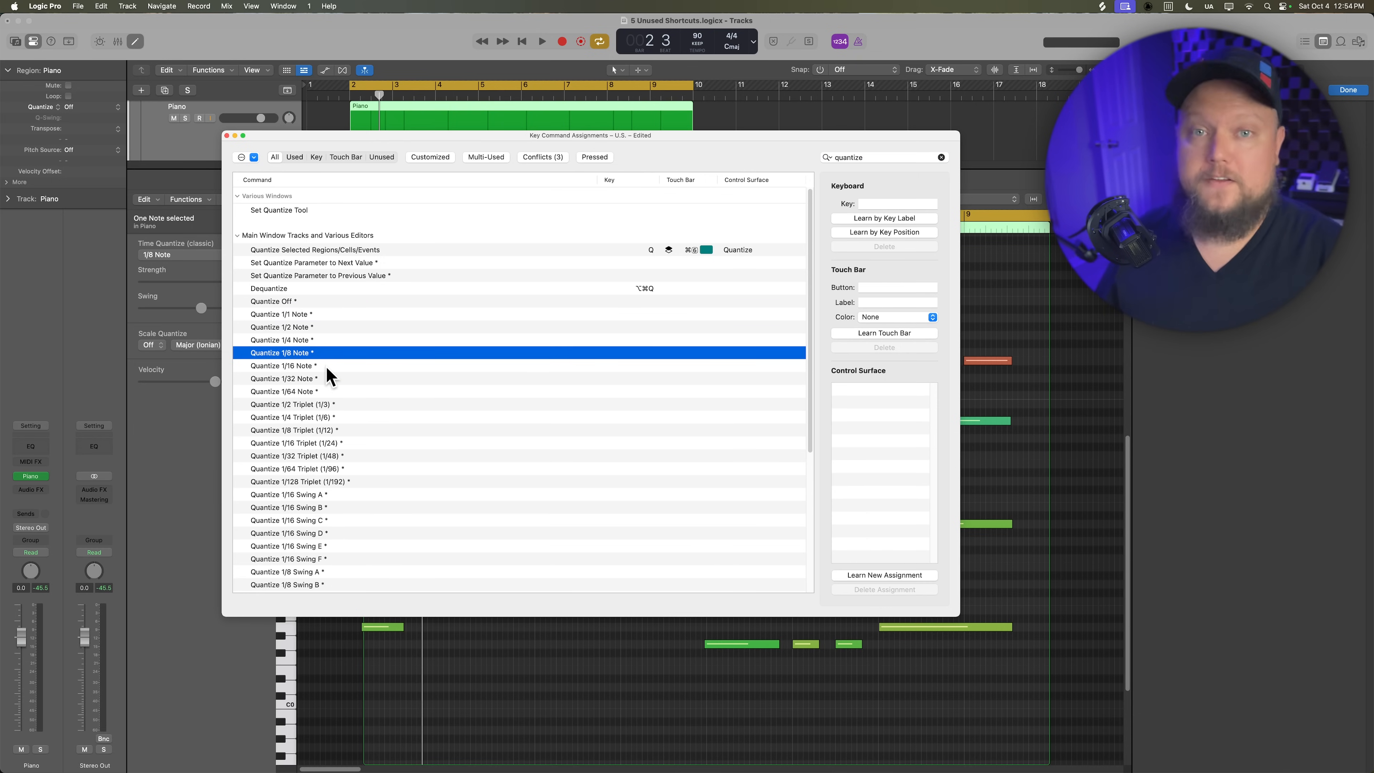
click(282, 340)
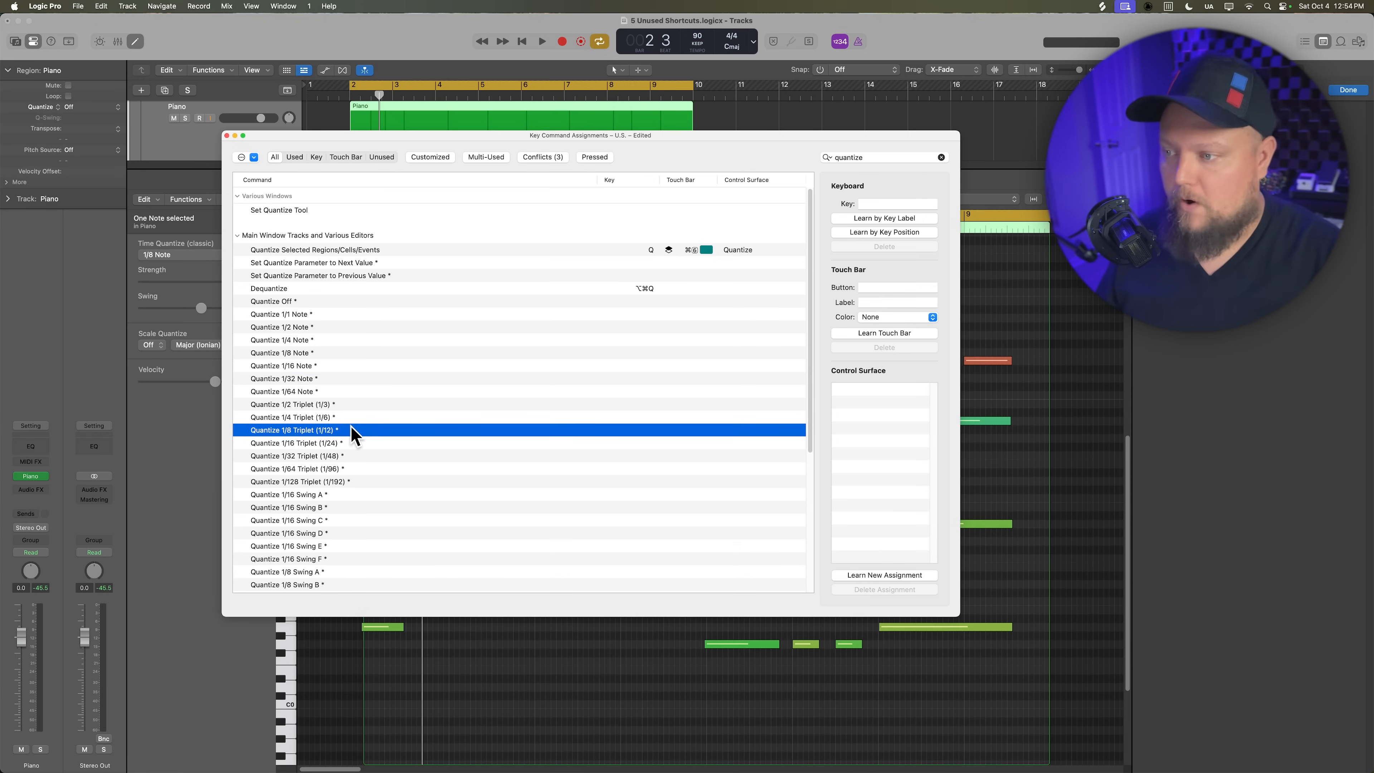
click(280, 352)
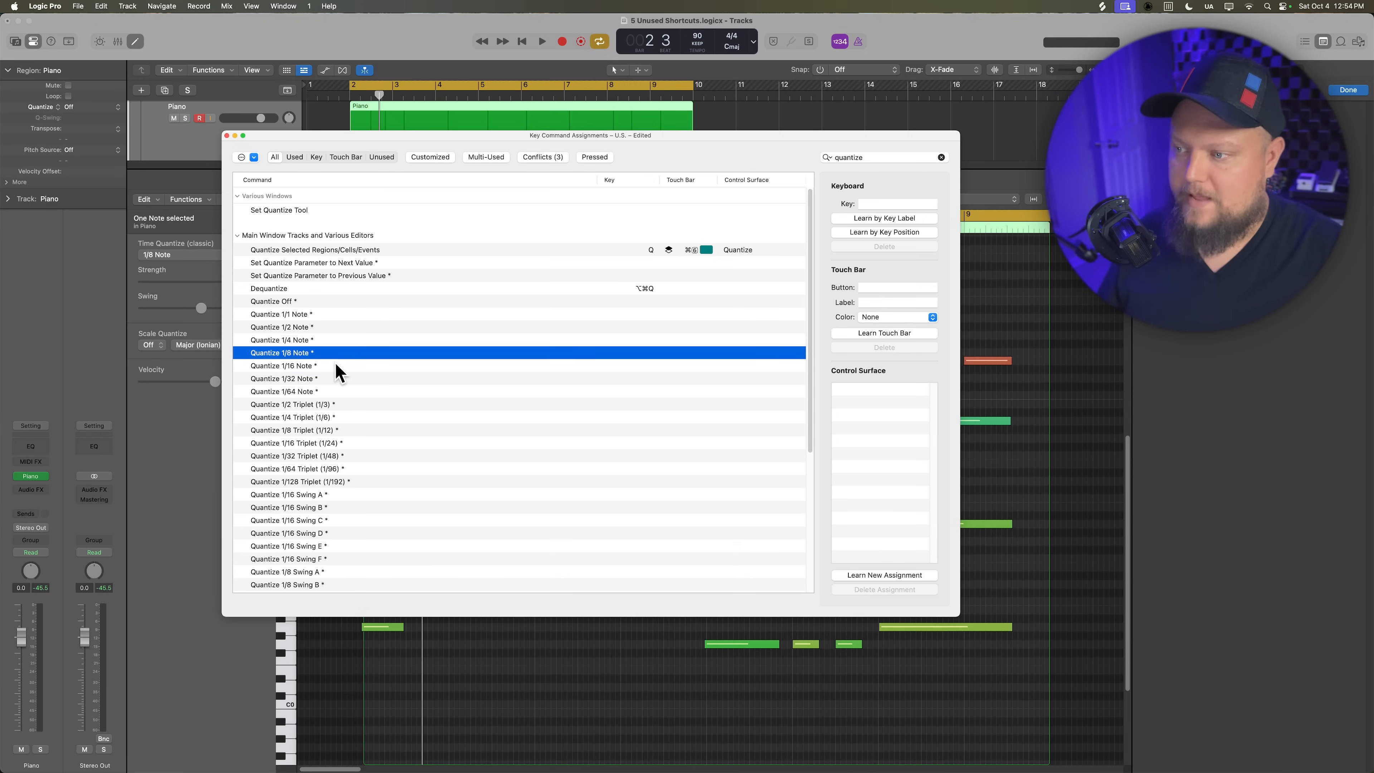
click(280, 340)
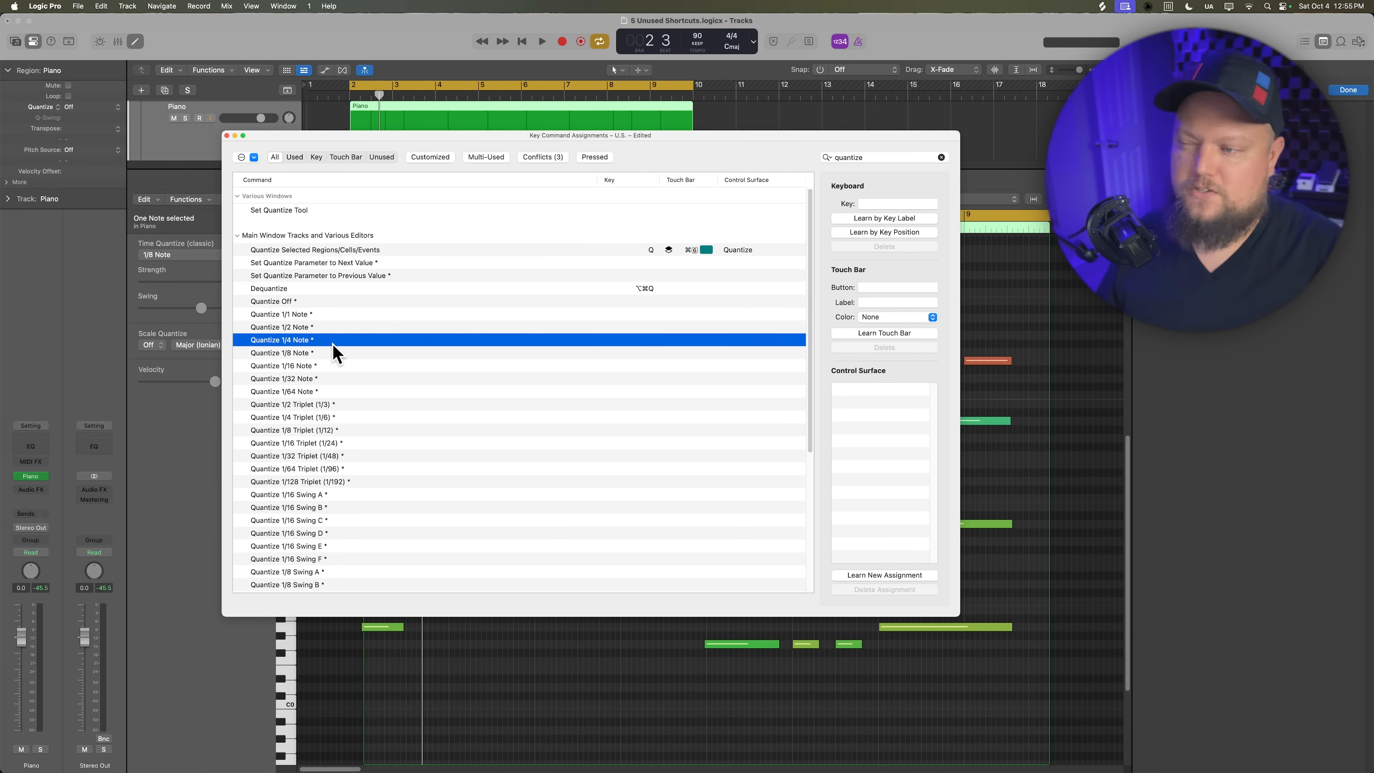
click(281, 352)
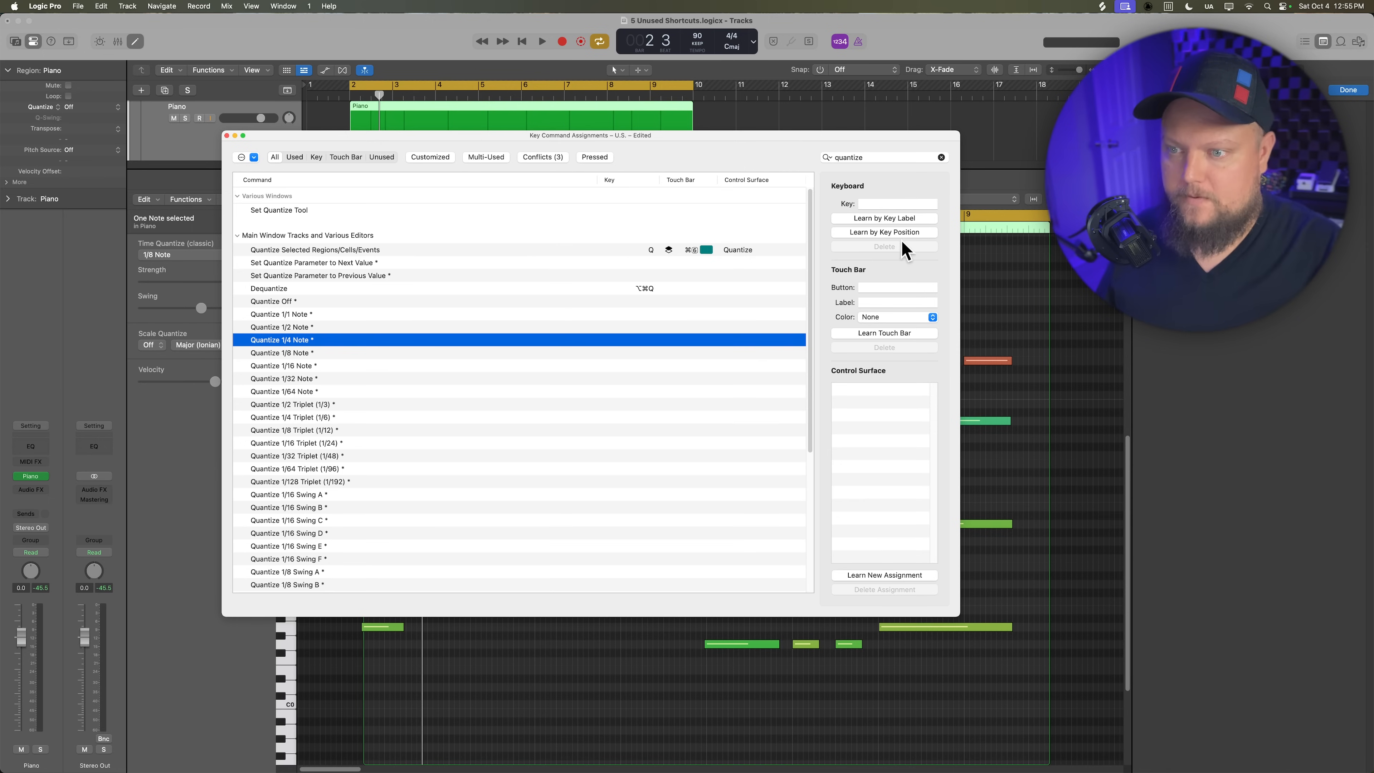
Step: Learn shortcuts ending in 4 and 8 for Quantize 1/4 Note and Quantize 1/8 Note
click(883, 232)
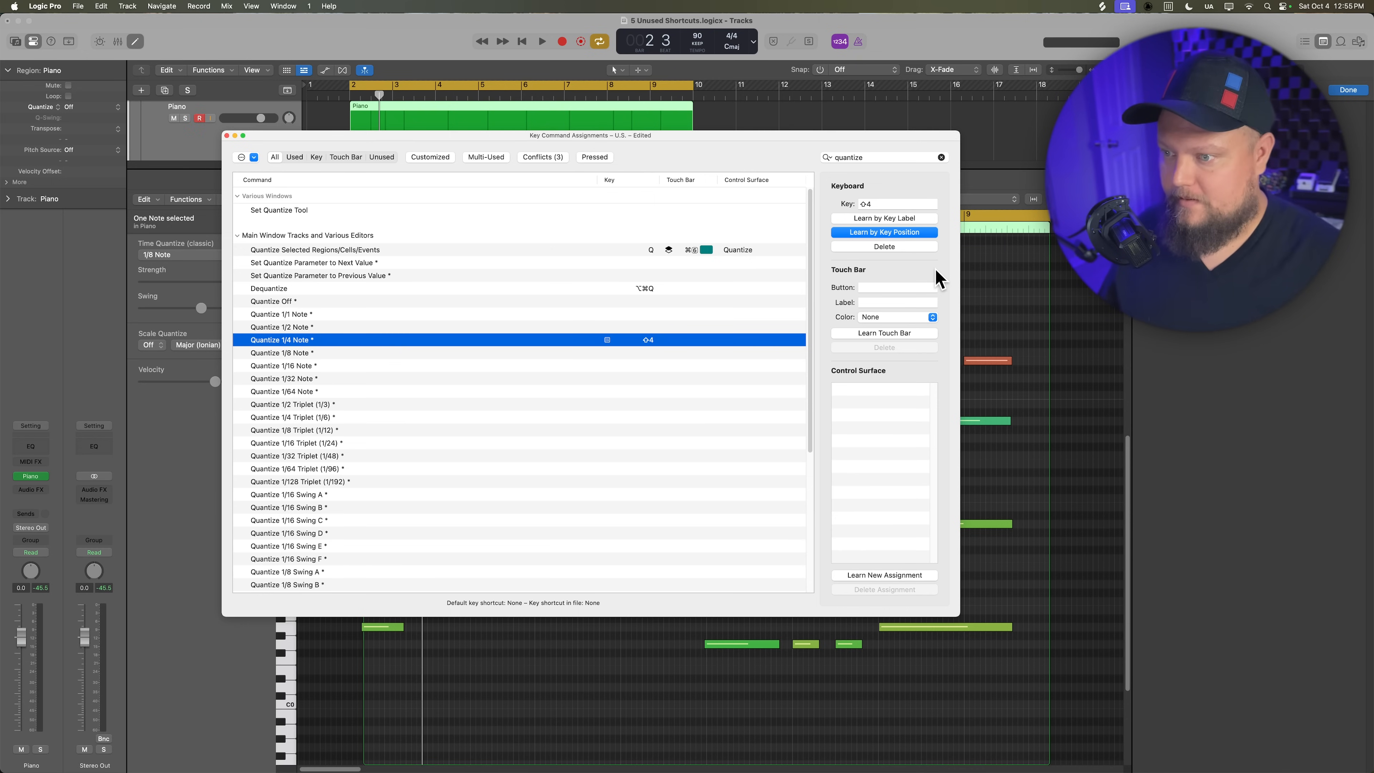
click(280, 352)
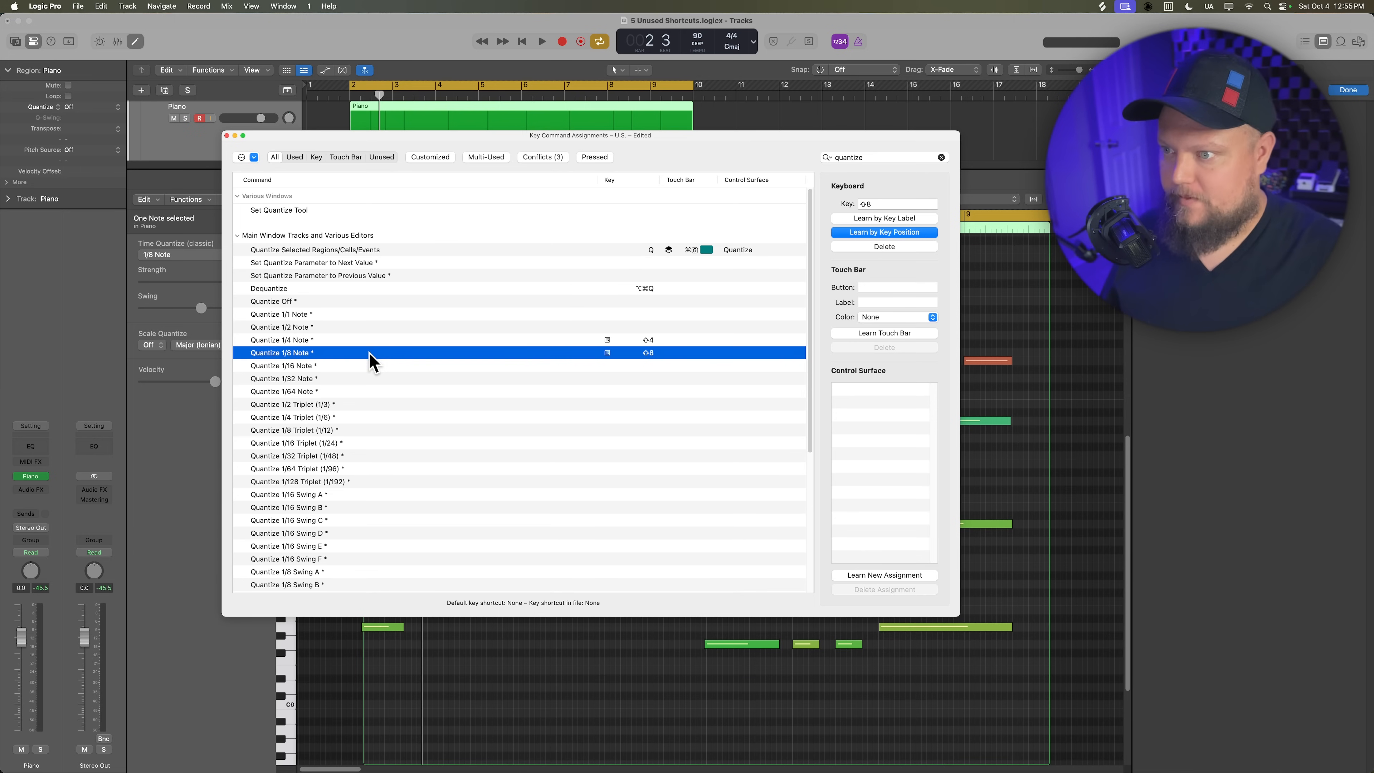
drag(590, 135, 593, 619)
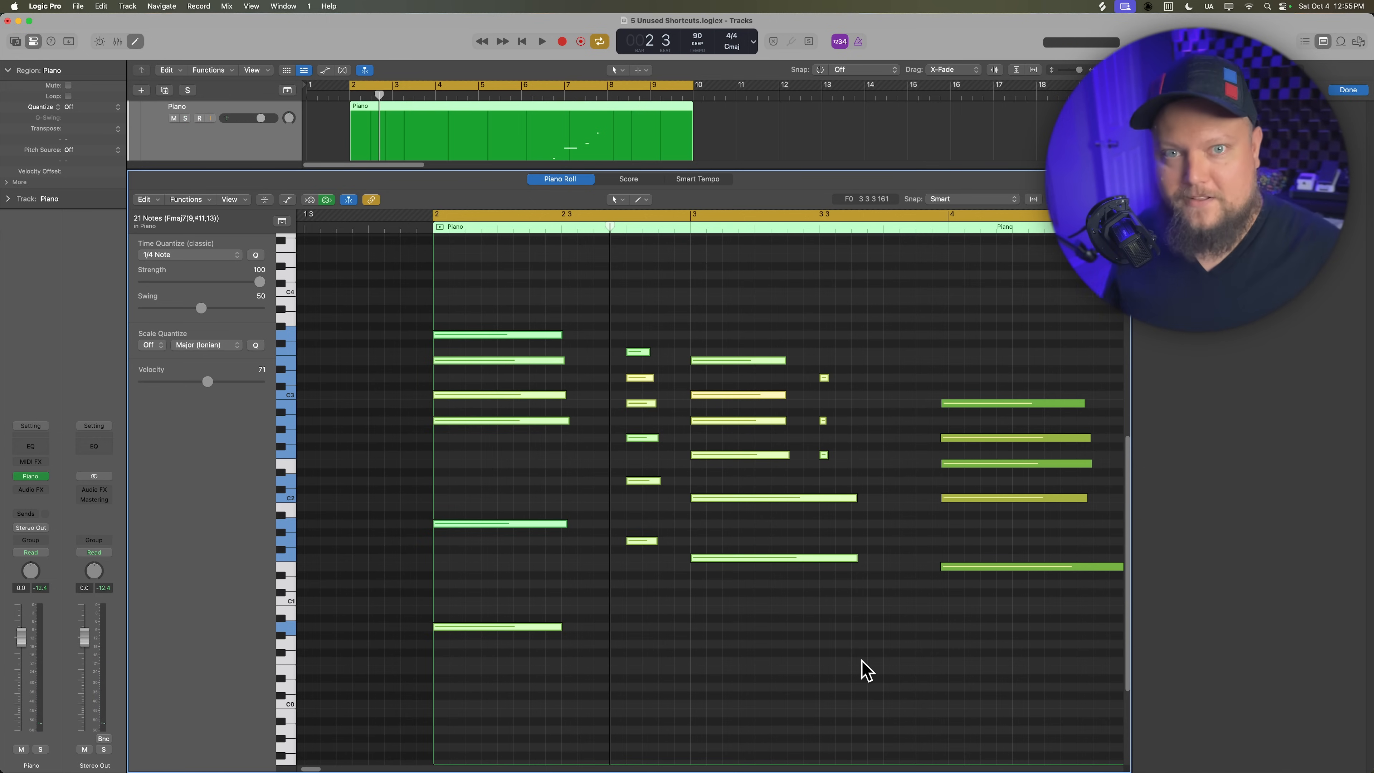
Step: Quantize the notes in bars 3 to 5 to quarter notes, then show the Mixer with X
click(199, 118)
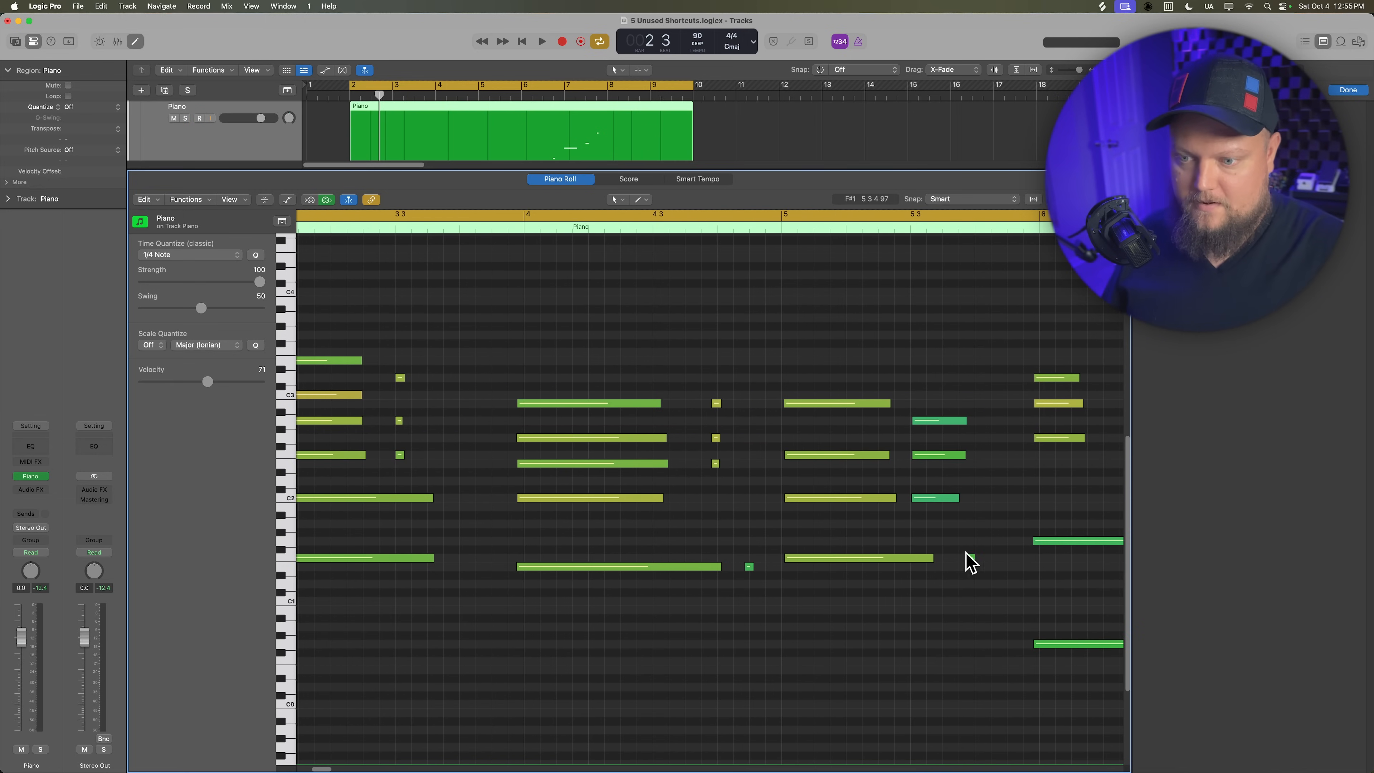
drag(567, 344, 981, 609)
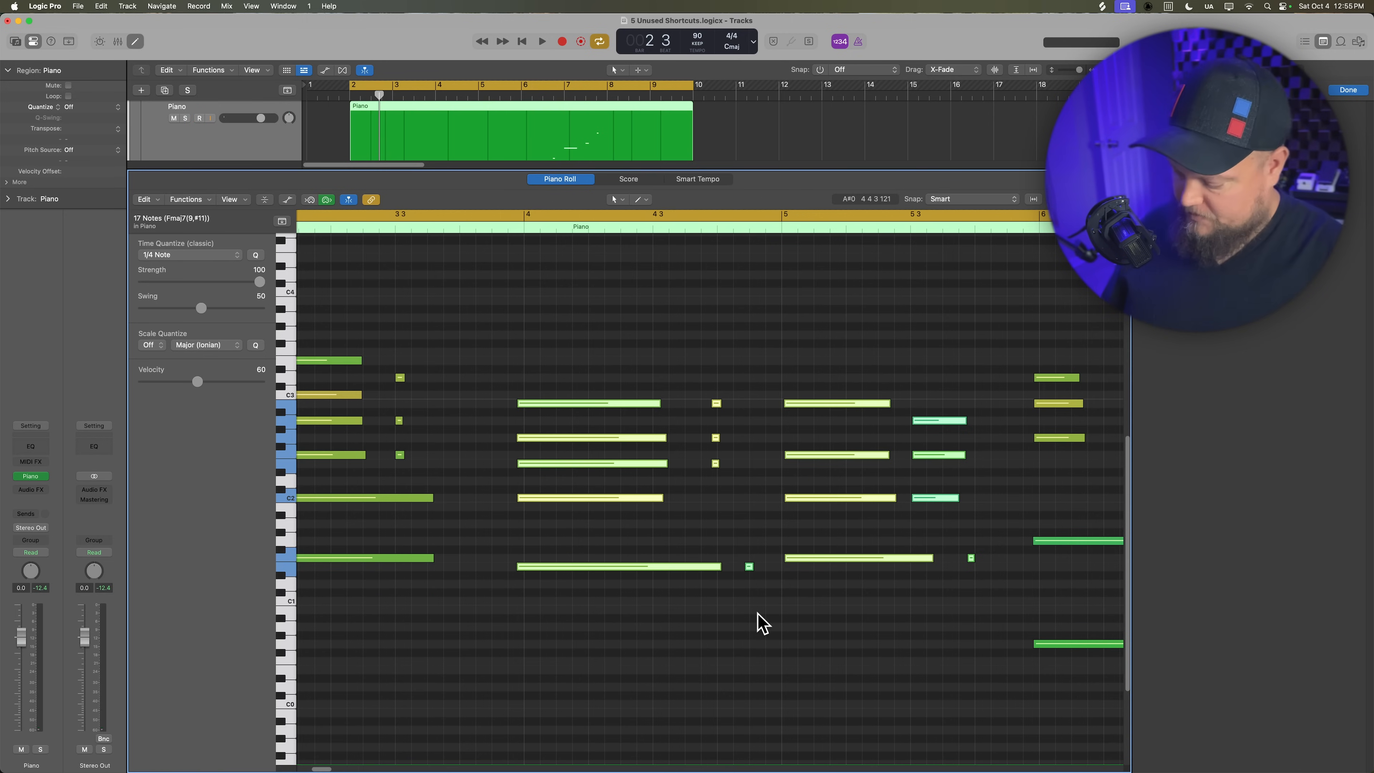
click(184, 254)
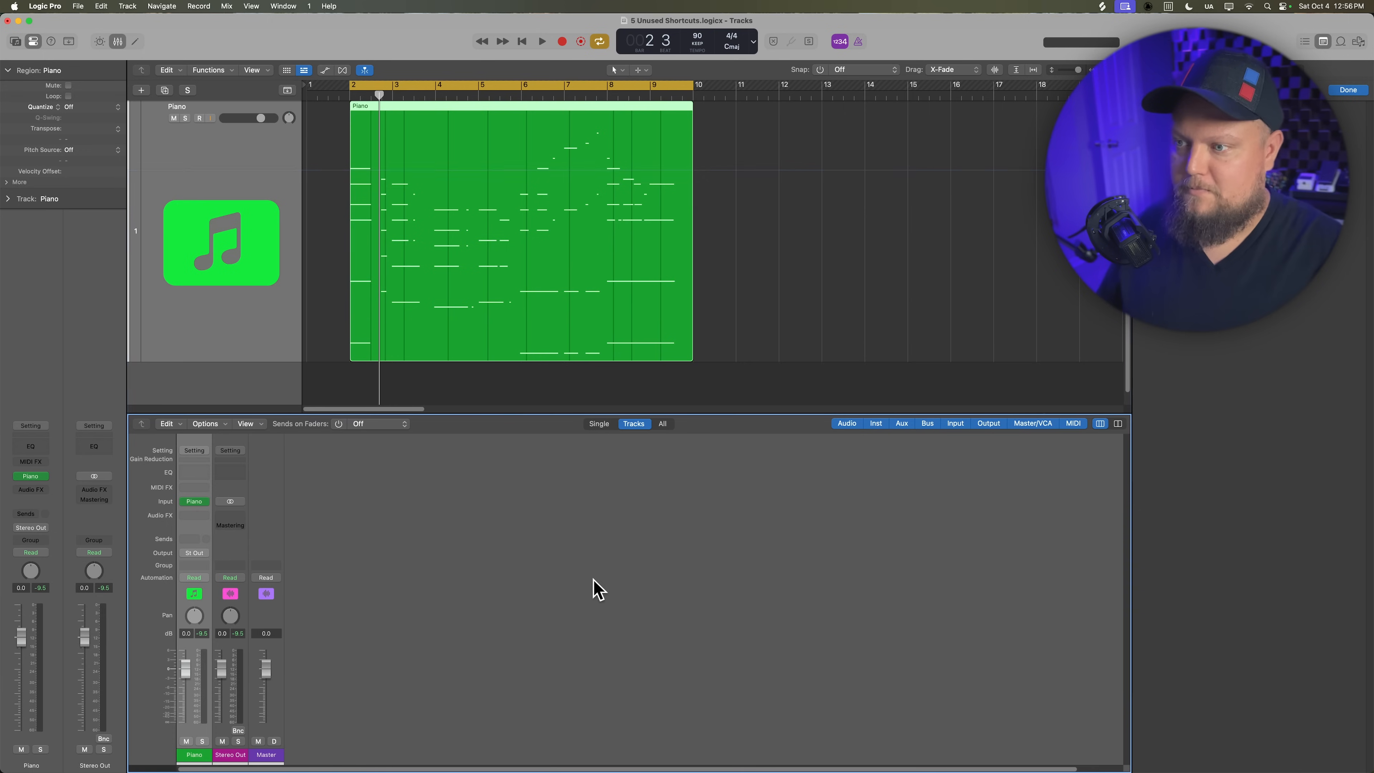
Step: Select the piano region, reopen its Piano Roll with E and play it back
click(196, 117)
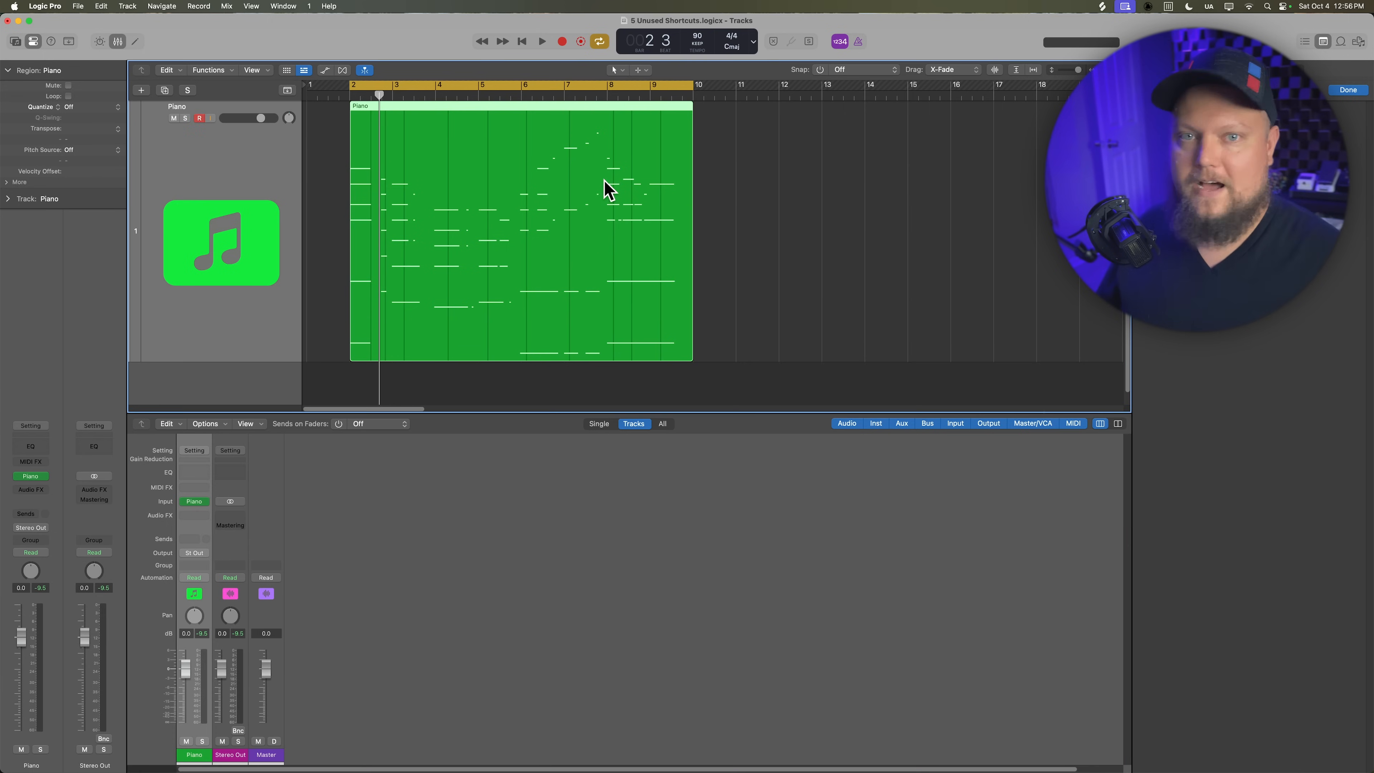
mouse_move(600, 188)
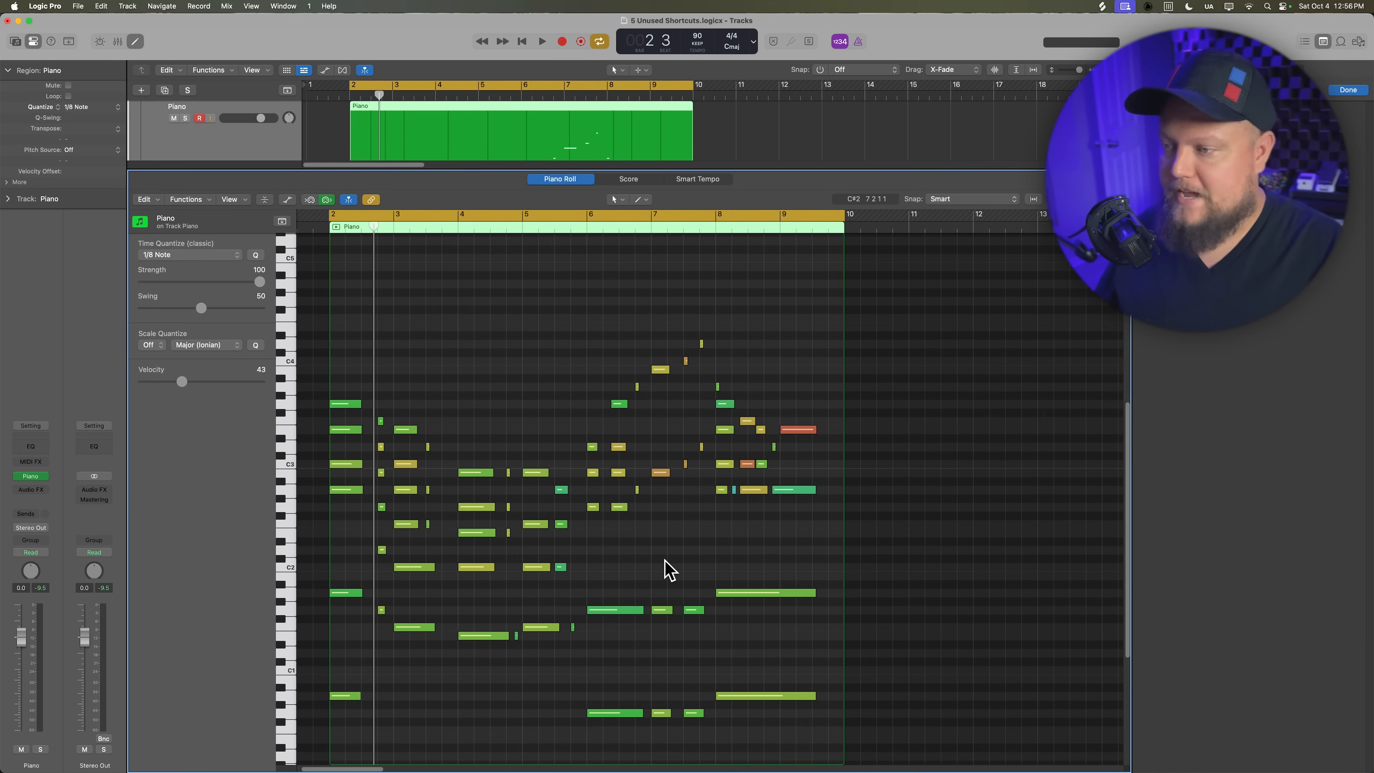
click(542, 42)
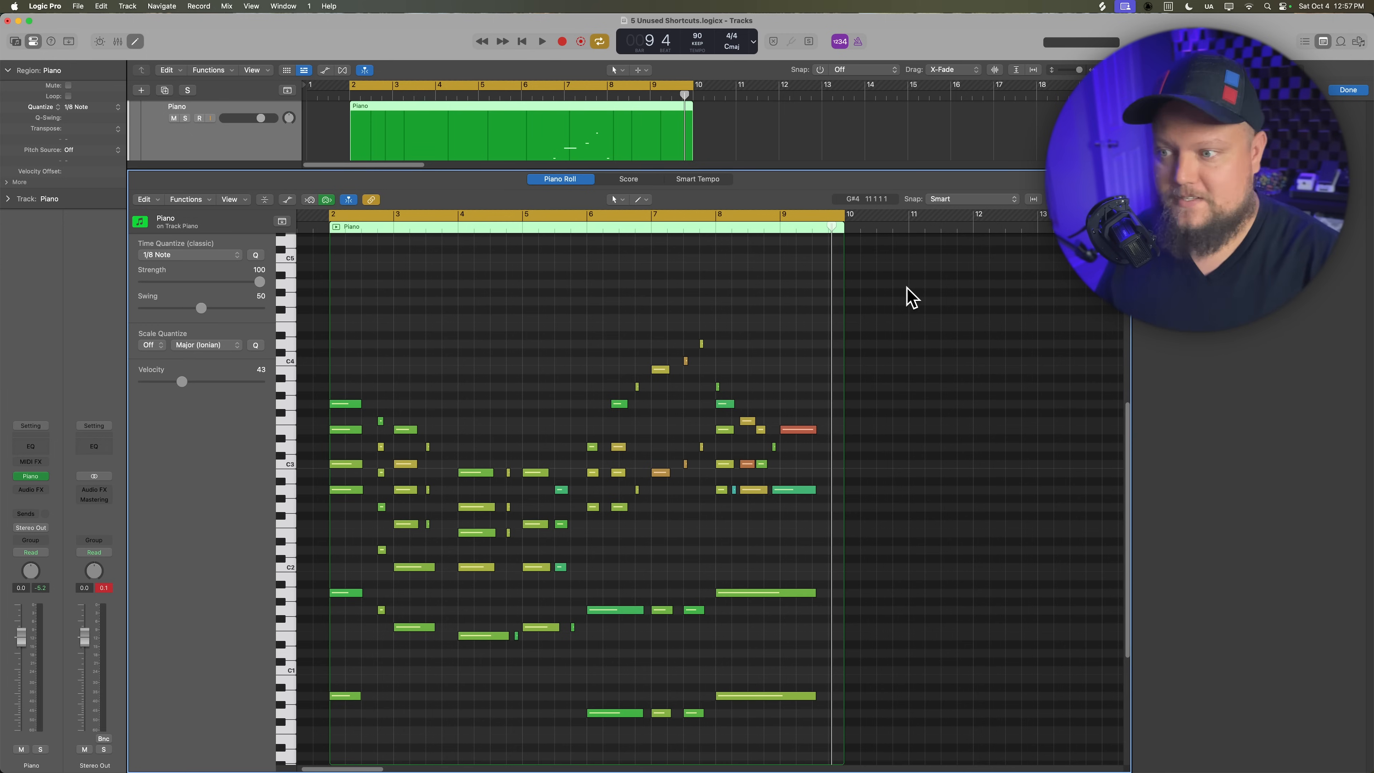
mouse_move(156, 405)
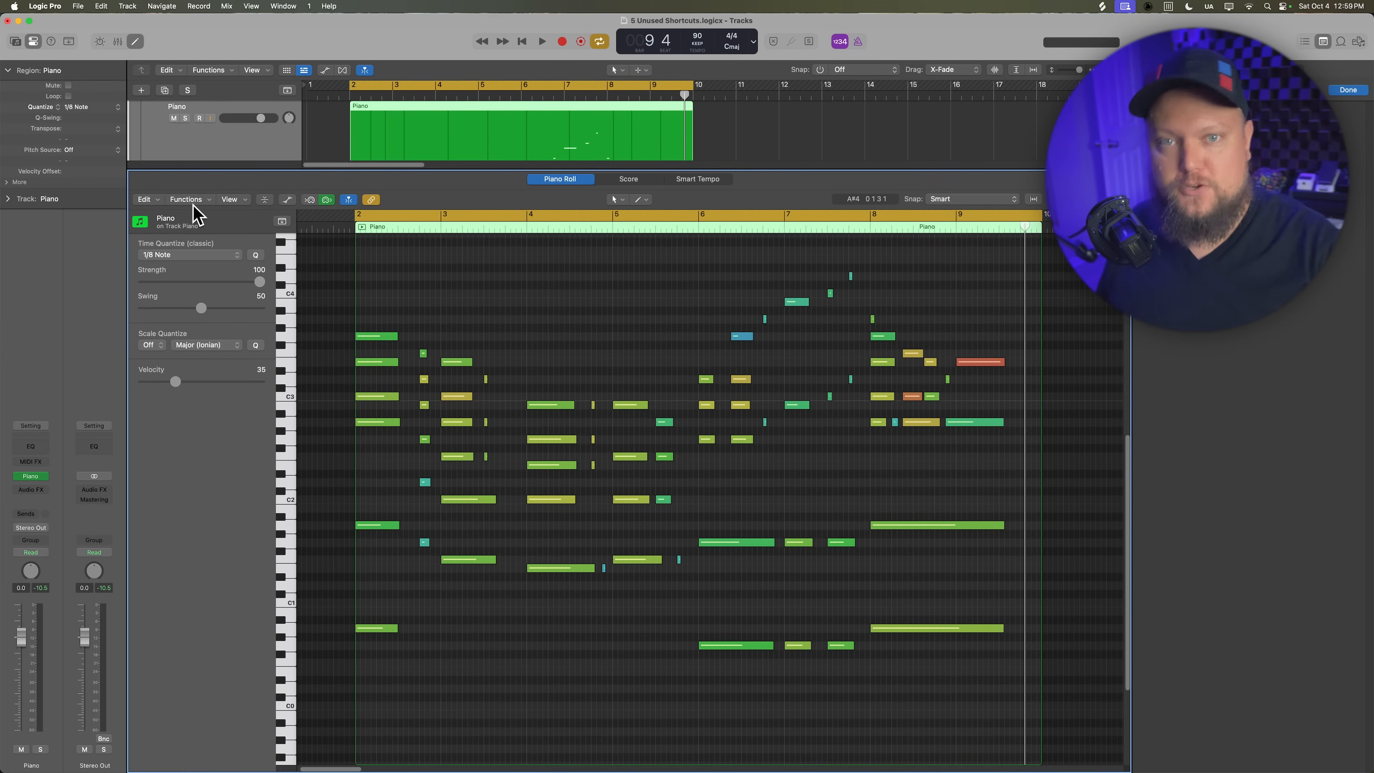
Step: Load the Fixed Velocity MIDI Transform preset, setting the piano note velocities to 100
click(198, 117)
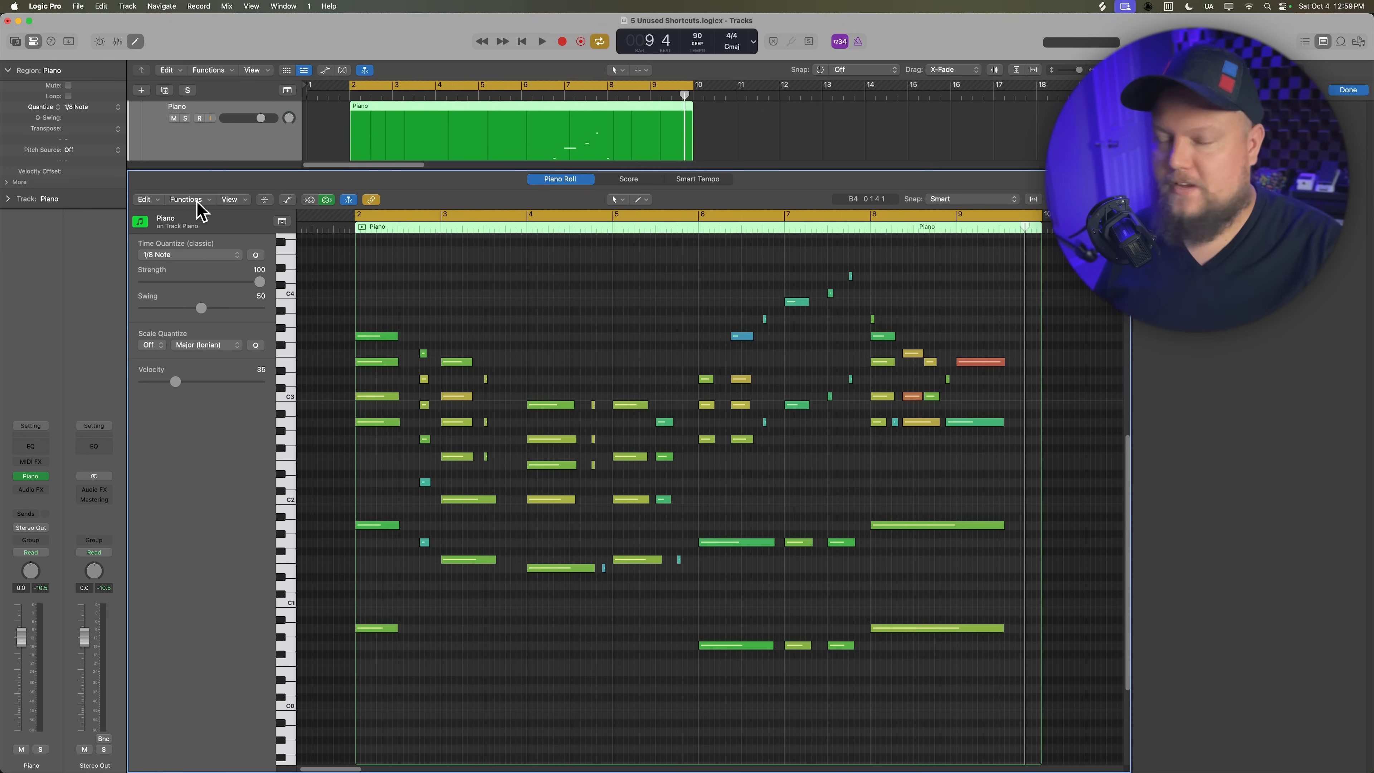
click(186, 198)
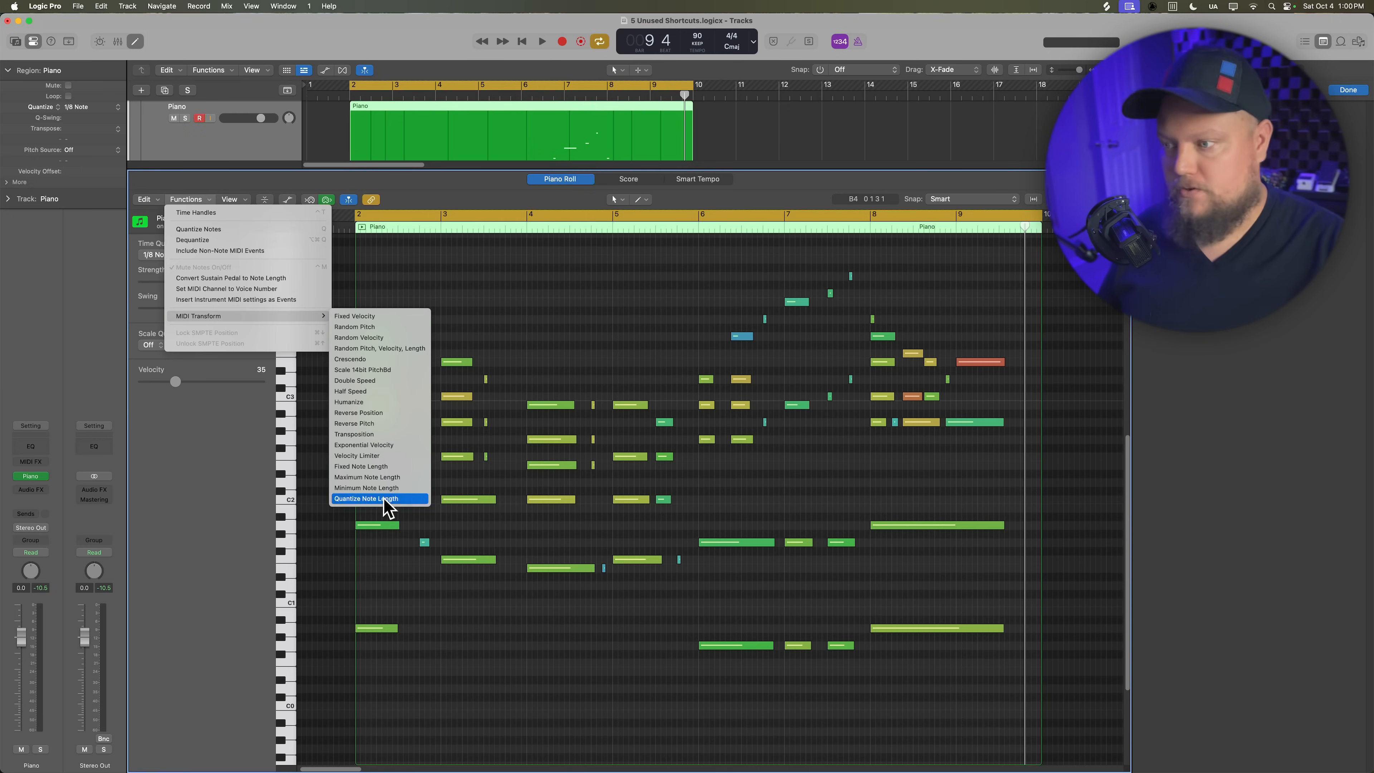
mouse_move(391, 322)
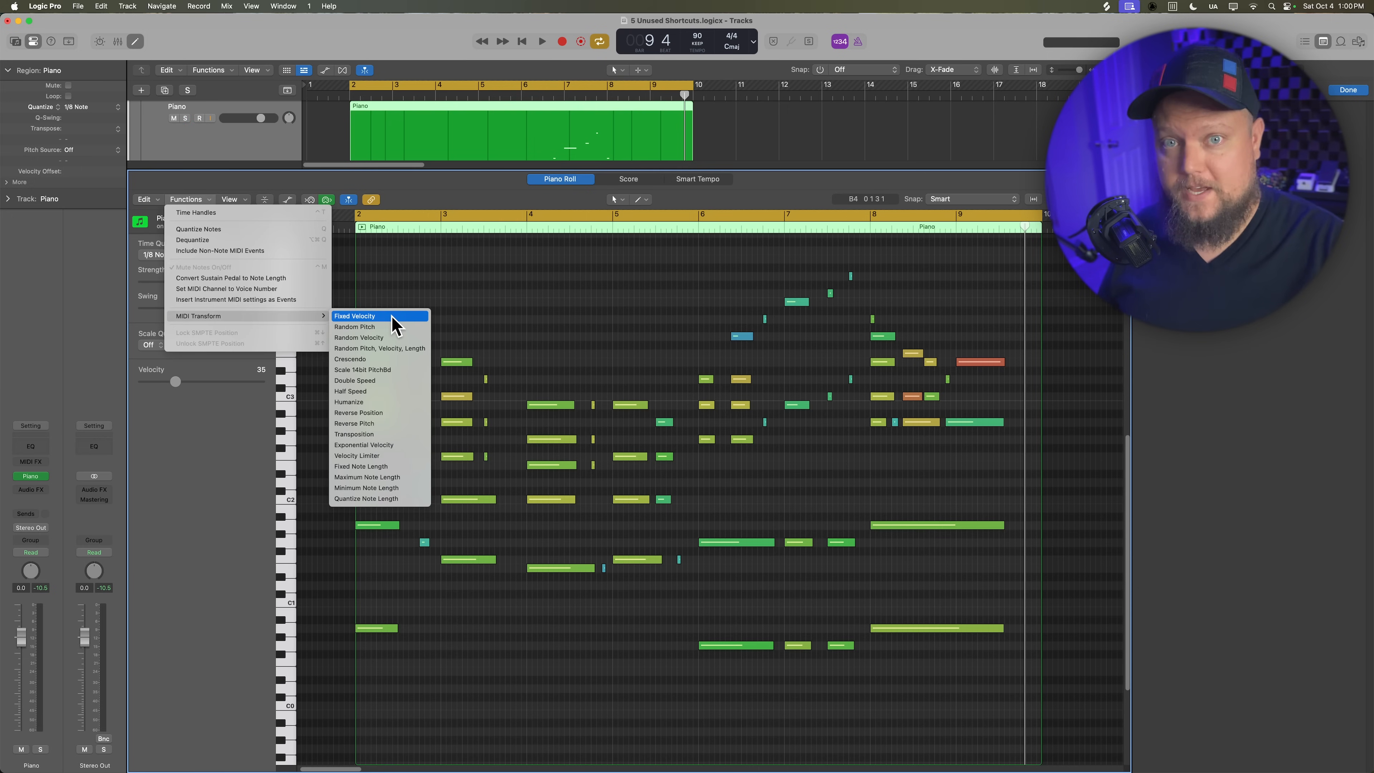
click(355, 316)
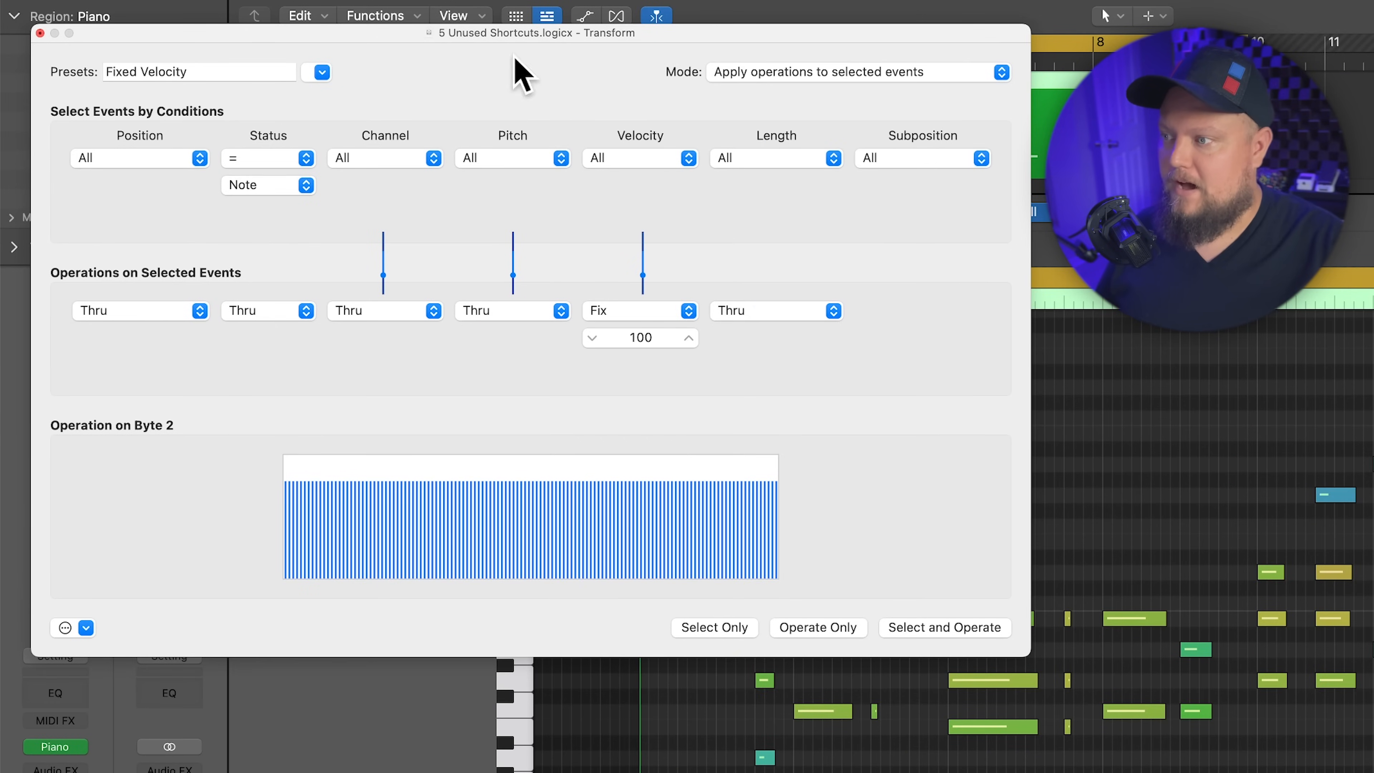
mouse_move(877, 500)
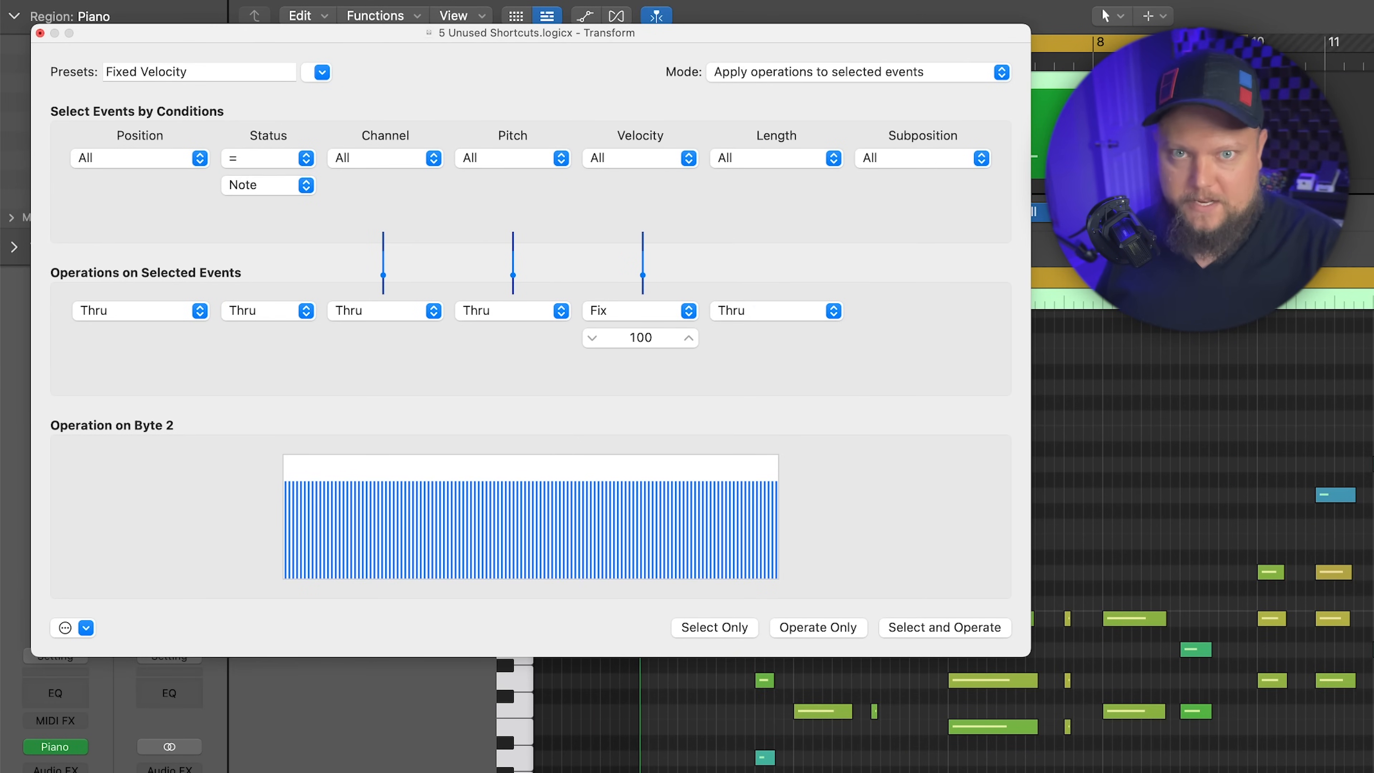
mouse_move(106, 97)
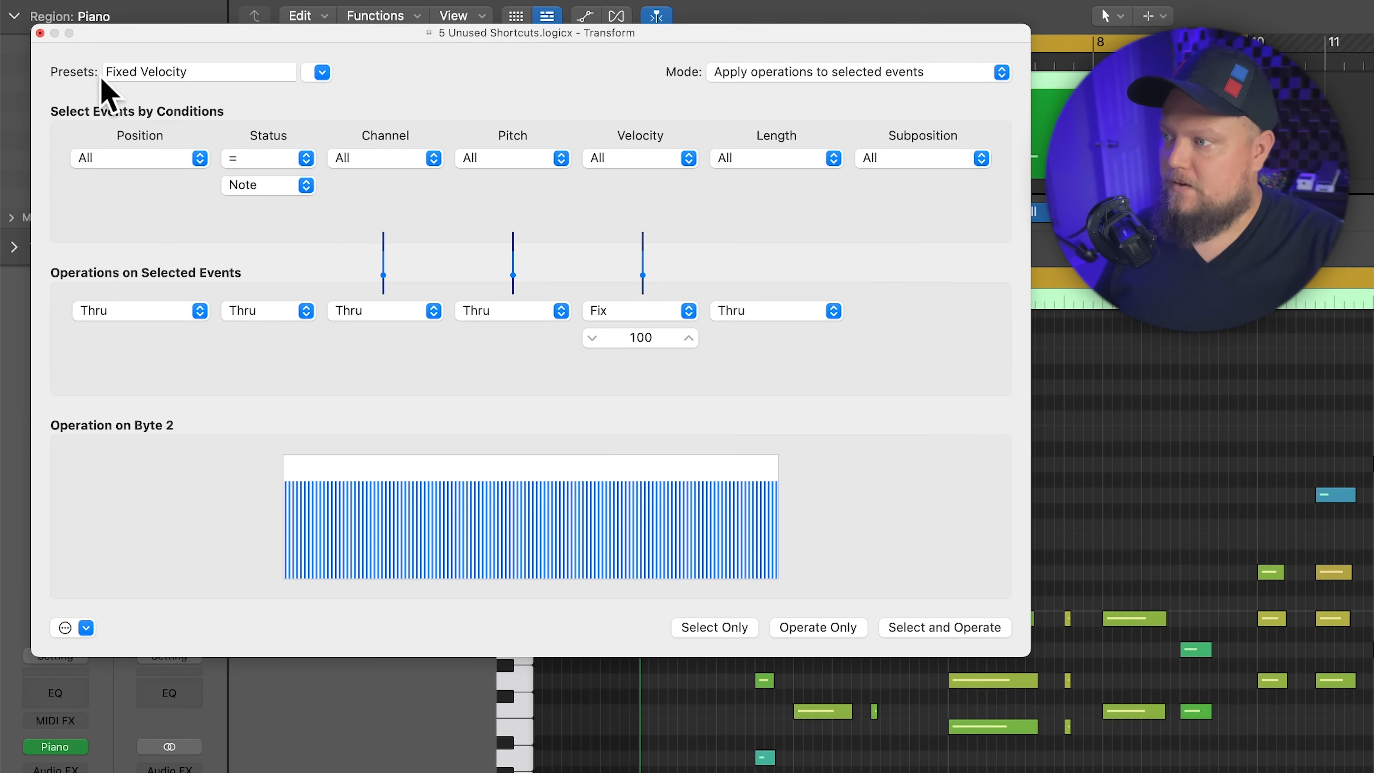
mouse_move(644, 171)
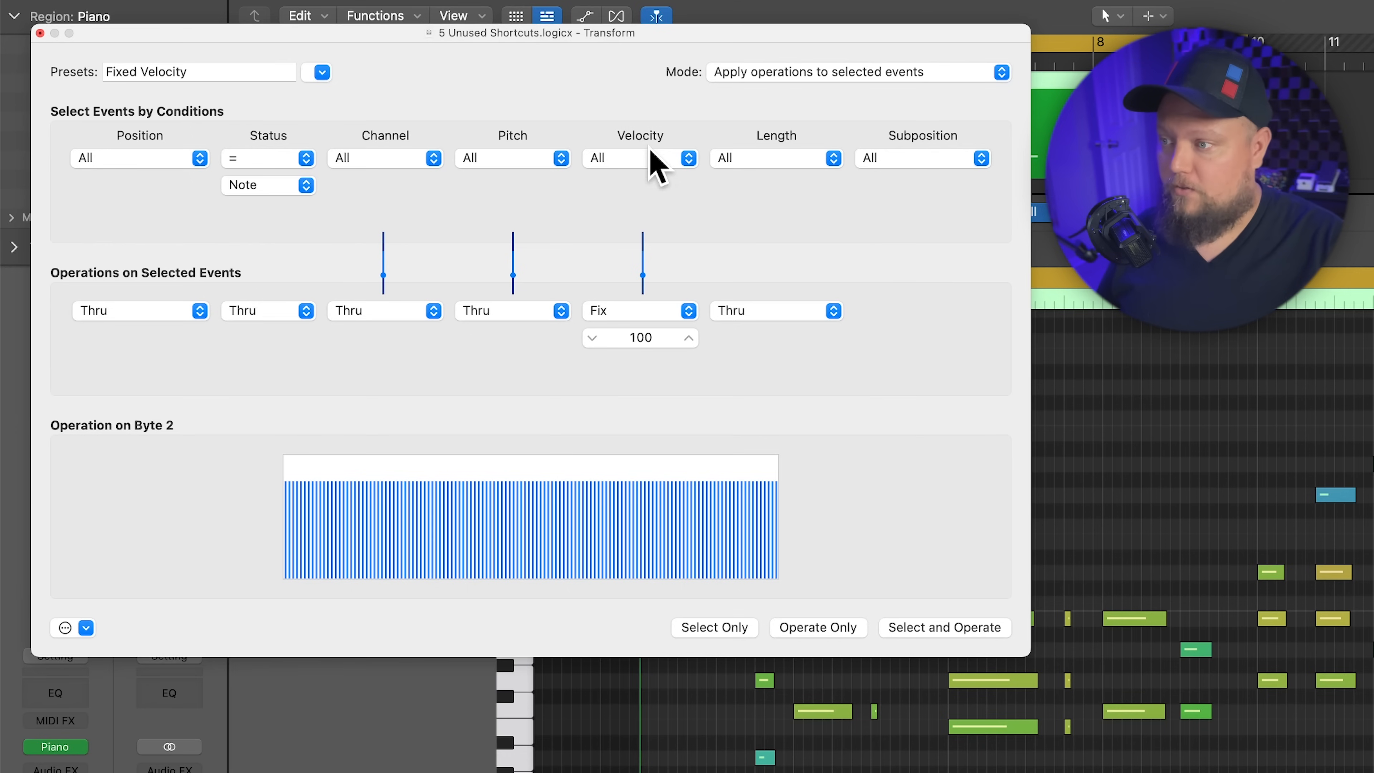
mouse_move(683, 372)
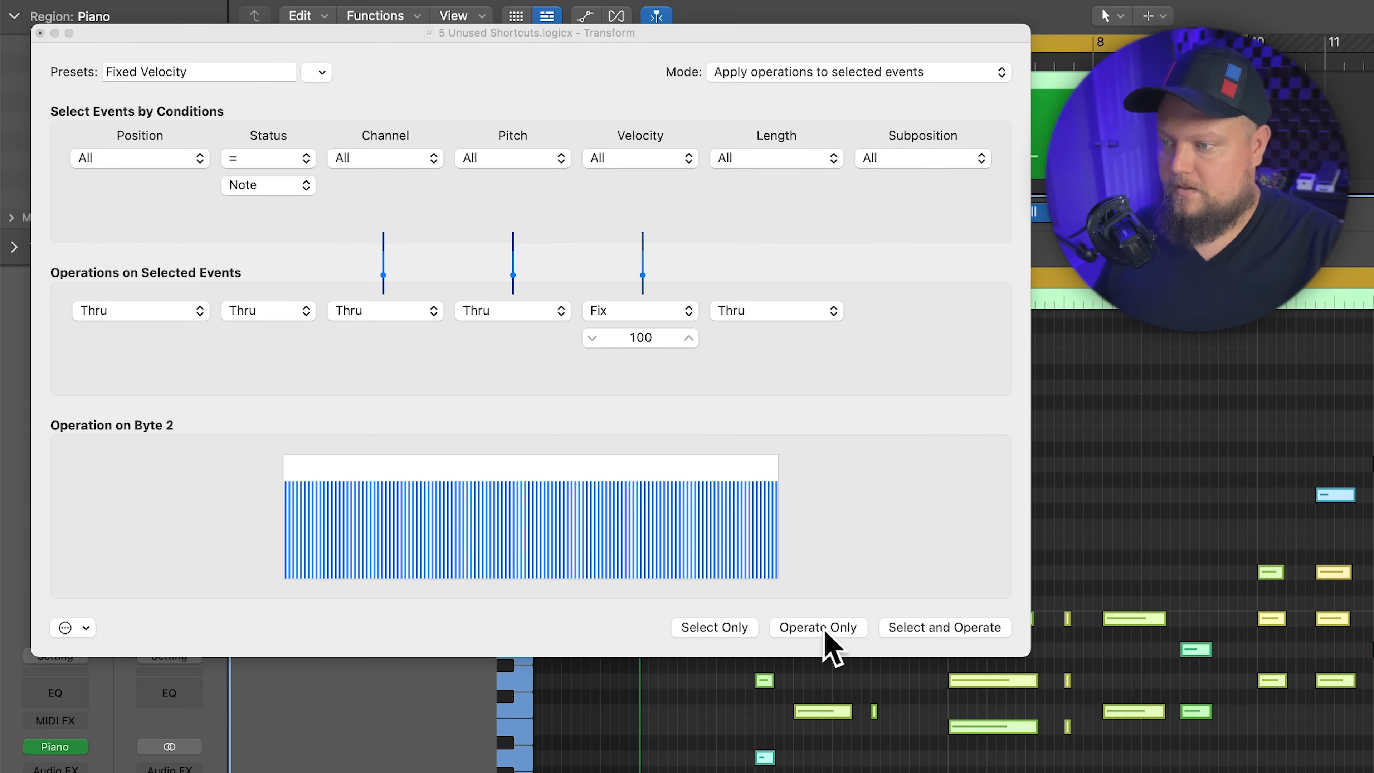
Step: Apply Operate Only so all 75 piano notes take a fixed velocity of 100
click(816, 626)
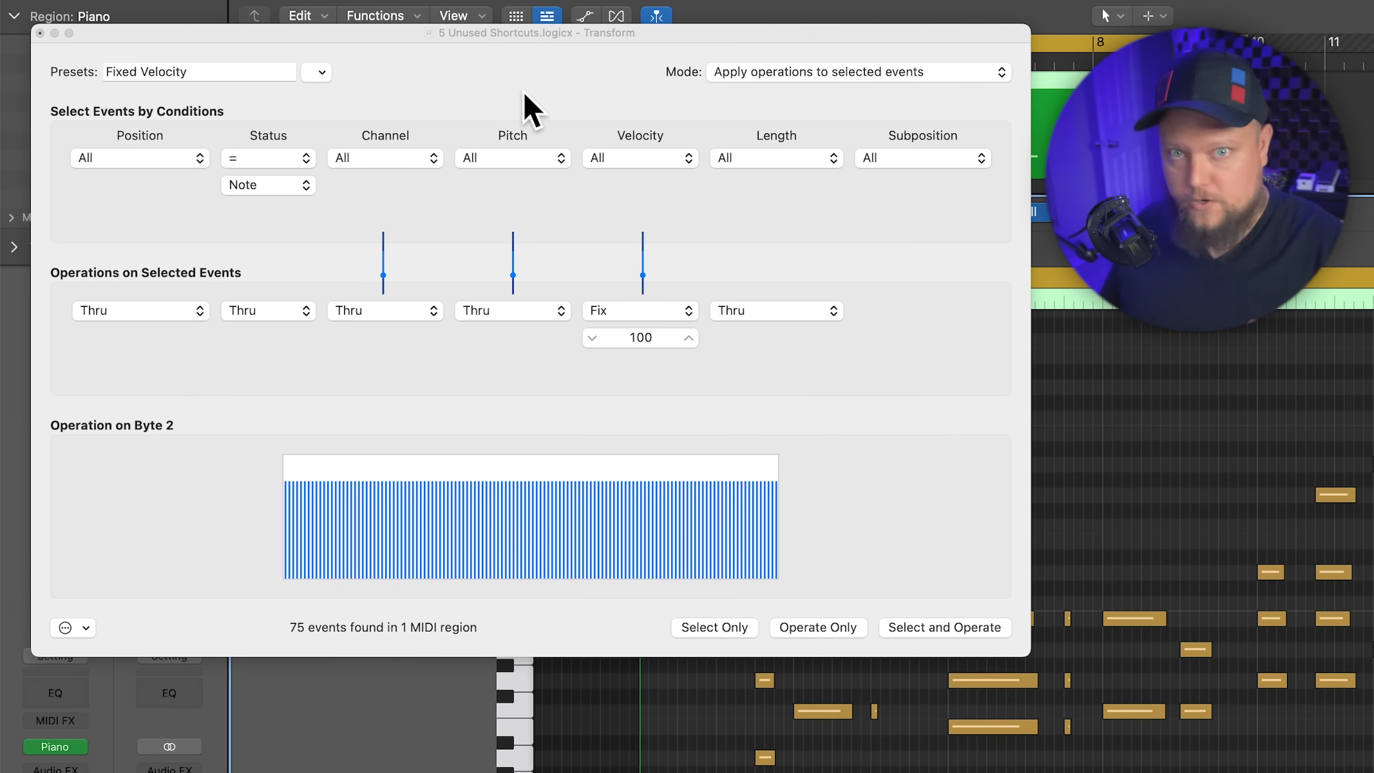
mouse_move(328, 86)
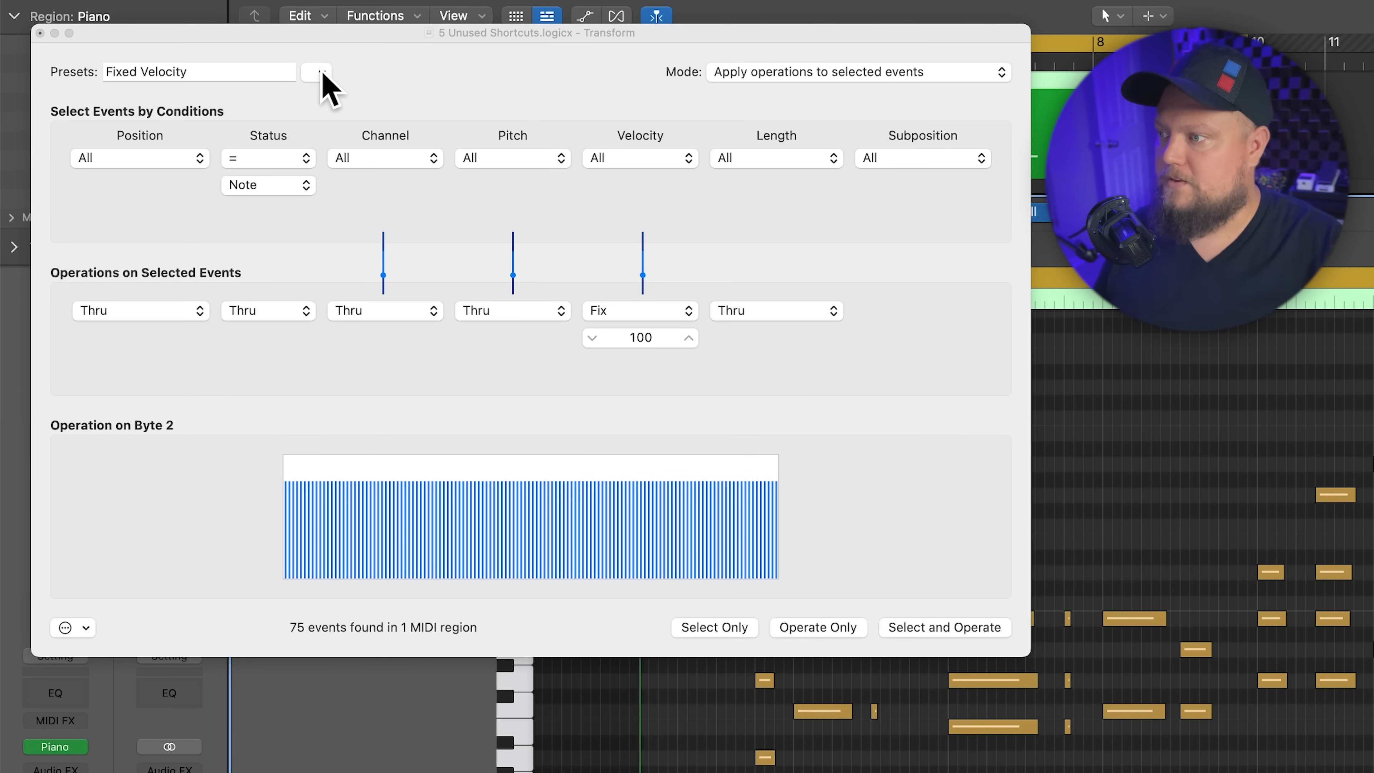
Step: Create a new transform set fixing Data Byte 2 (velocity) at 100 and start naming it 'Velocity Fix 100'
click(317, 71)
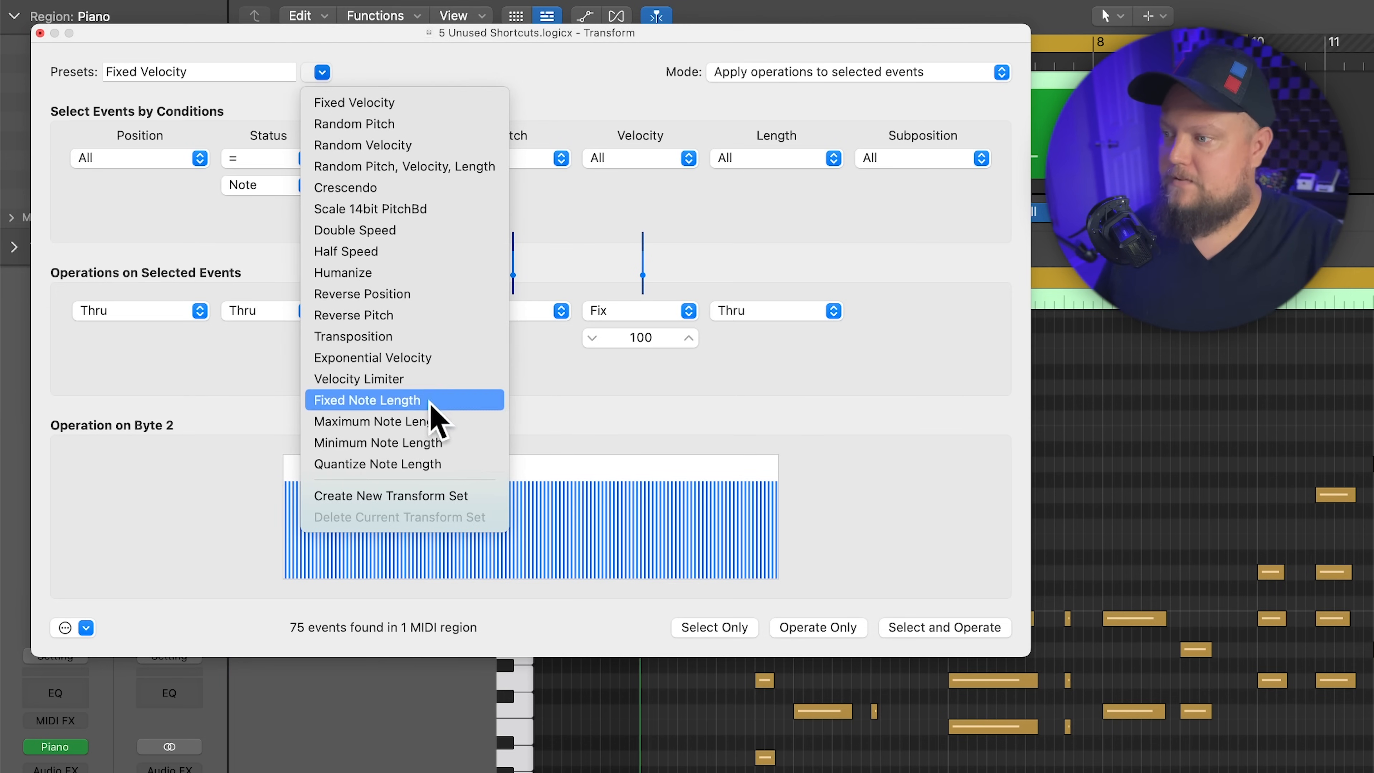
mouse_move(482, 508)
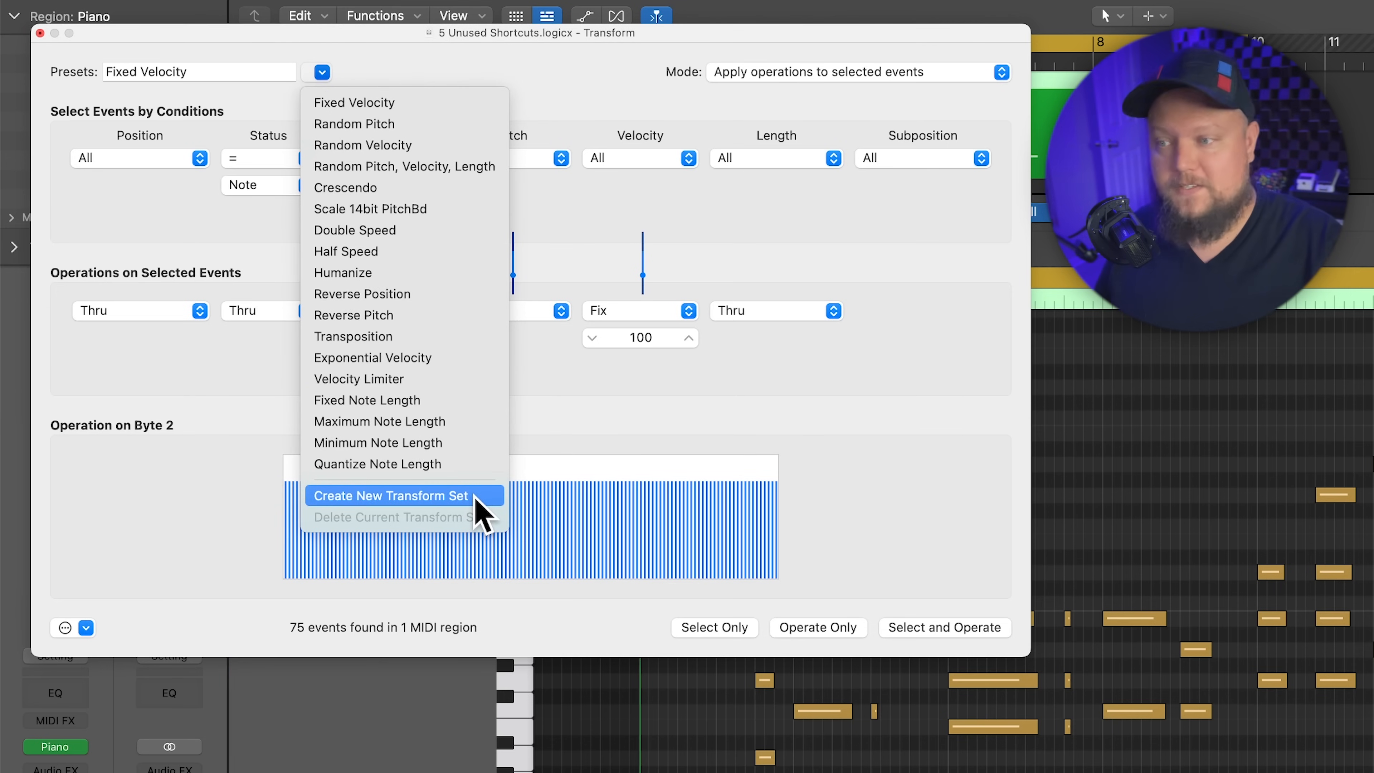
click(395, 495)
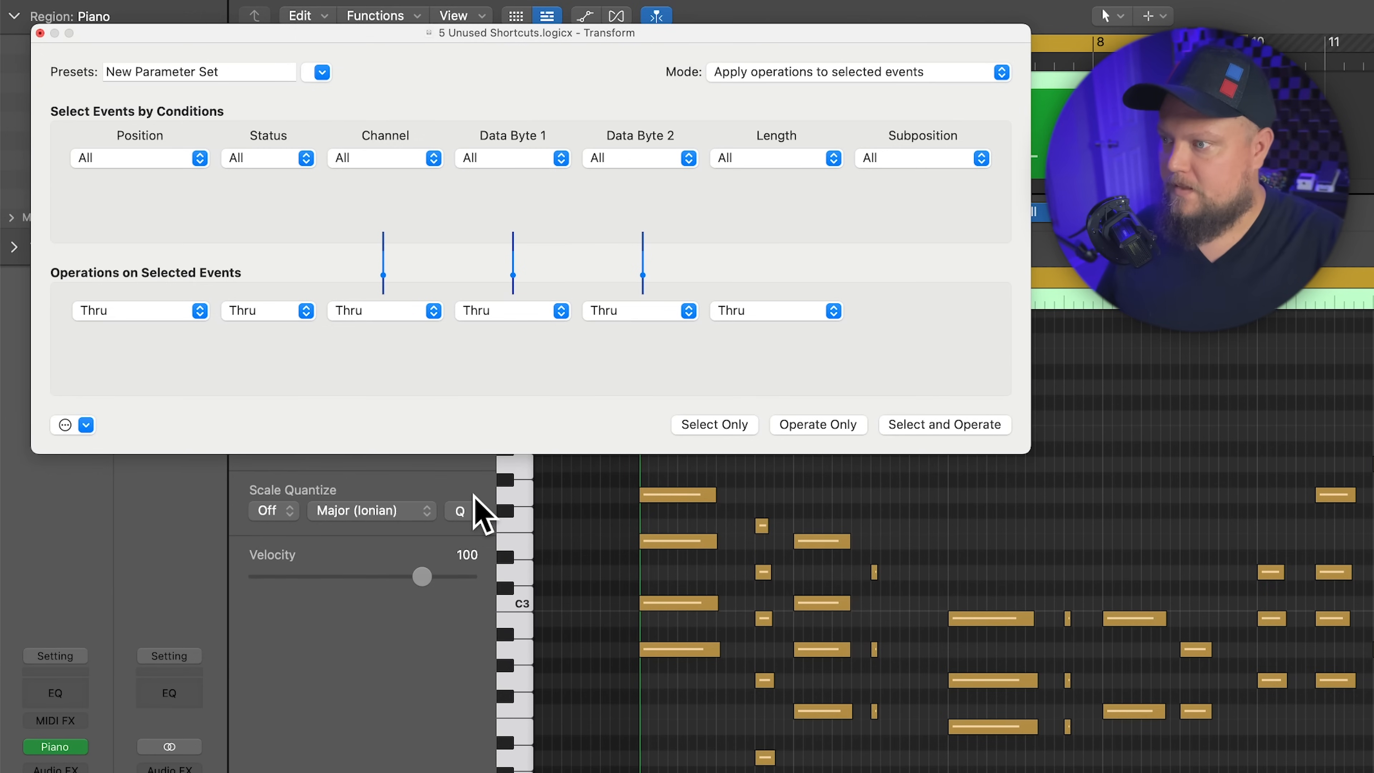
click(641, 157)
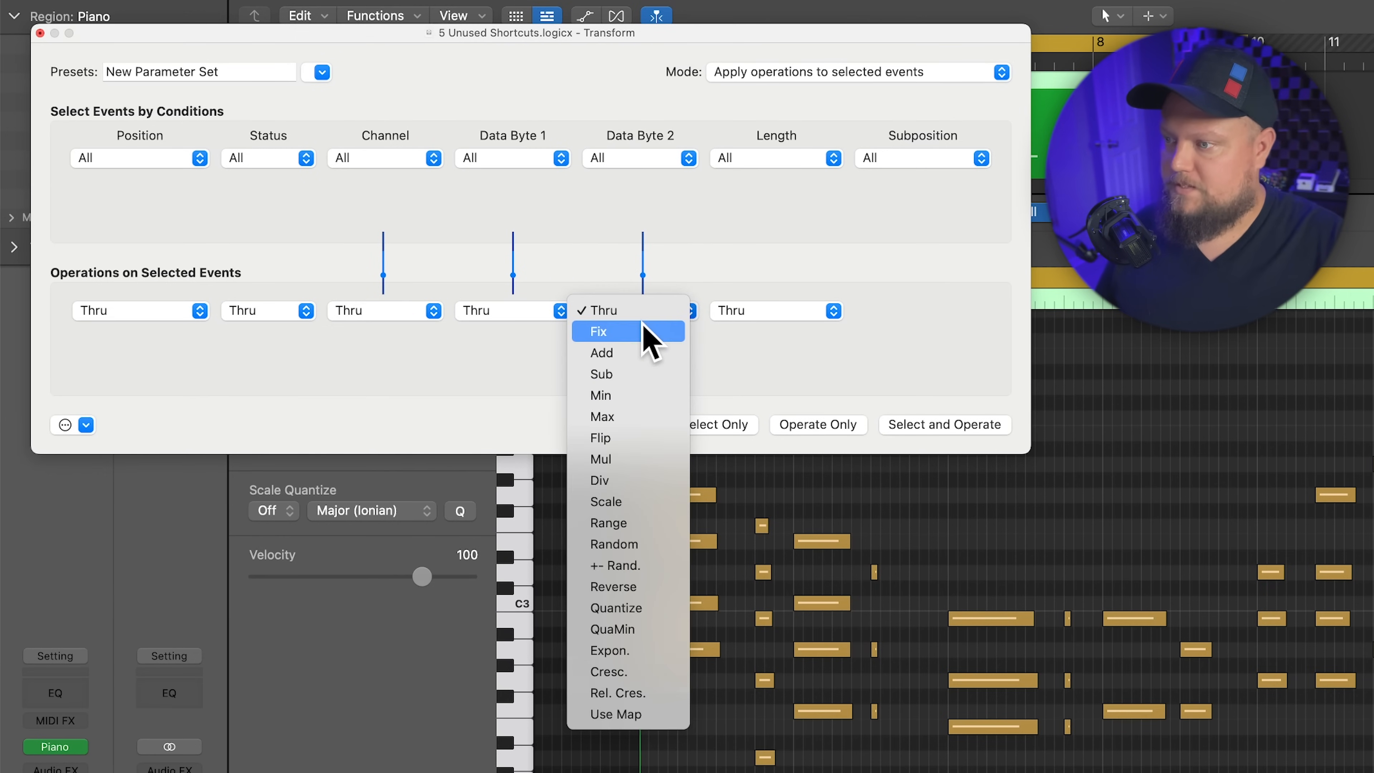
click(601, 331)
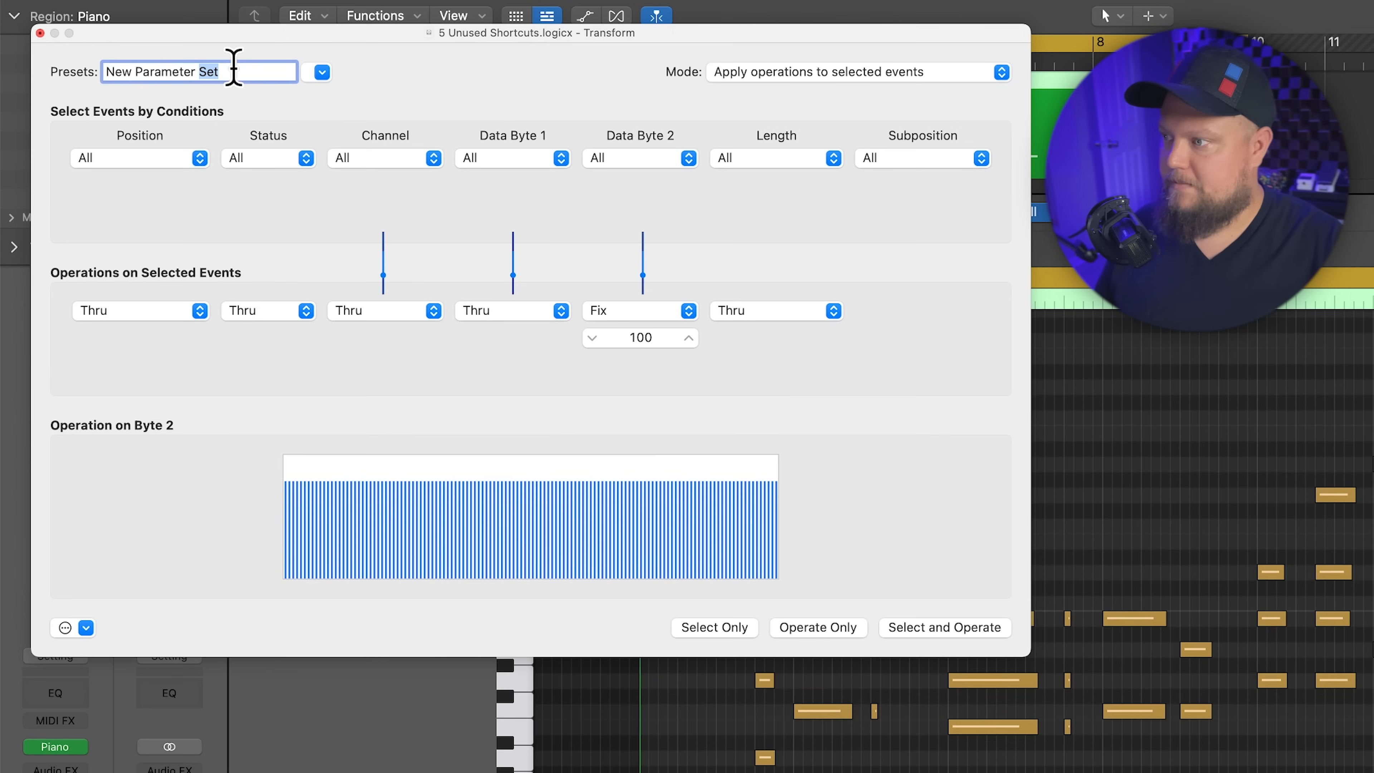
text(Velocity Fix 100)
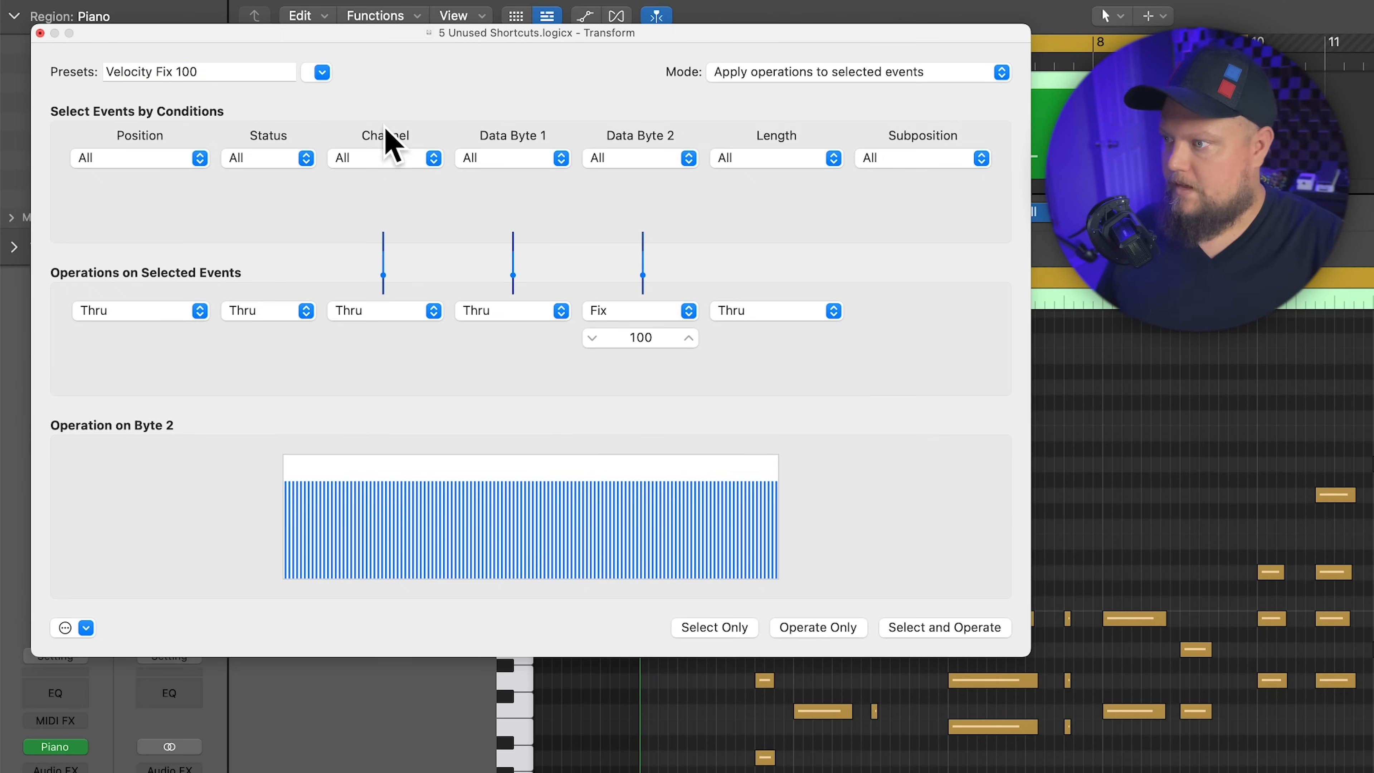
Step: Confirm the Velocity Fix 100 name, then create another set limiting Data Byte 2 to the range 60–100
click(319, 71)
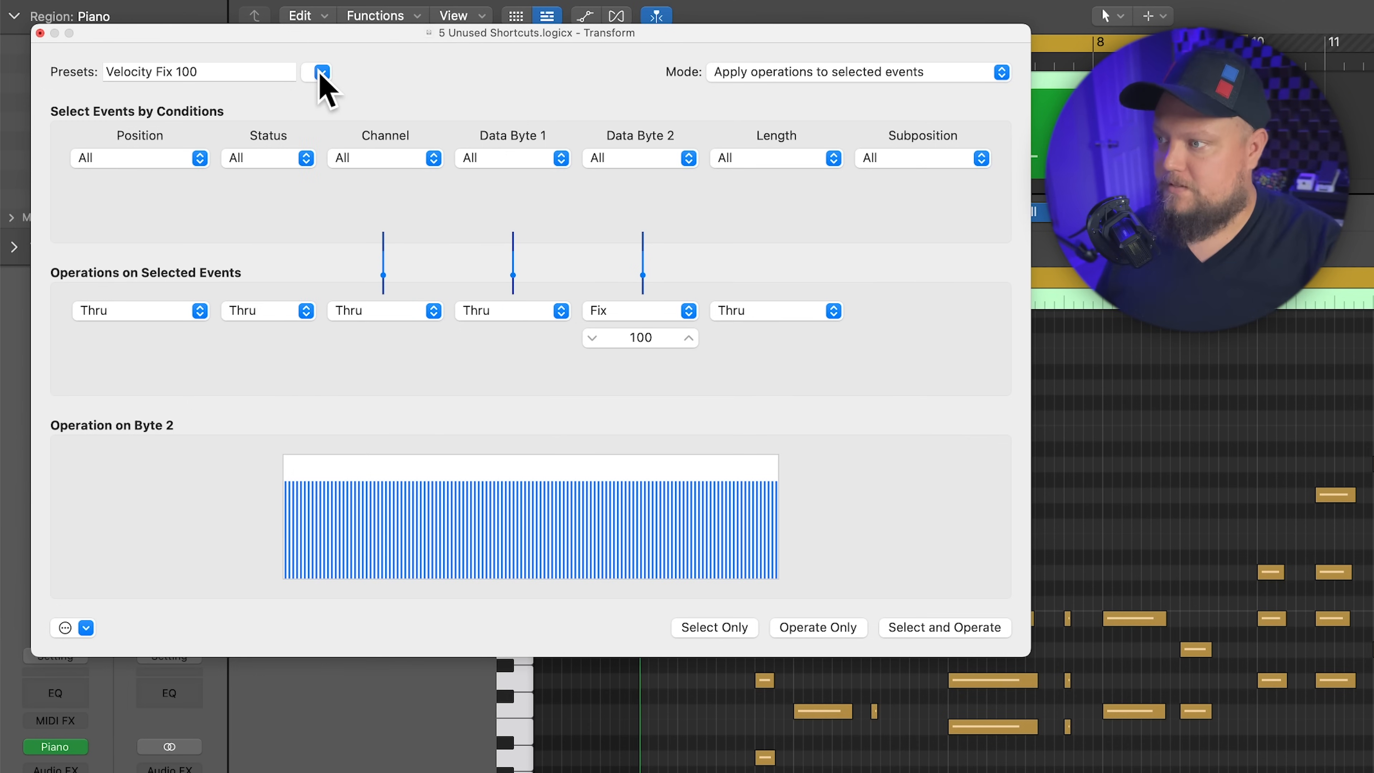
click(319, 71)
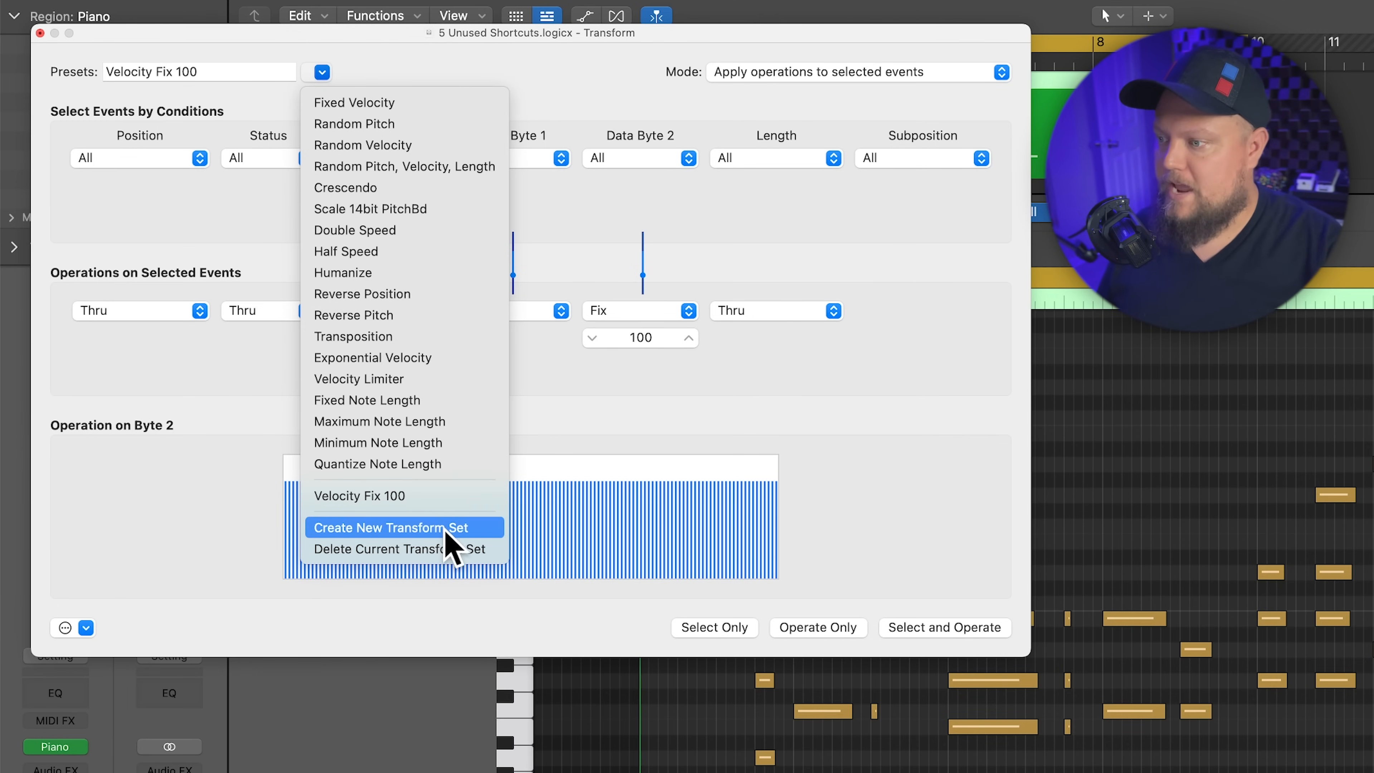
click(397, 527)
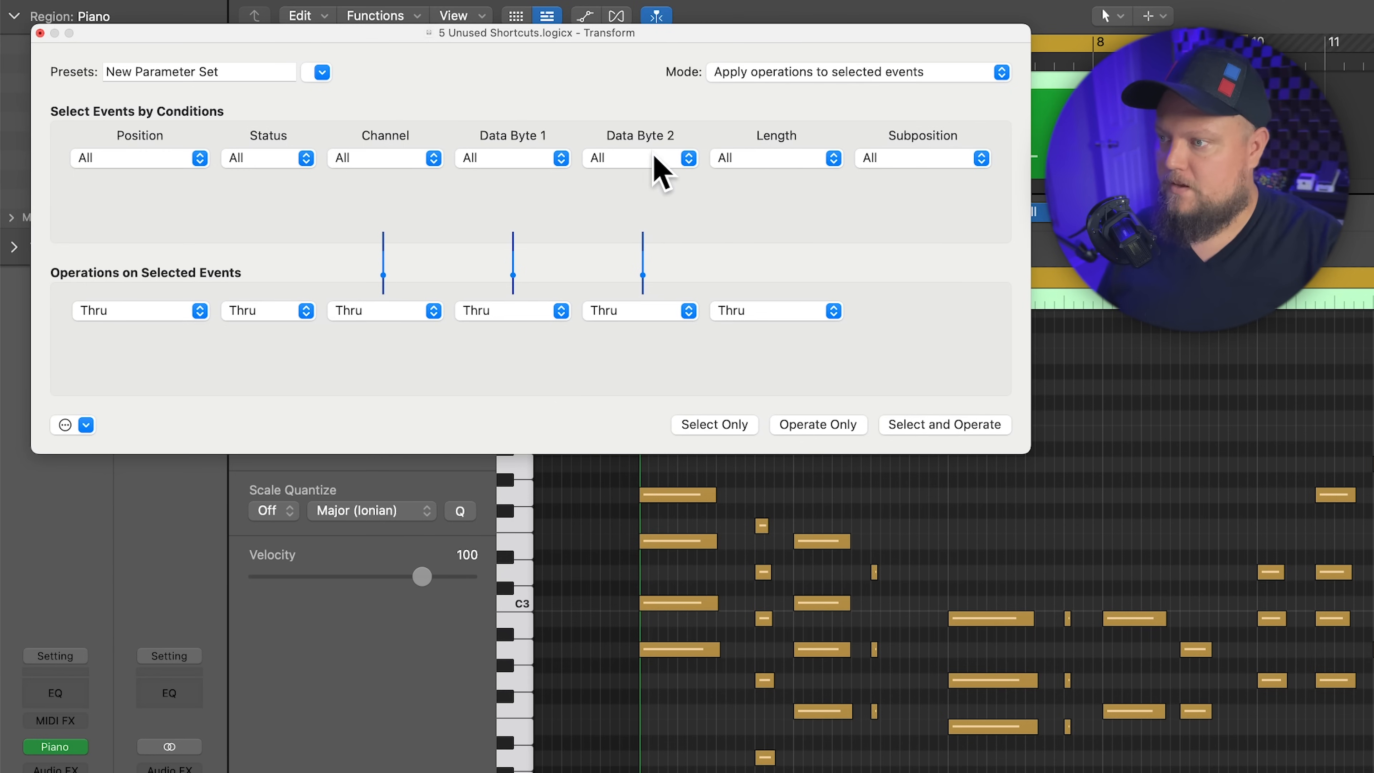
click(641, 310)
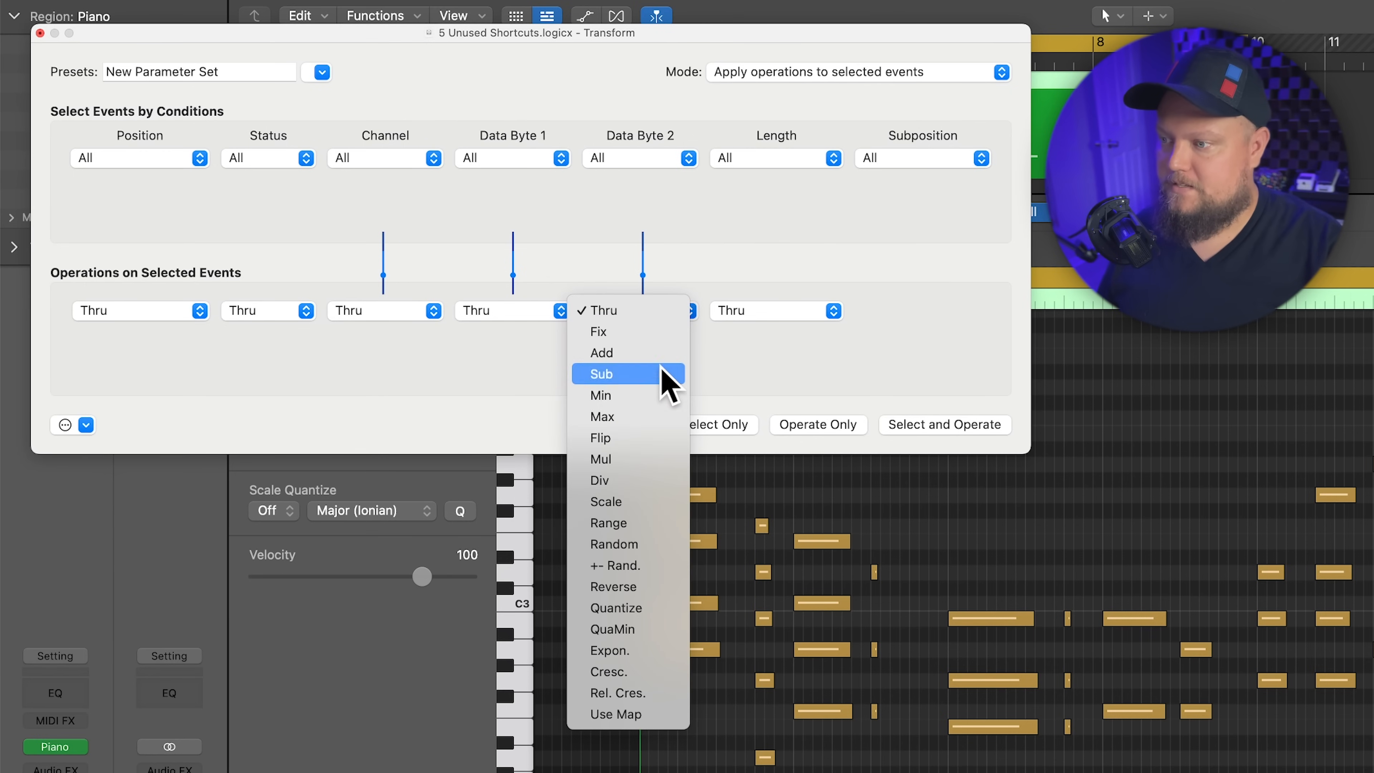
mouse_move(627, 522)
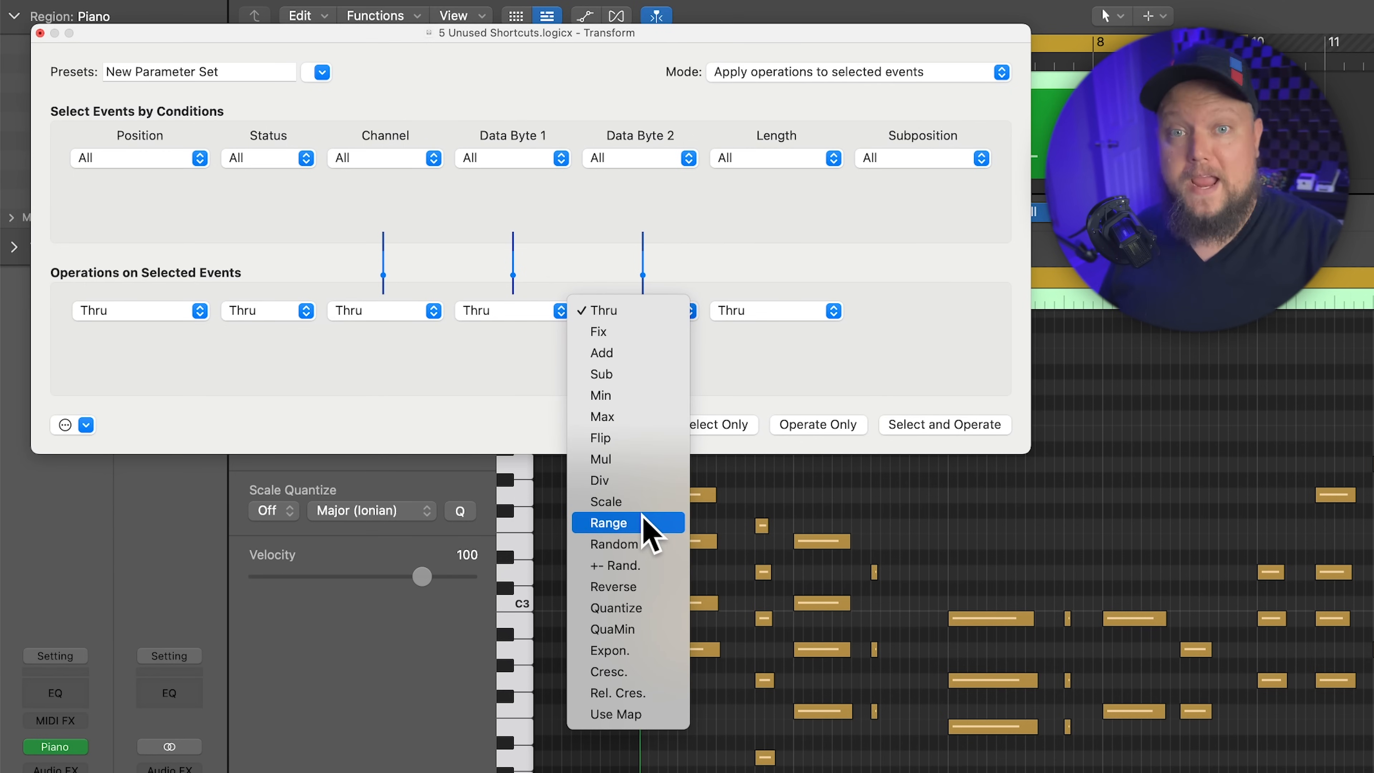
click(607, 522)
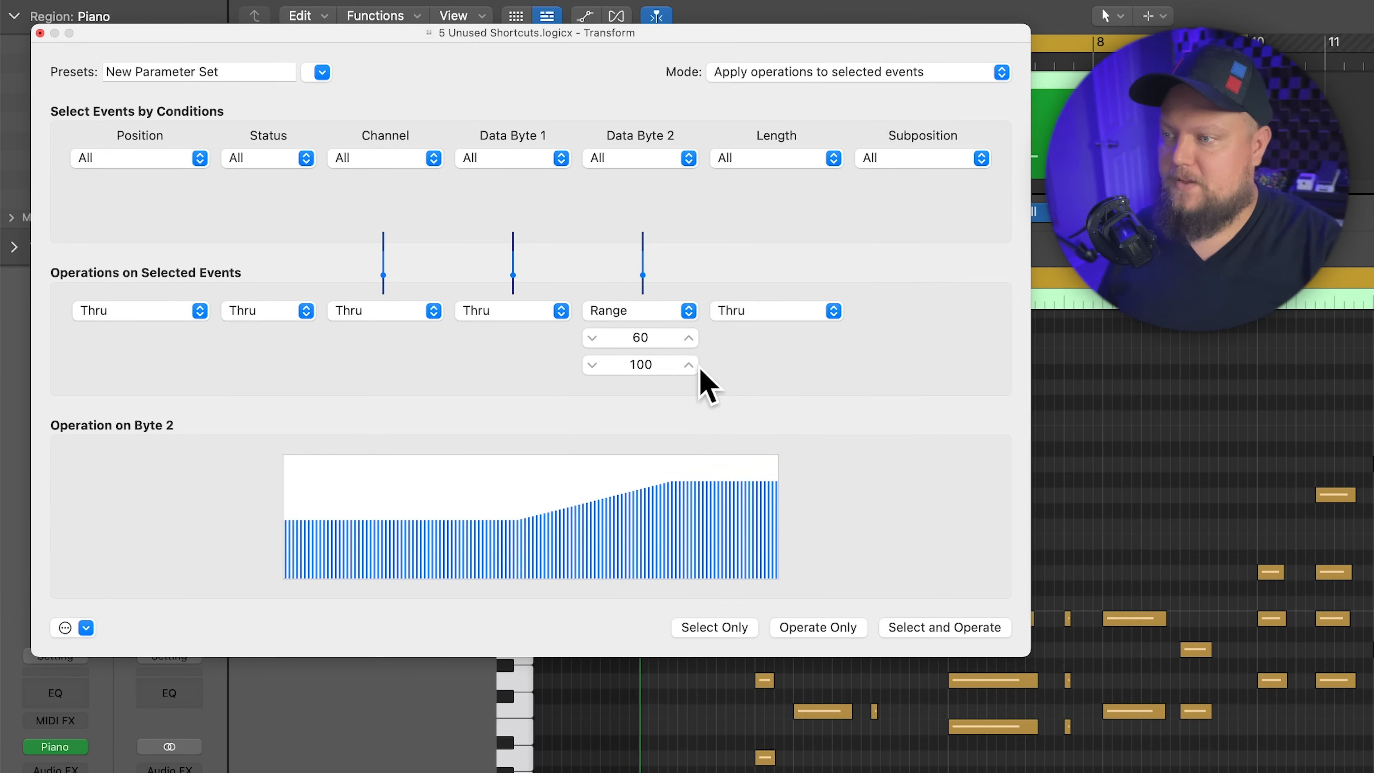
mouse_move(751, 385)
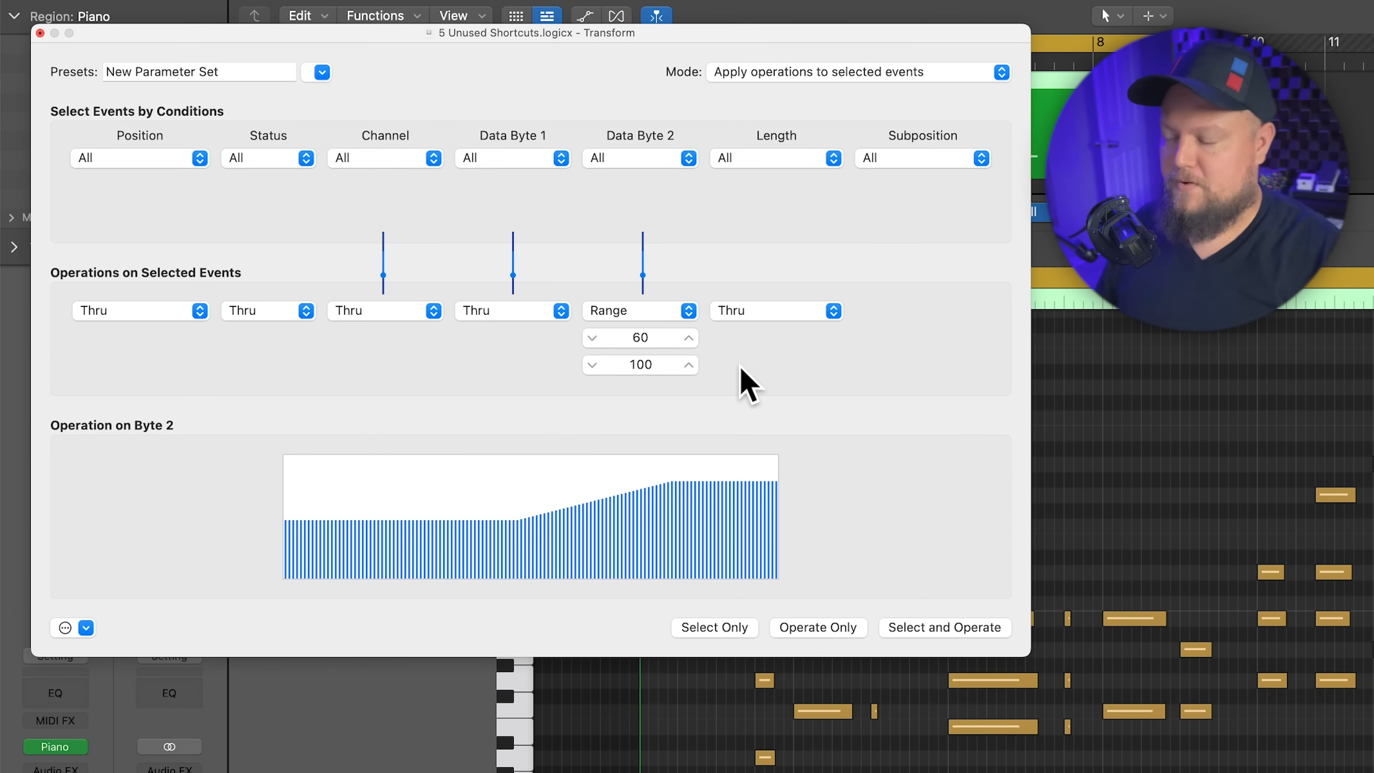
Step: Rename the range transform set to 'Velocity Range 60-100'
double_click(199, 72)
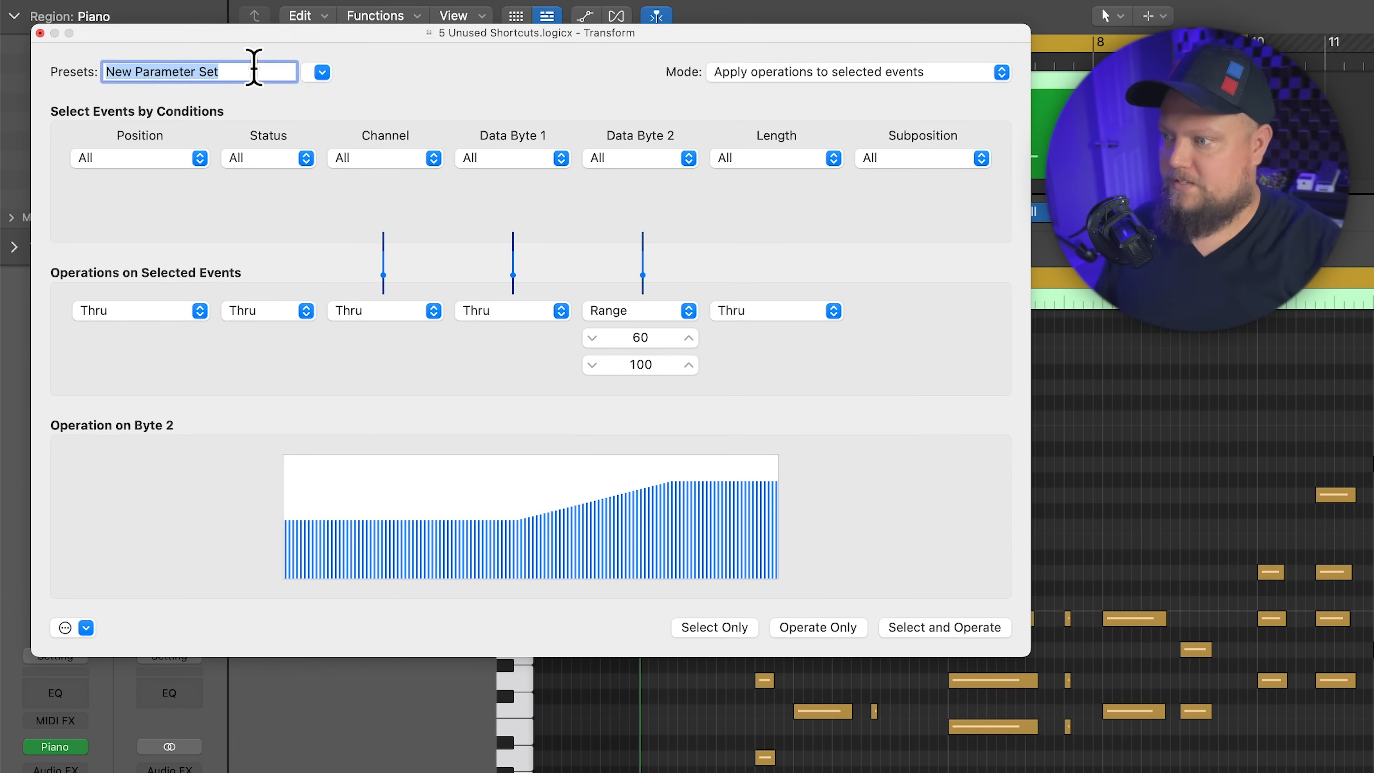
text(Velocity r)
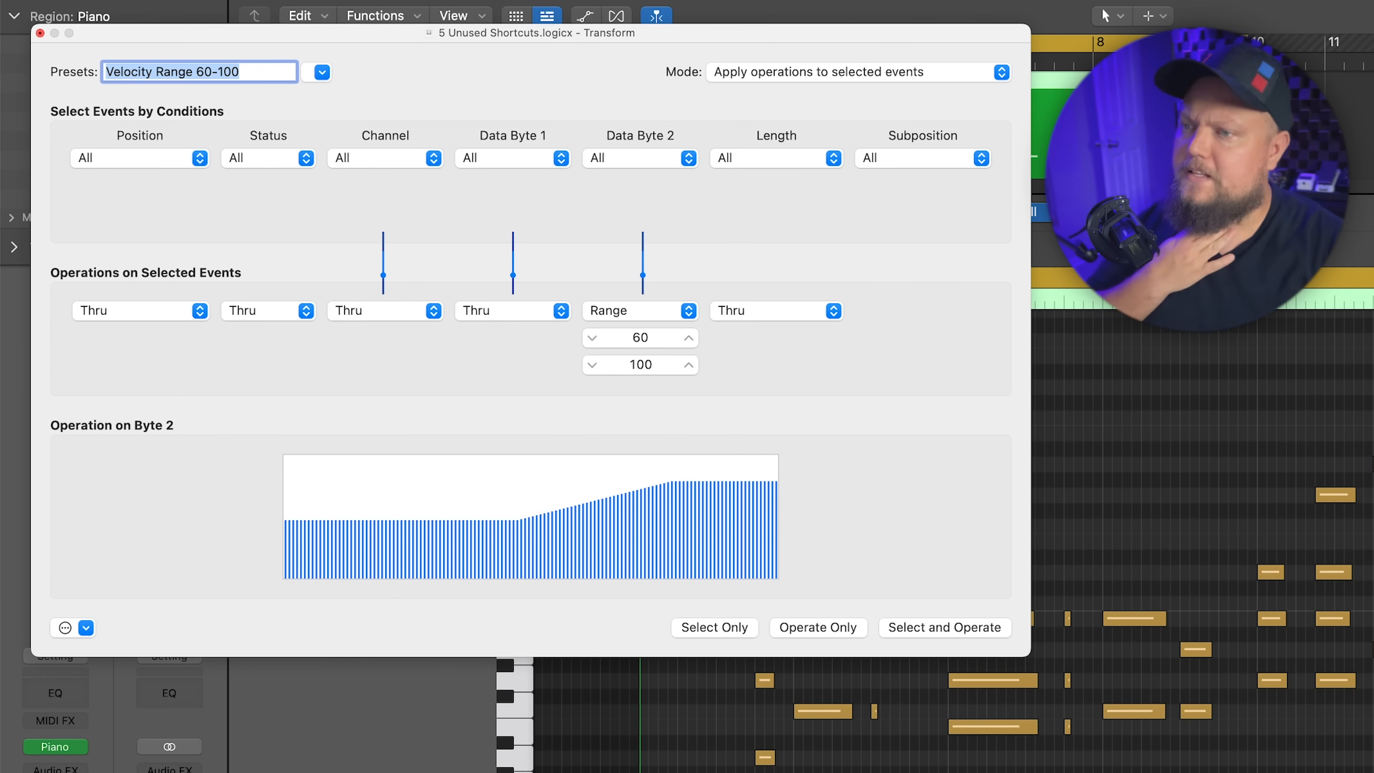
mouse_move(636, 329)
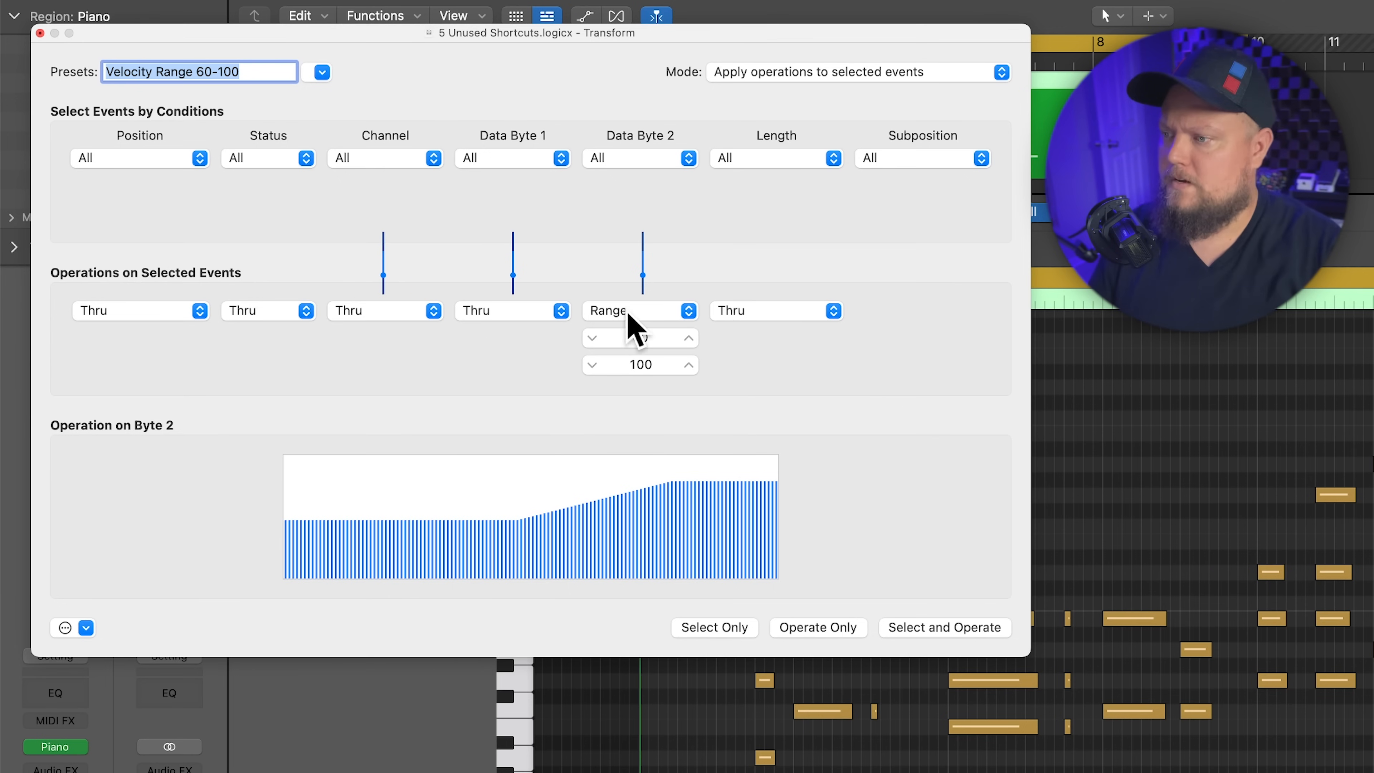
Step: Load the Humanize preset, which randomizes position, velocity and length by 10
click(318, 72)
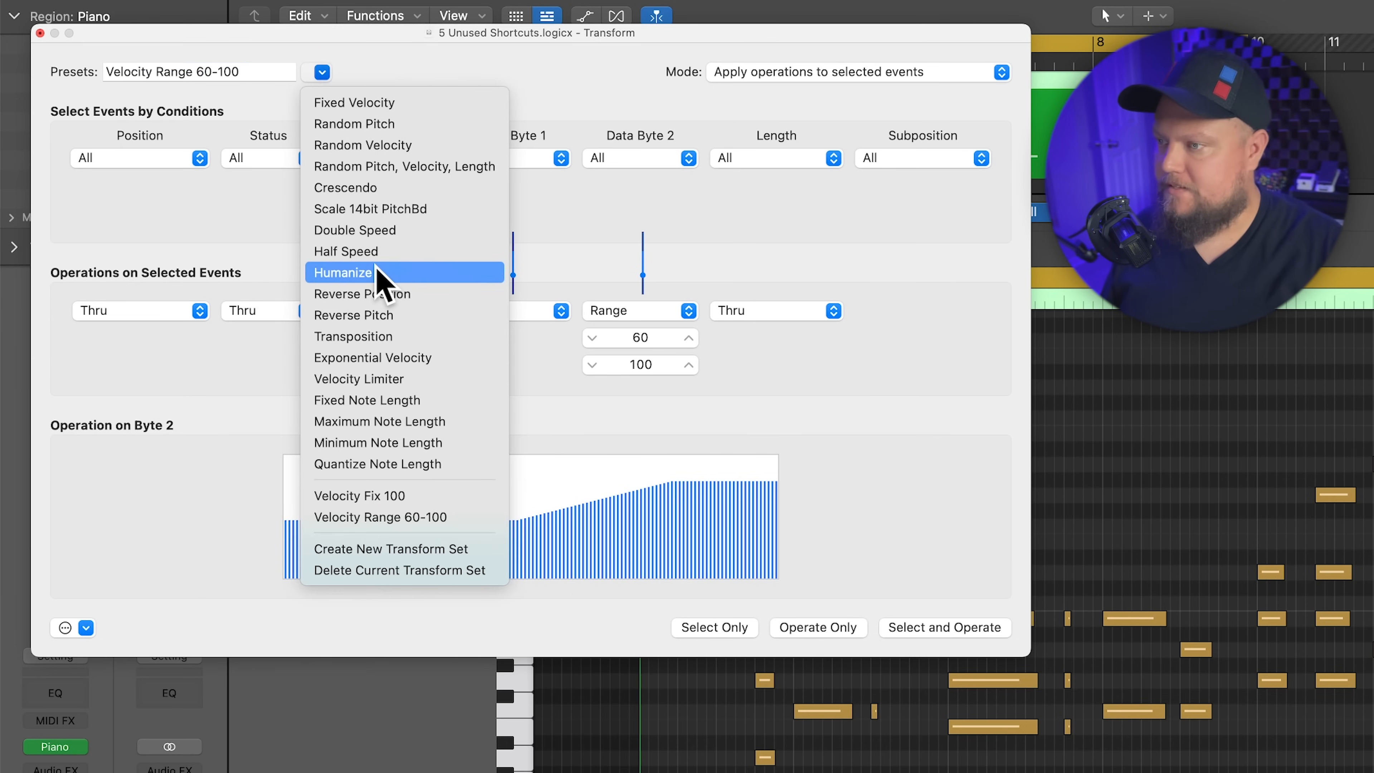
click(342, 271)
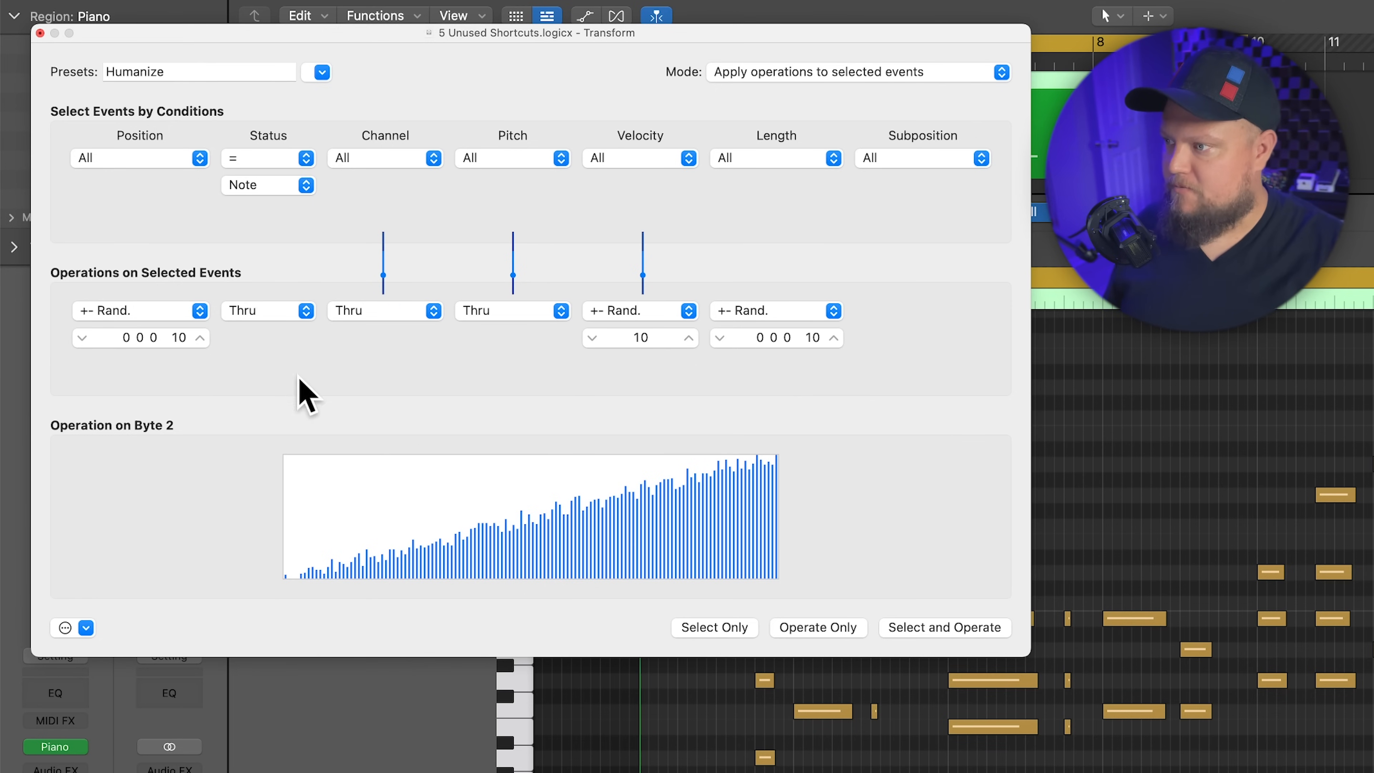
mouse_move(653, 180)
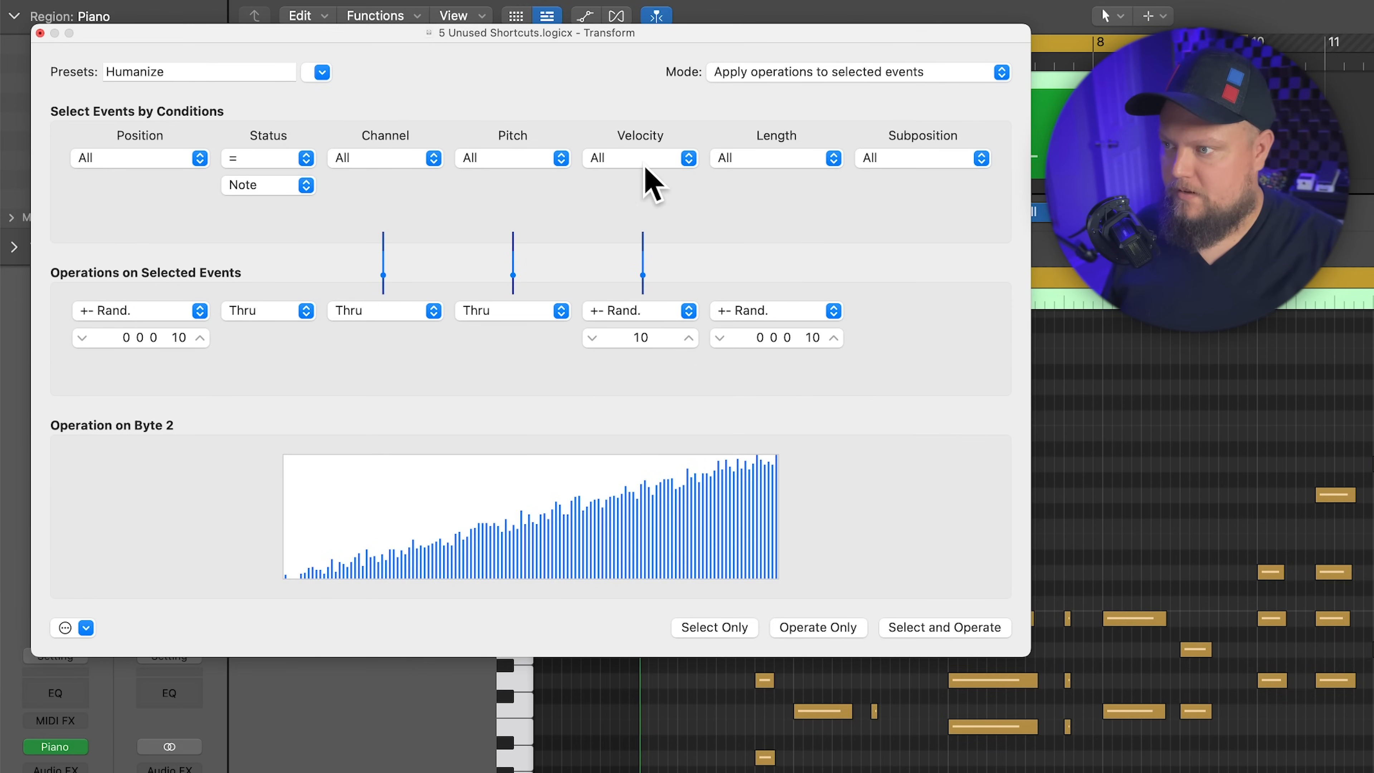
mouse_move(780, 331)
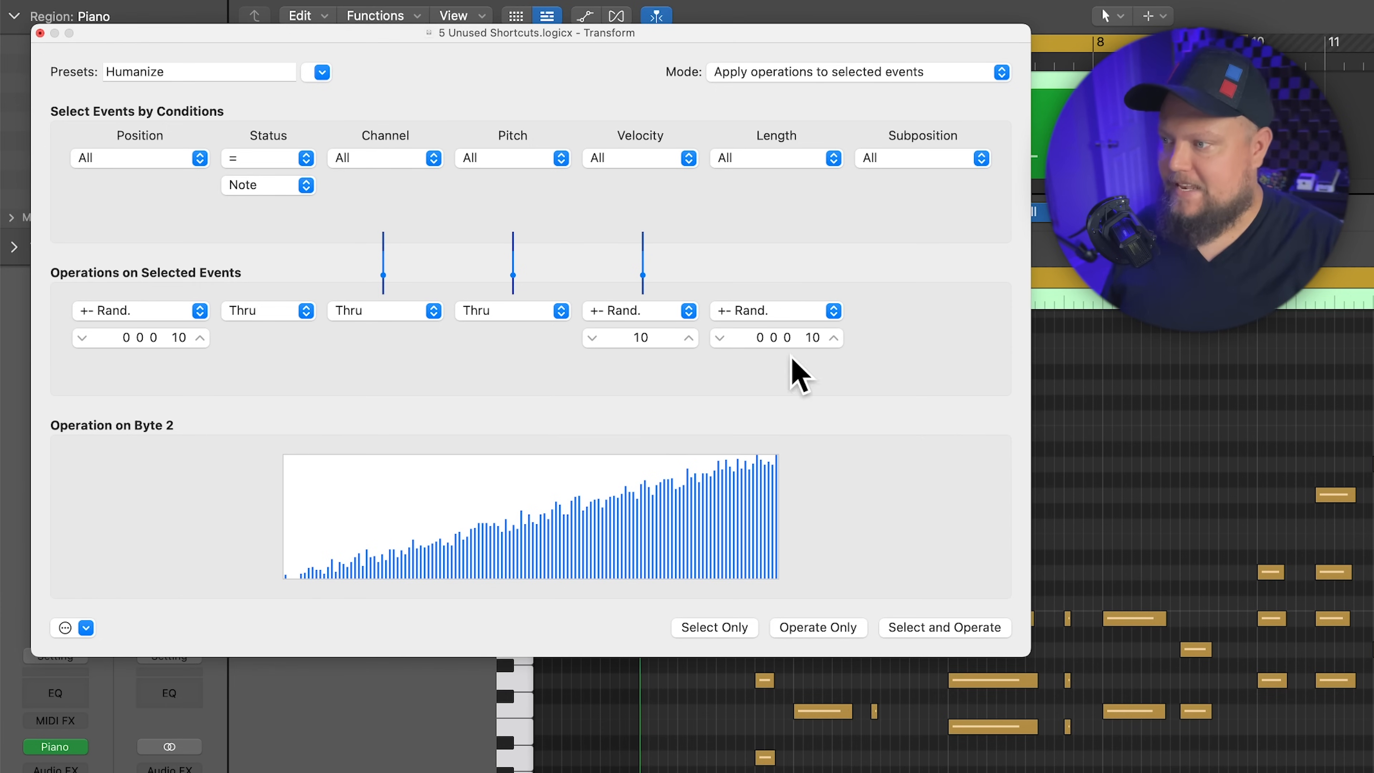
mouse_move(651, 359)
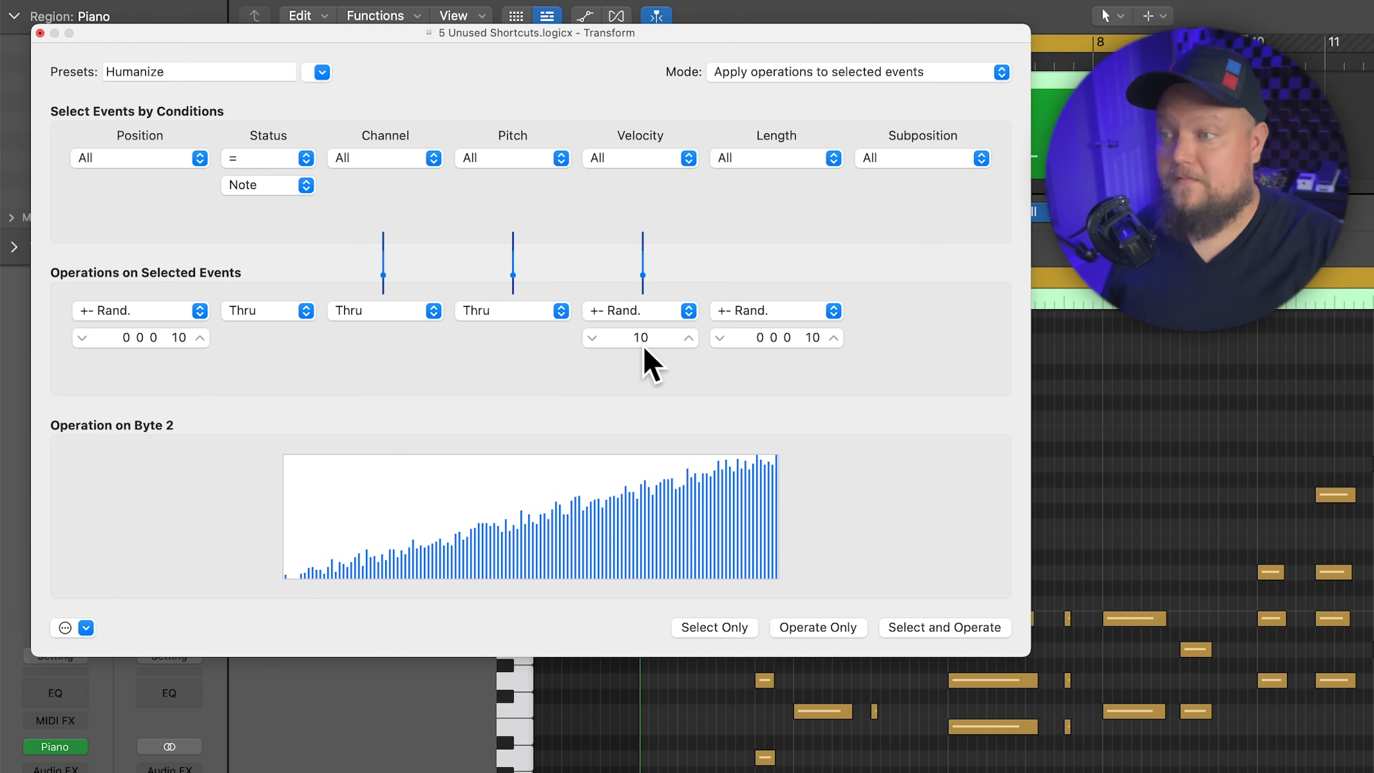
mouse_move(535, 407)
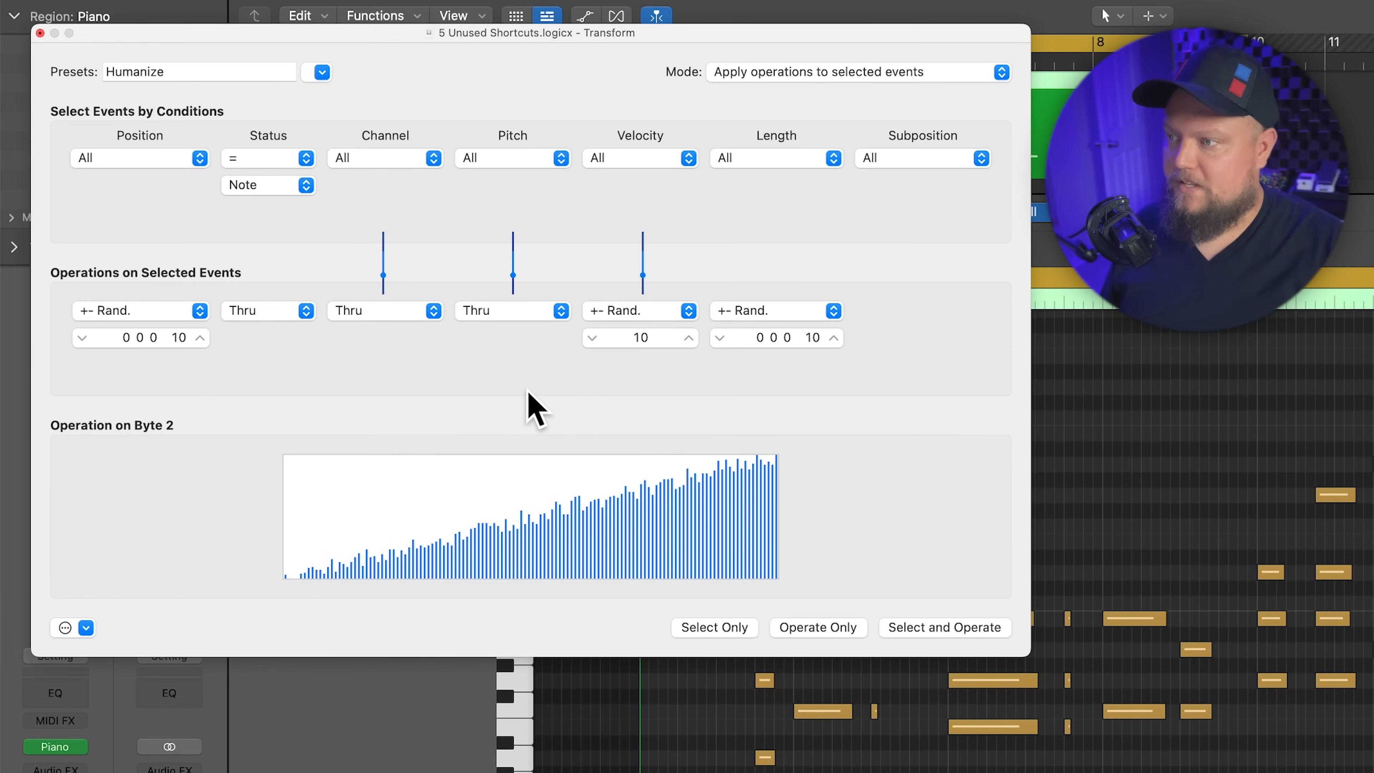
mouse_move(617, 422)
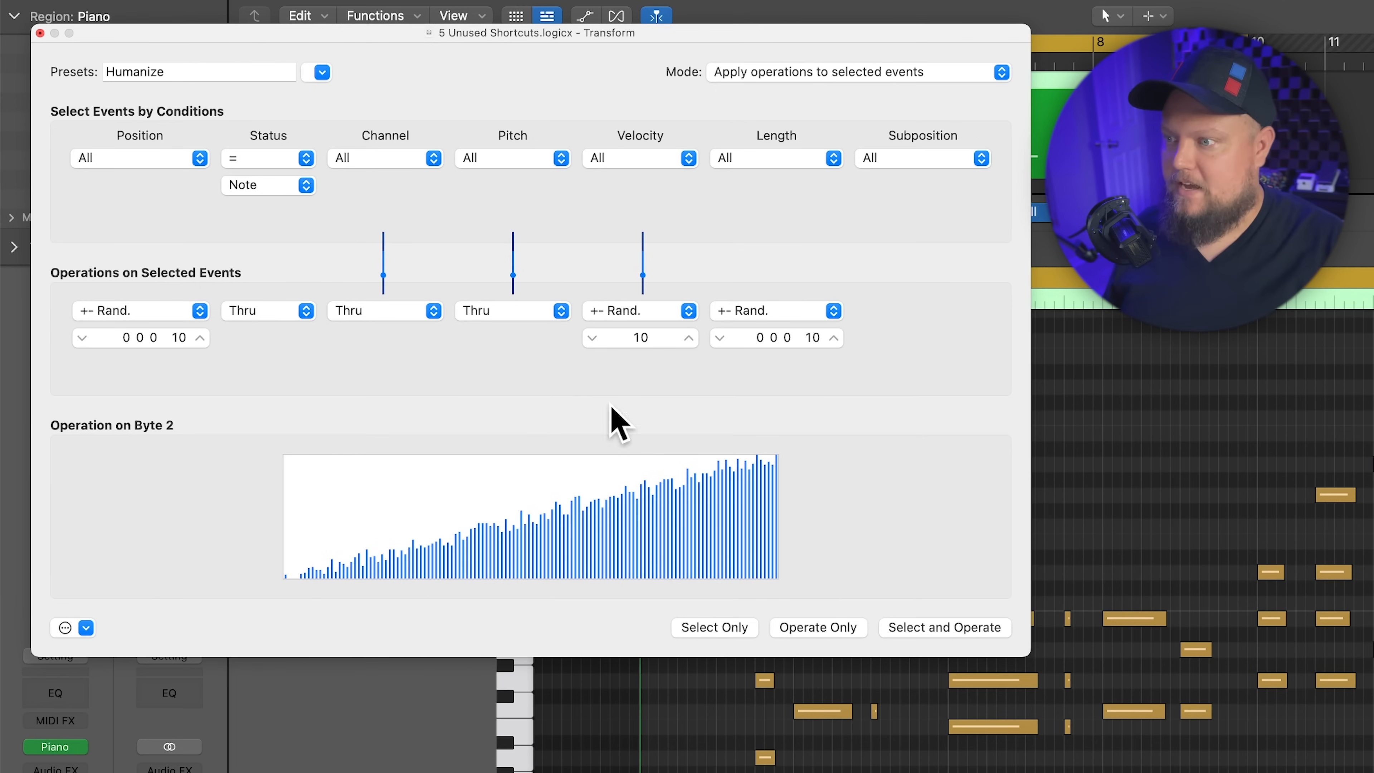
mouse_move(804, 442)
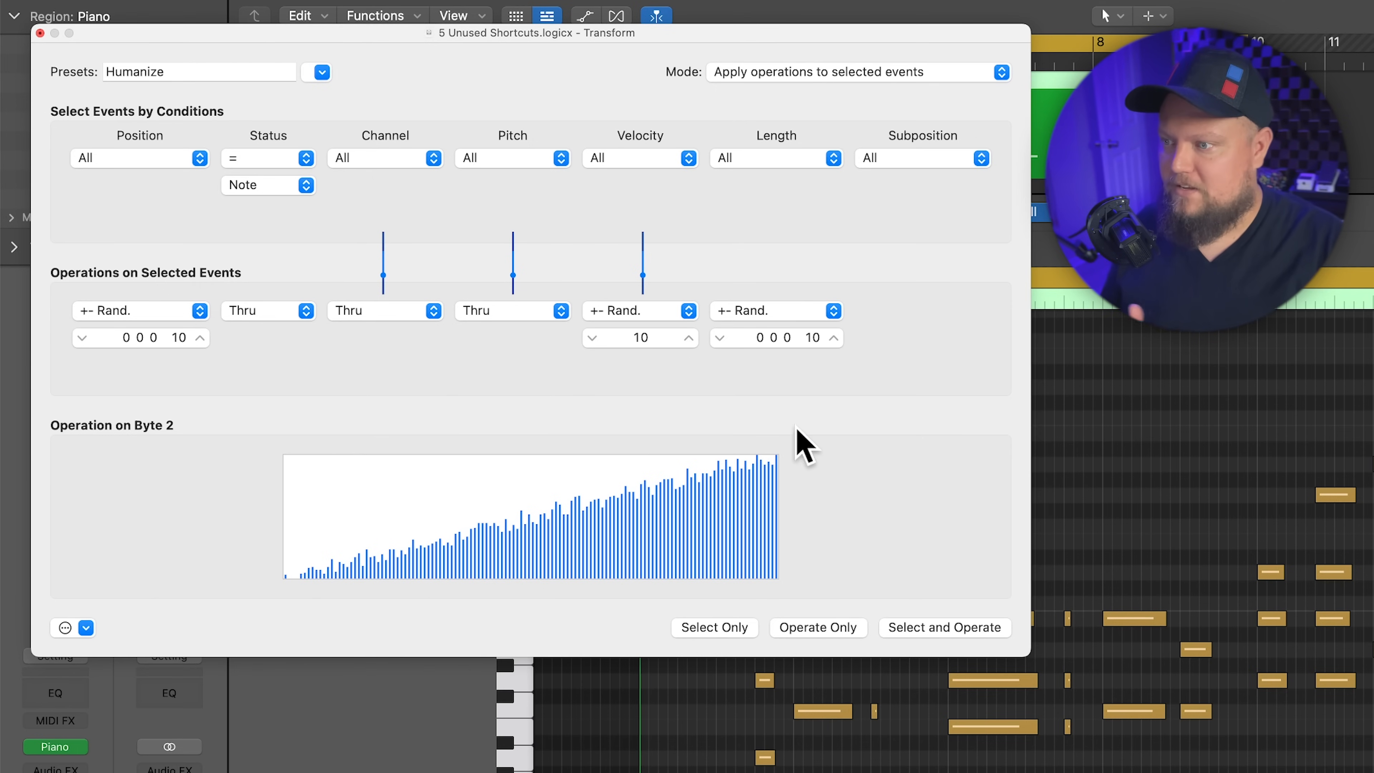
mouse_move(184, 163)
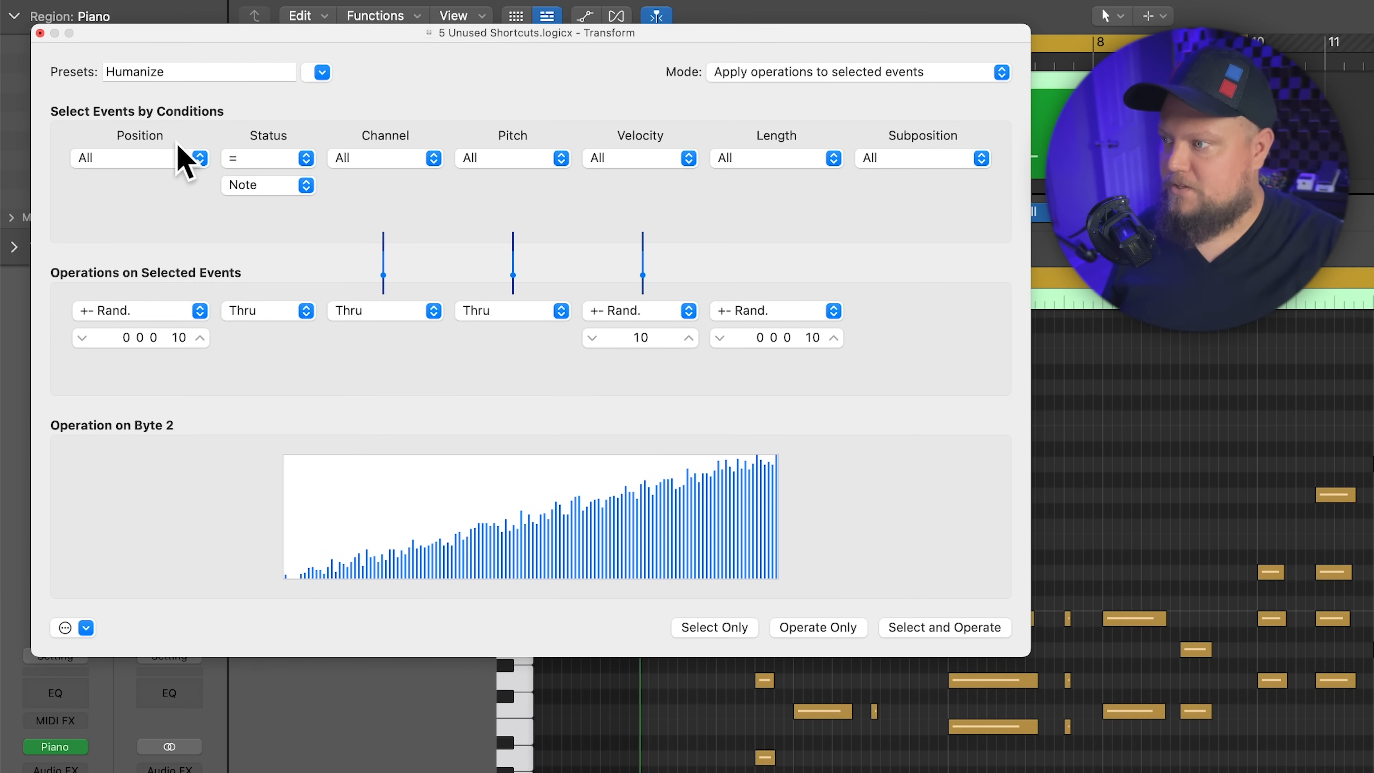
mouse_move(682, 171)
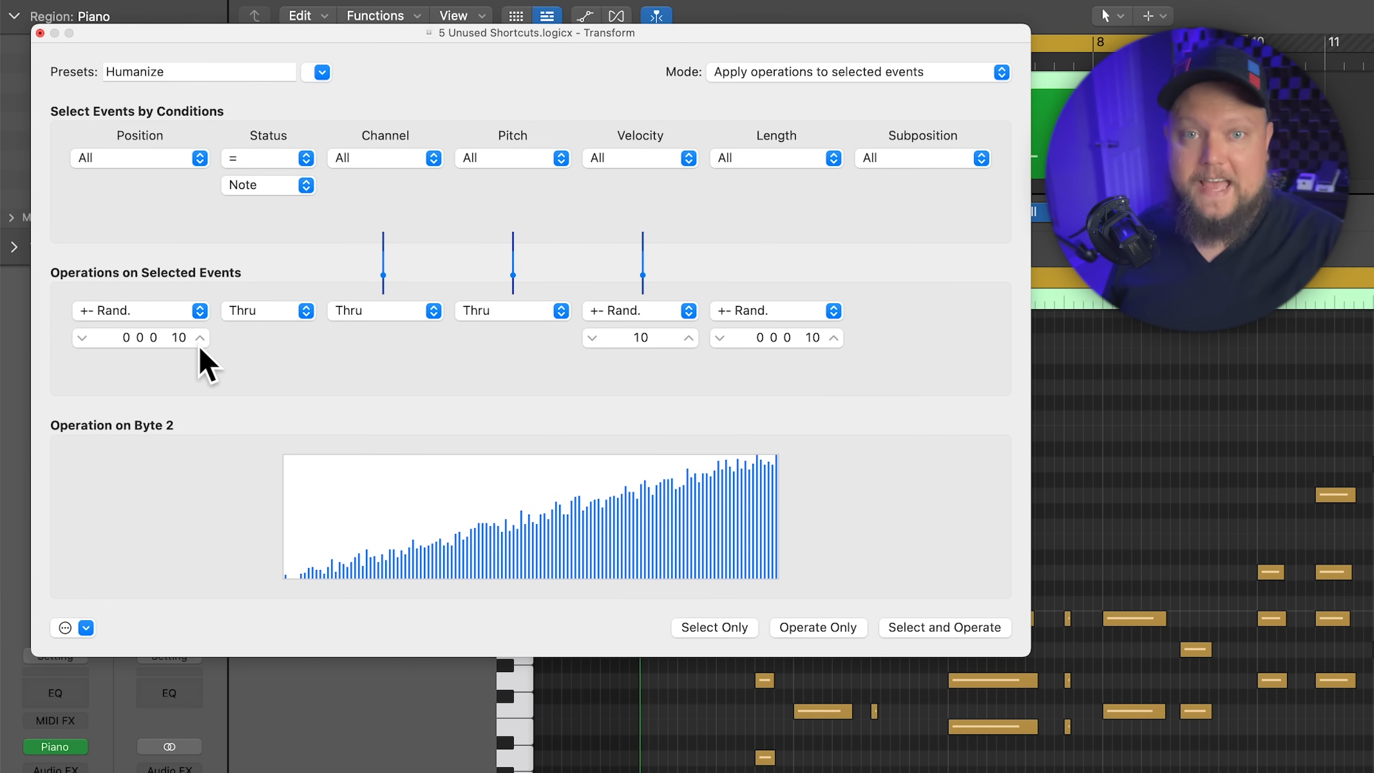
Step: Create a new preset randomizing Position by ±15 and Data Byte 2 velocity by ±12
click(318, 72)
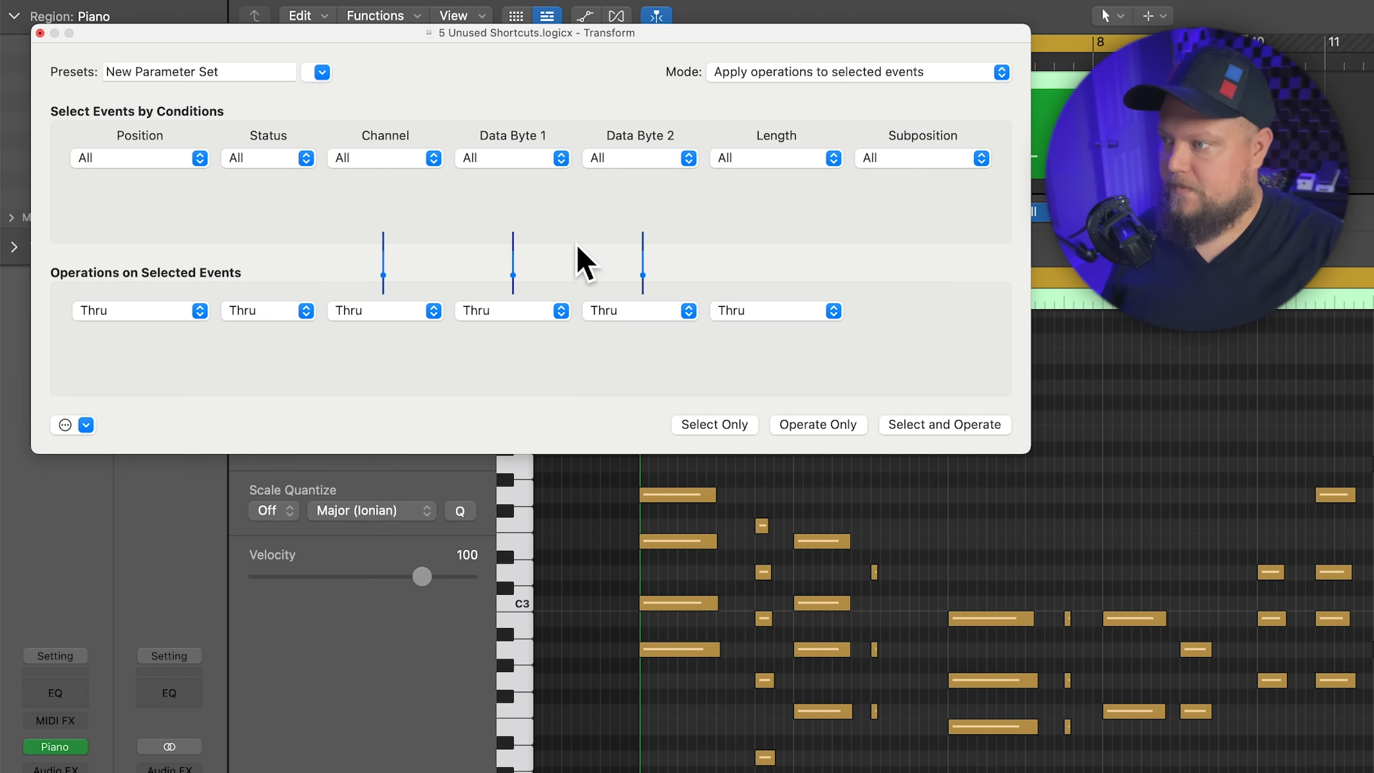
click(141, 309)
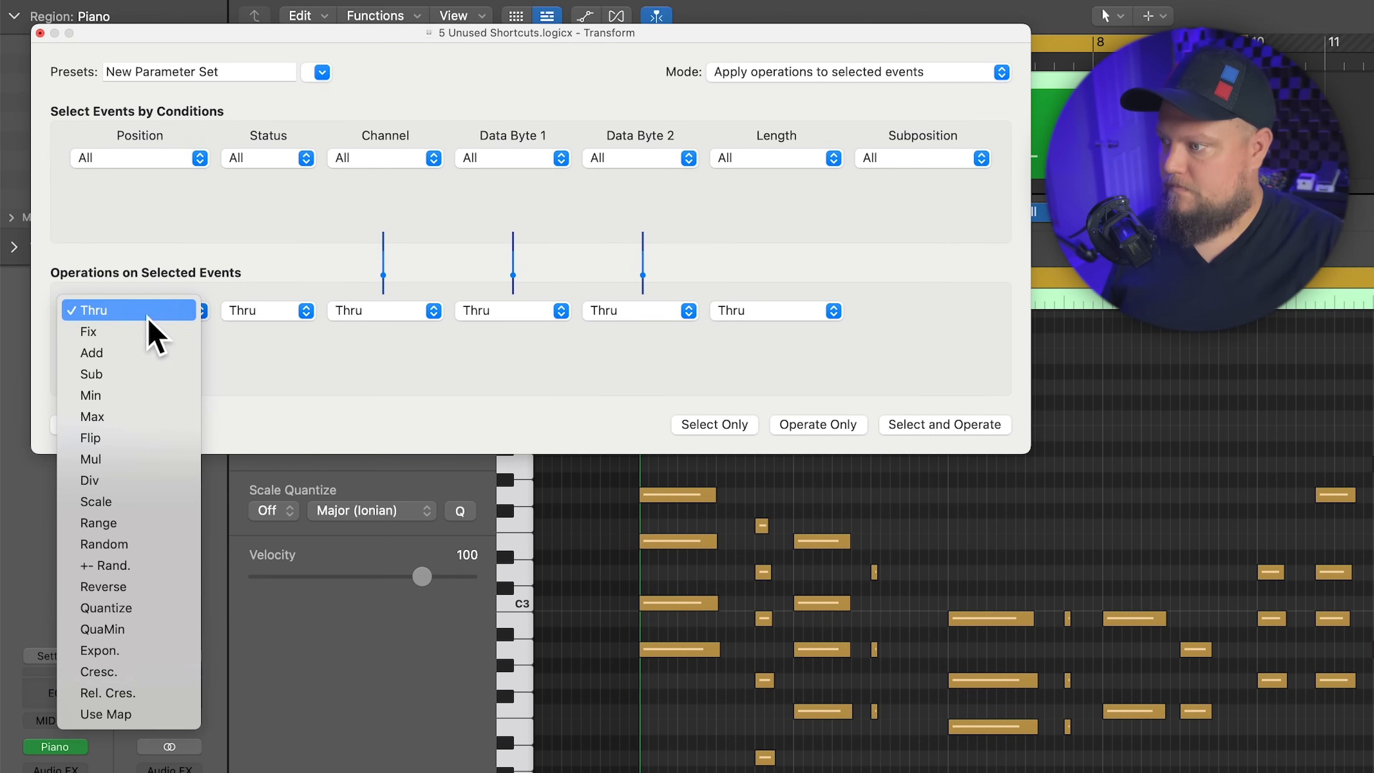
click(105, 565)
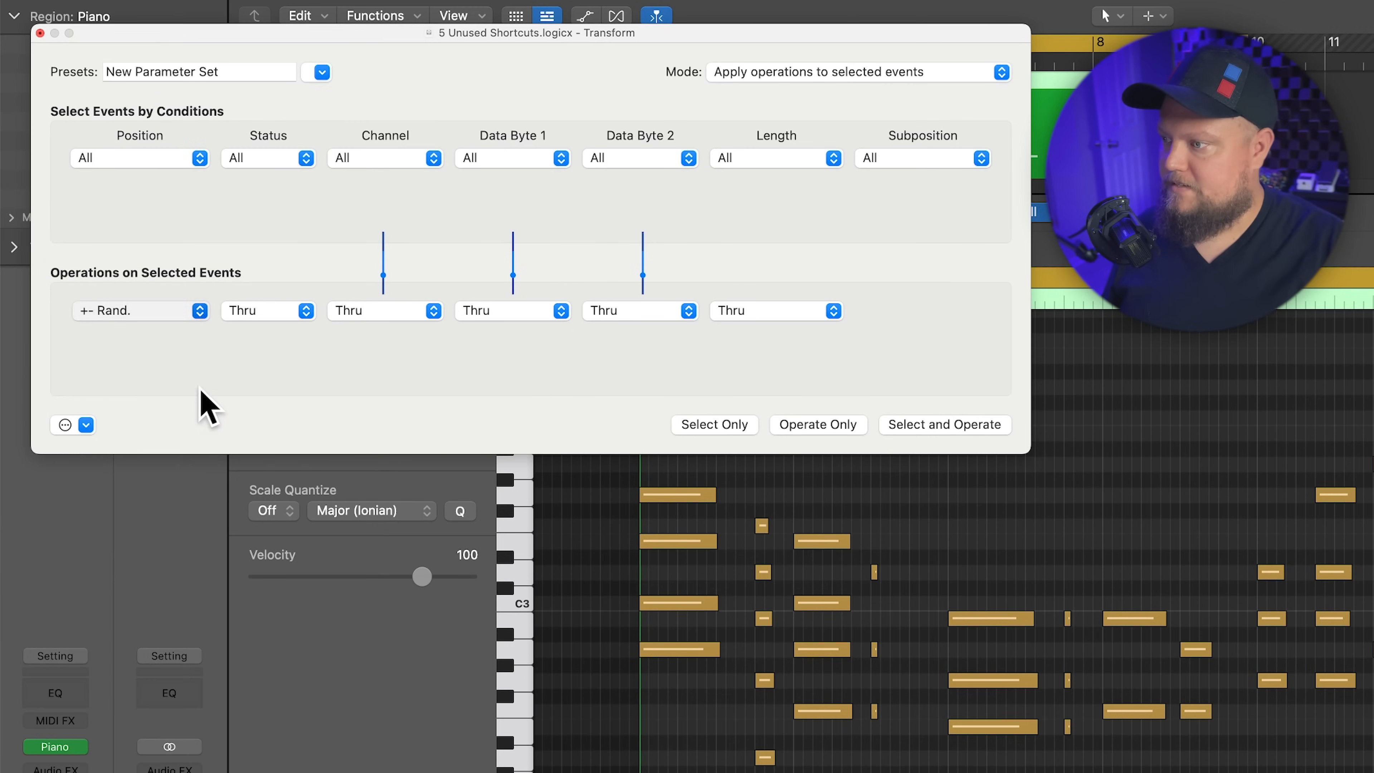
click(140, 309)
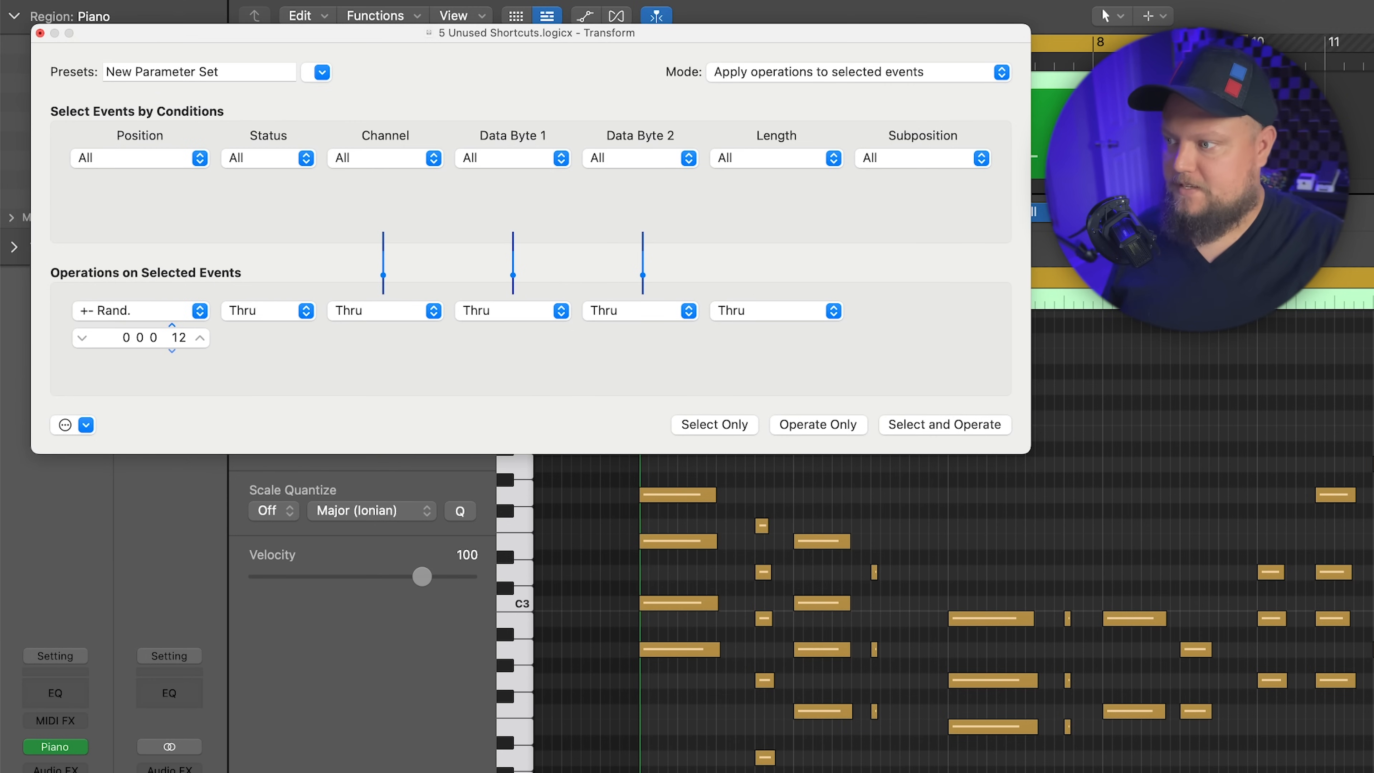
click(199, 332)
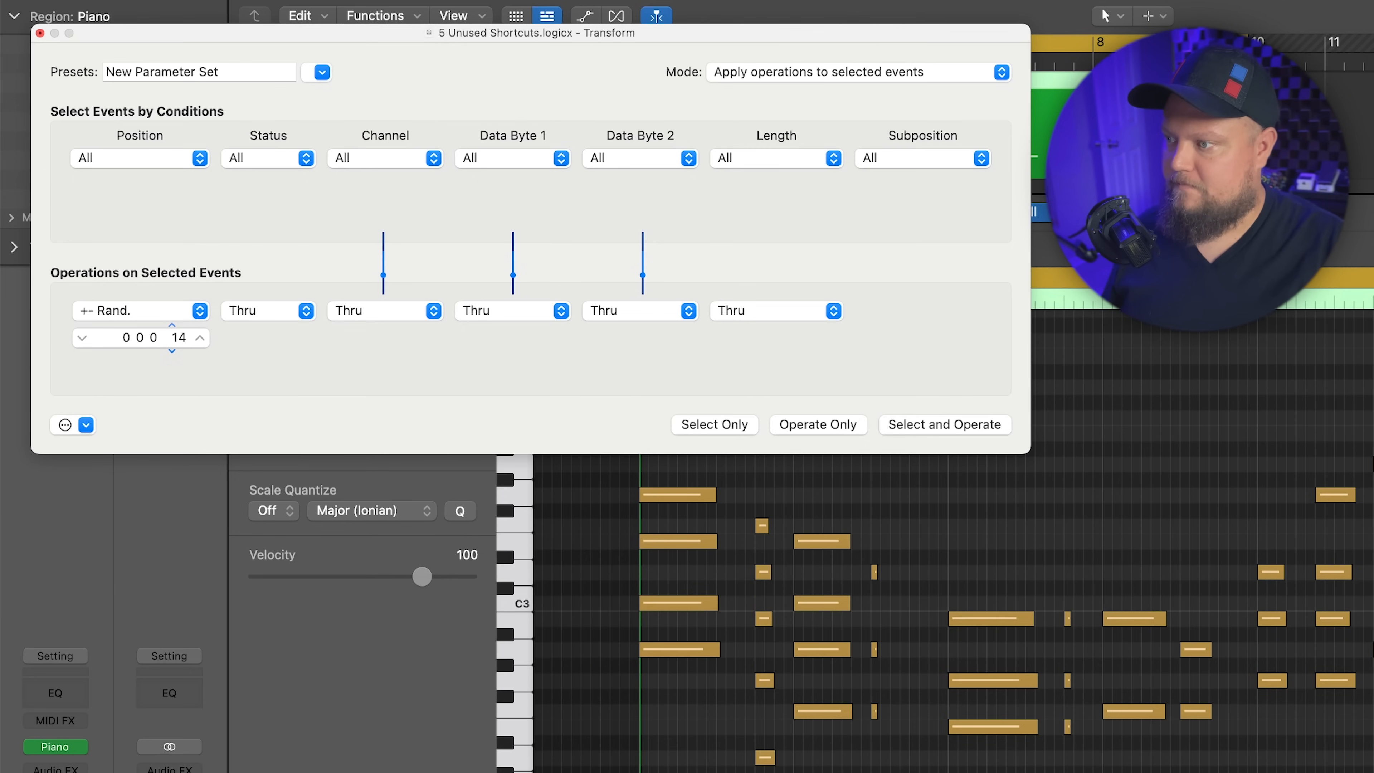
click(197, 331)
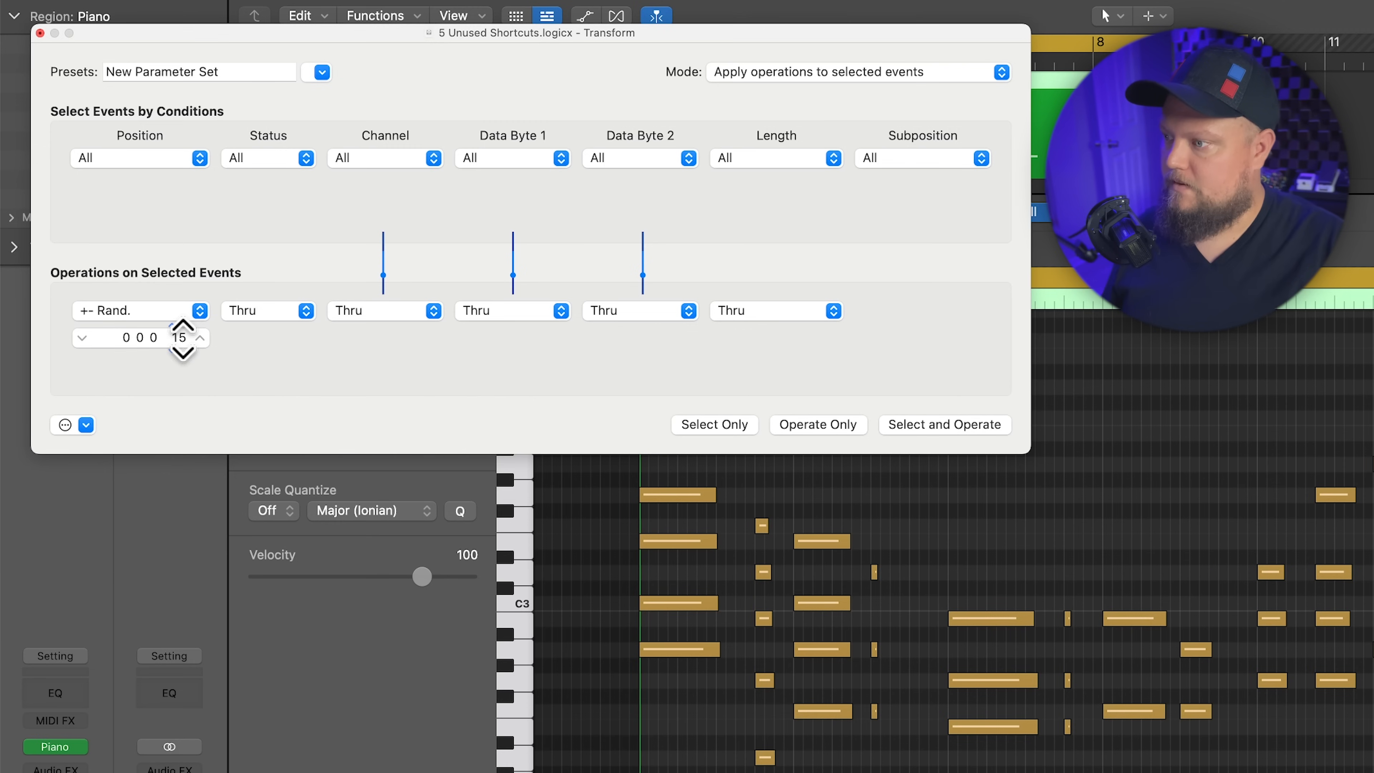
mouse_move(679, 228)
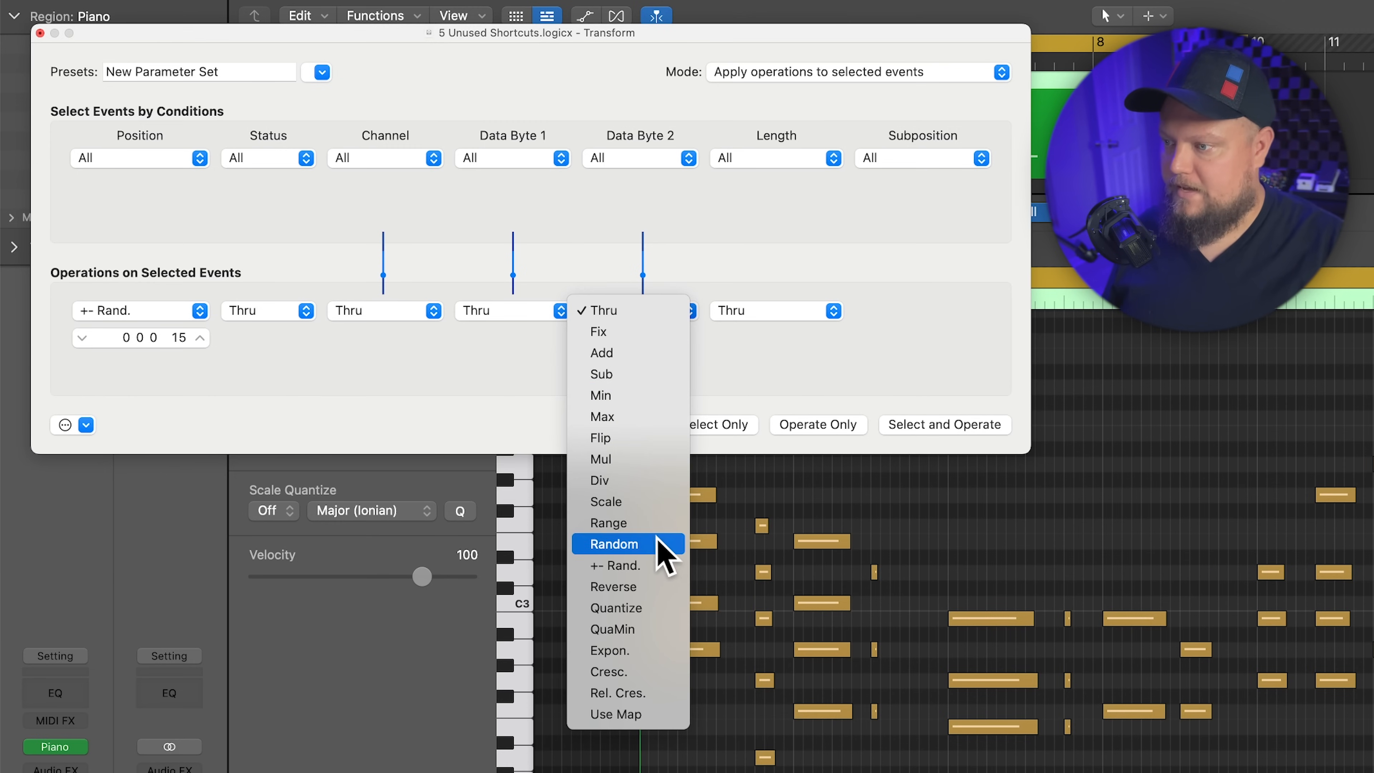
click(614, 543)
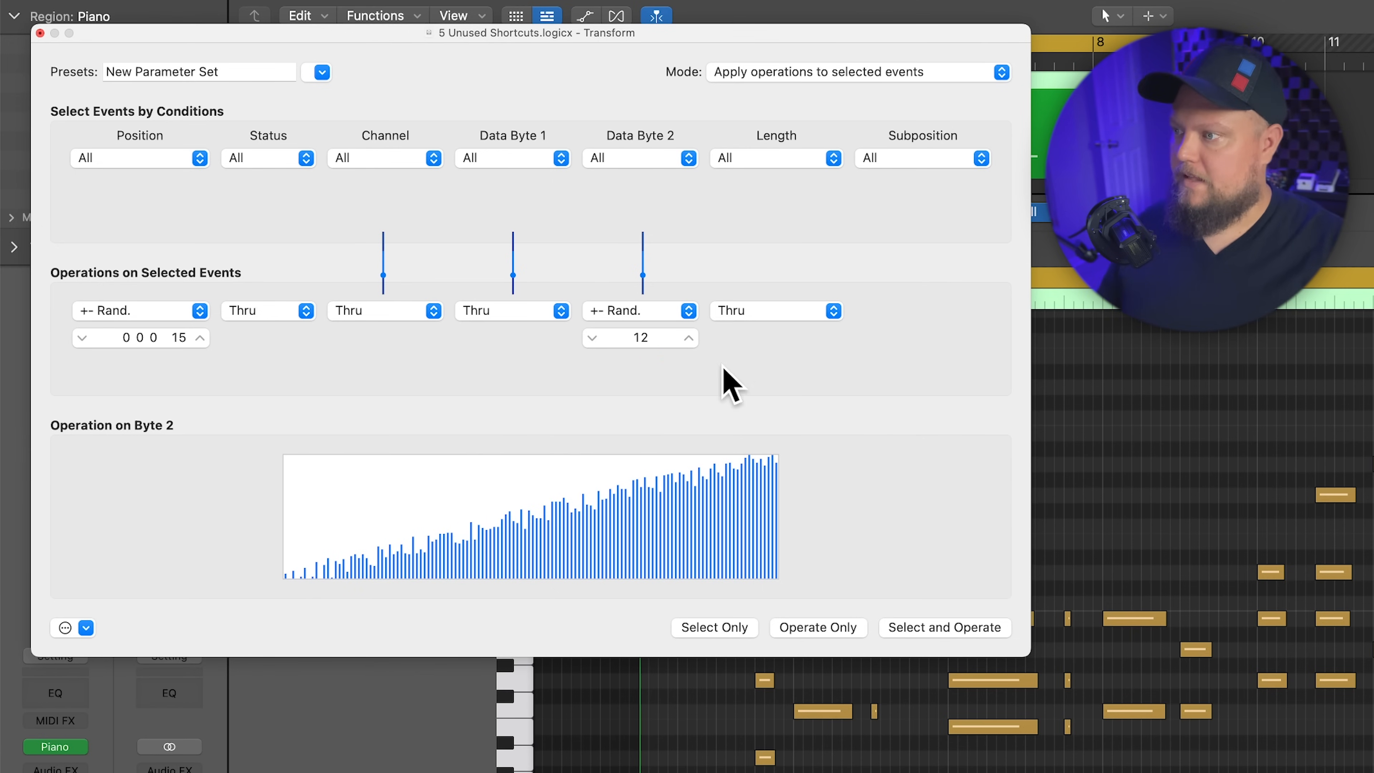
Step: Rename the new preset for velocity and position humanizing
click(199, 72)
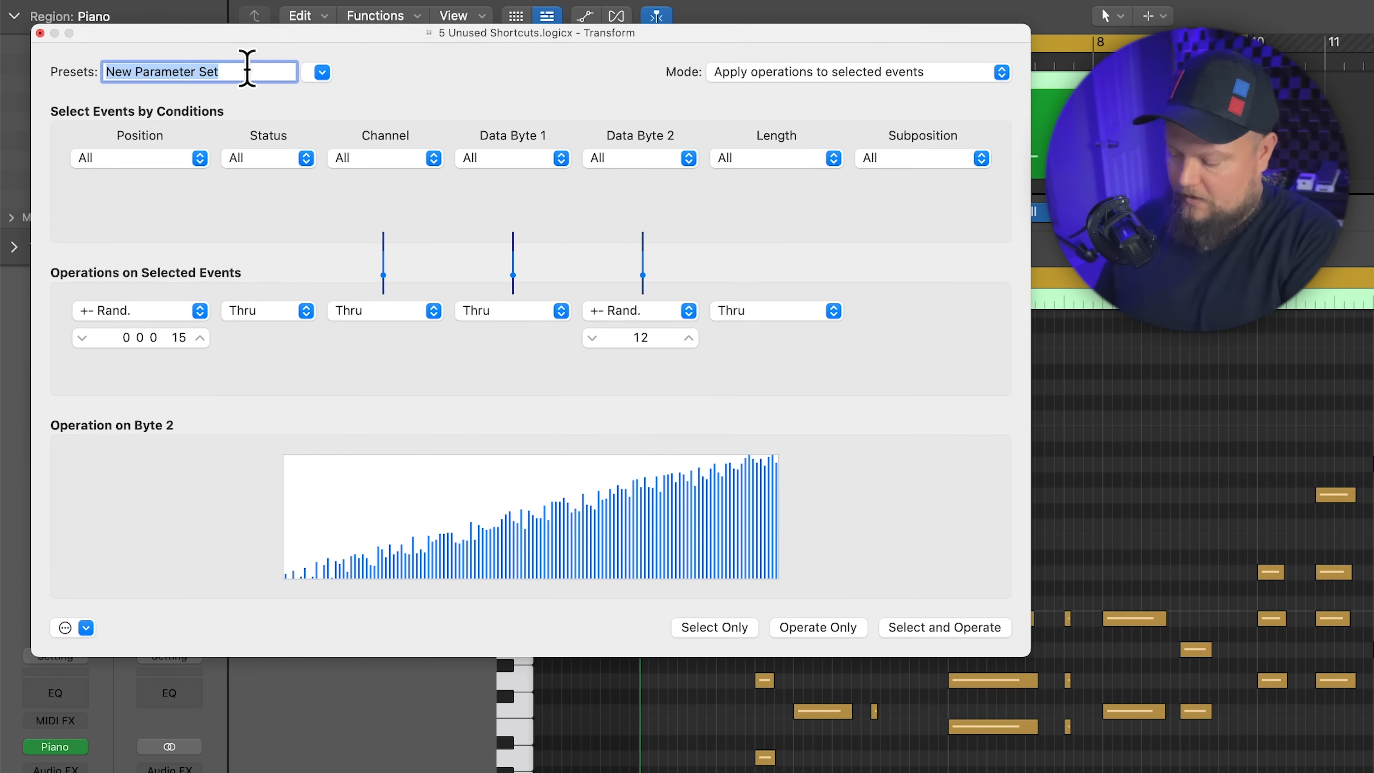
text(Velo + Position Humani)
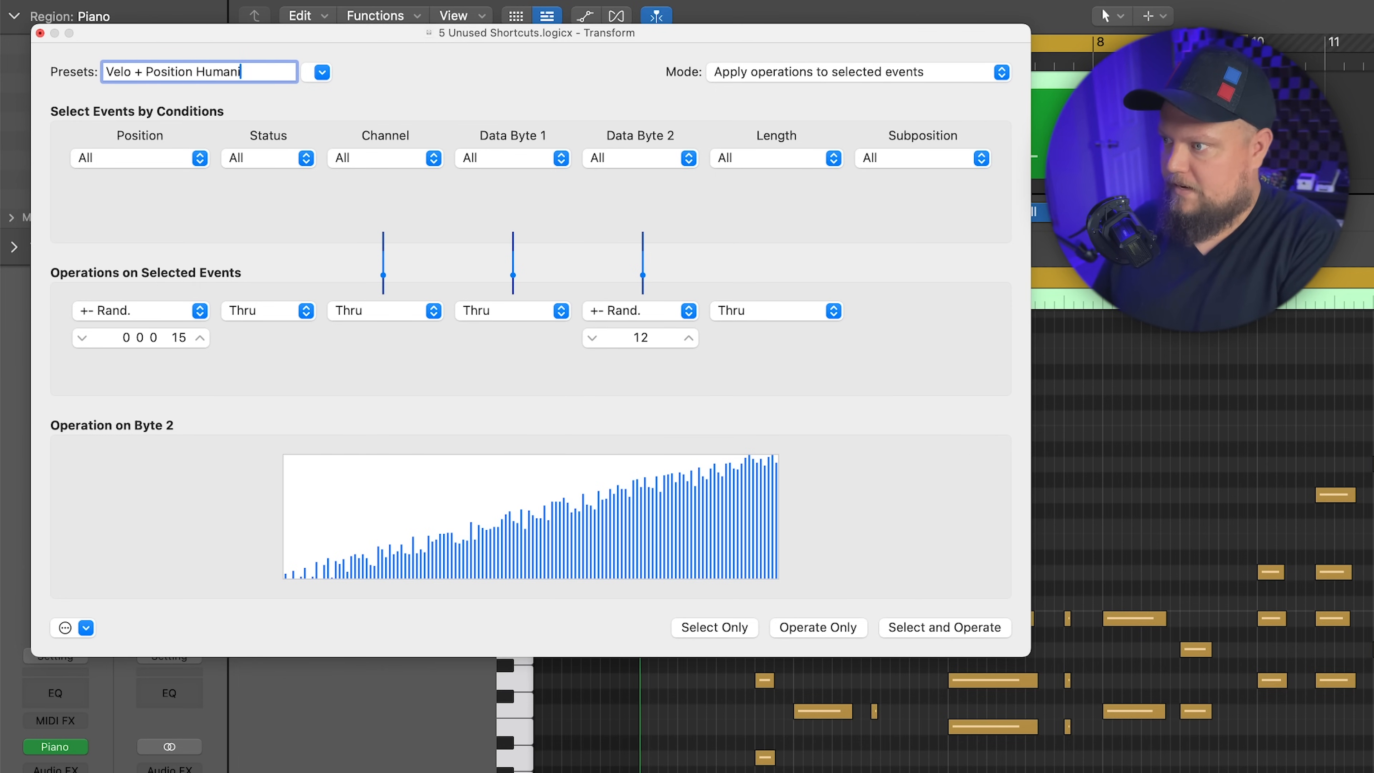
click(320, 71)
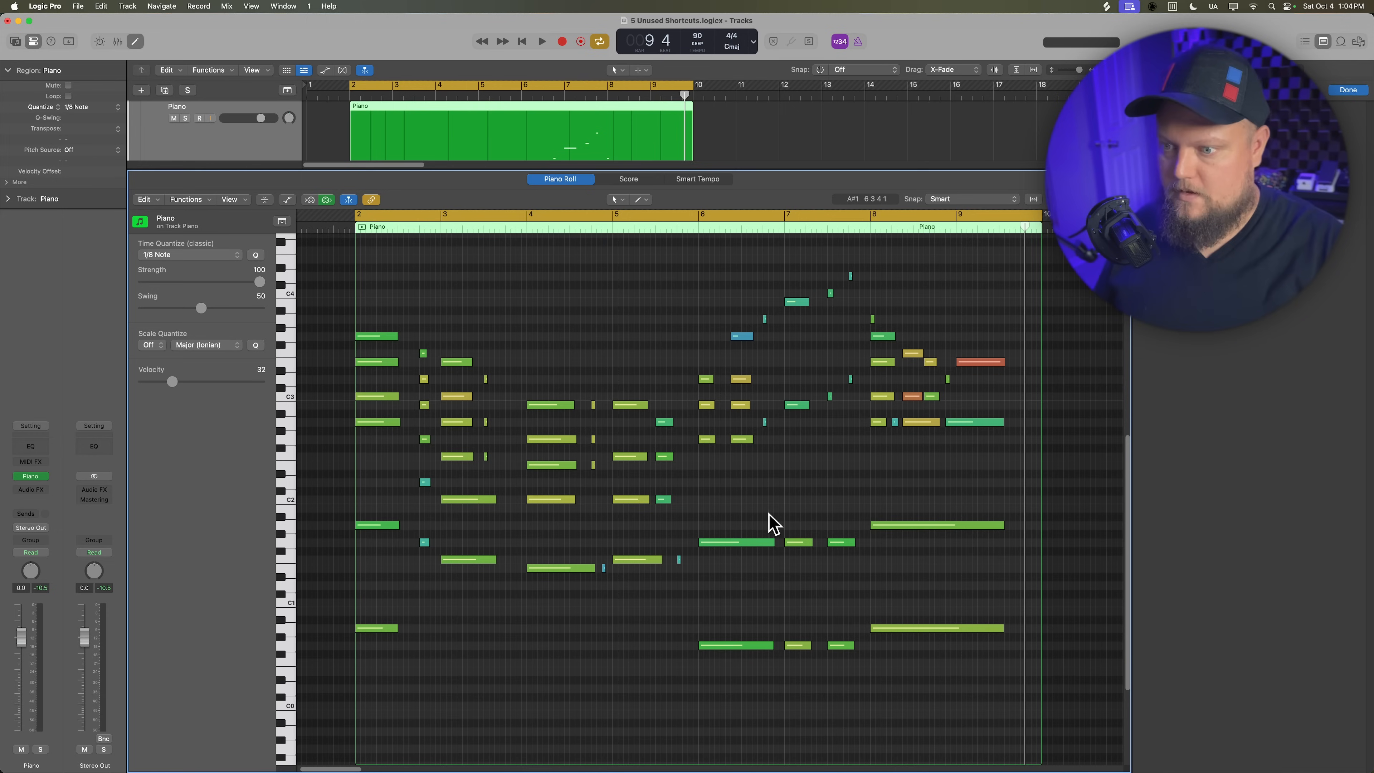
mouse_move(640, 315)
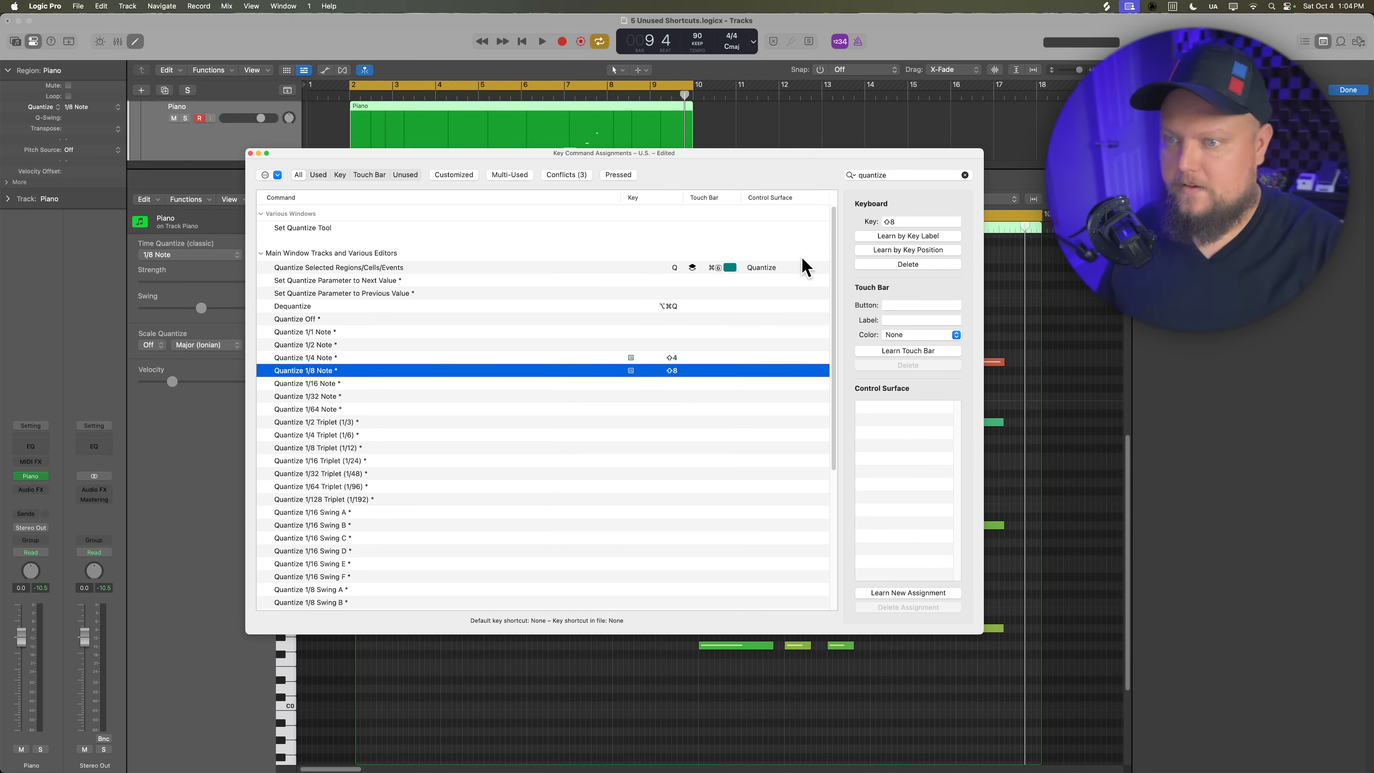
Step: Search 'transform' and assign Option-Shift-1, 2 and 3 to Apply Transform User Presets 1–3
text(transform)
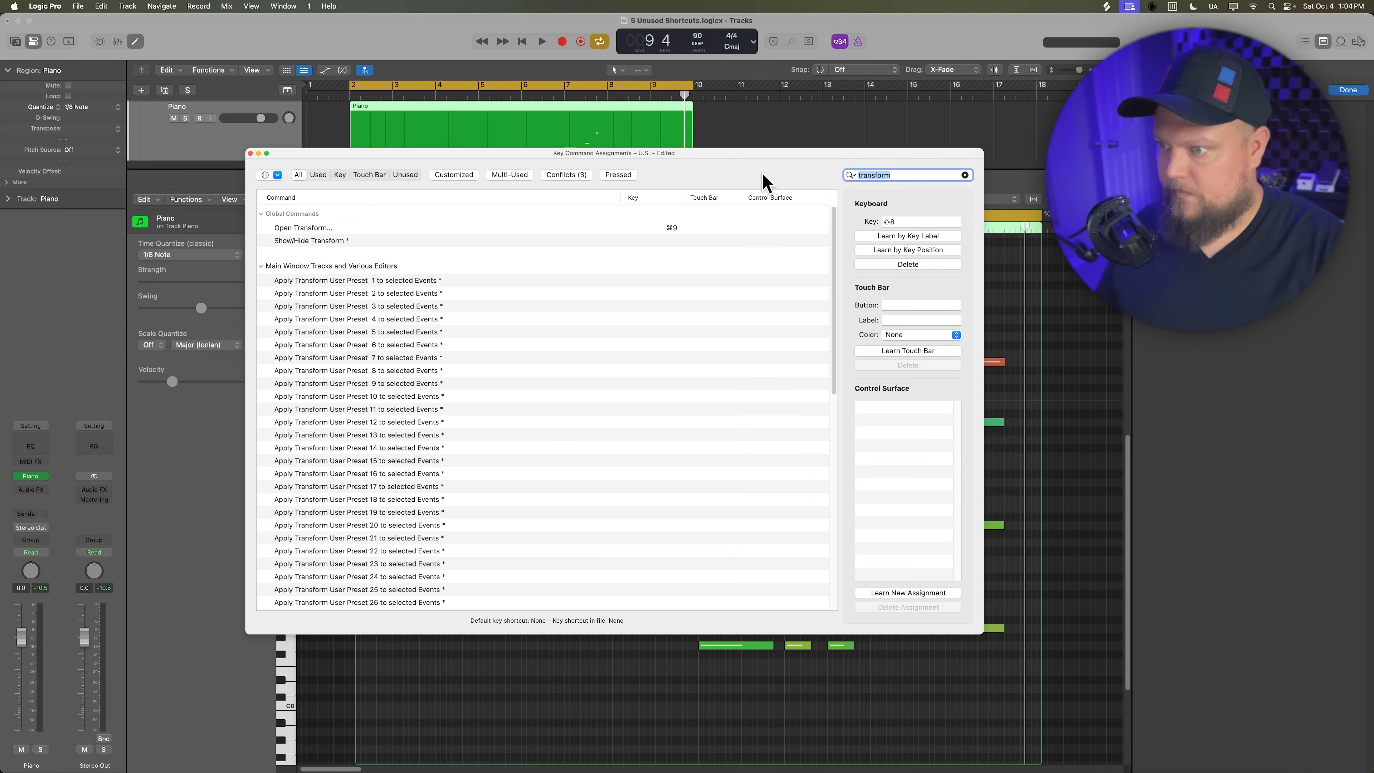
click(356, 279)
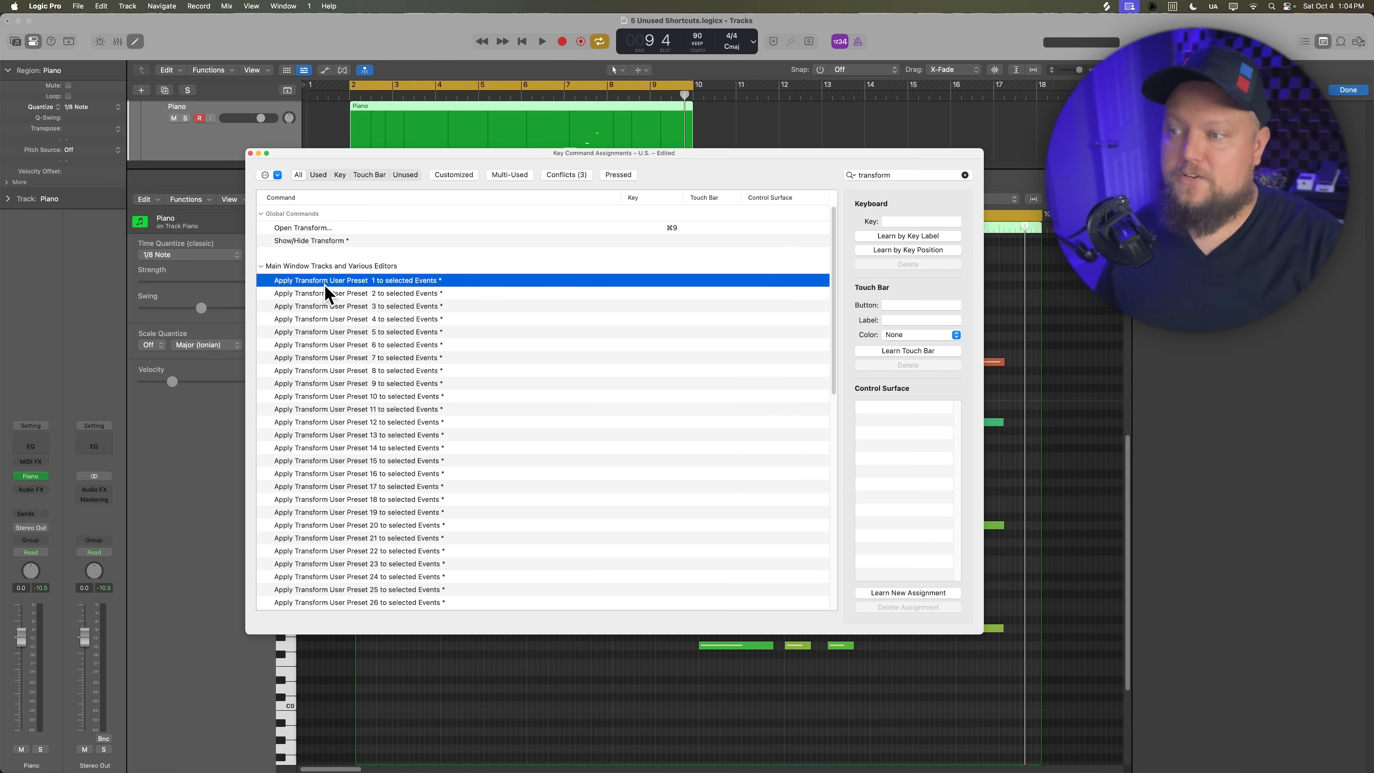
mouse_move(423, 305)
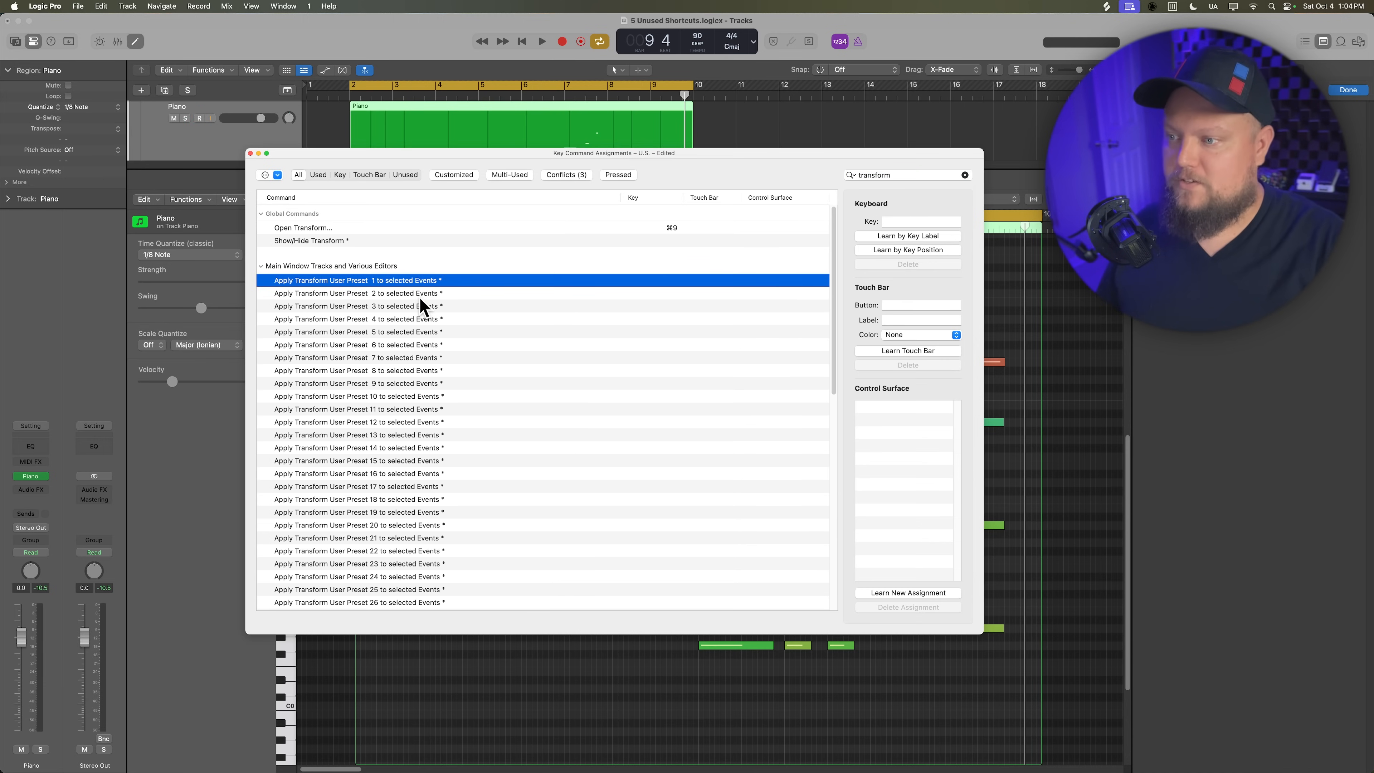
mouse_move(420, 316)
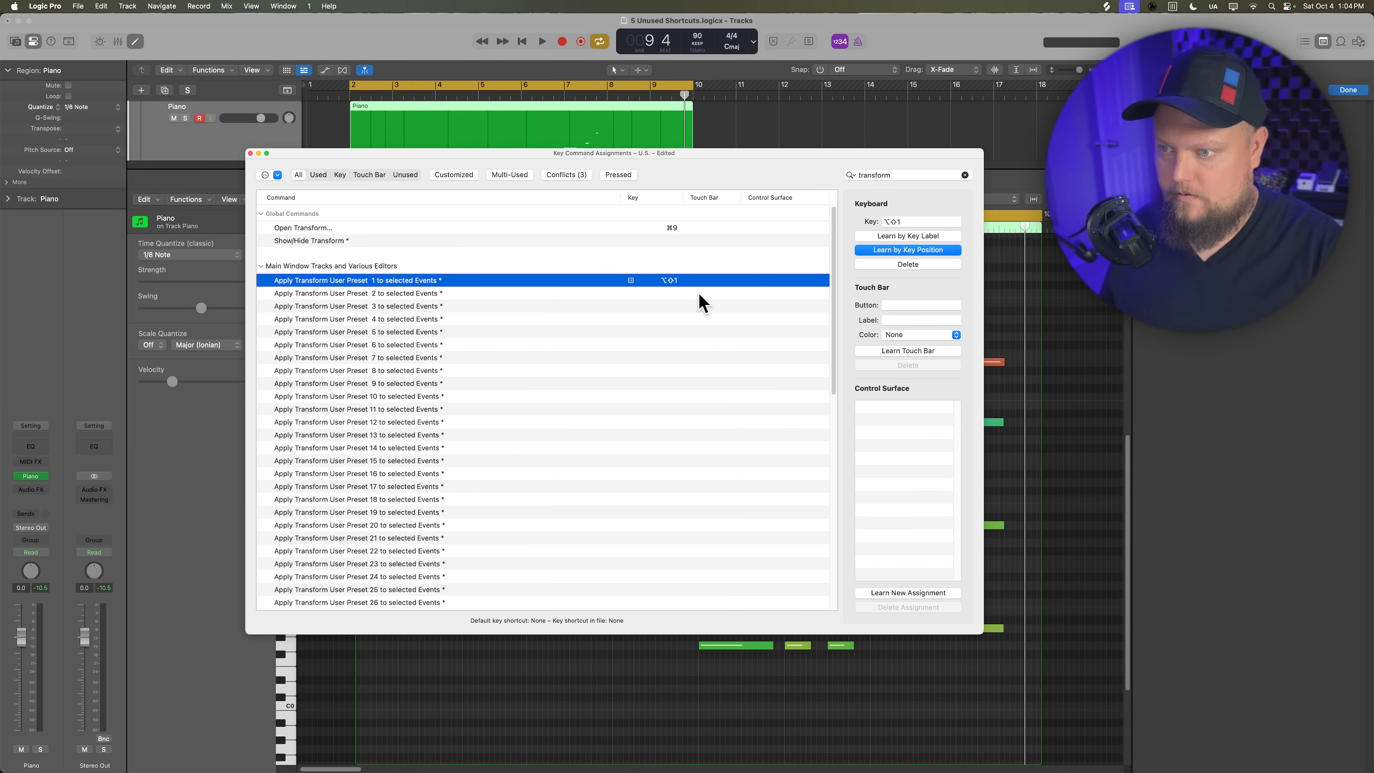
click(359, 292)
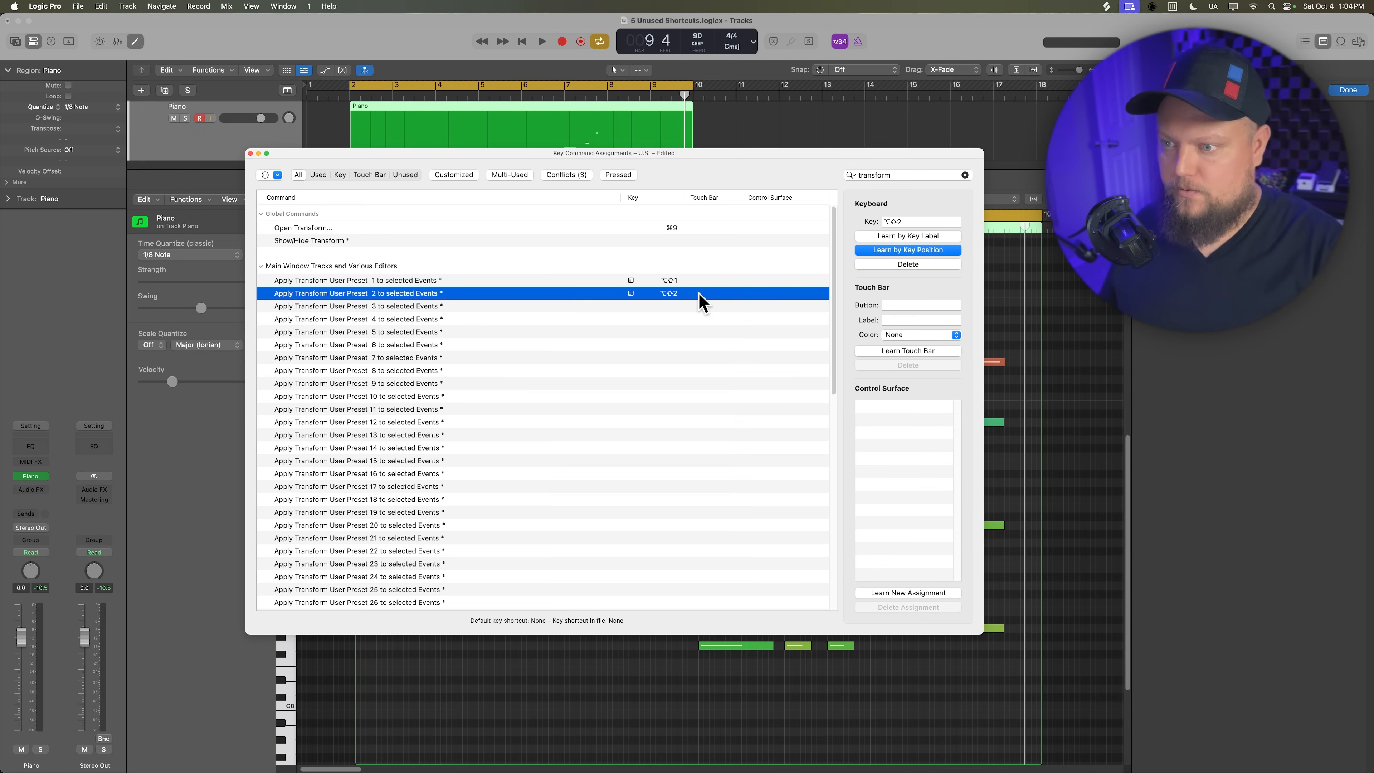
click(359, 306)
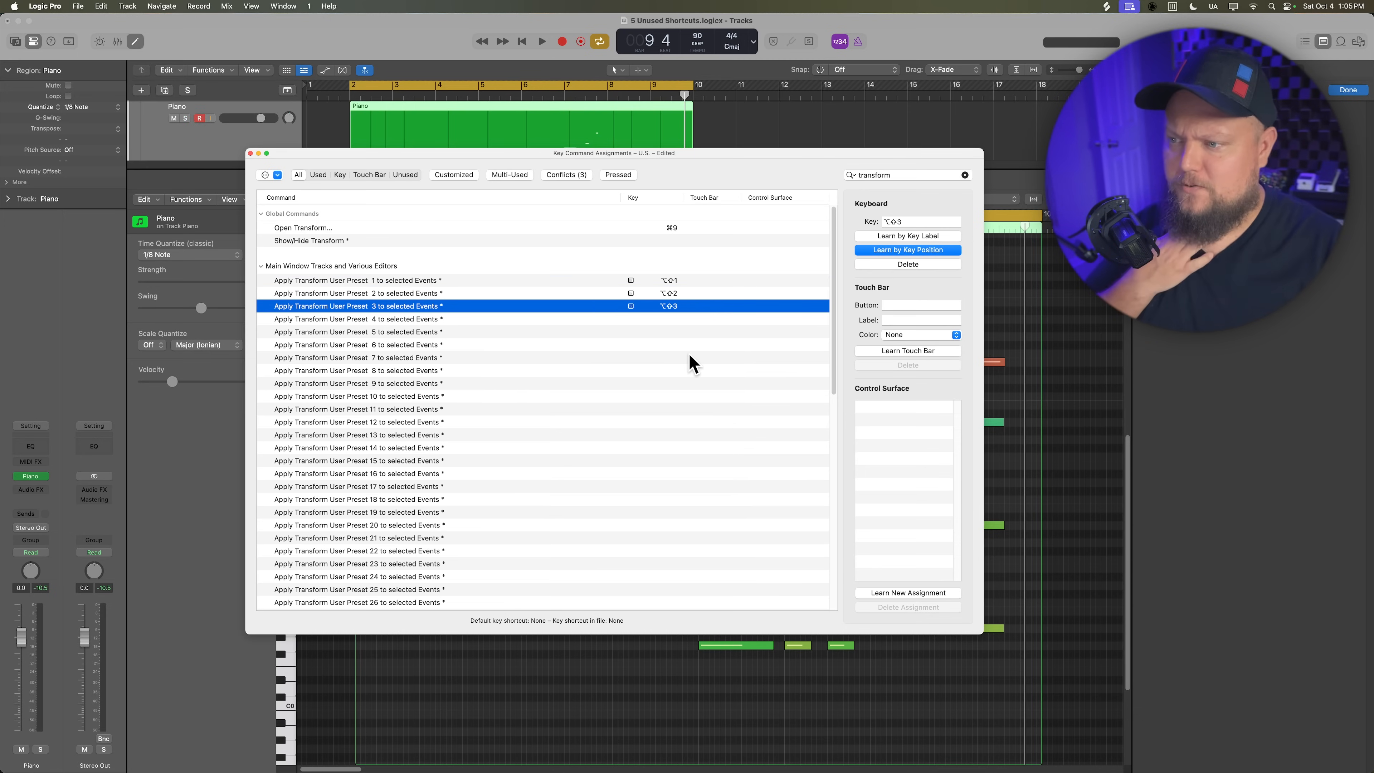
mouse_move(670, 367)
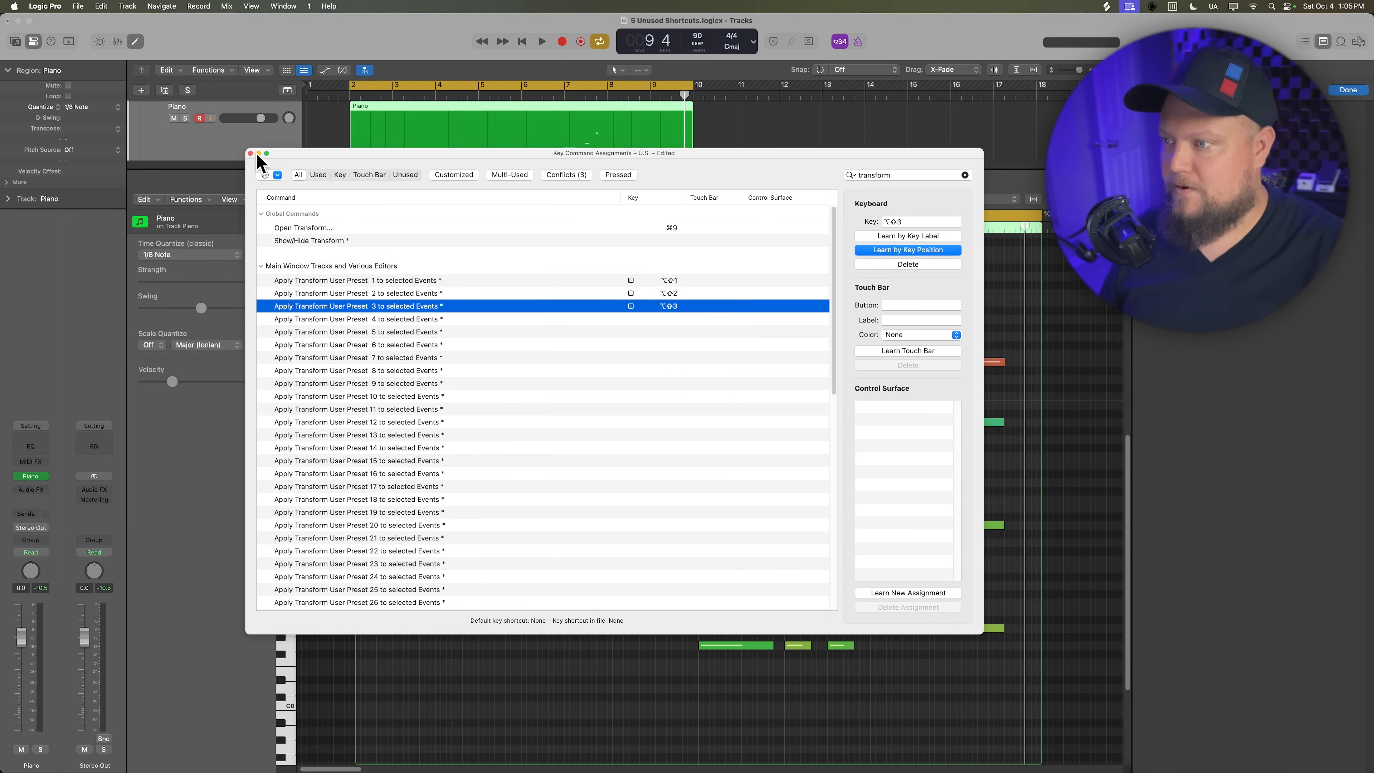
Step: Close the Key Command Assignments window and return to the piano region's notes in the Piano Roll
click(251, 155)
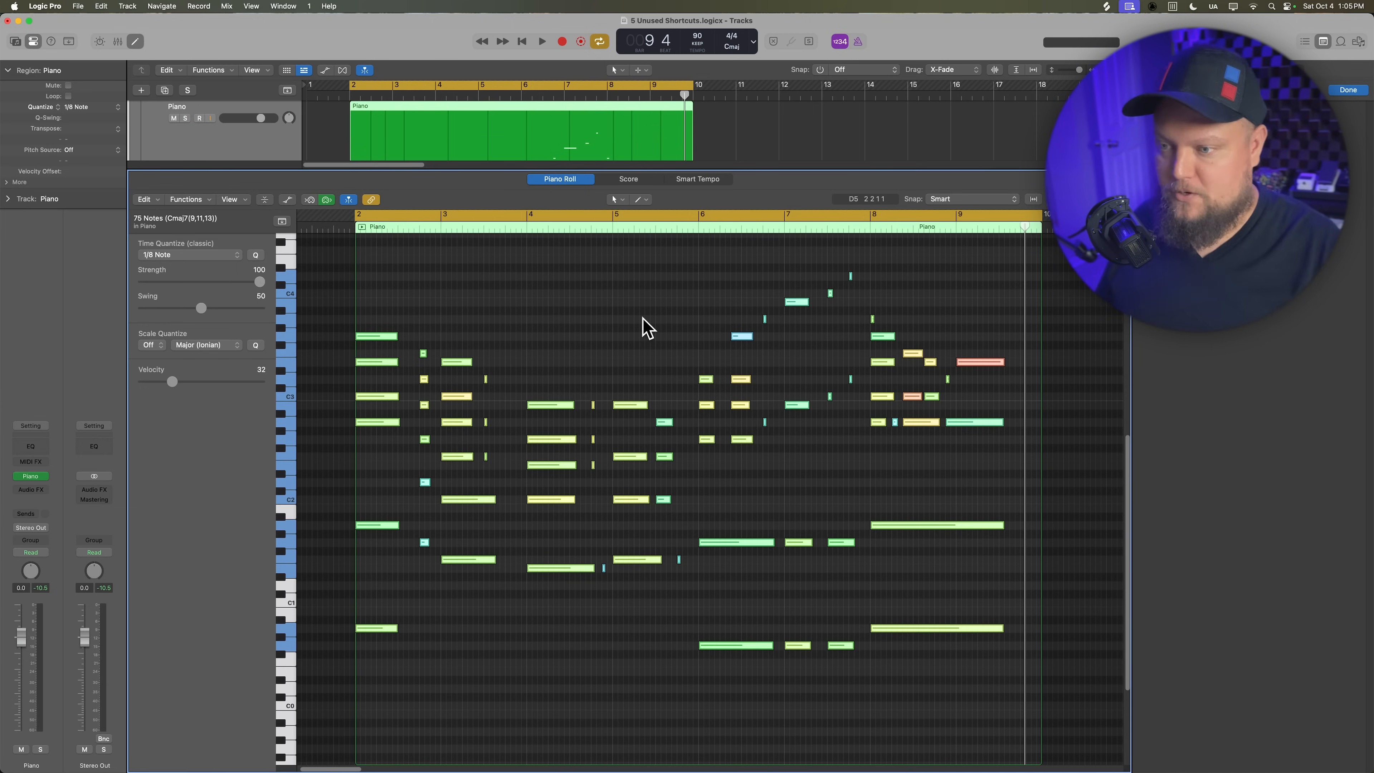
drag(172, 380, 234, 380)
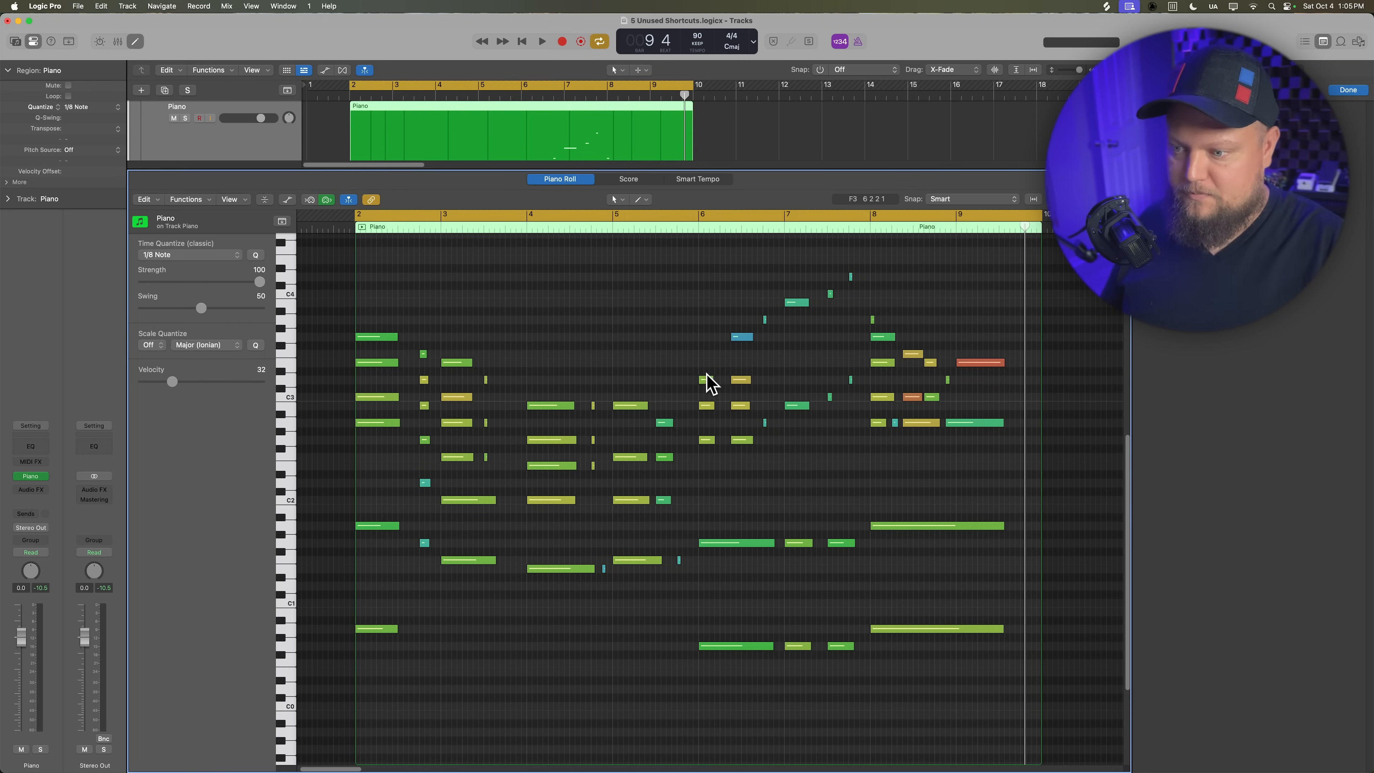
mouse_move(682, 645)
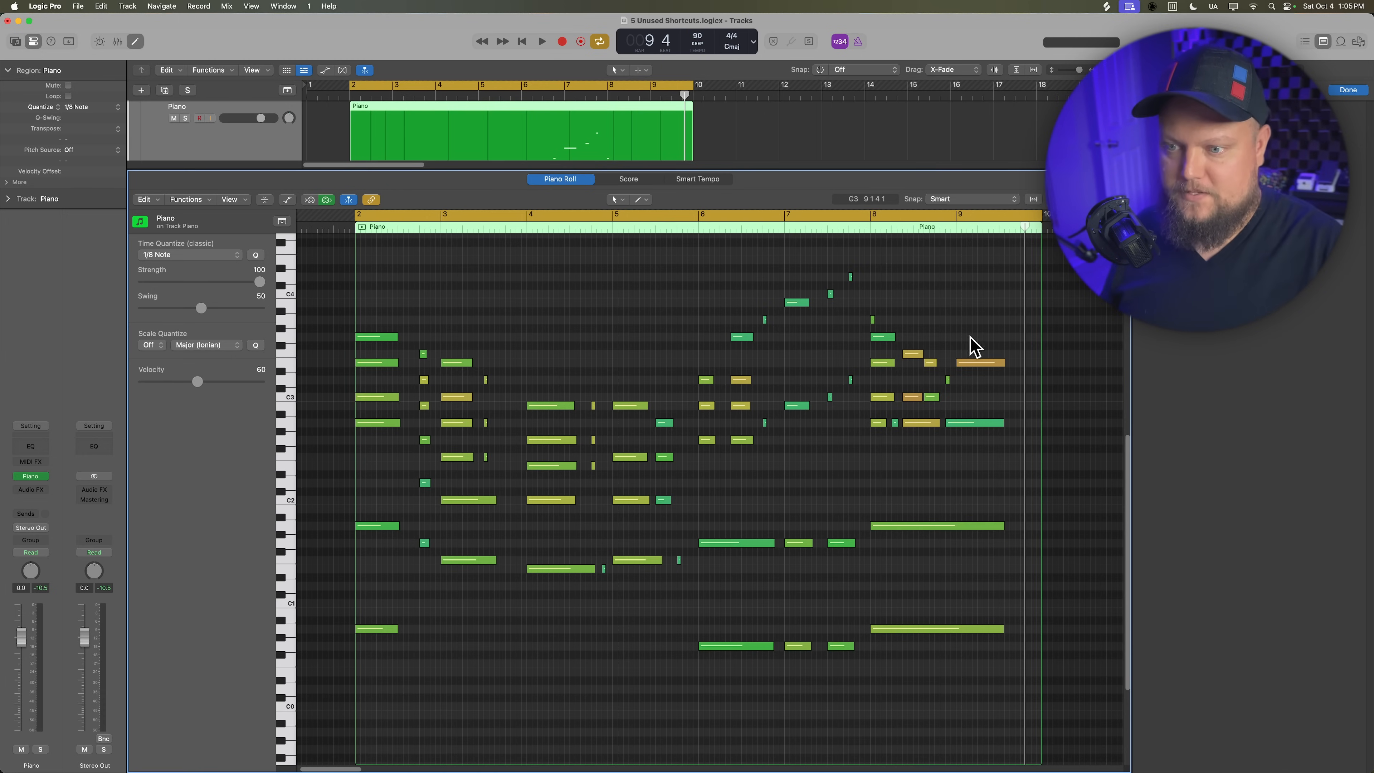
mouse_move(793, 436)
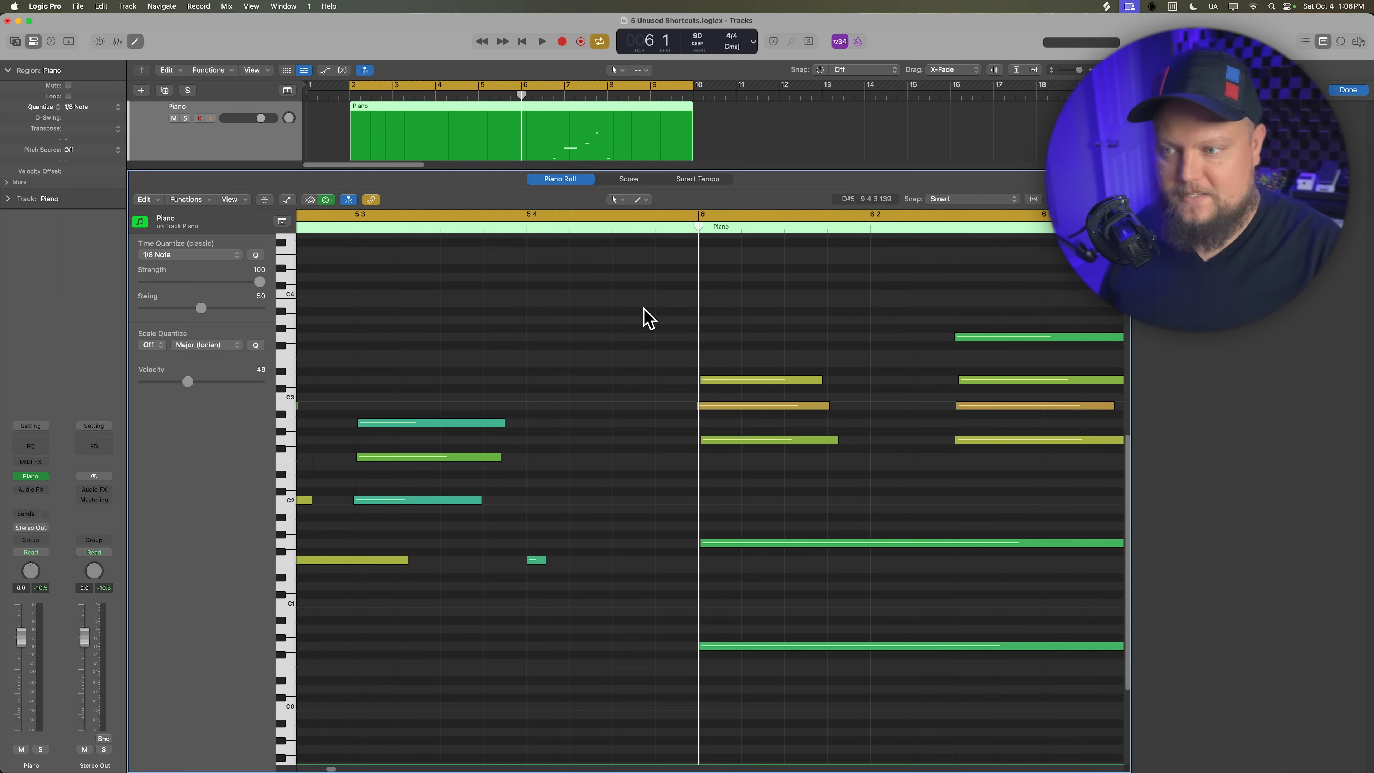
click(541, 41)
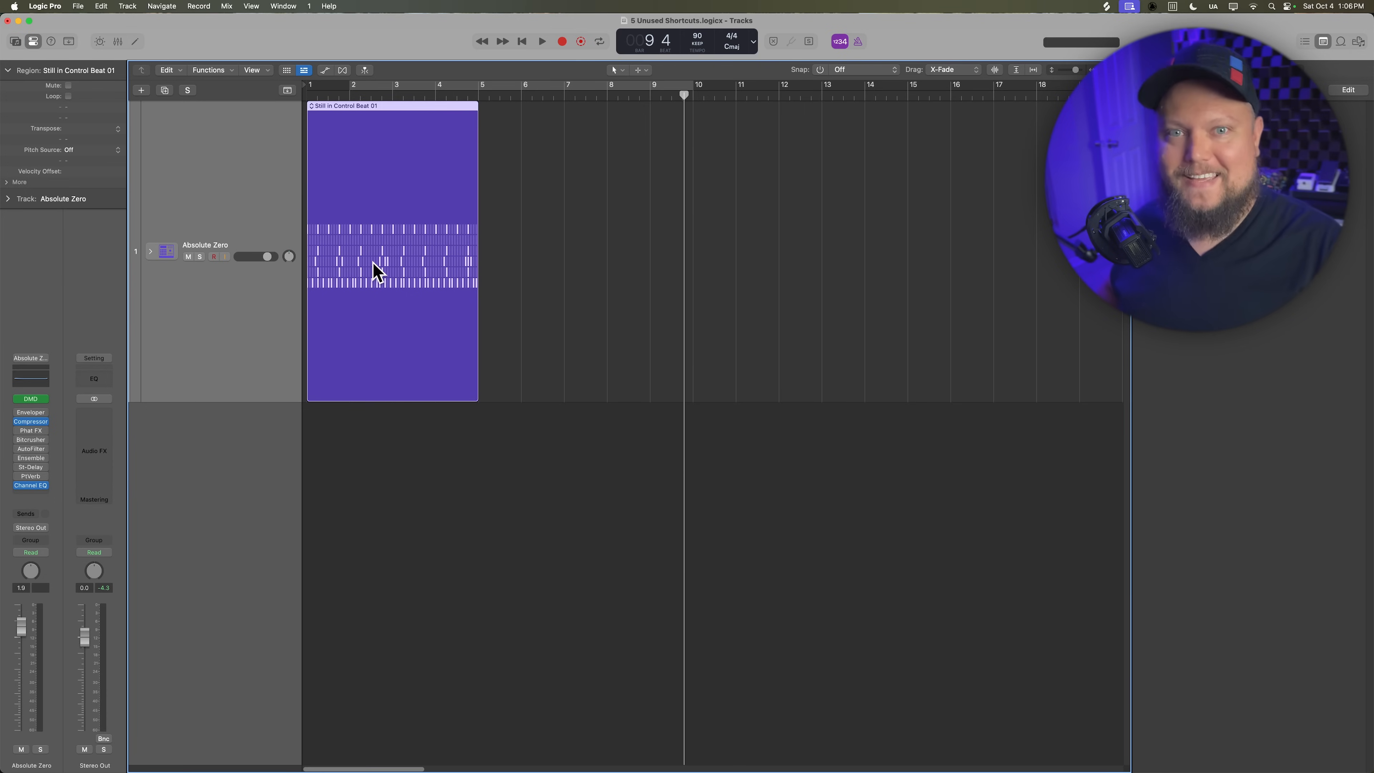
mouse_move(43, 406)
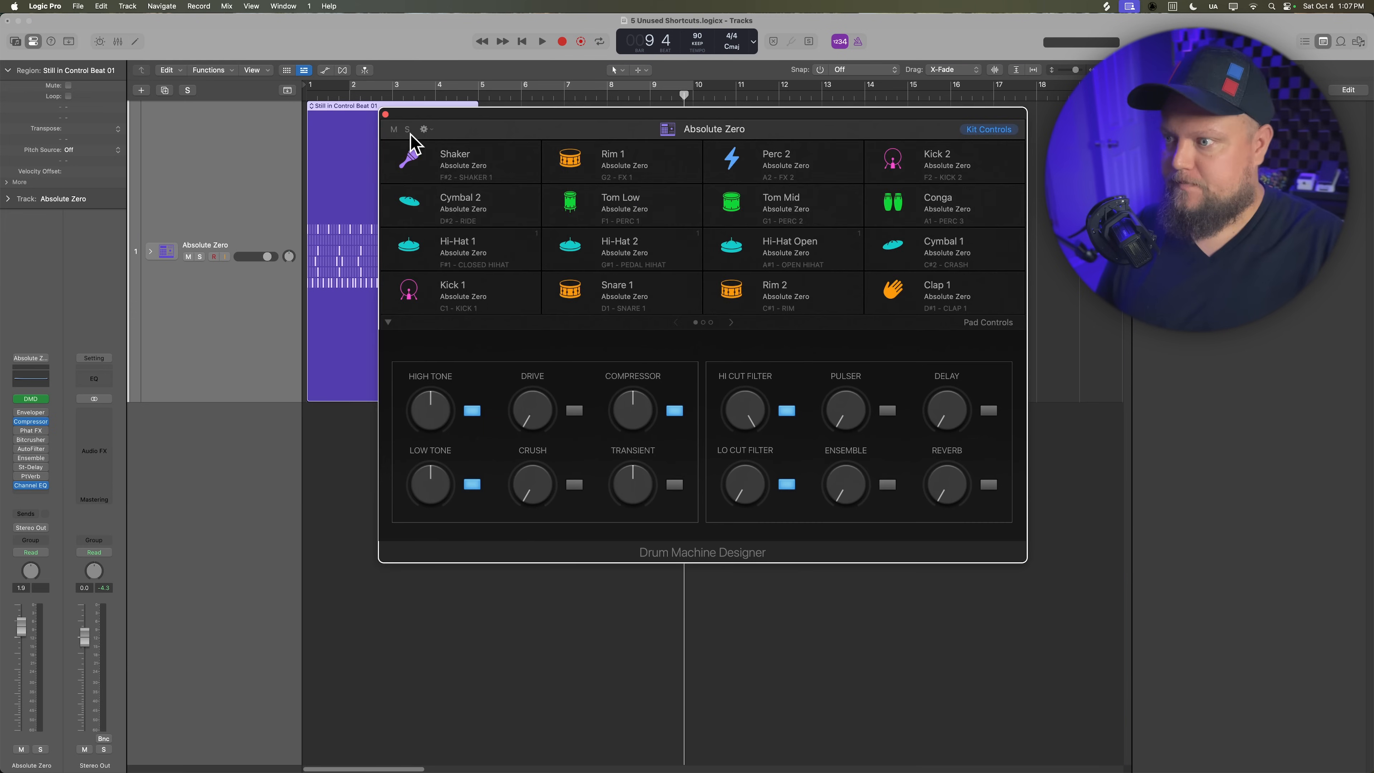
Step: Close the Drum Machine Designer window to reveal the Absolute Zero beat in the Step Sequencer
click(382, 115)
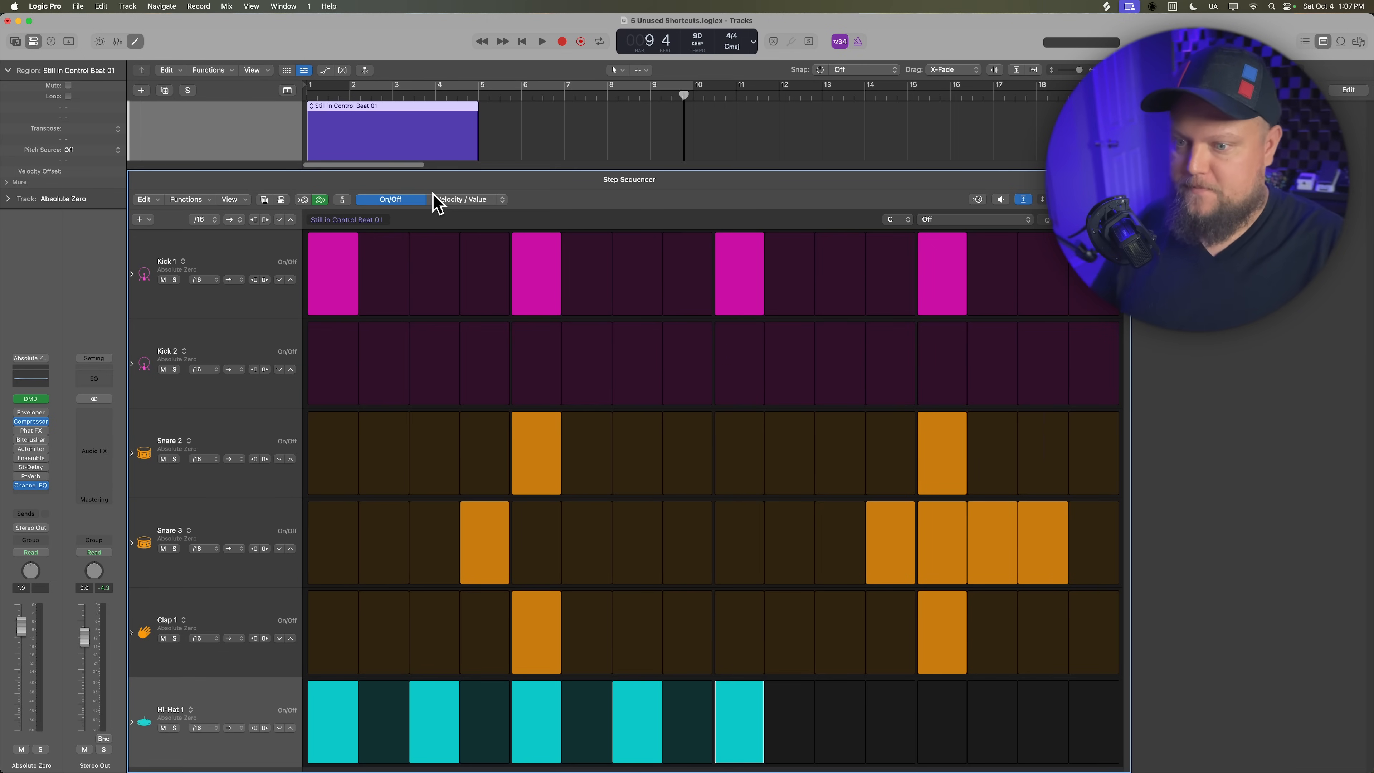
mouse_move(394, 317)
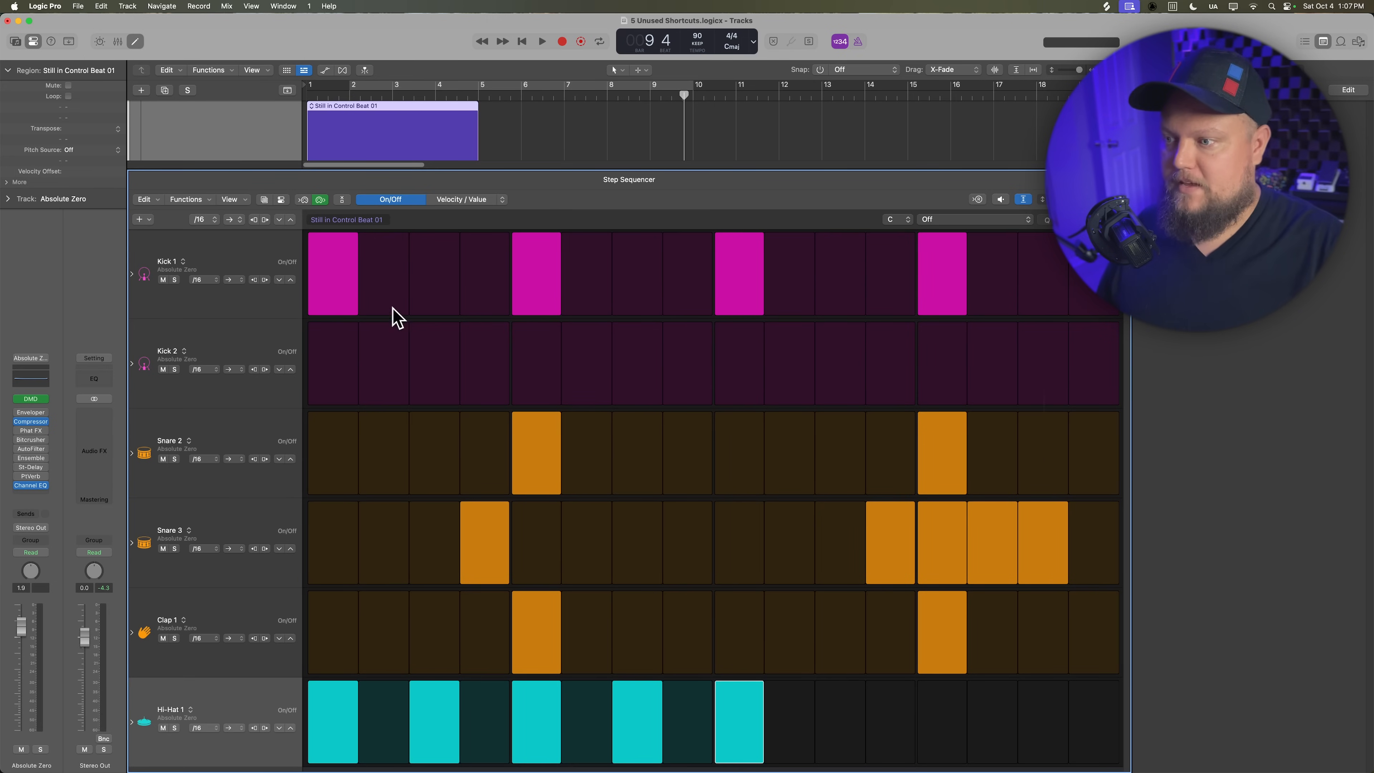
mouse_move(707, 704)
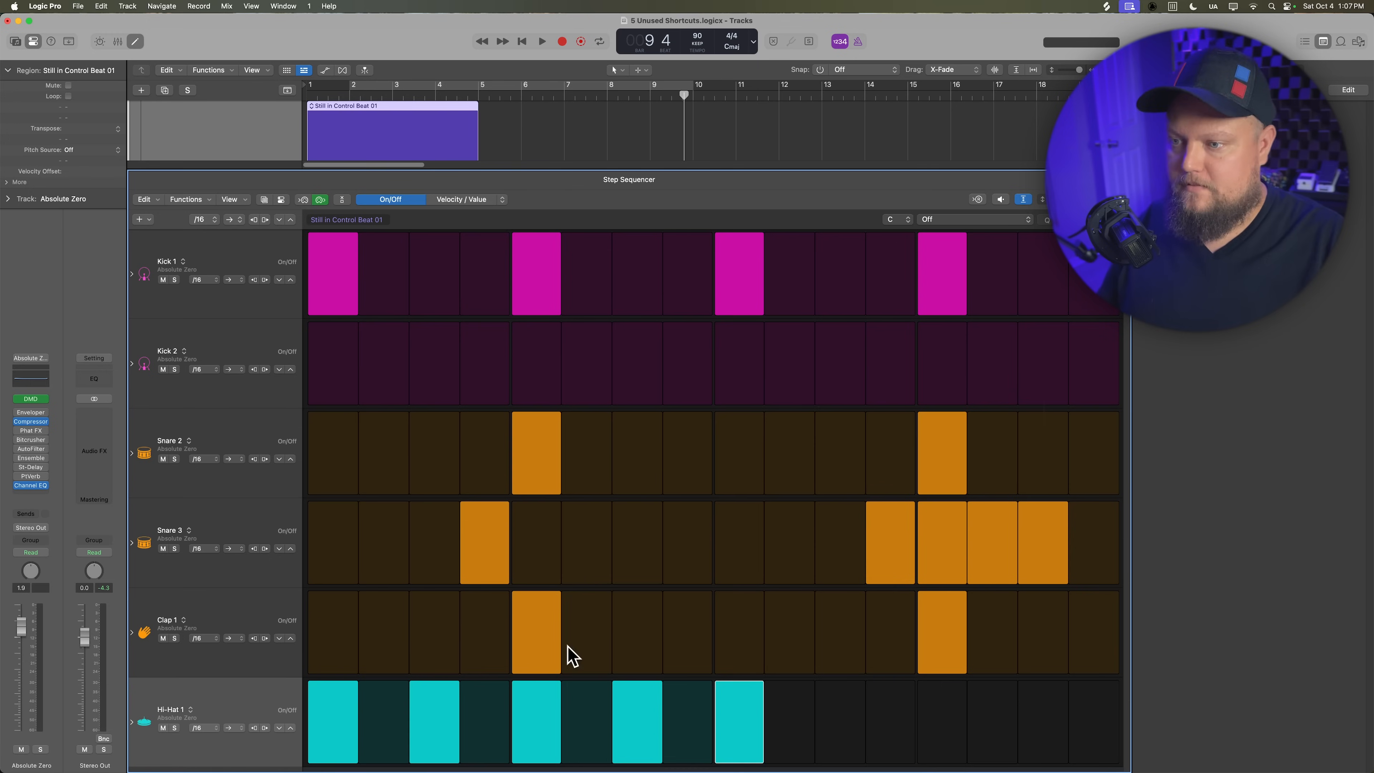
mouse_move(870, 425)
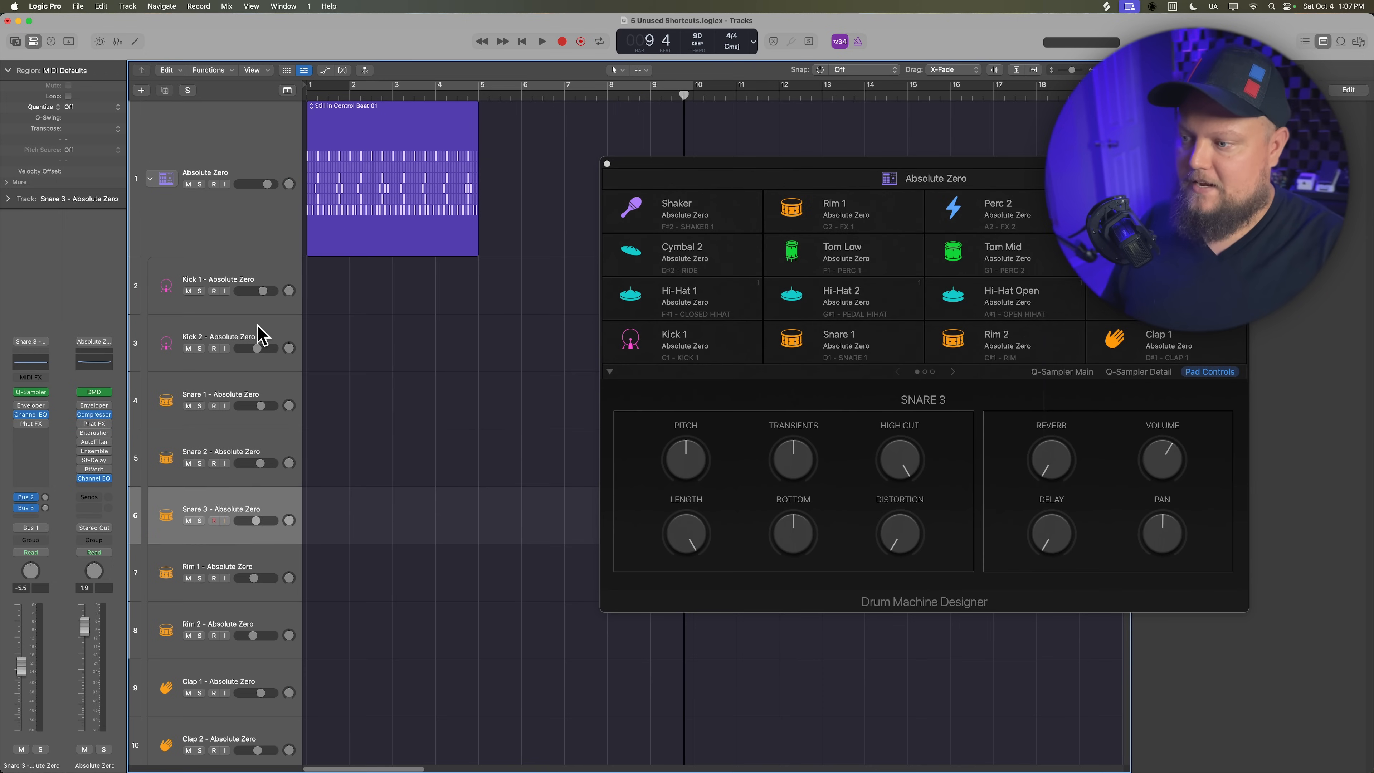
Step: Select the Kick 2 track and scroll through the expanded kit piece tracks such as Snare 3 and Clap 2
click(219, 335)
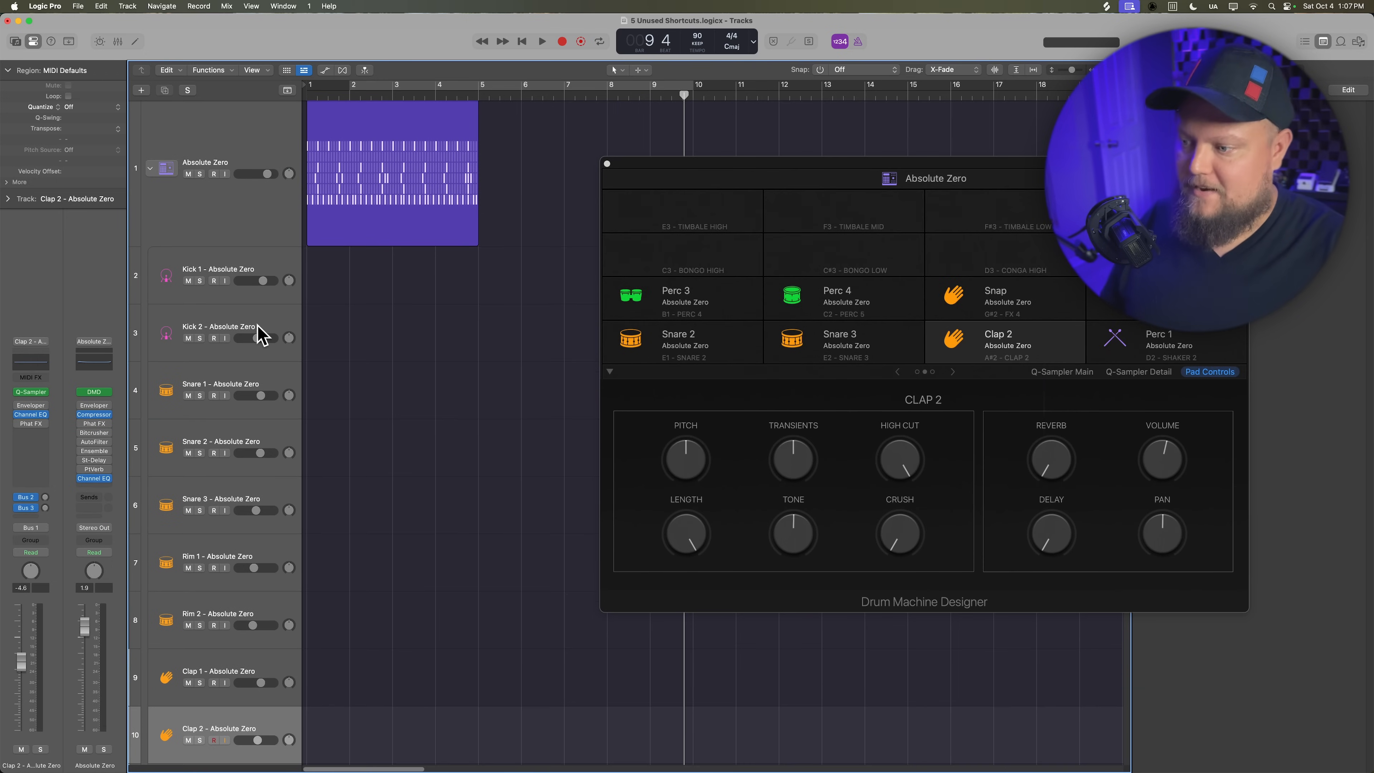
scroll(down, 3)
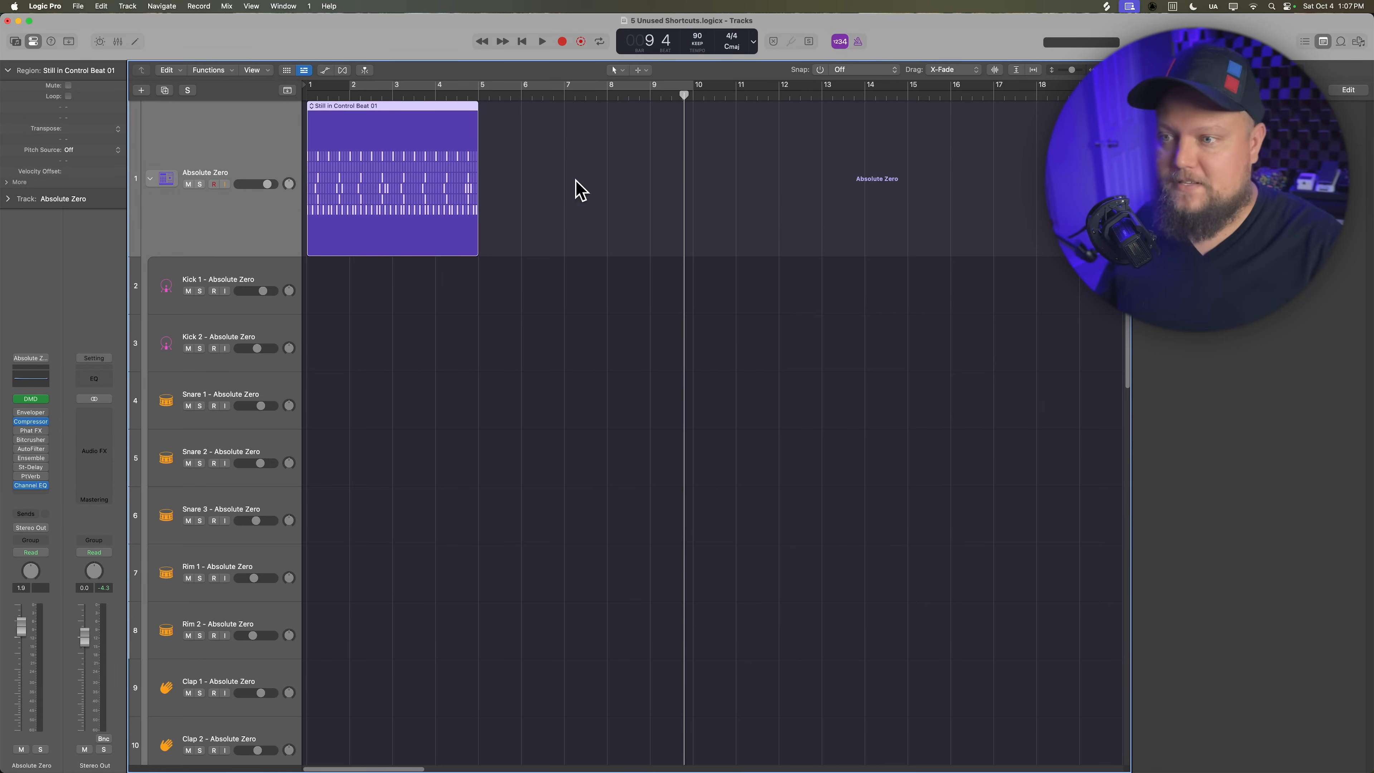
mouse_move(377, 173)
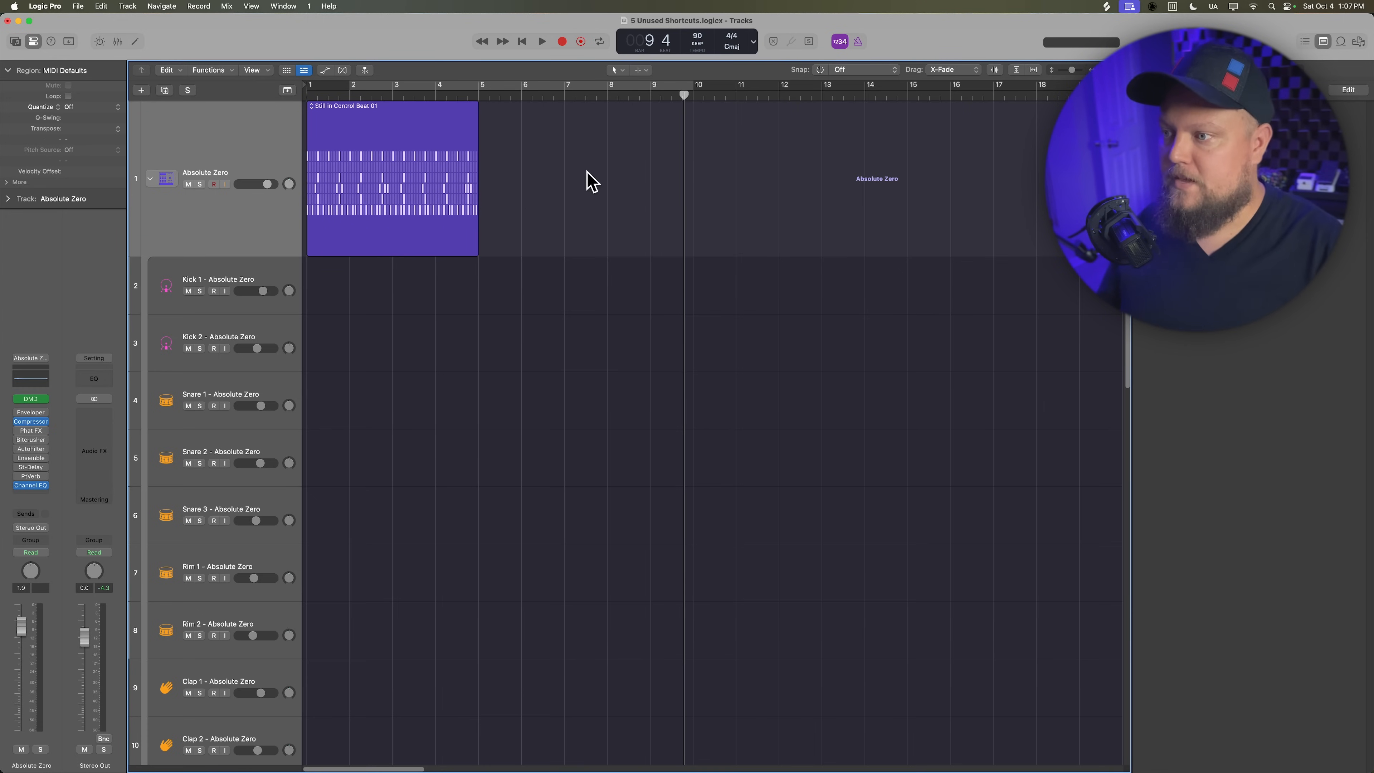
right_click(391, 175)
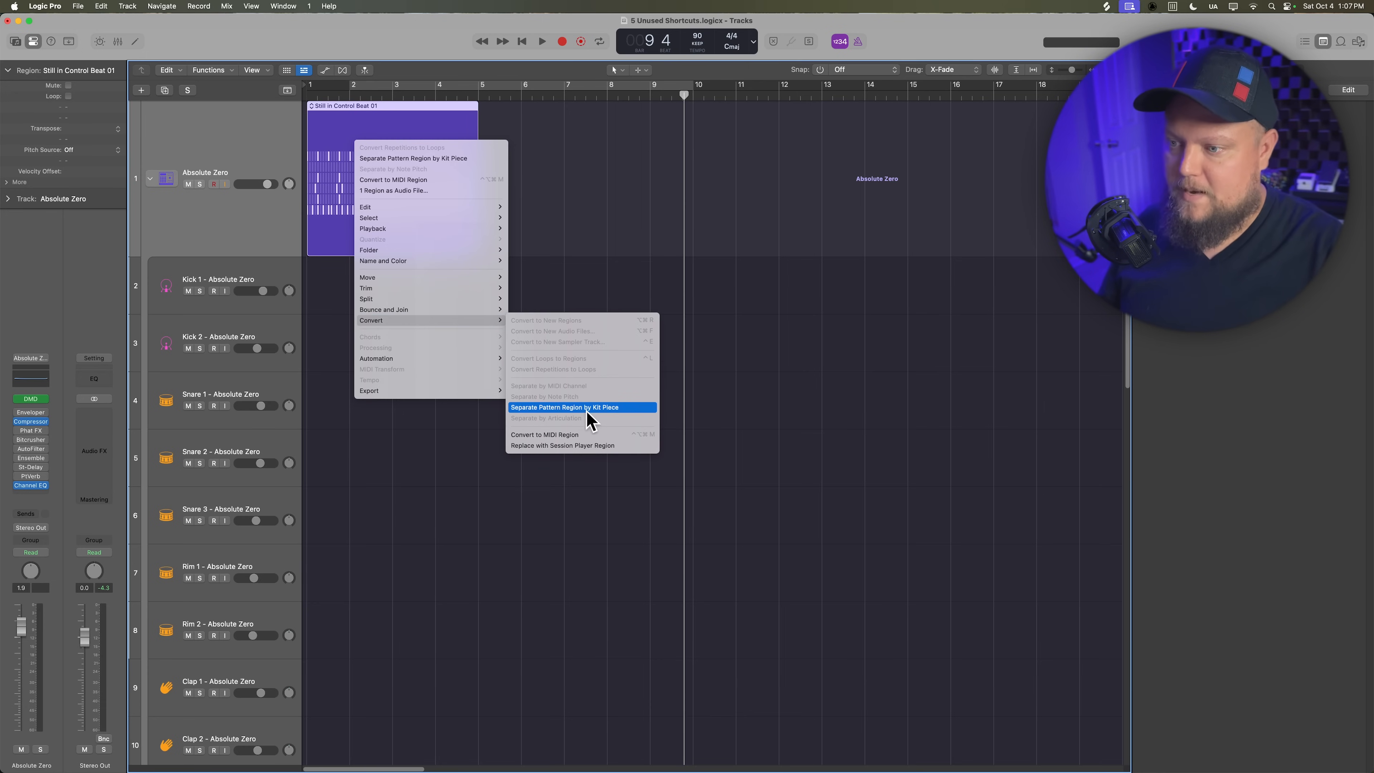
mouse_move(632, 417)
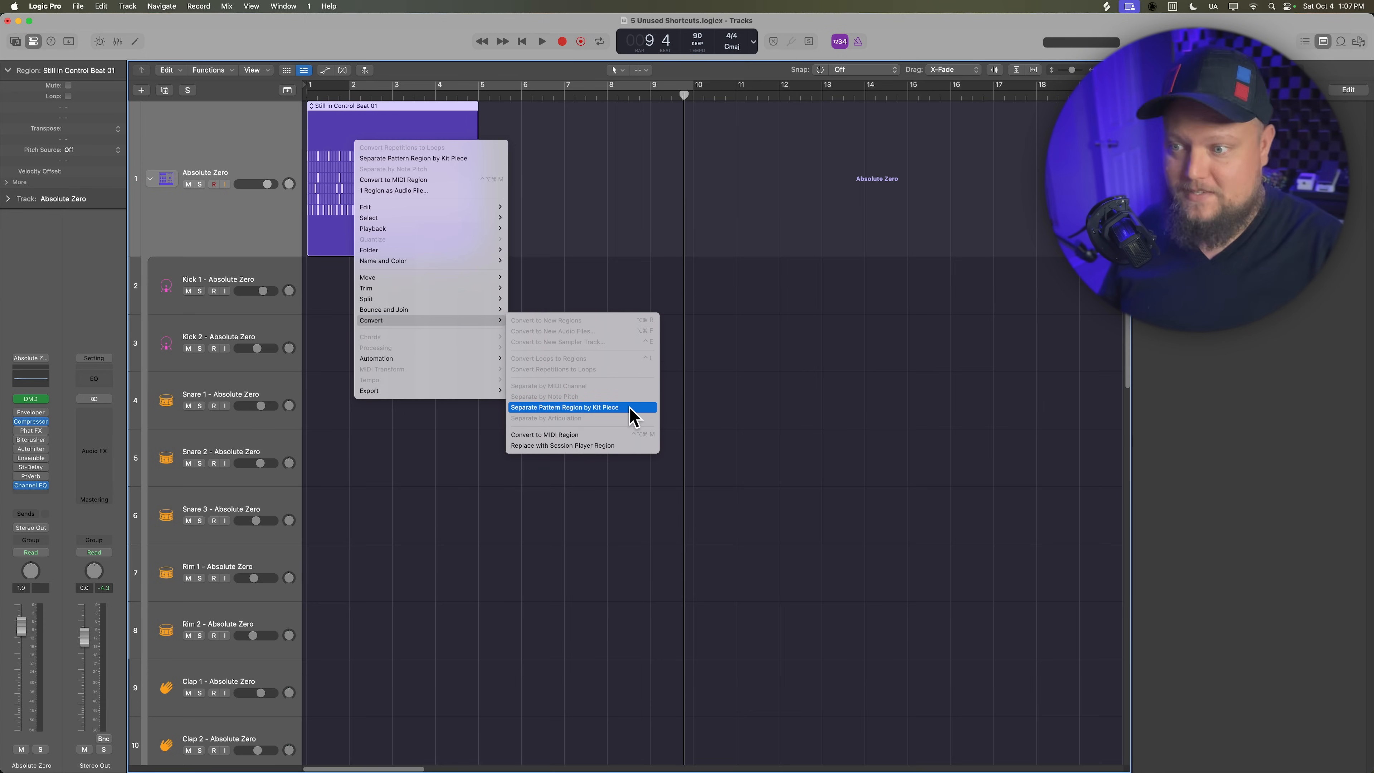
click(44, 6)
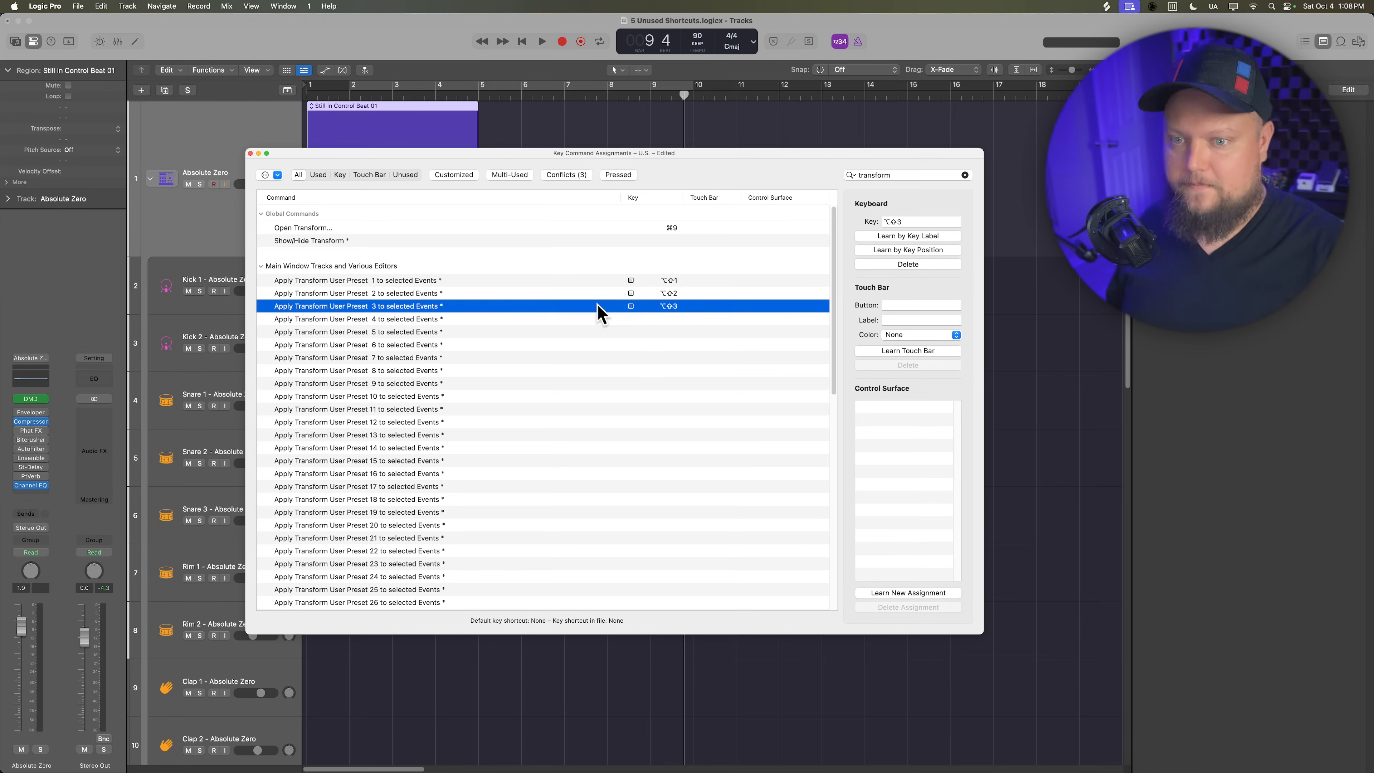
text(separate)
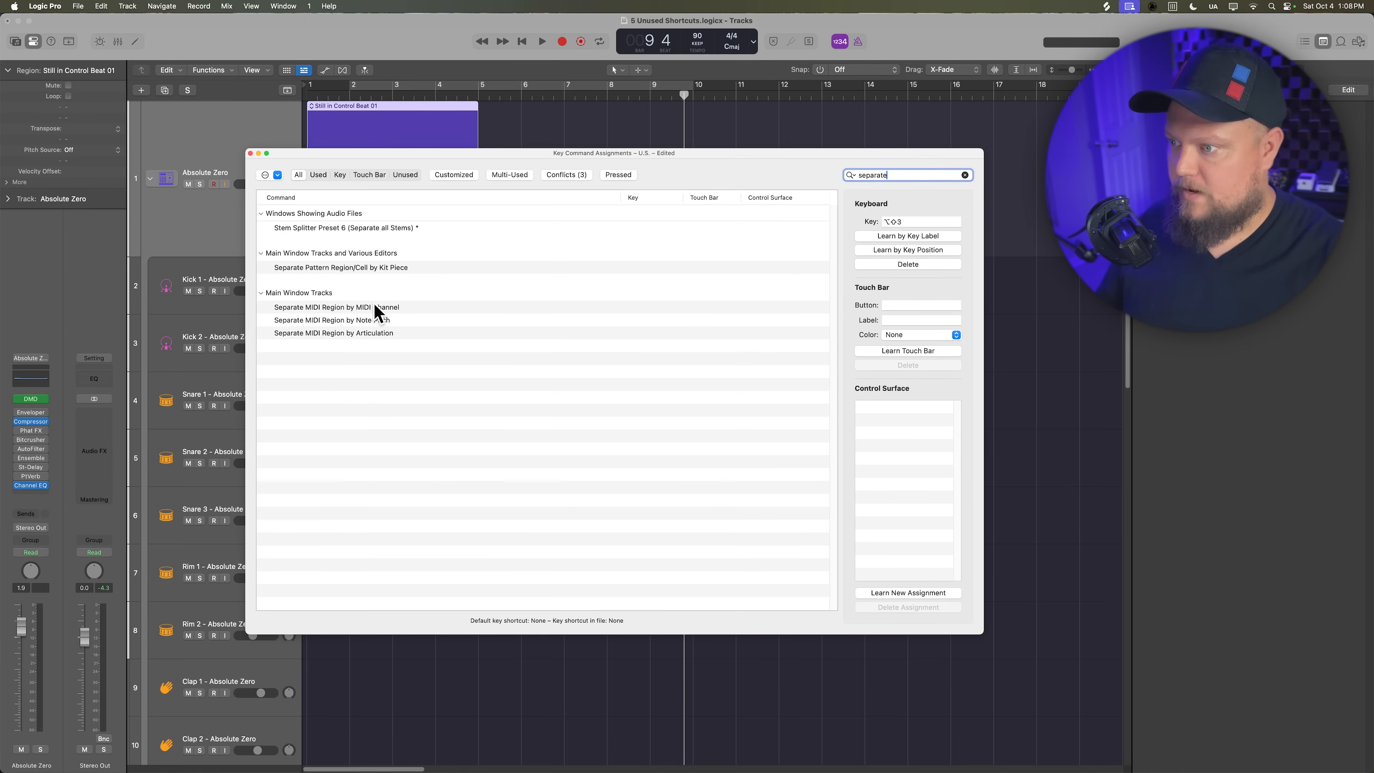
click(341, 267)
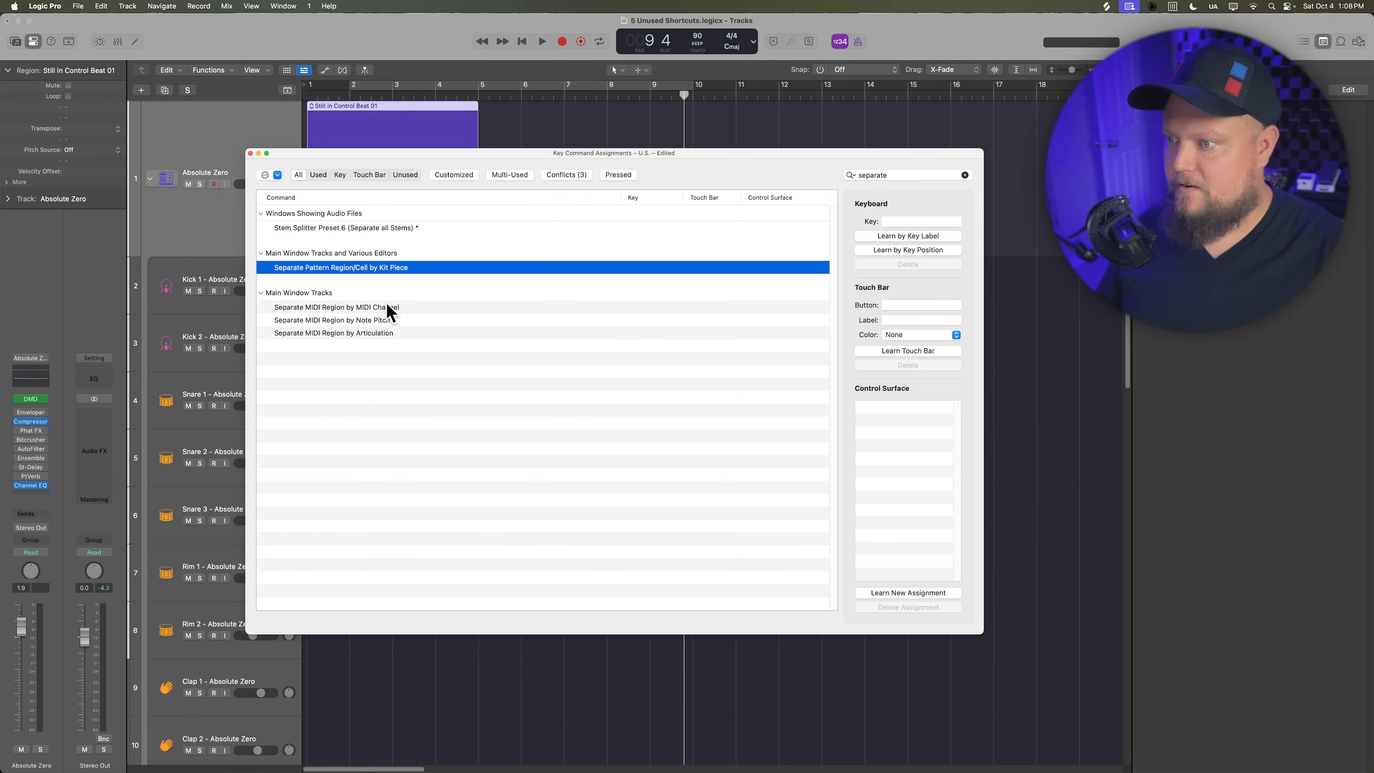
mouse_move(393, 309)
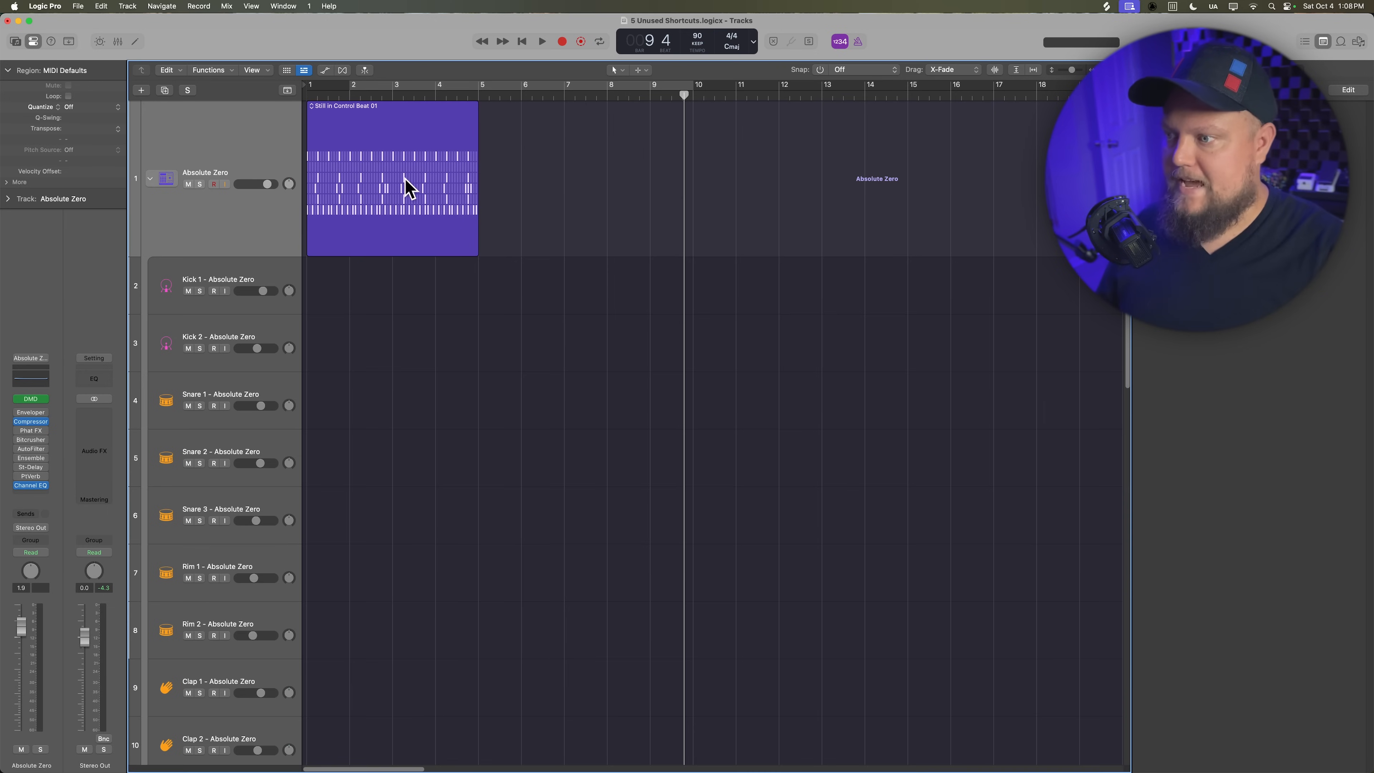
Step: Split the selected drum beat region by kit piece onto Kick, Snare, Clap and Hi-Hat tracks
click(391, 175)
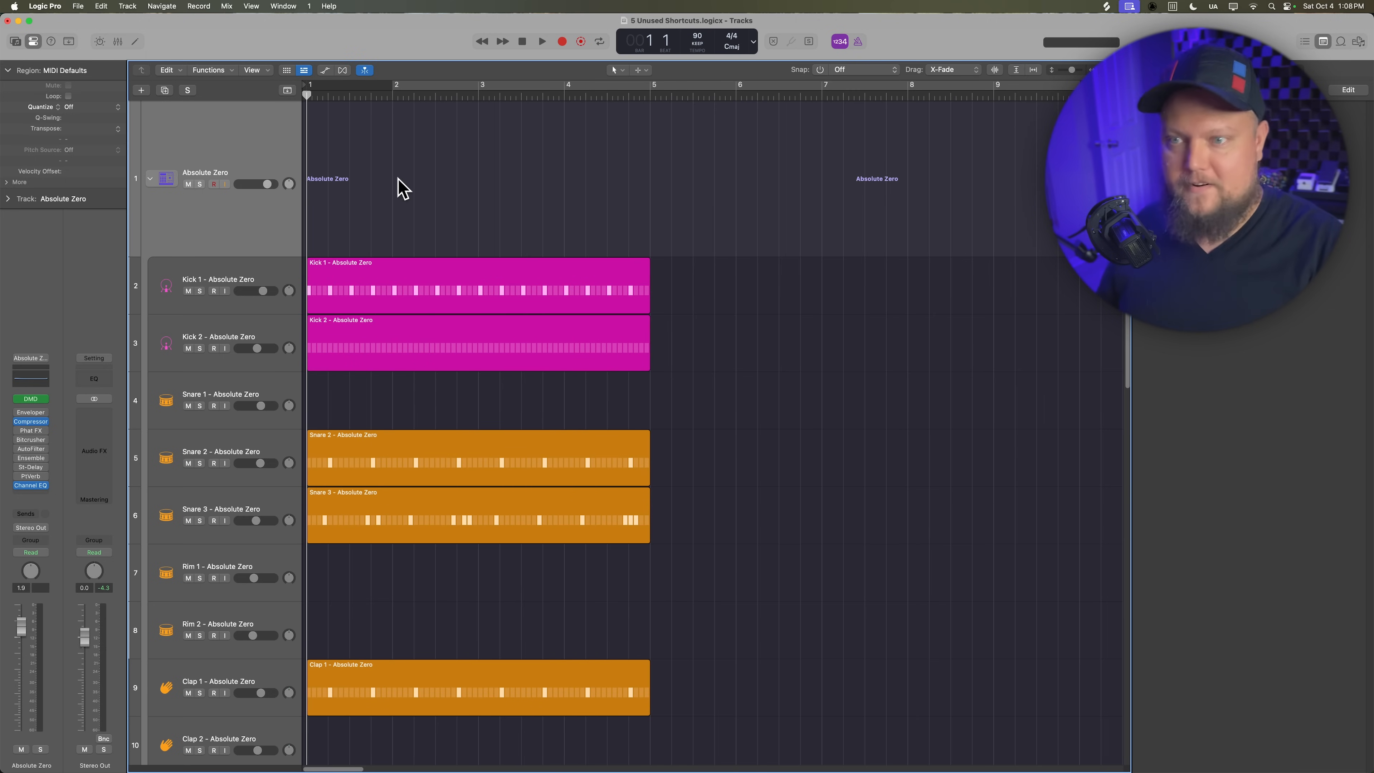
scroll(down, 3)
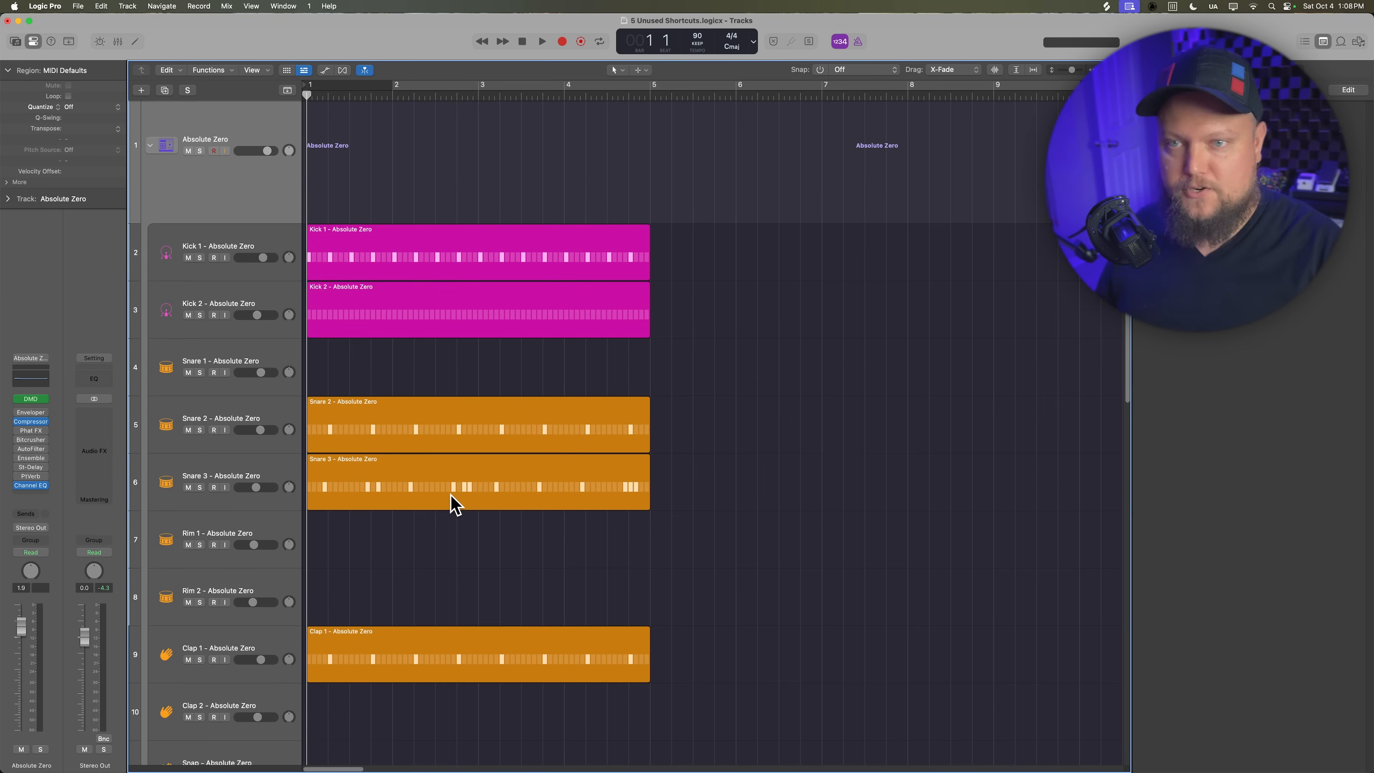
mouse_move(398, 455)
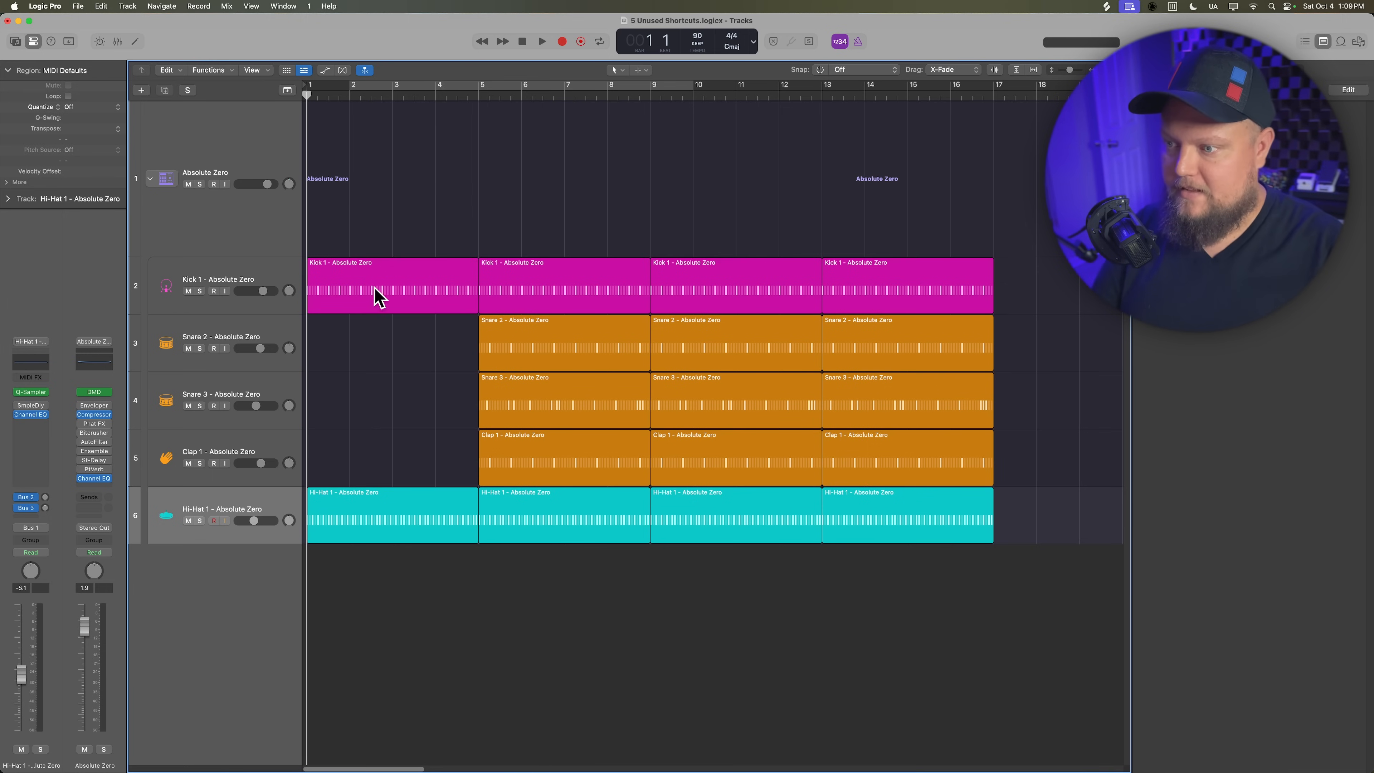
mouse_move(413, 453)
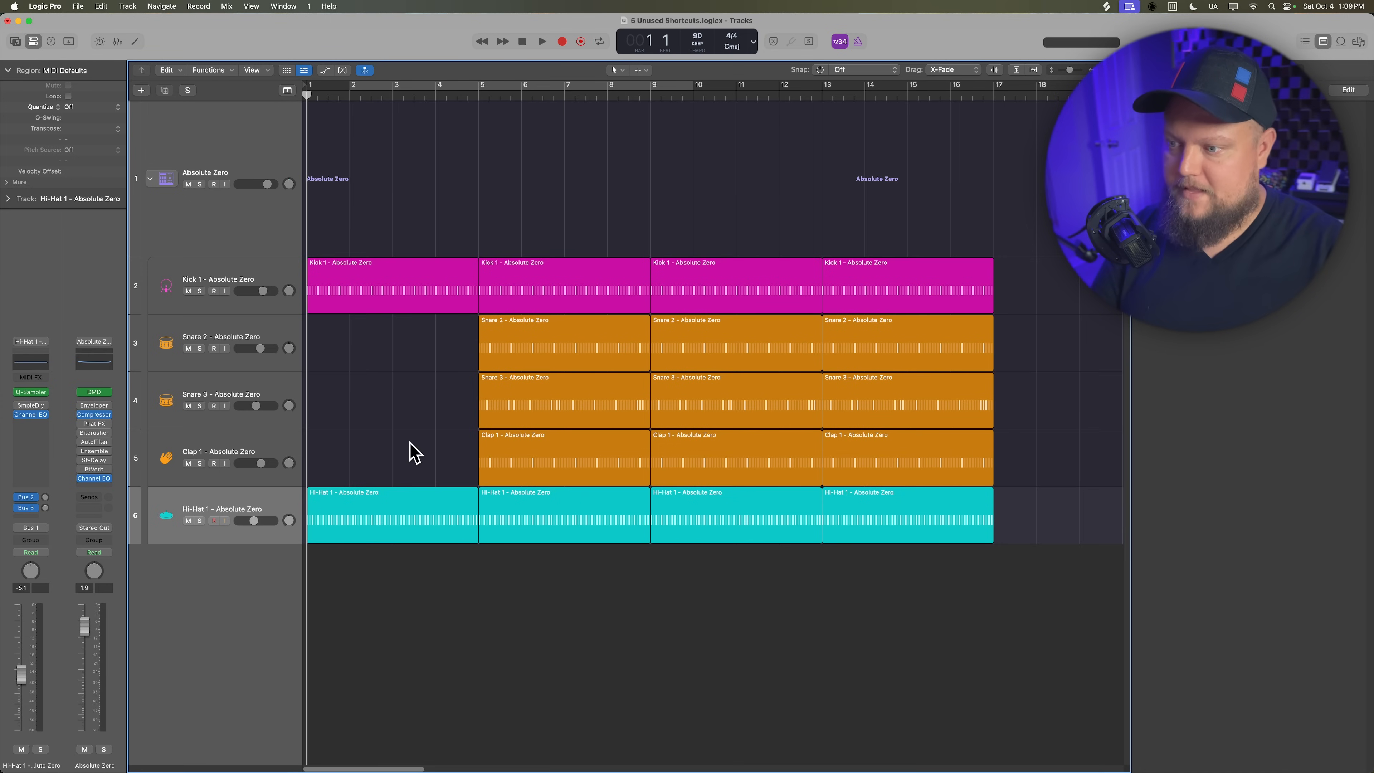
mouse_move(449, 482)
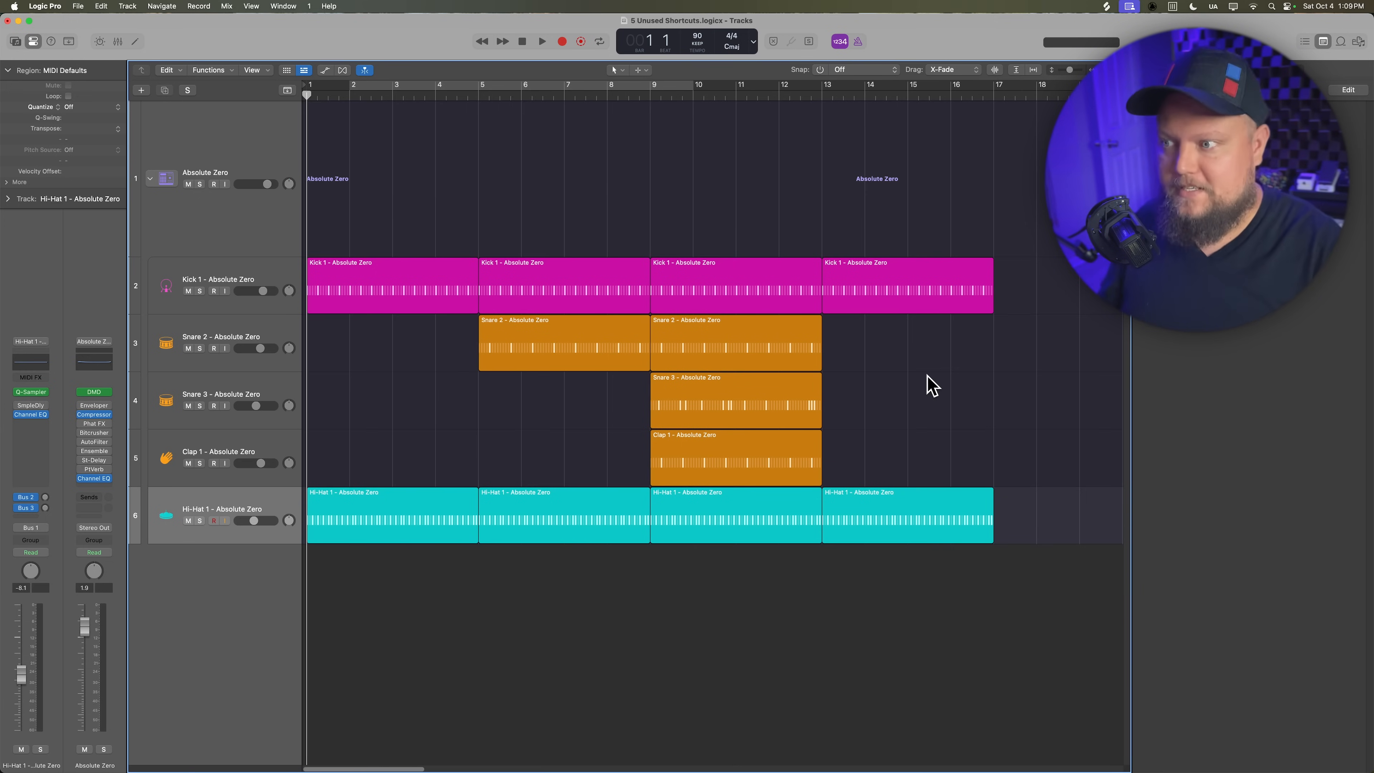
mouse_move(309, 152)
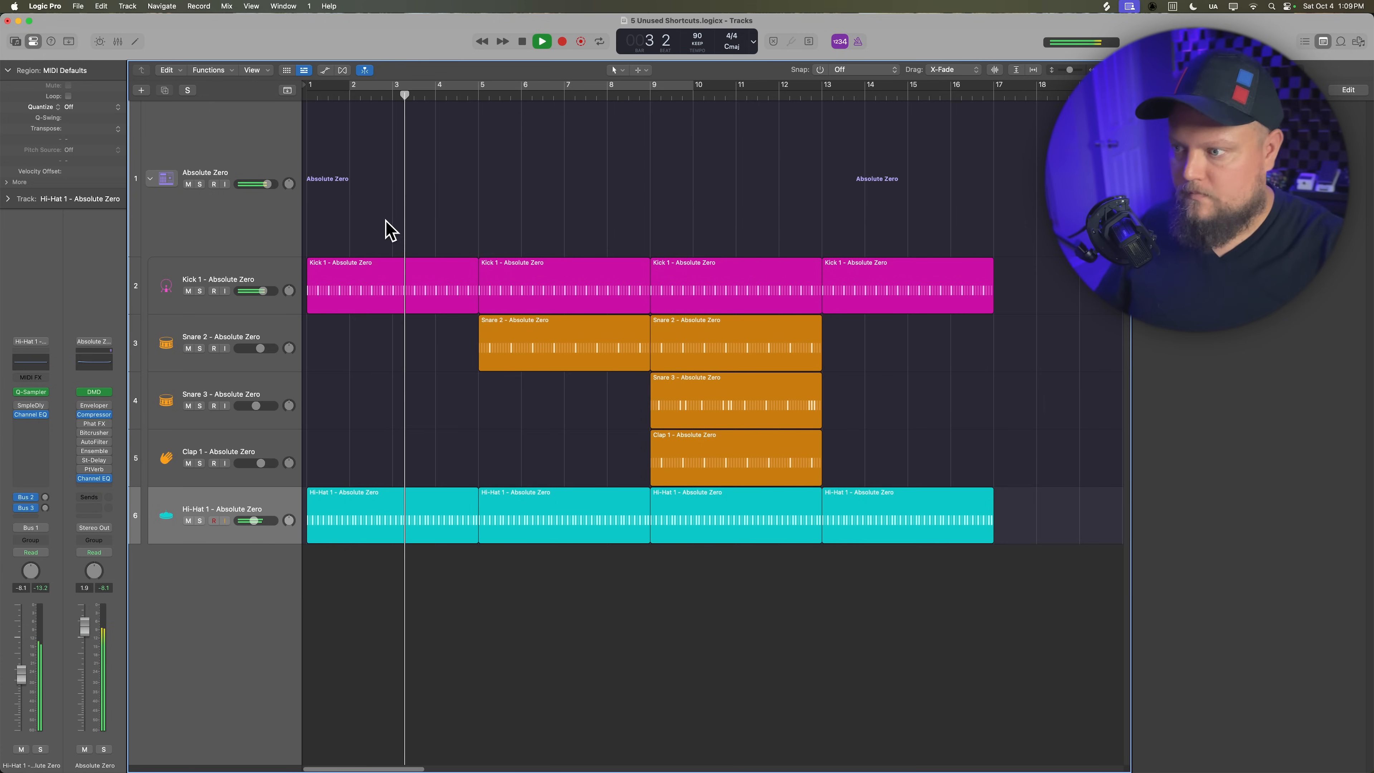
Step: Drag the later snare and clap regions earlier so they enter in stages without a gap
drag(456, 232, 541, 490)
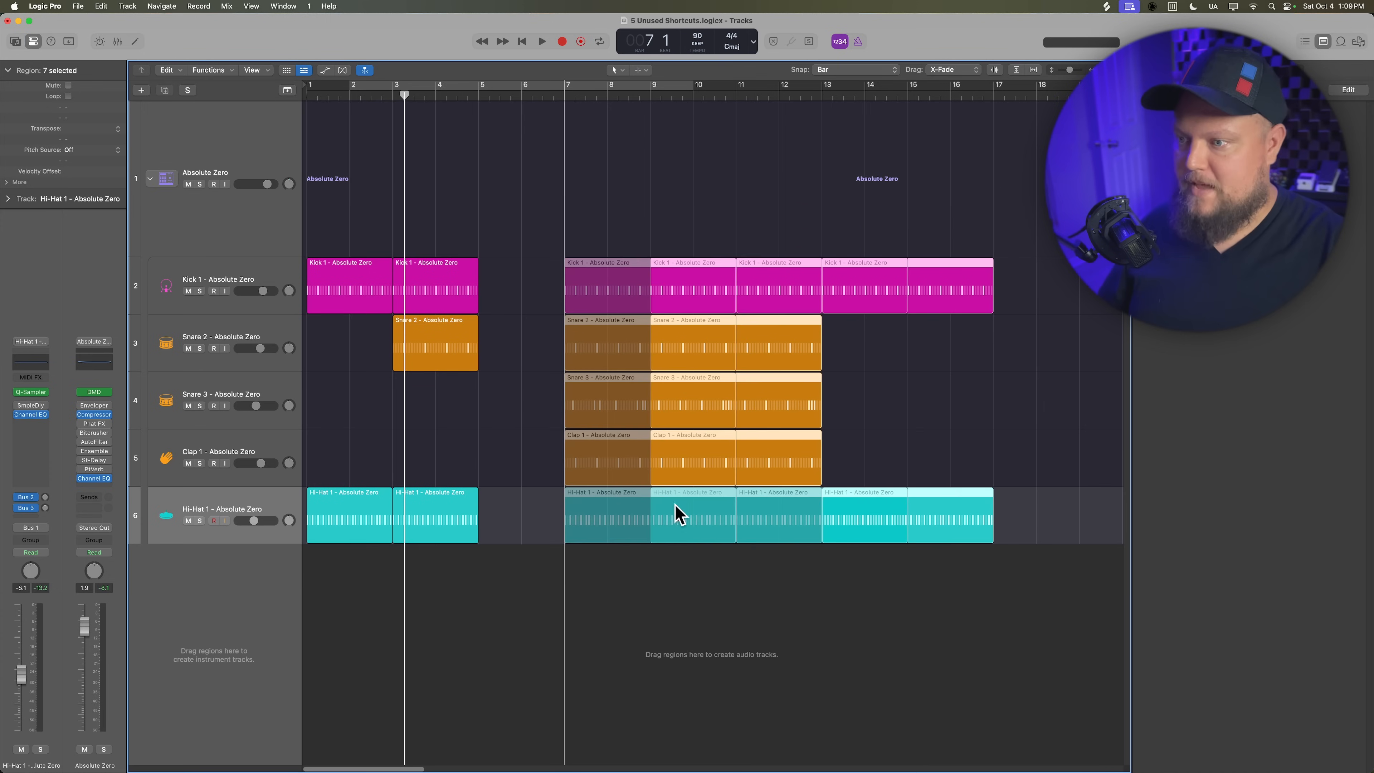
click(541, 42)
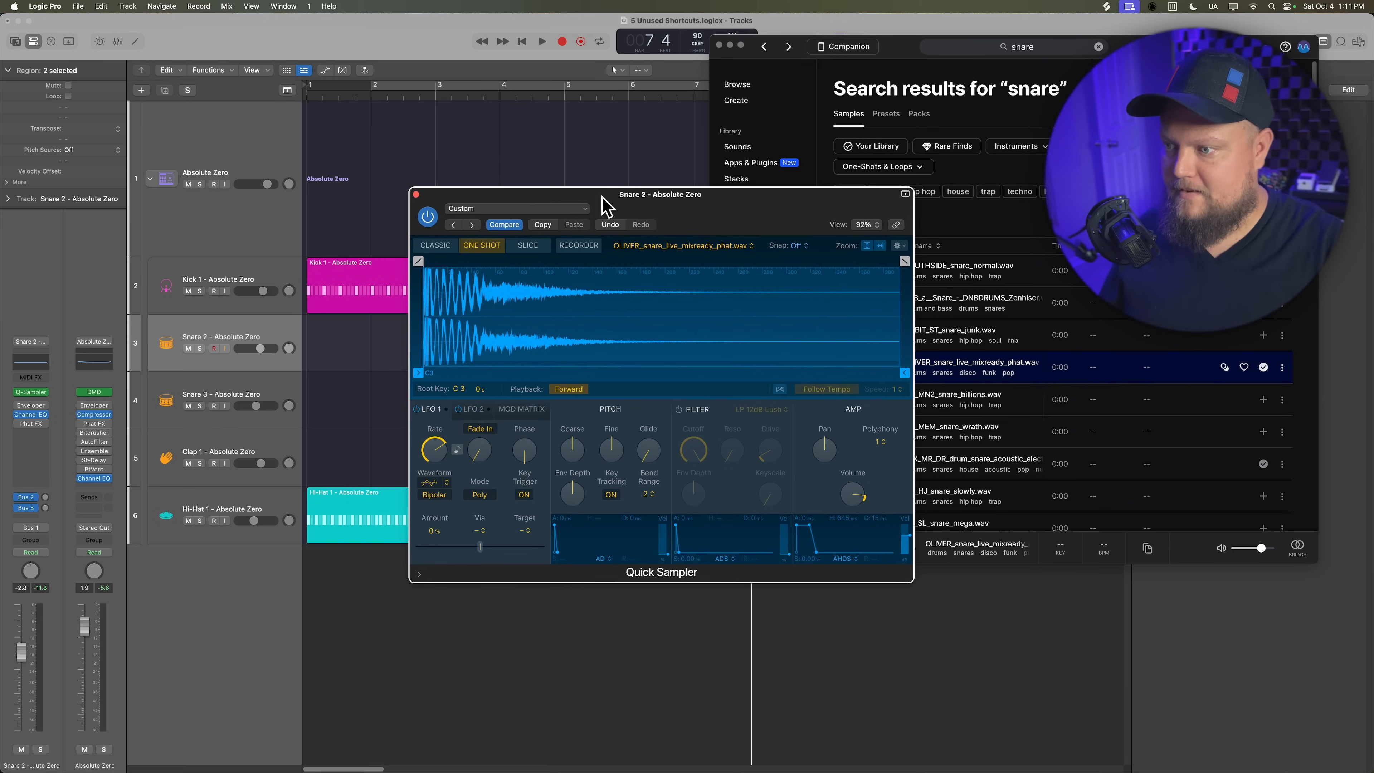
Step: Load the OLIVER_snare_live_mixready_phat.wav sample into Quick Sampler on Snare 2
click(541, 42)
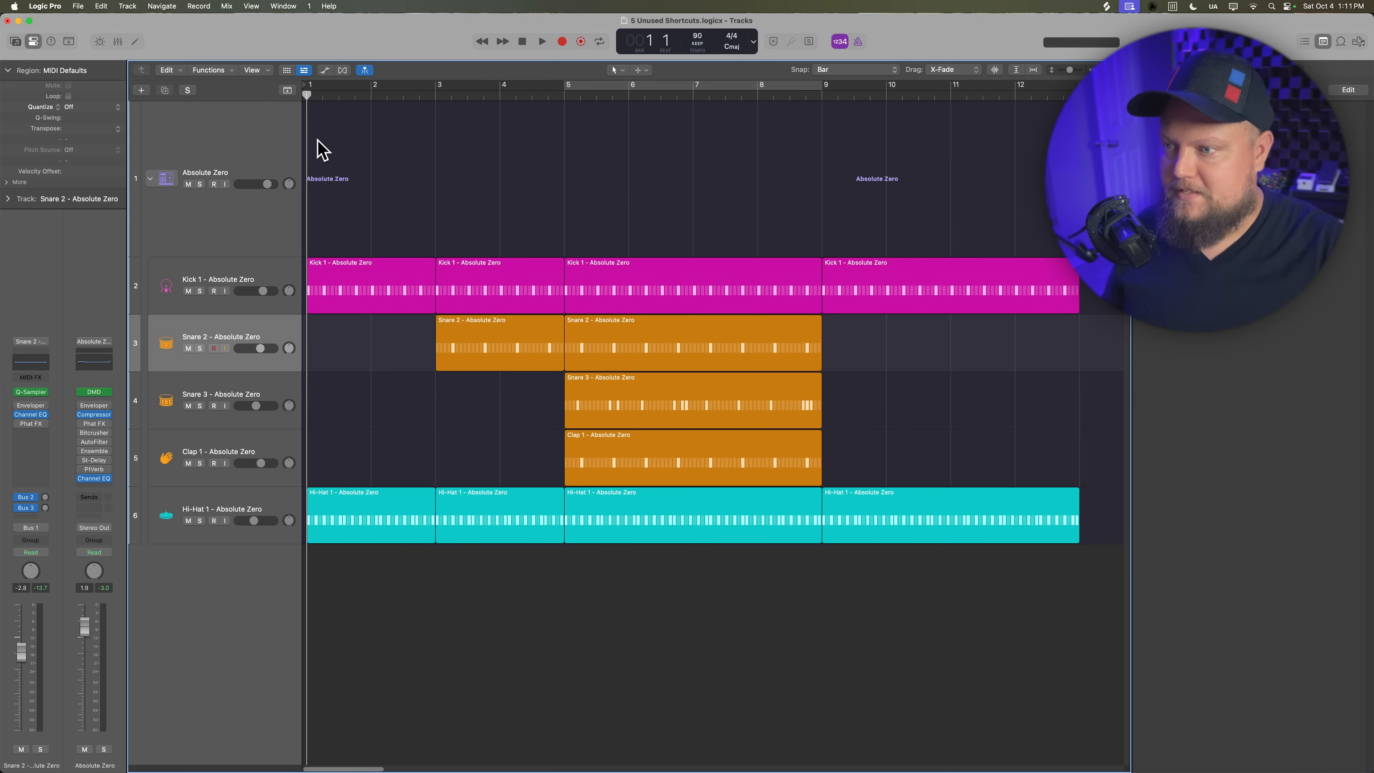
mouse_move(918, 178)
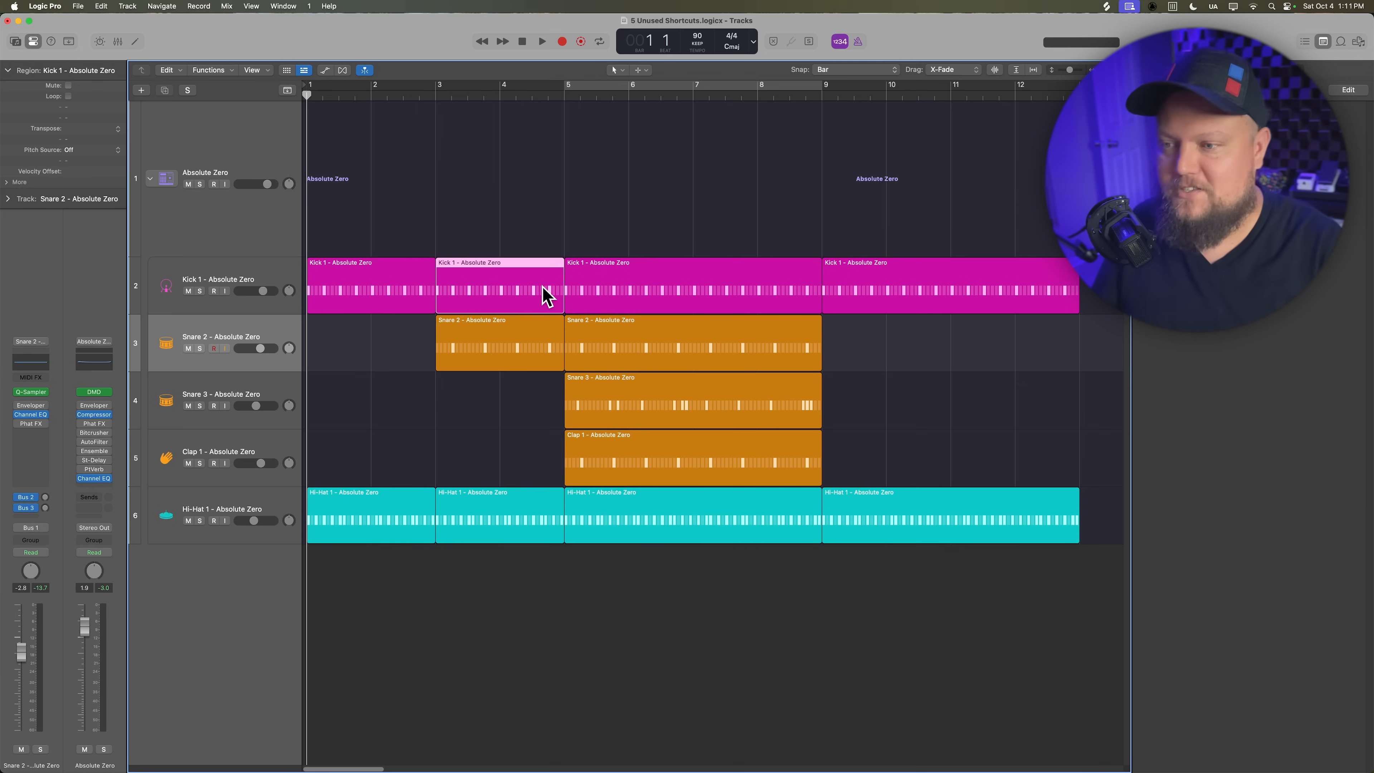
mouse_move(694, 359)
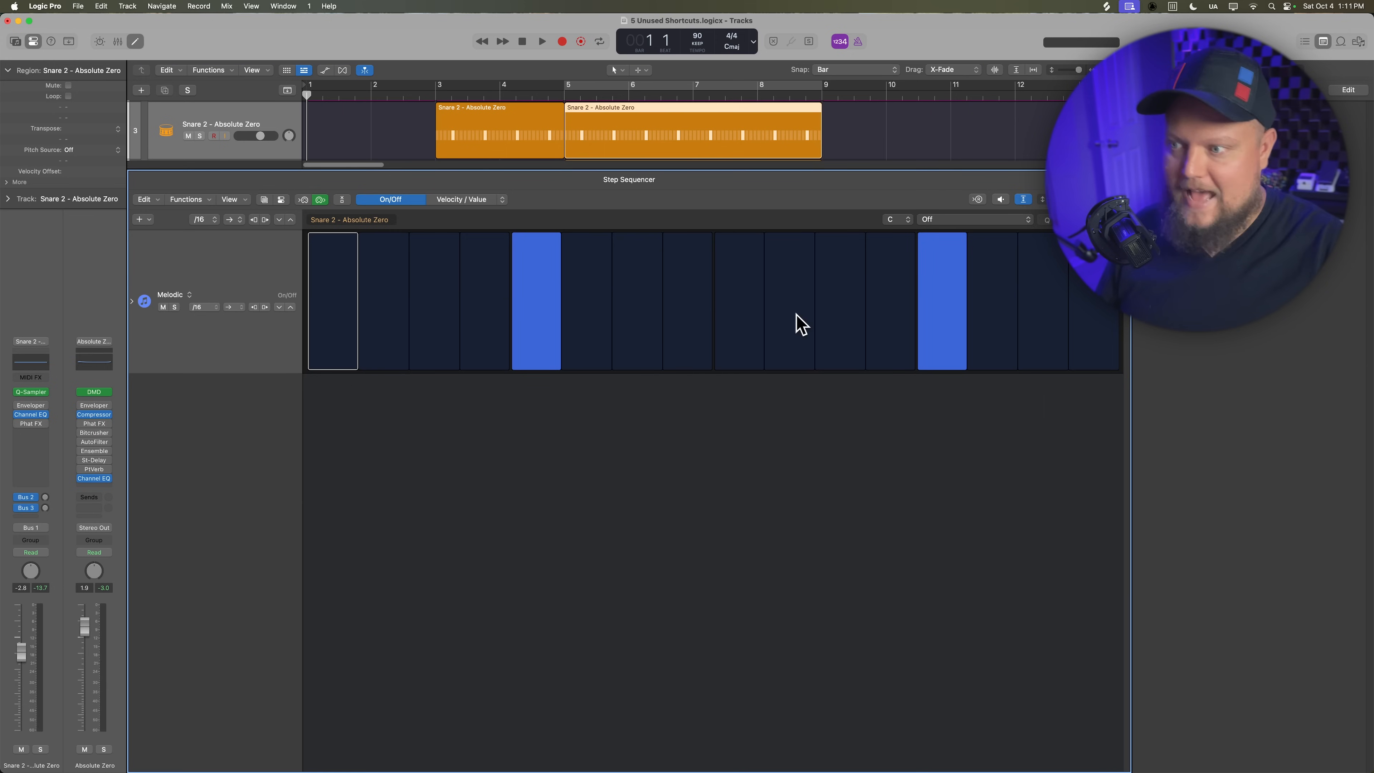
Step: Add an extra Snare 2 hit on step 4 in the Step Sequencer
click(484, 300)
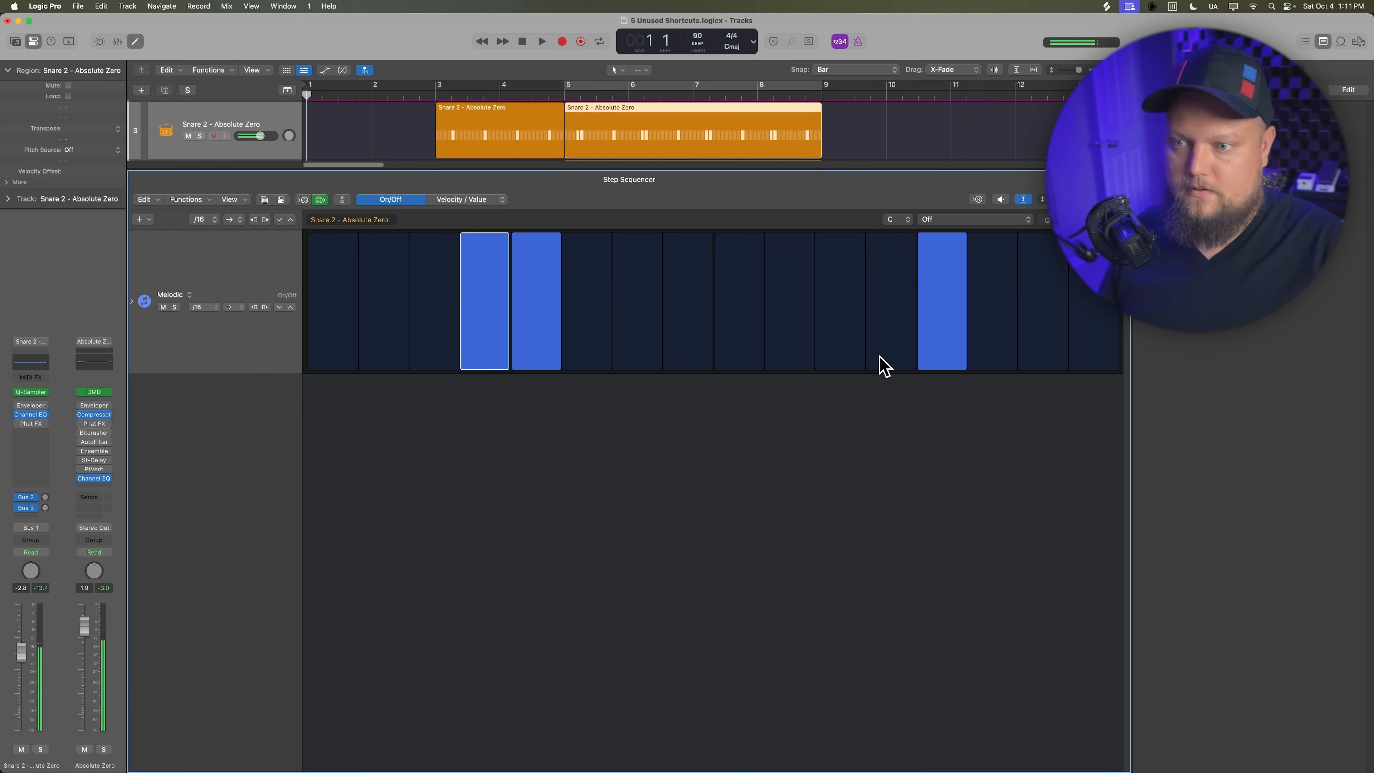
click(839, 300)
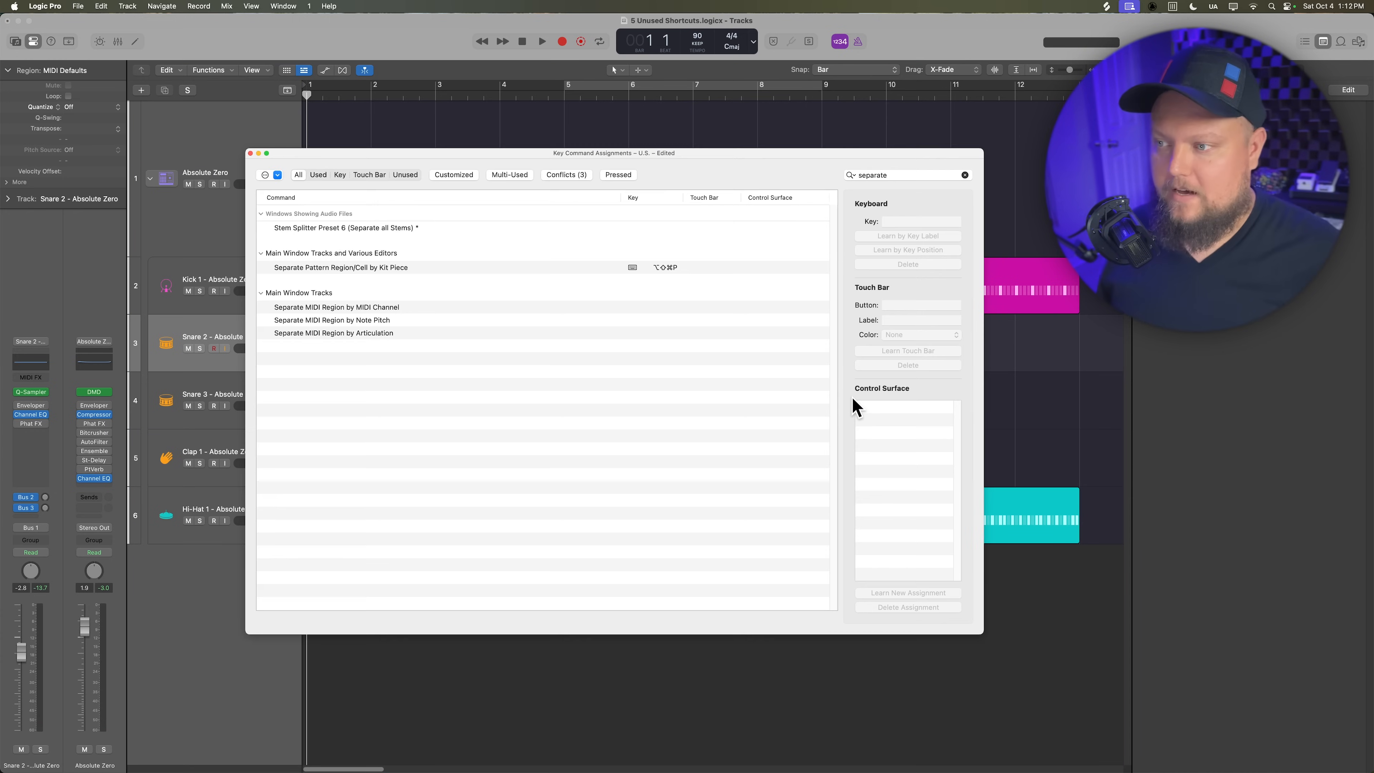
Step: Clear the 'separate' search so the full key commands list shows again
click(906, 175)
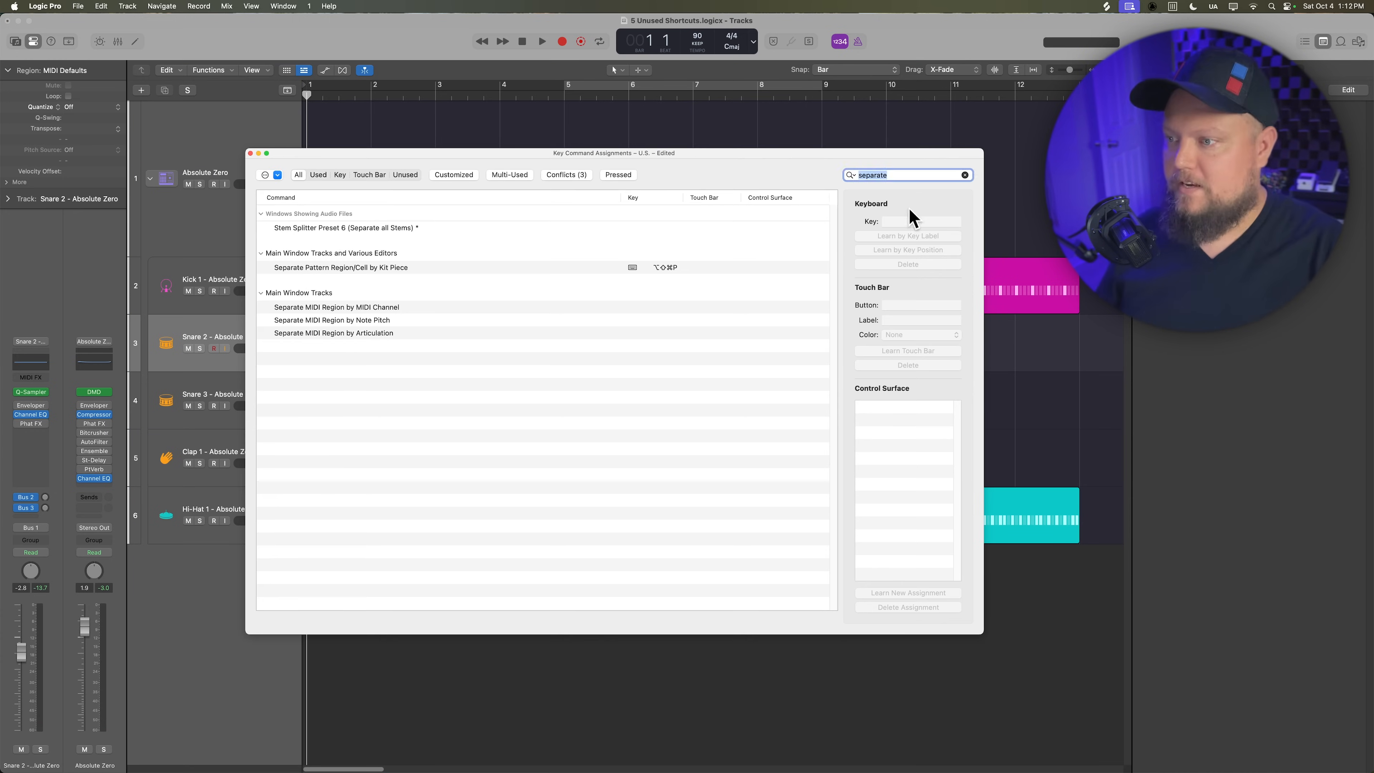
click(965, 175)
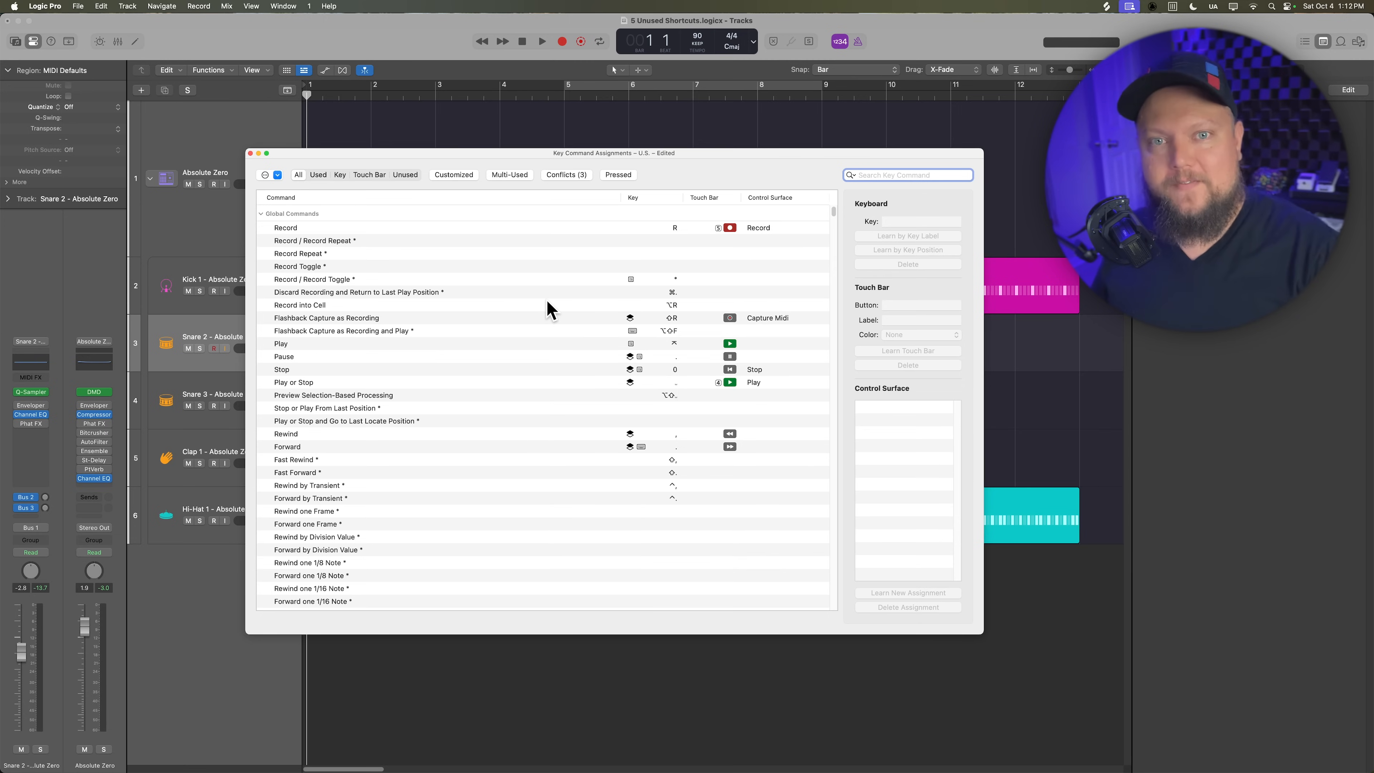
mouse_move(692, 162)
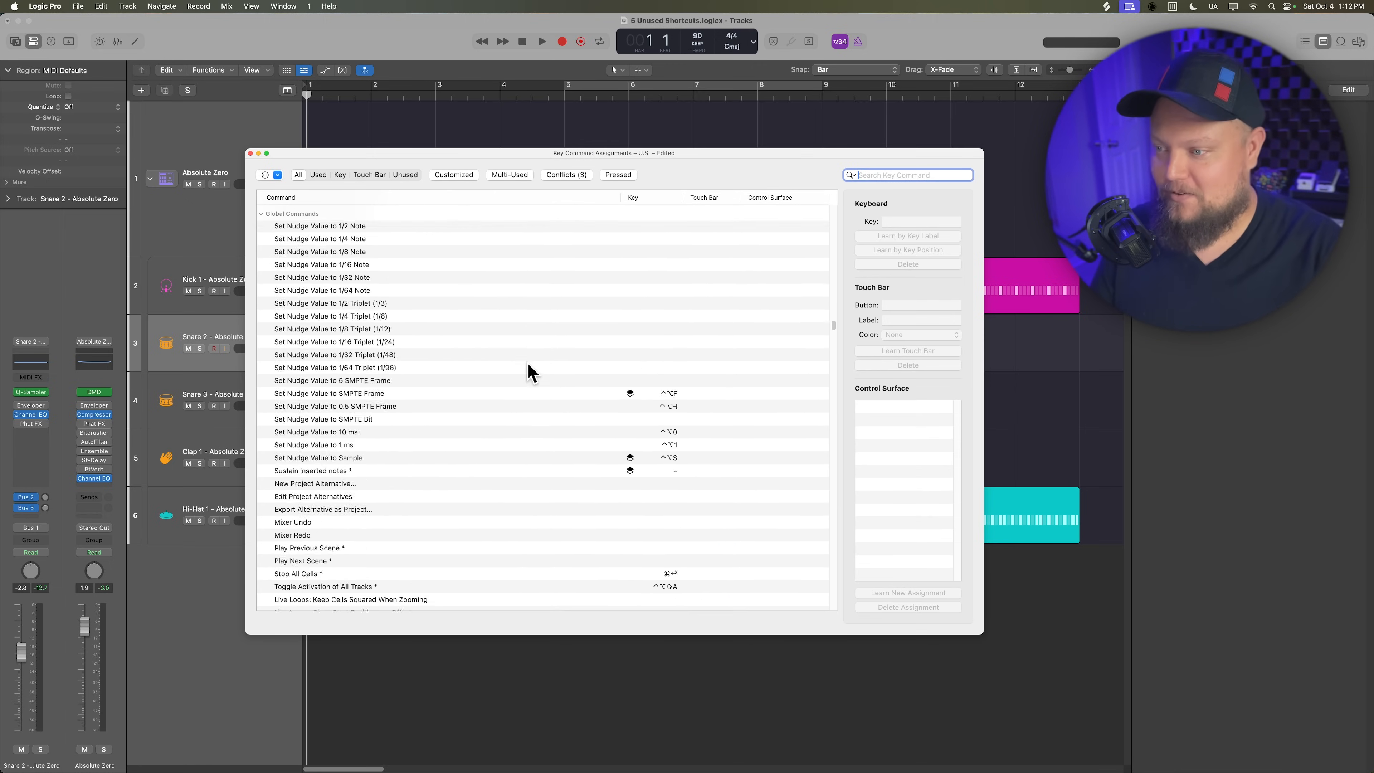
scroll(down, 3)
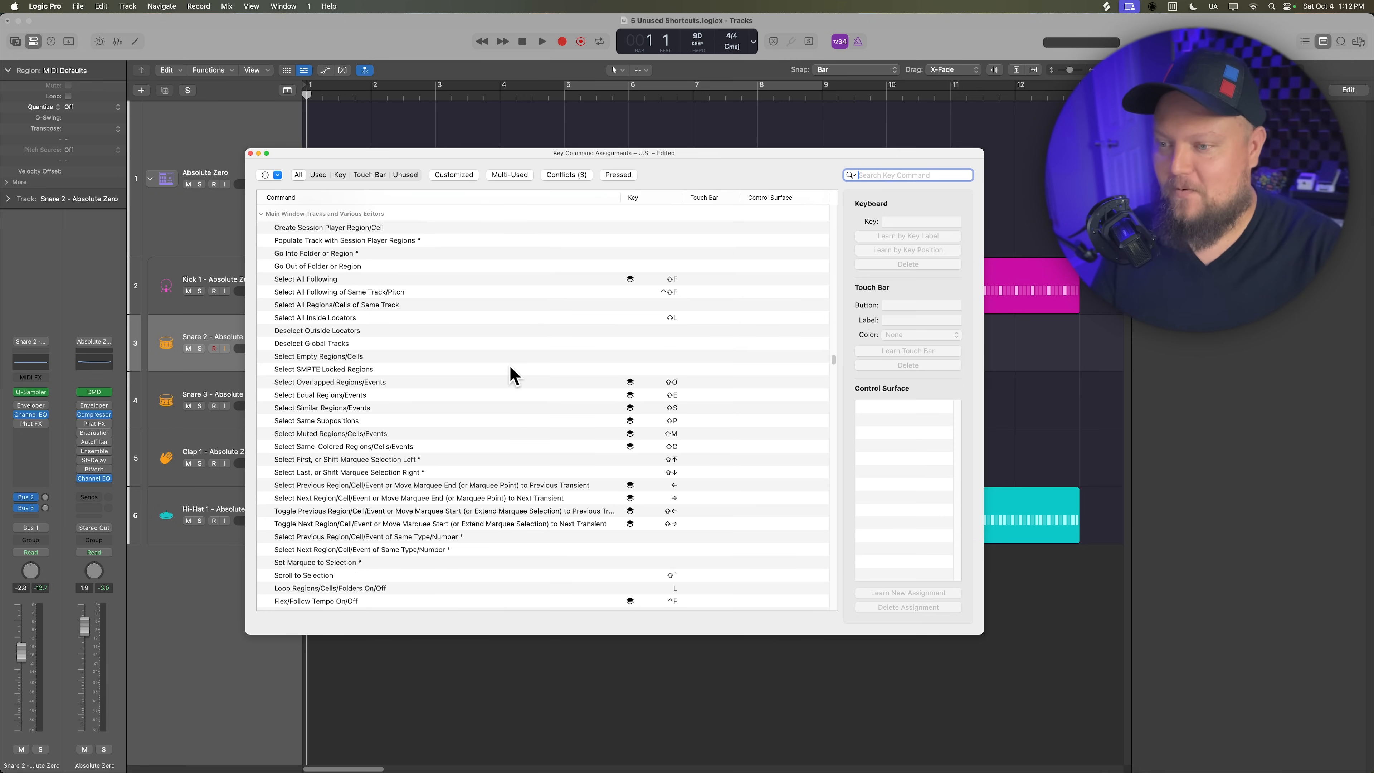
mouse_move(523, 342)
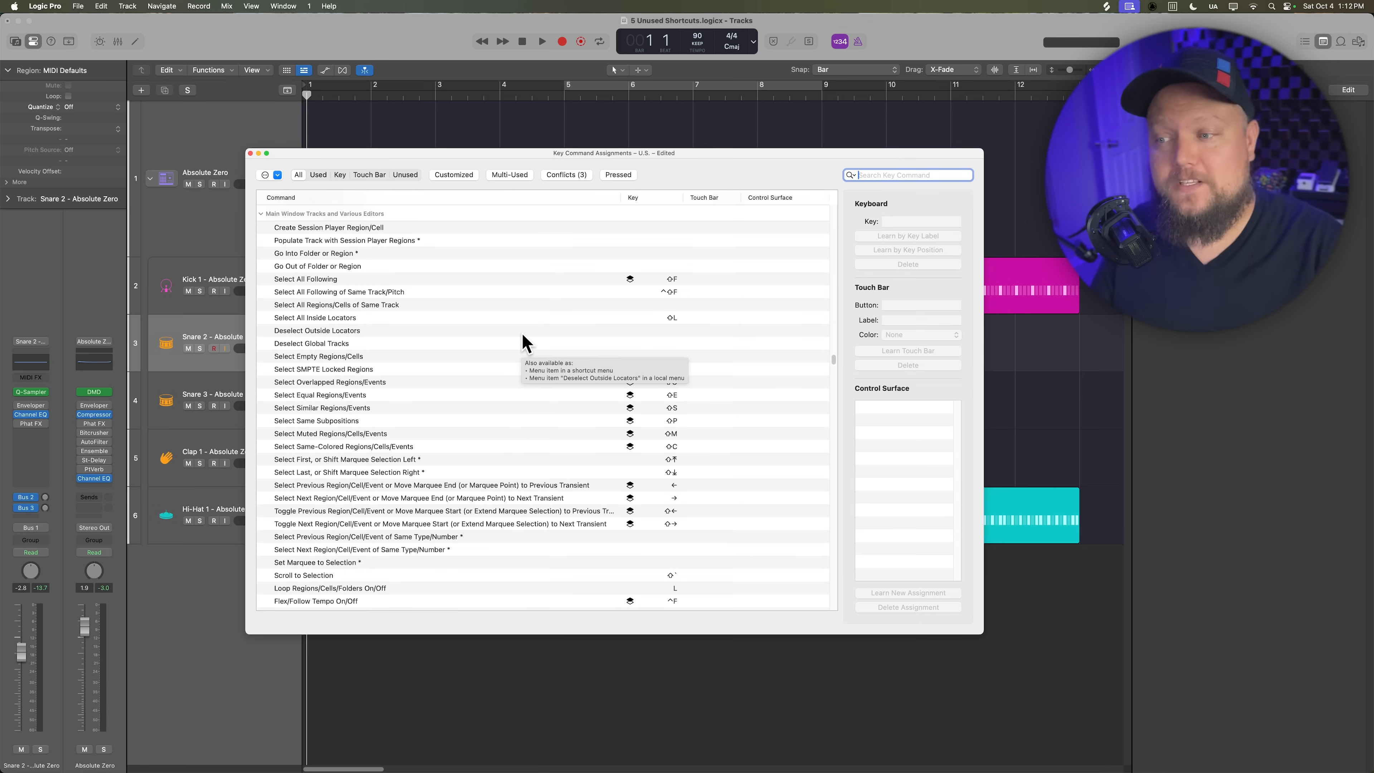
mouse_move(696, 175)
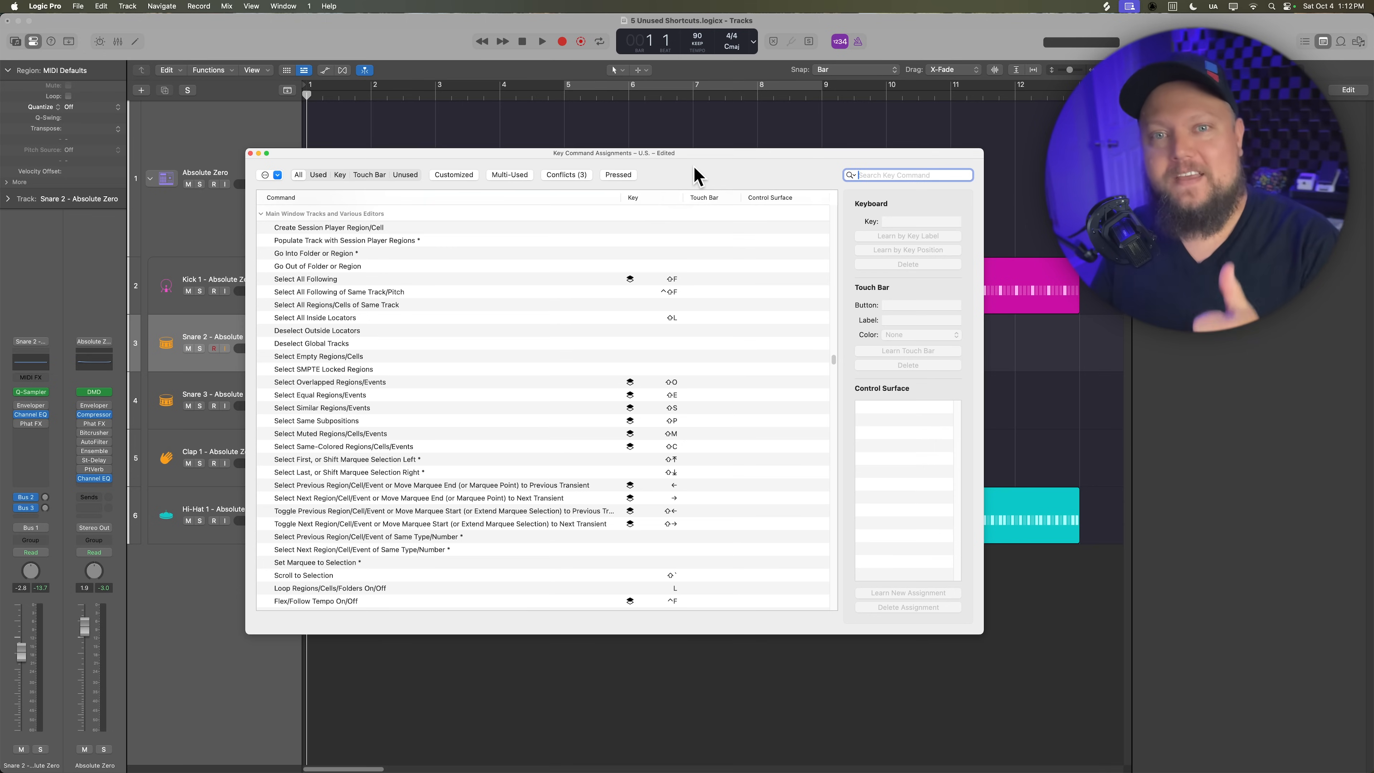